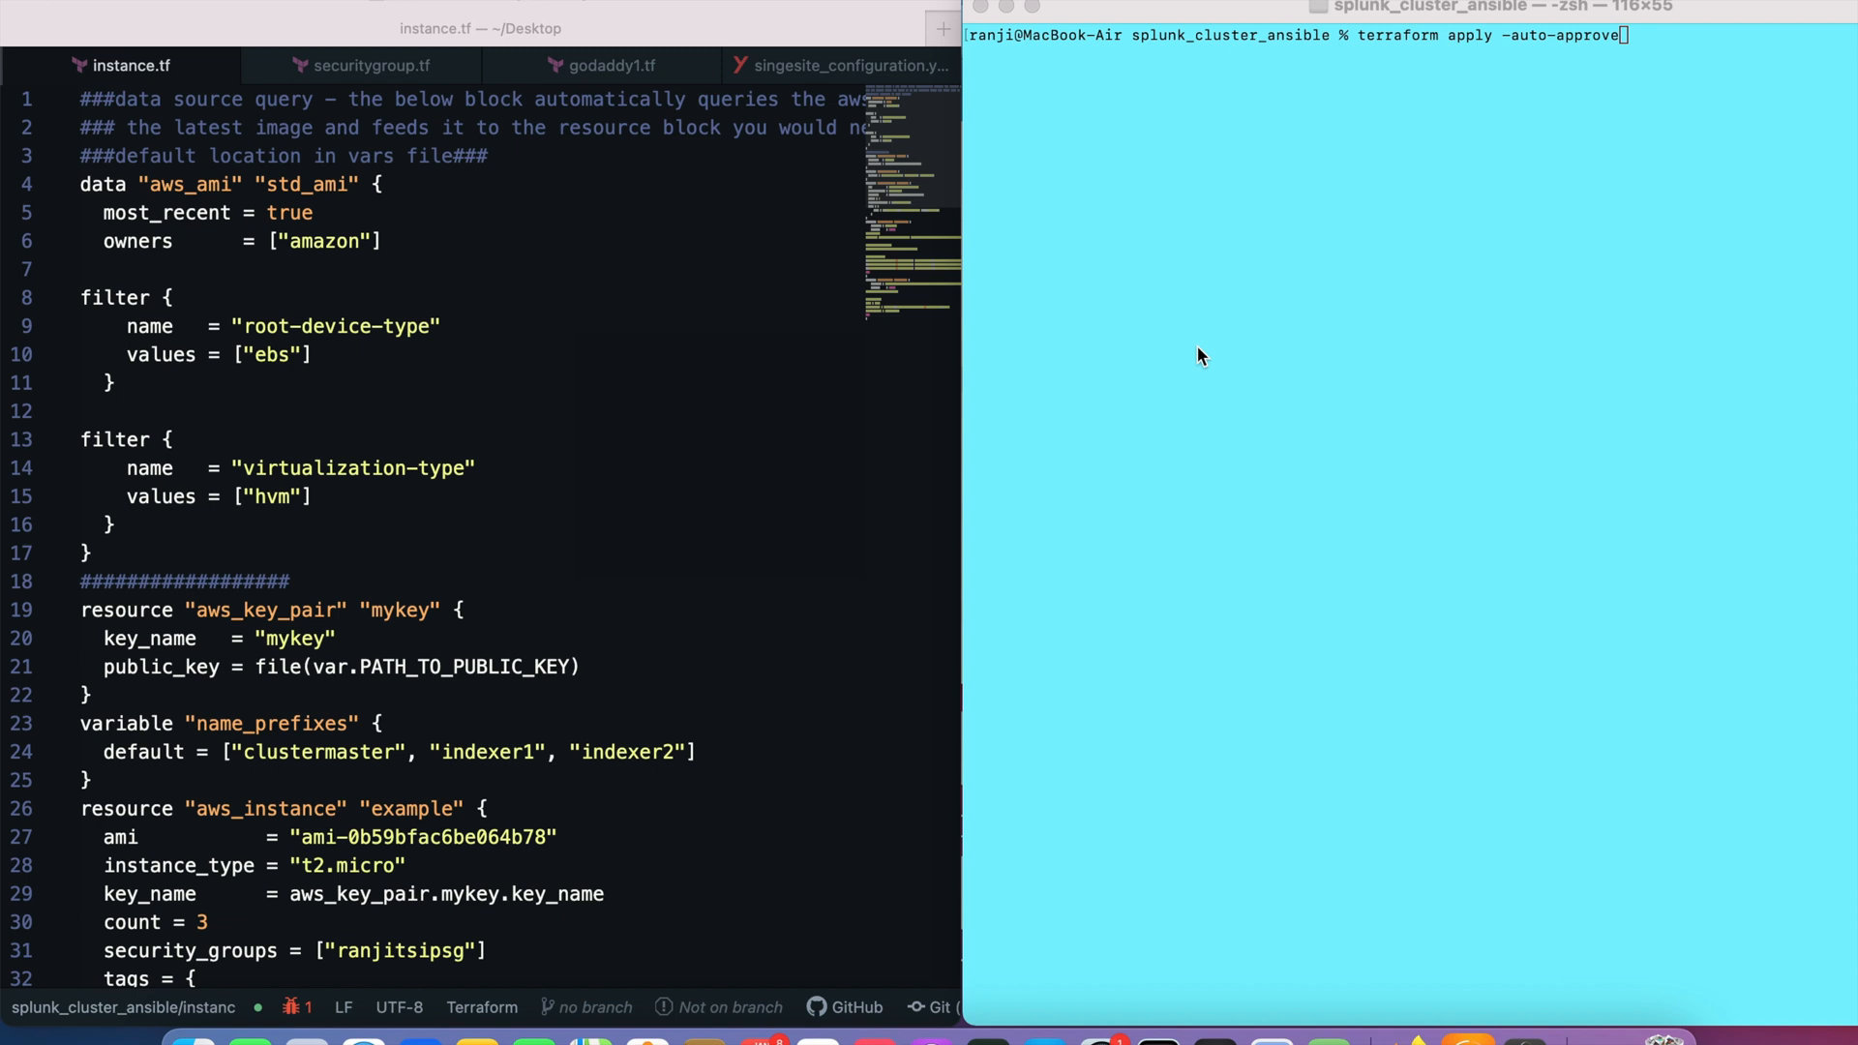
pyautogui.moveTo(1658, 201)
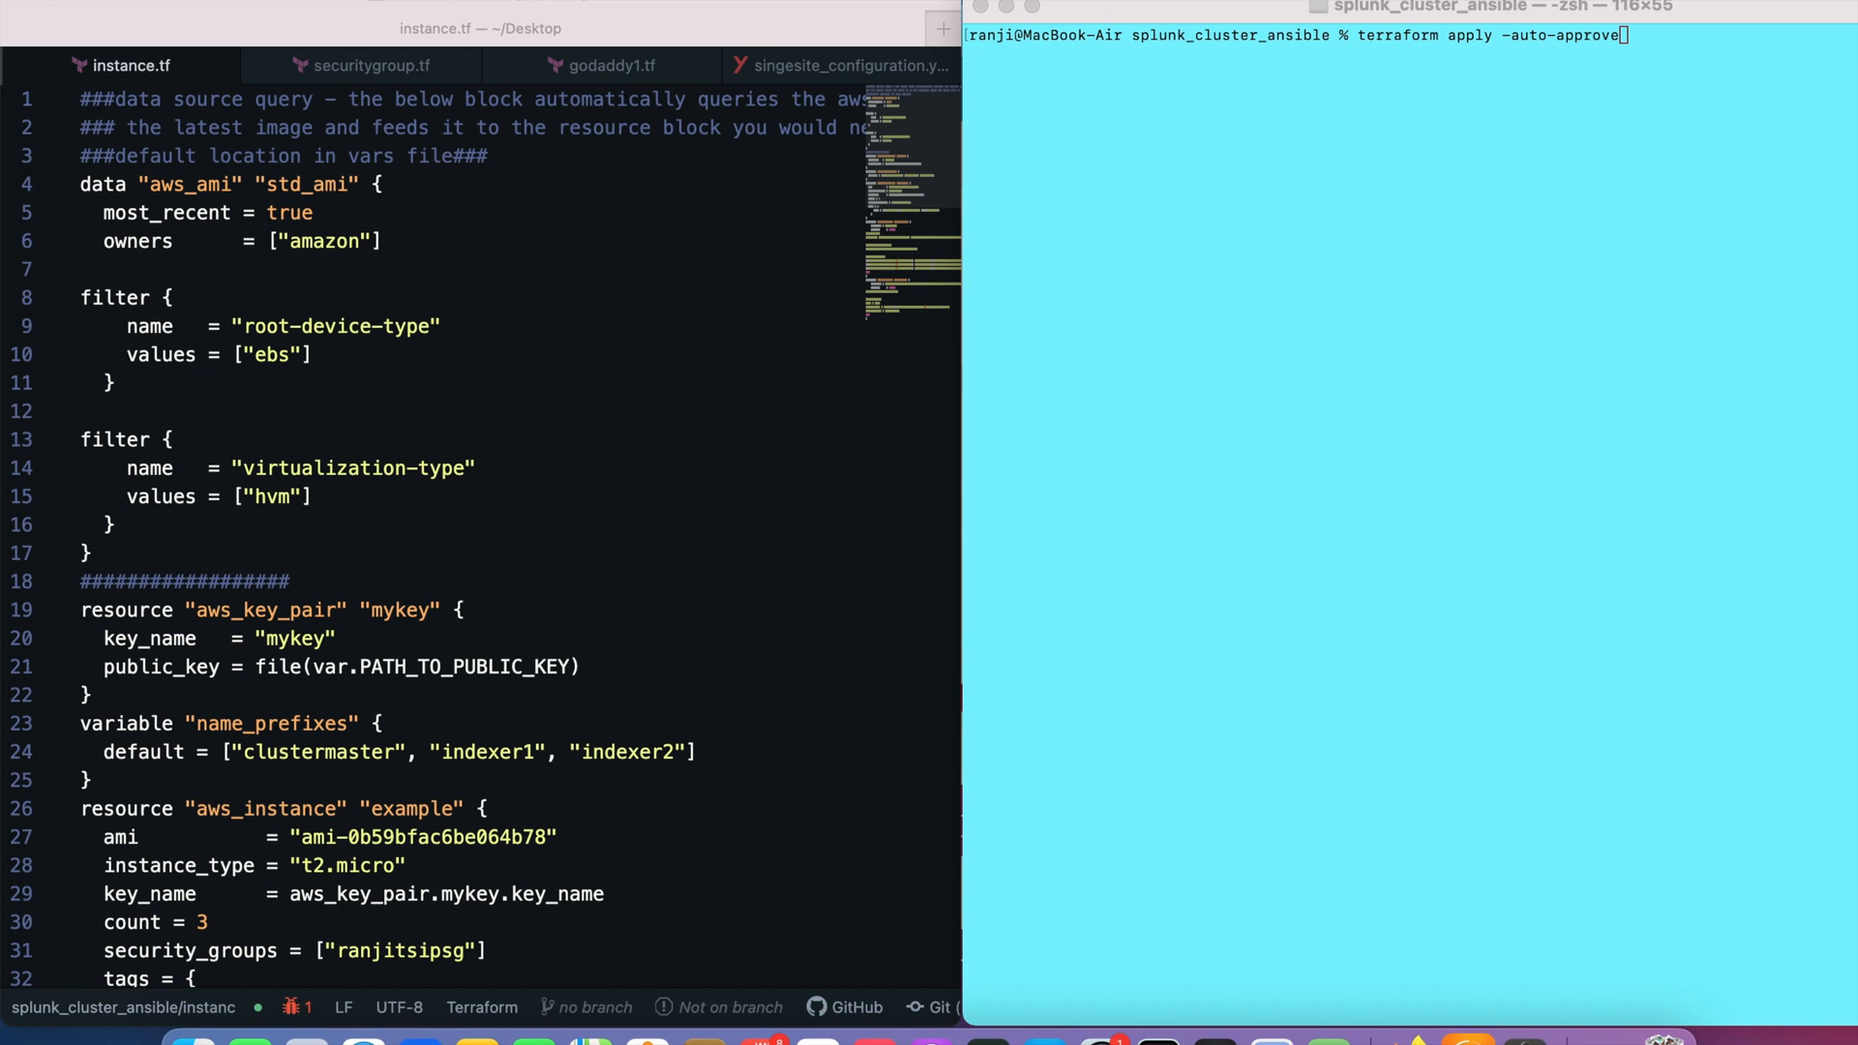
pyautogui.moveTo(1134, 626)
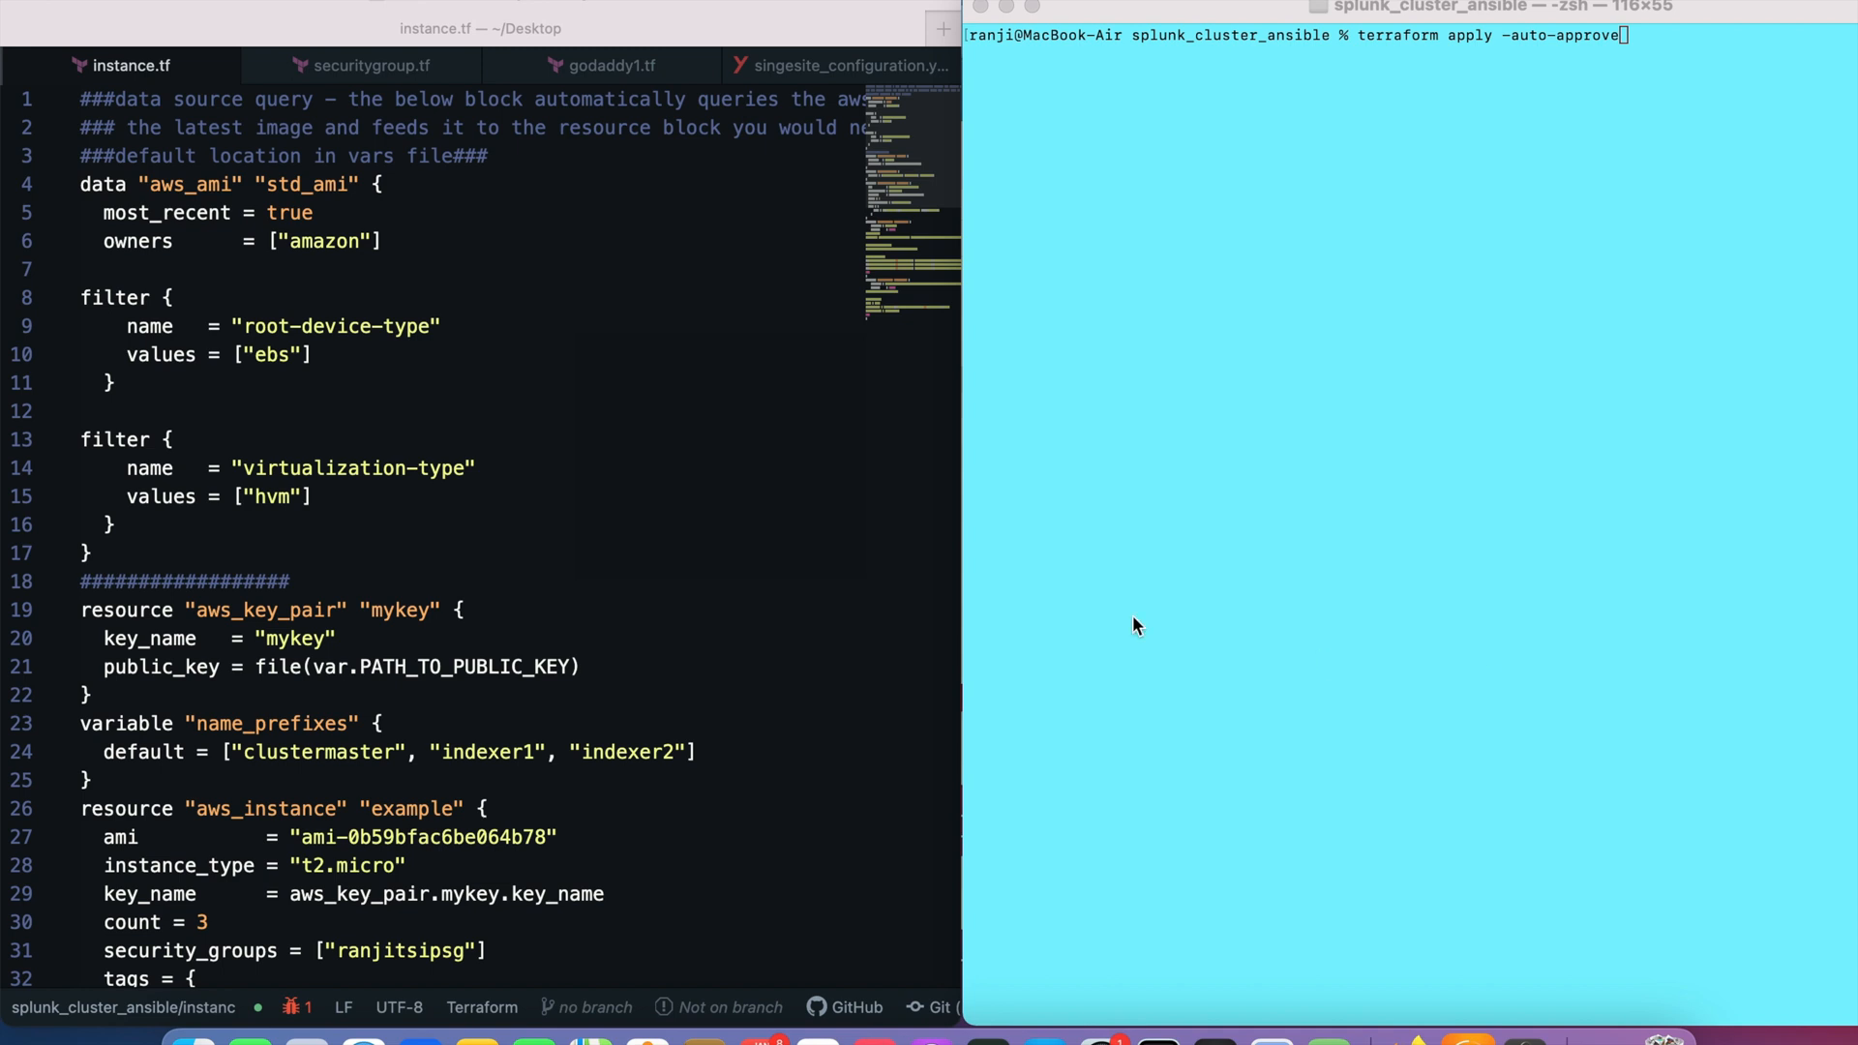
pyautogui.moveTo(332, 314)
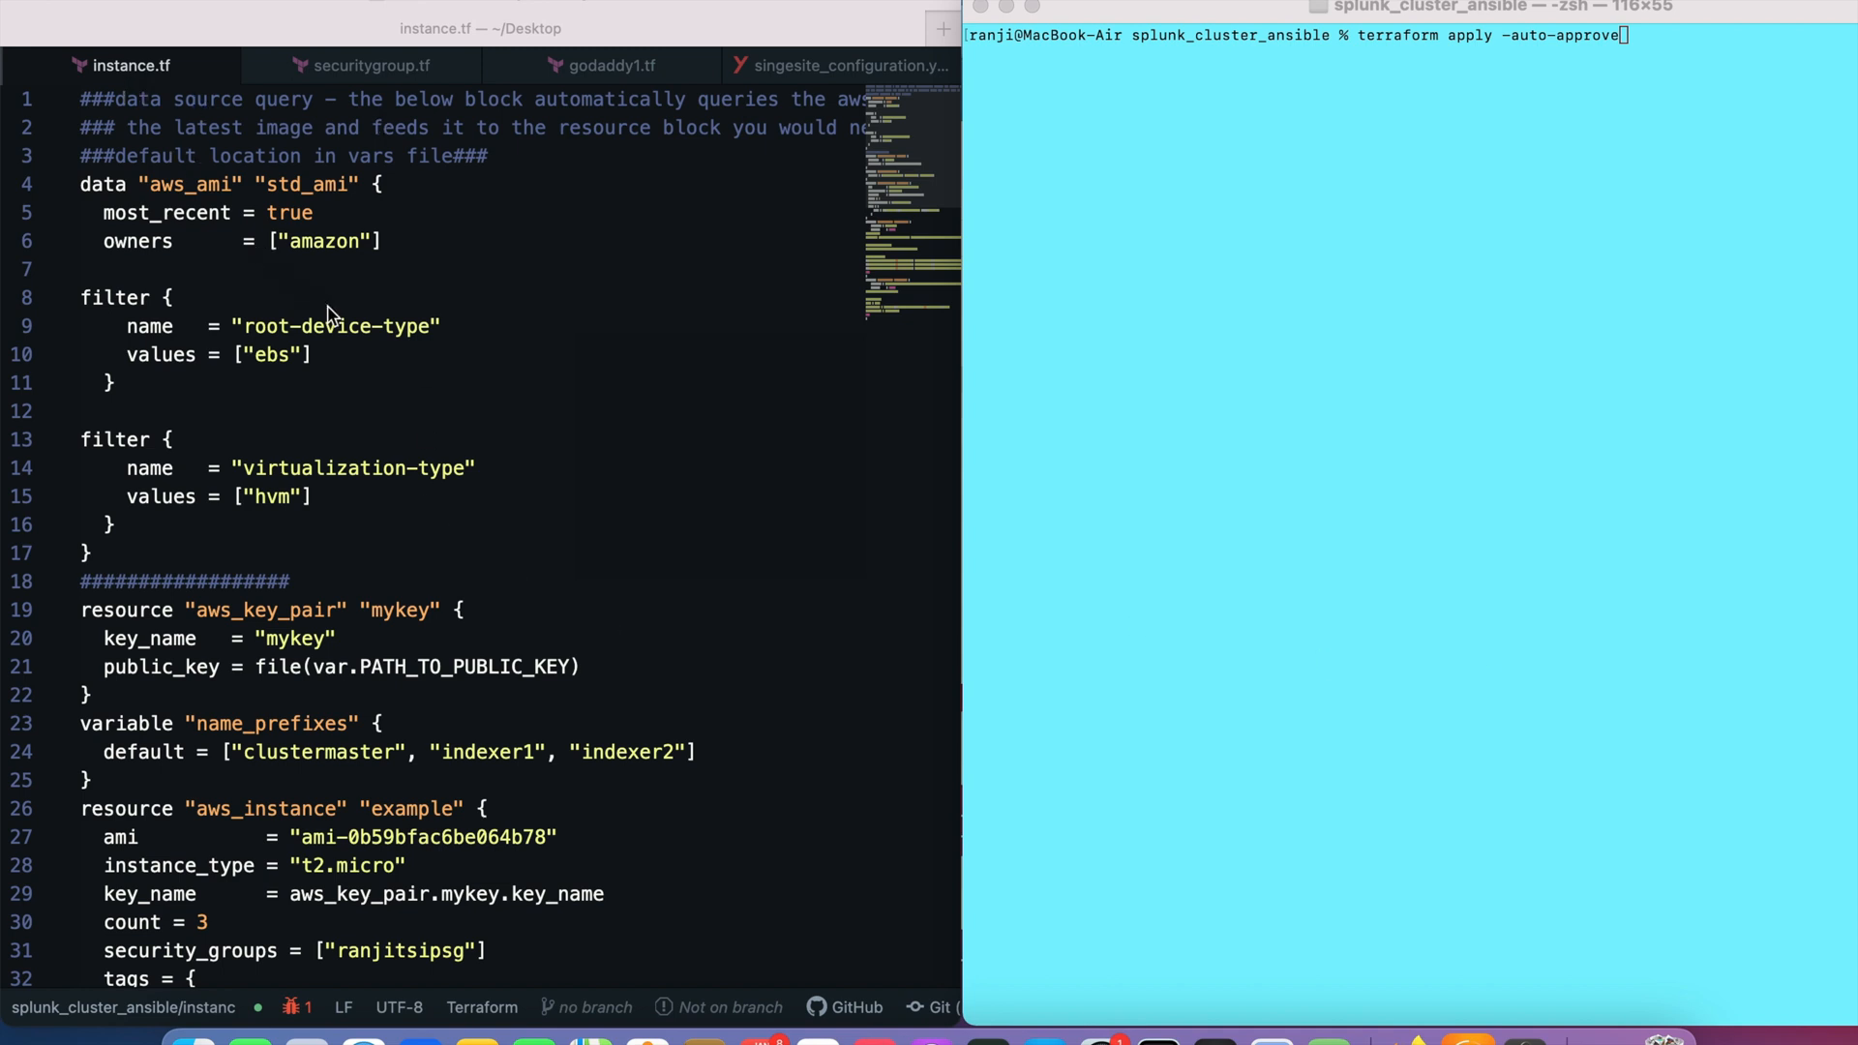
# Scroll through the Terraform instance definitions, highlighting the instance name prefixes list.
pyautogui.scroll(-3)
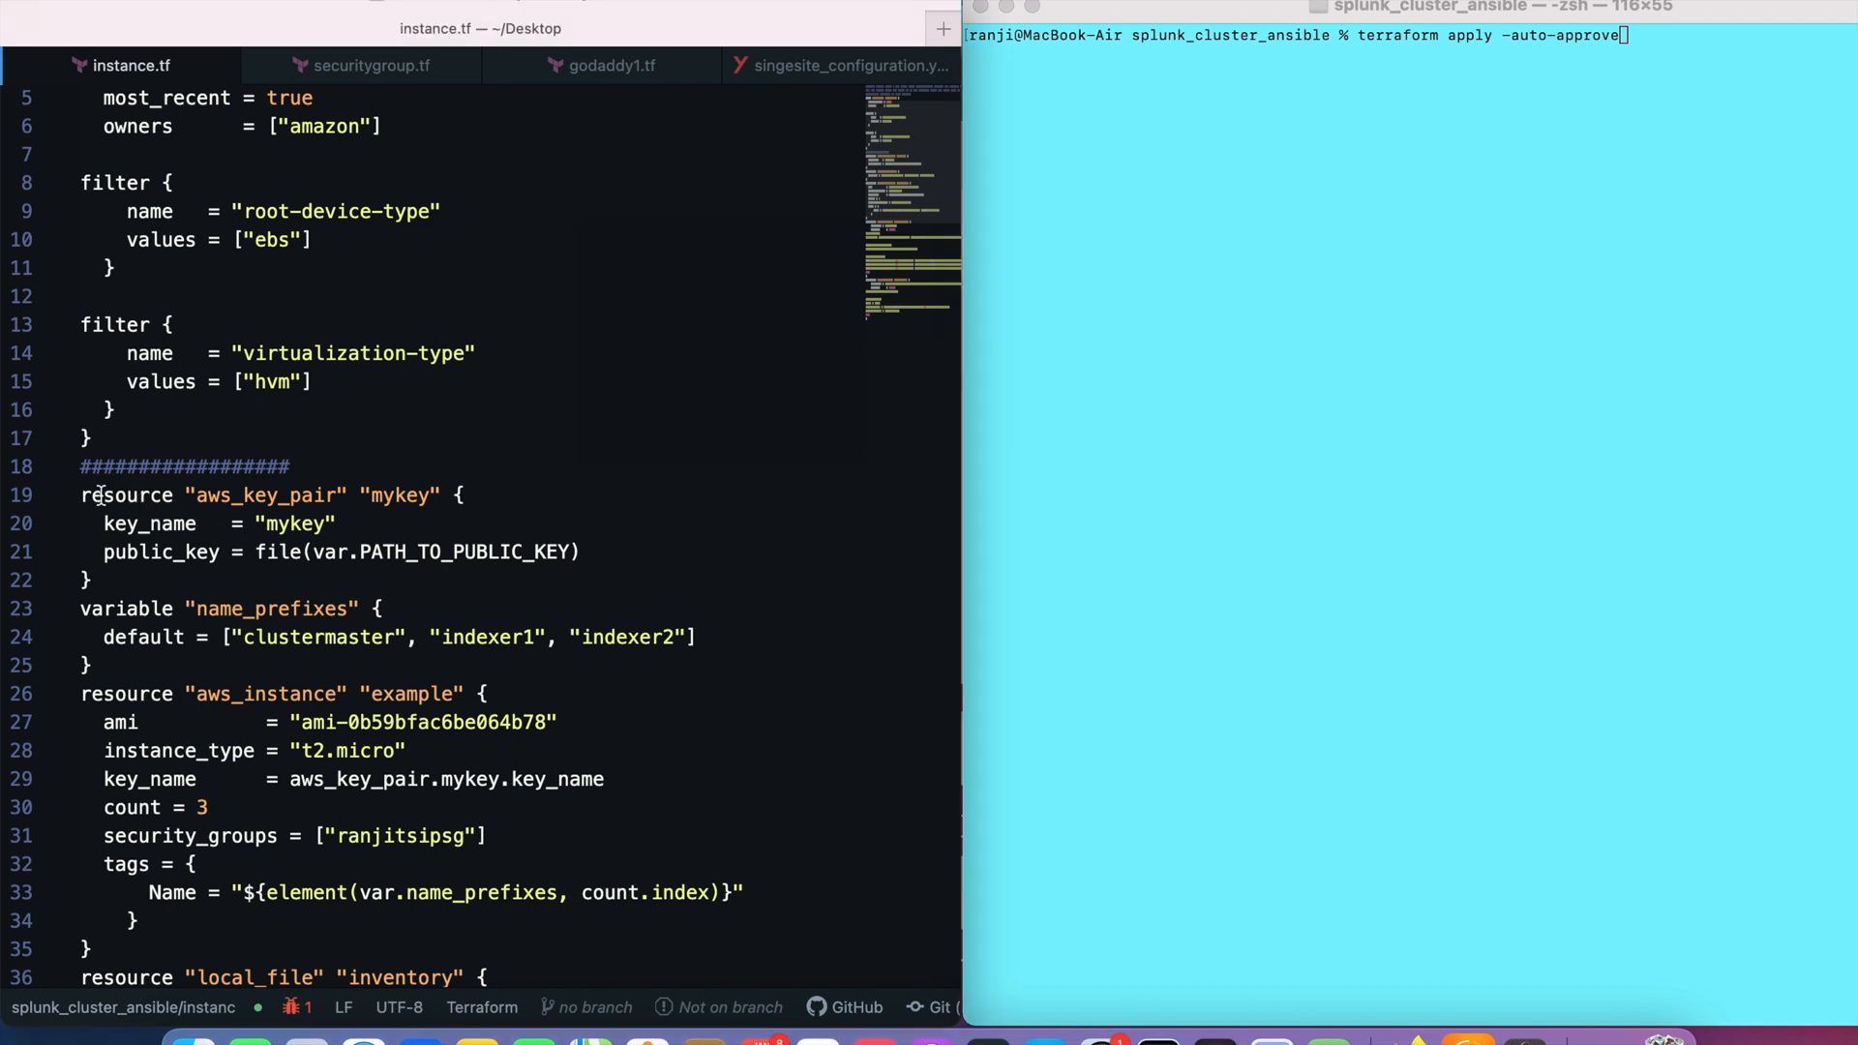
pyautogui.moveTo(99, 496); pyautogui.dragTo(375, 608)
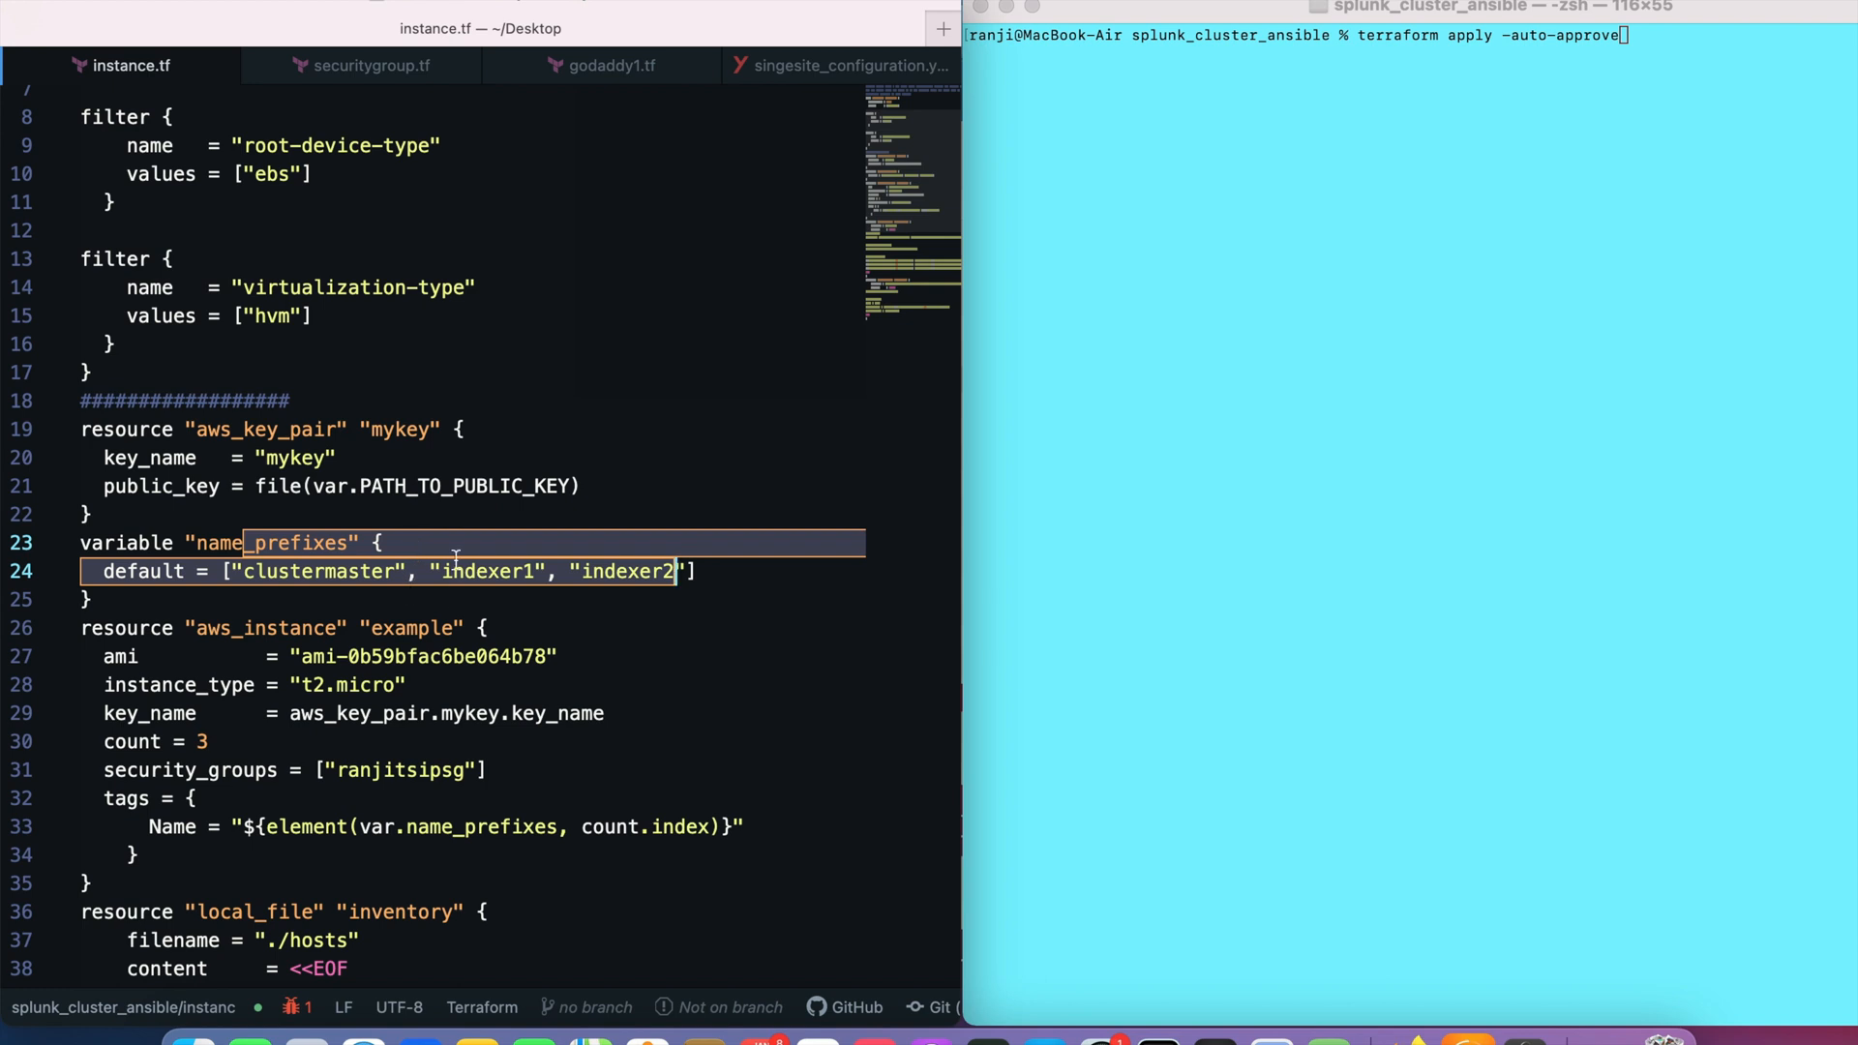
pyautogui.scroll(-3)
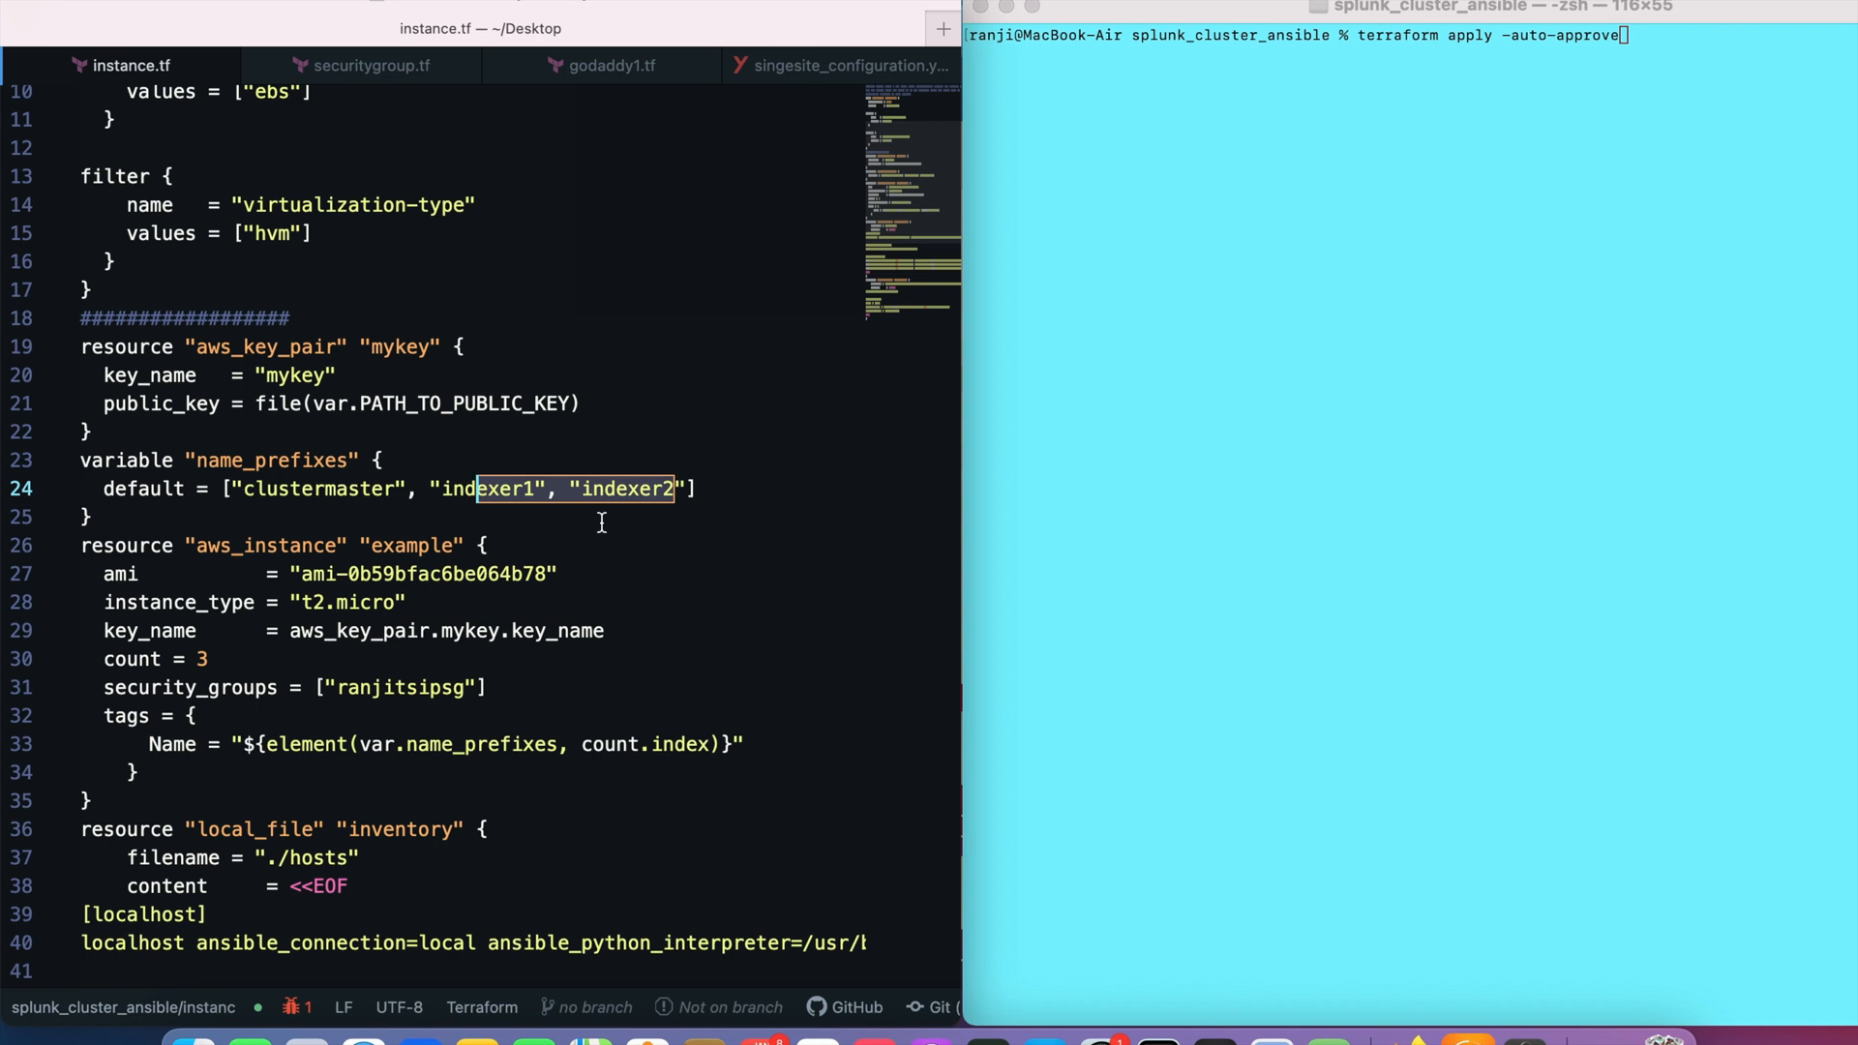
pyautogui.scroll(-3)
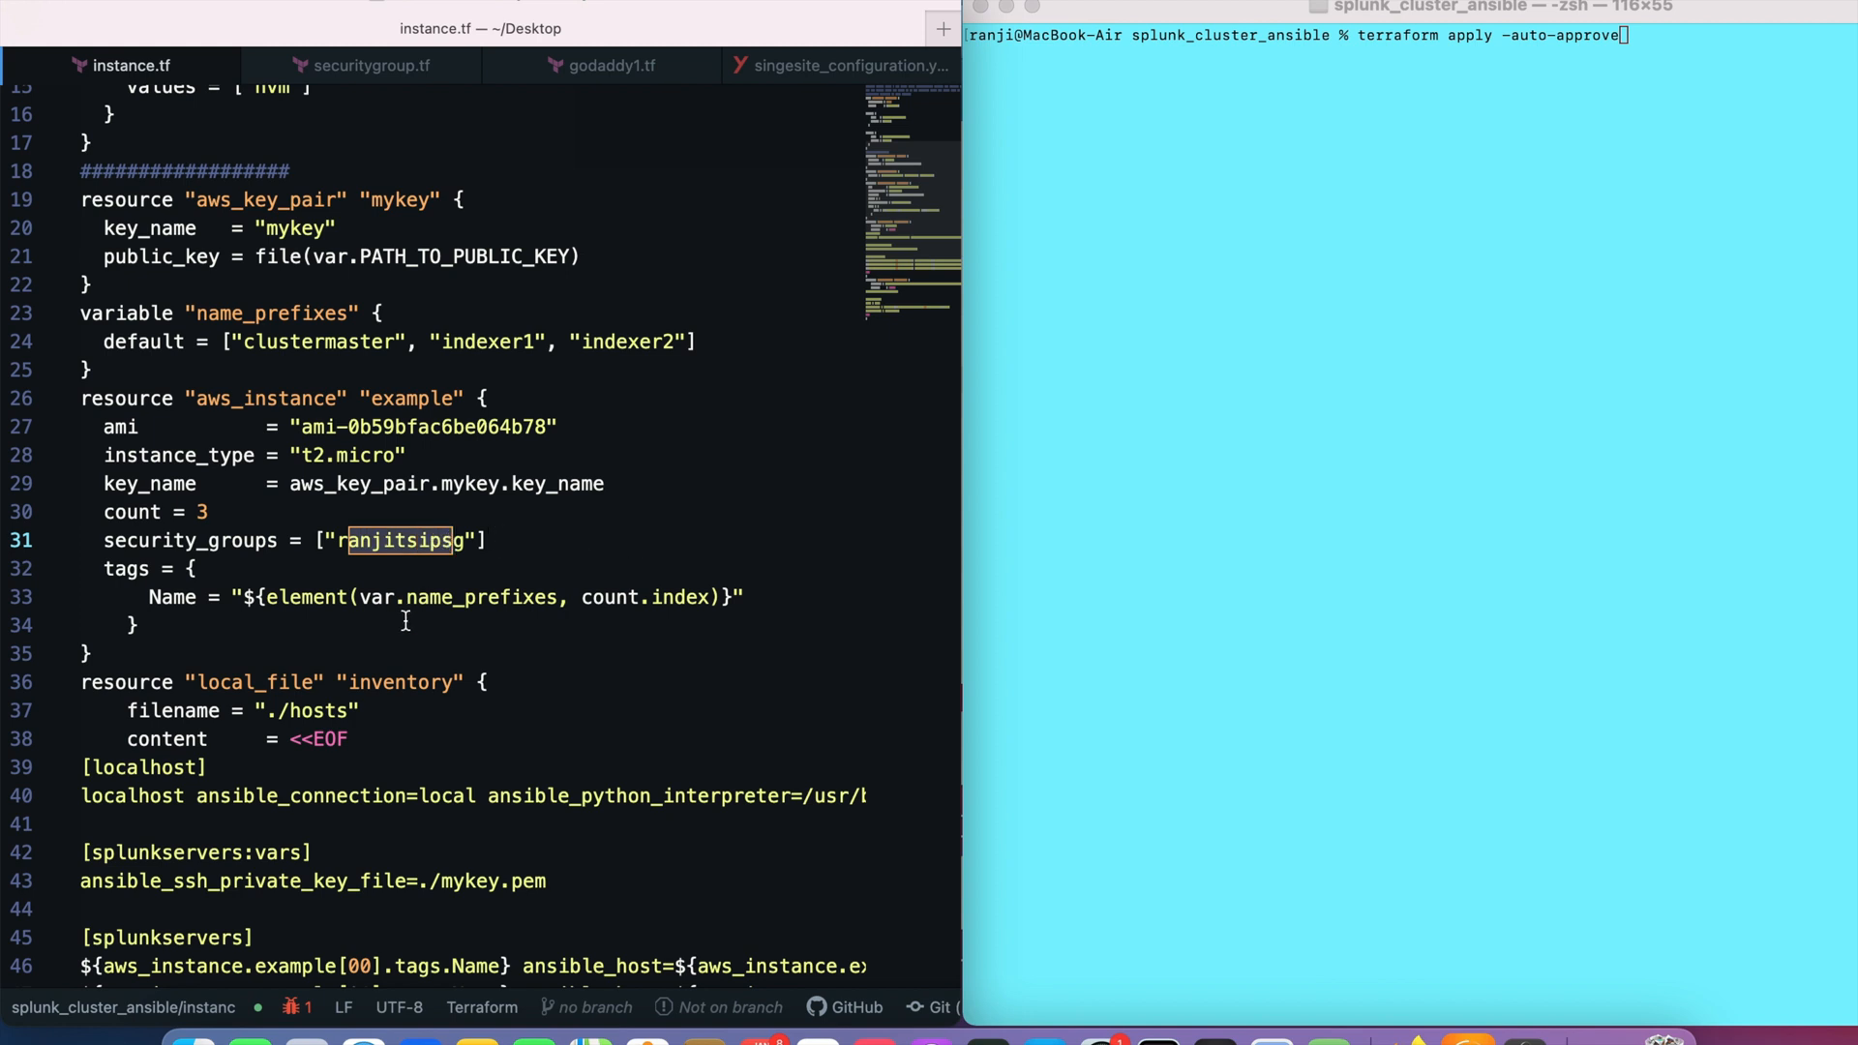
pyautogui.scroll(-3)
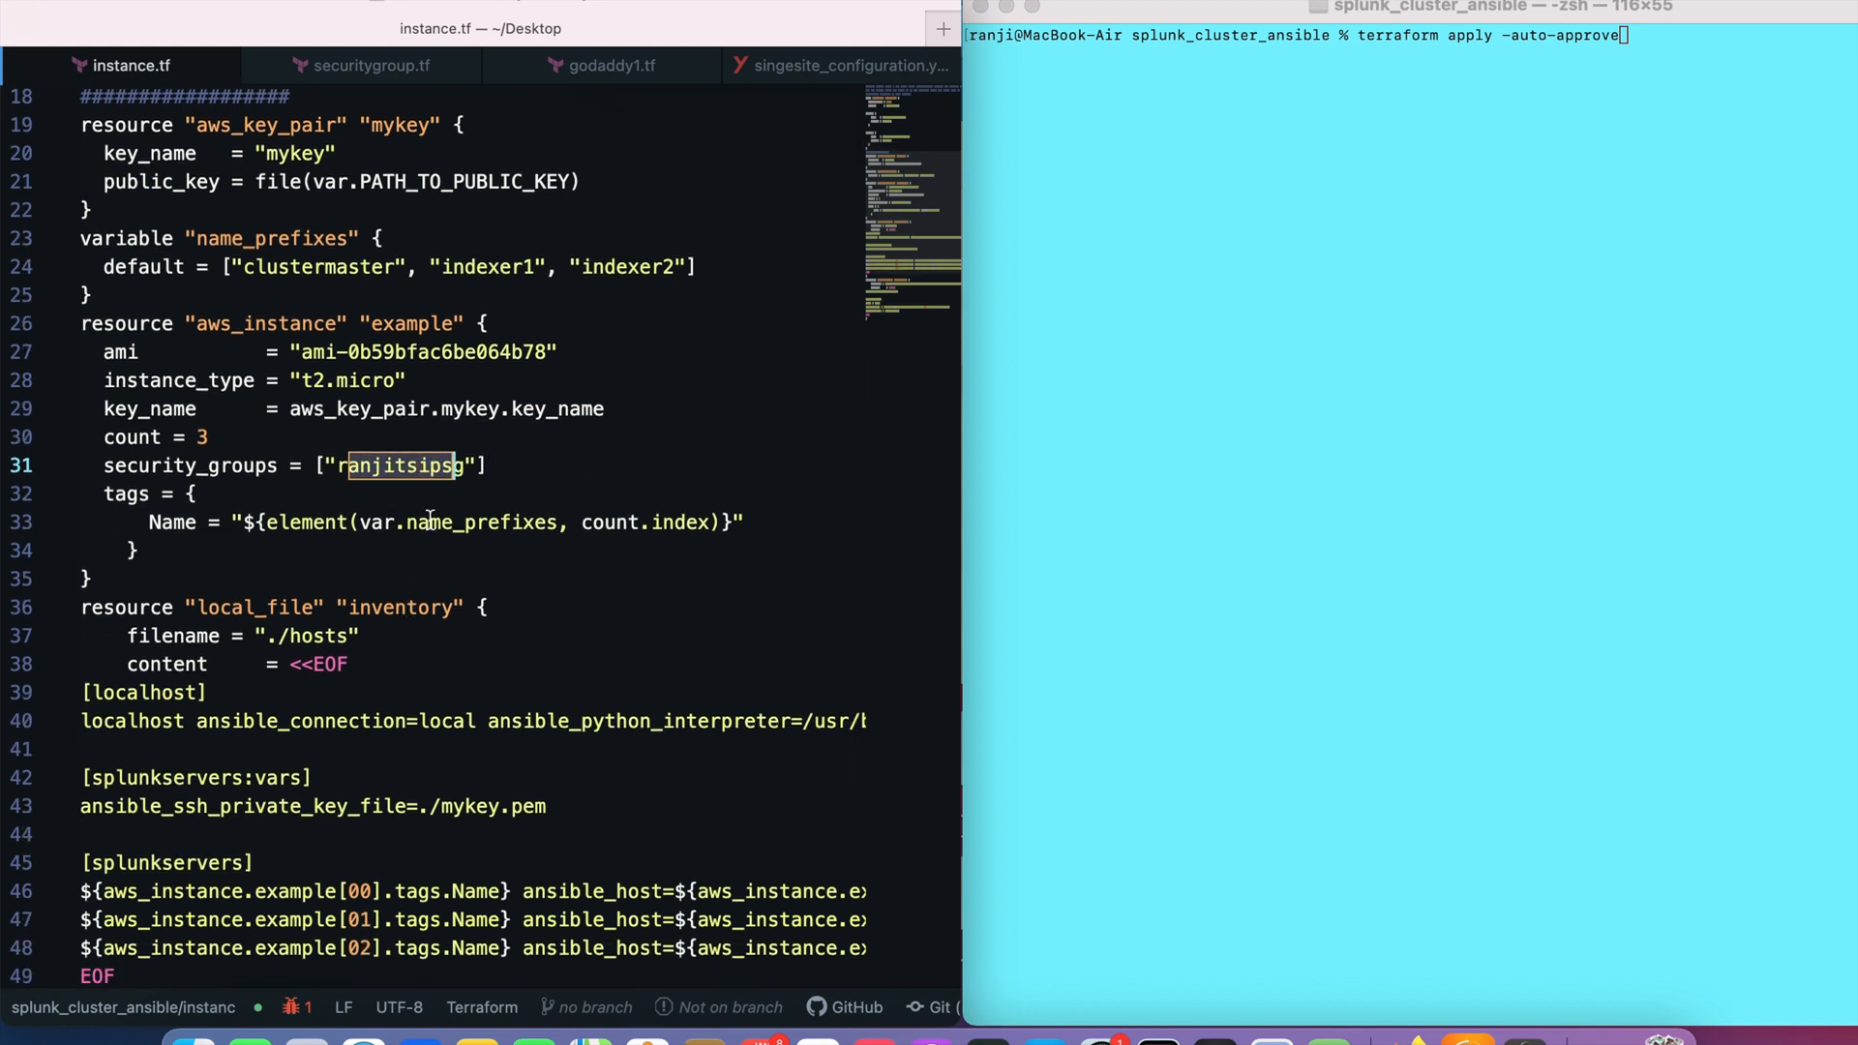
pyautogui.scroll(-3)
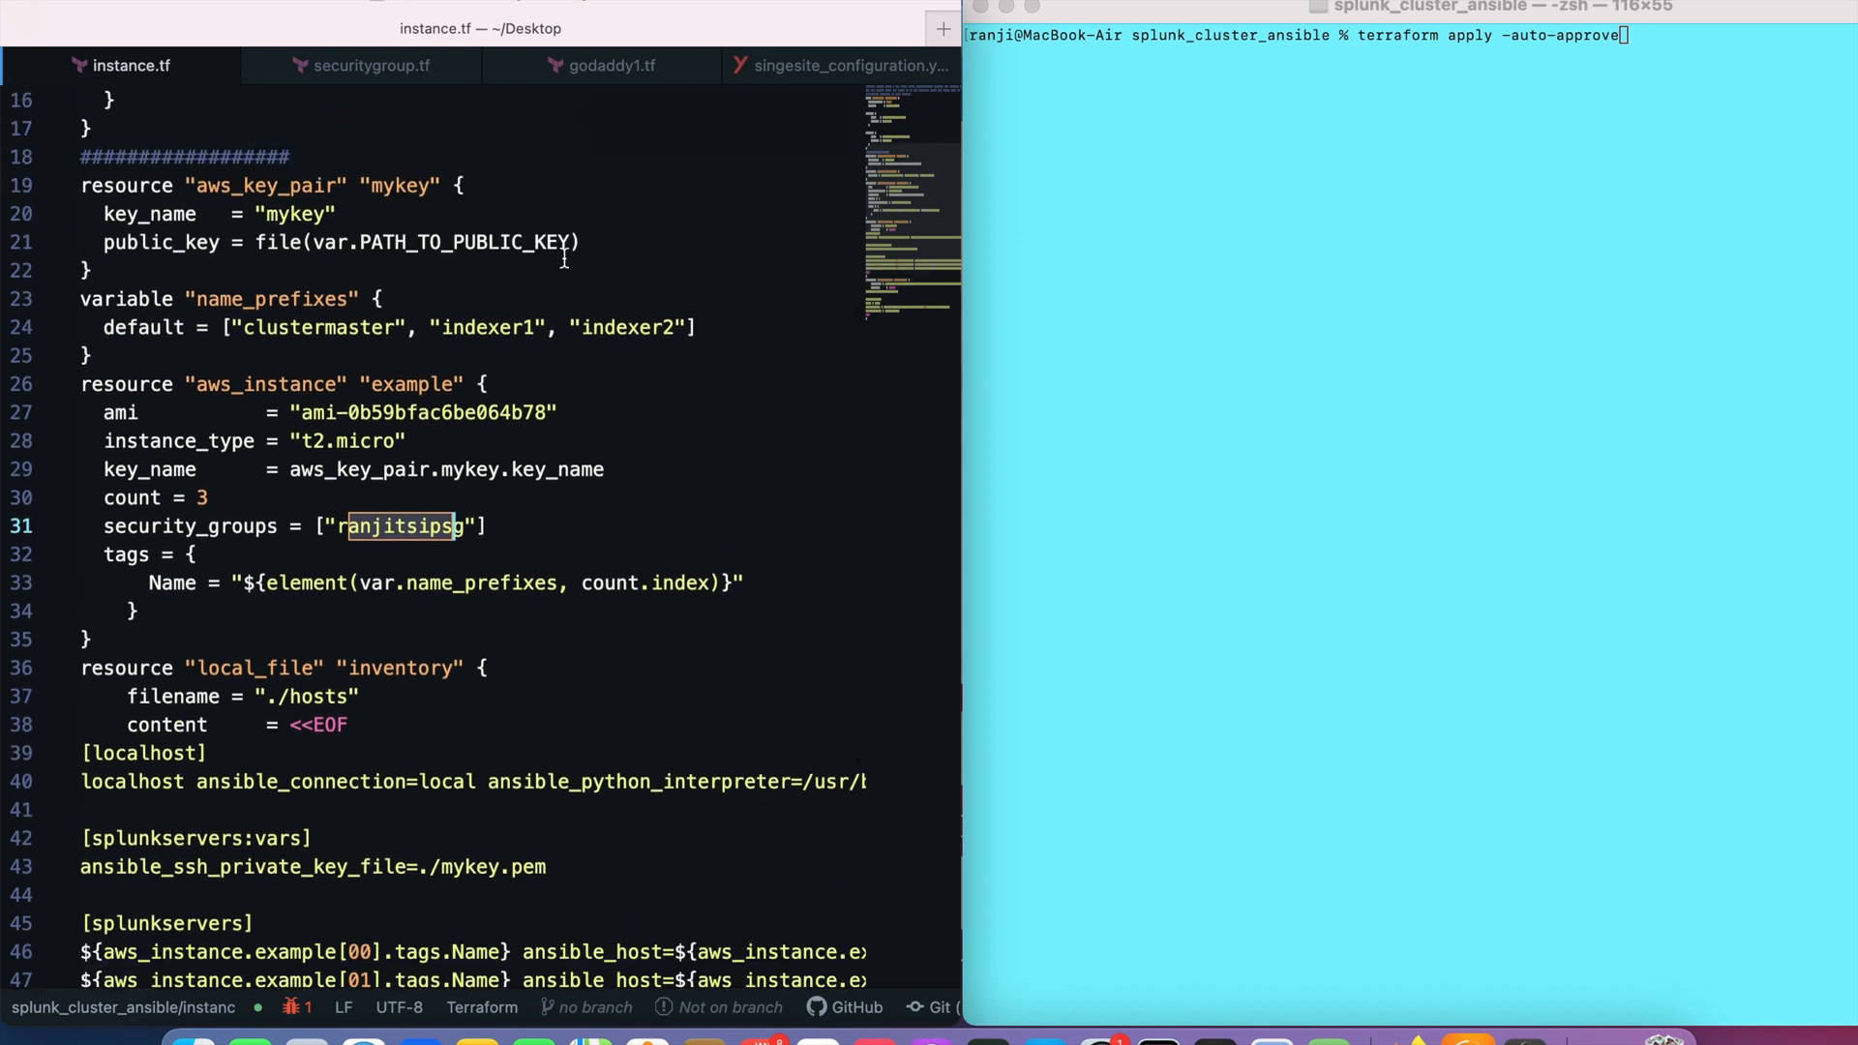
pyautogui.moveTo(607, 210)
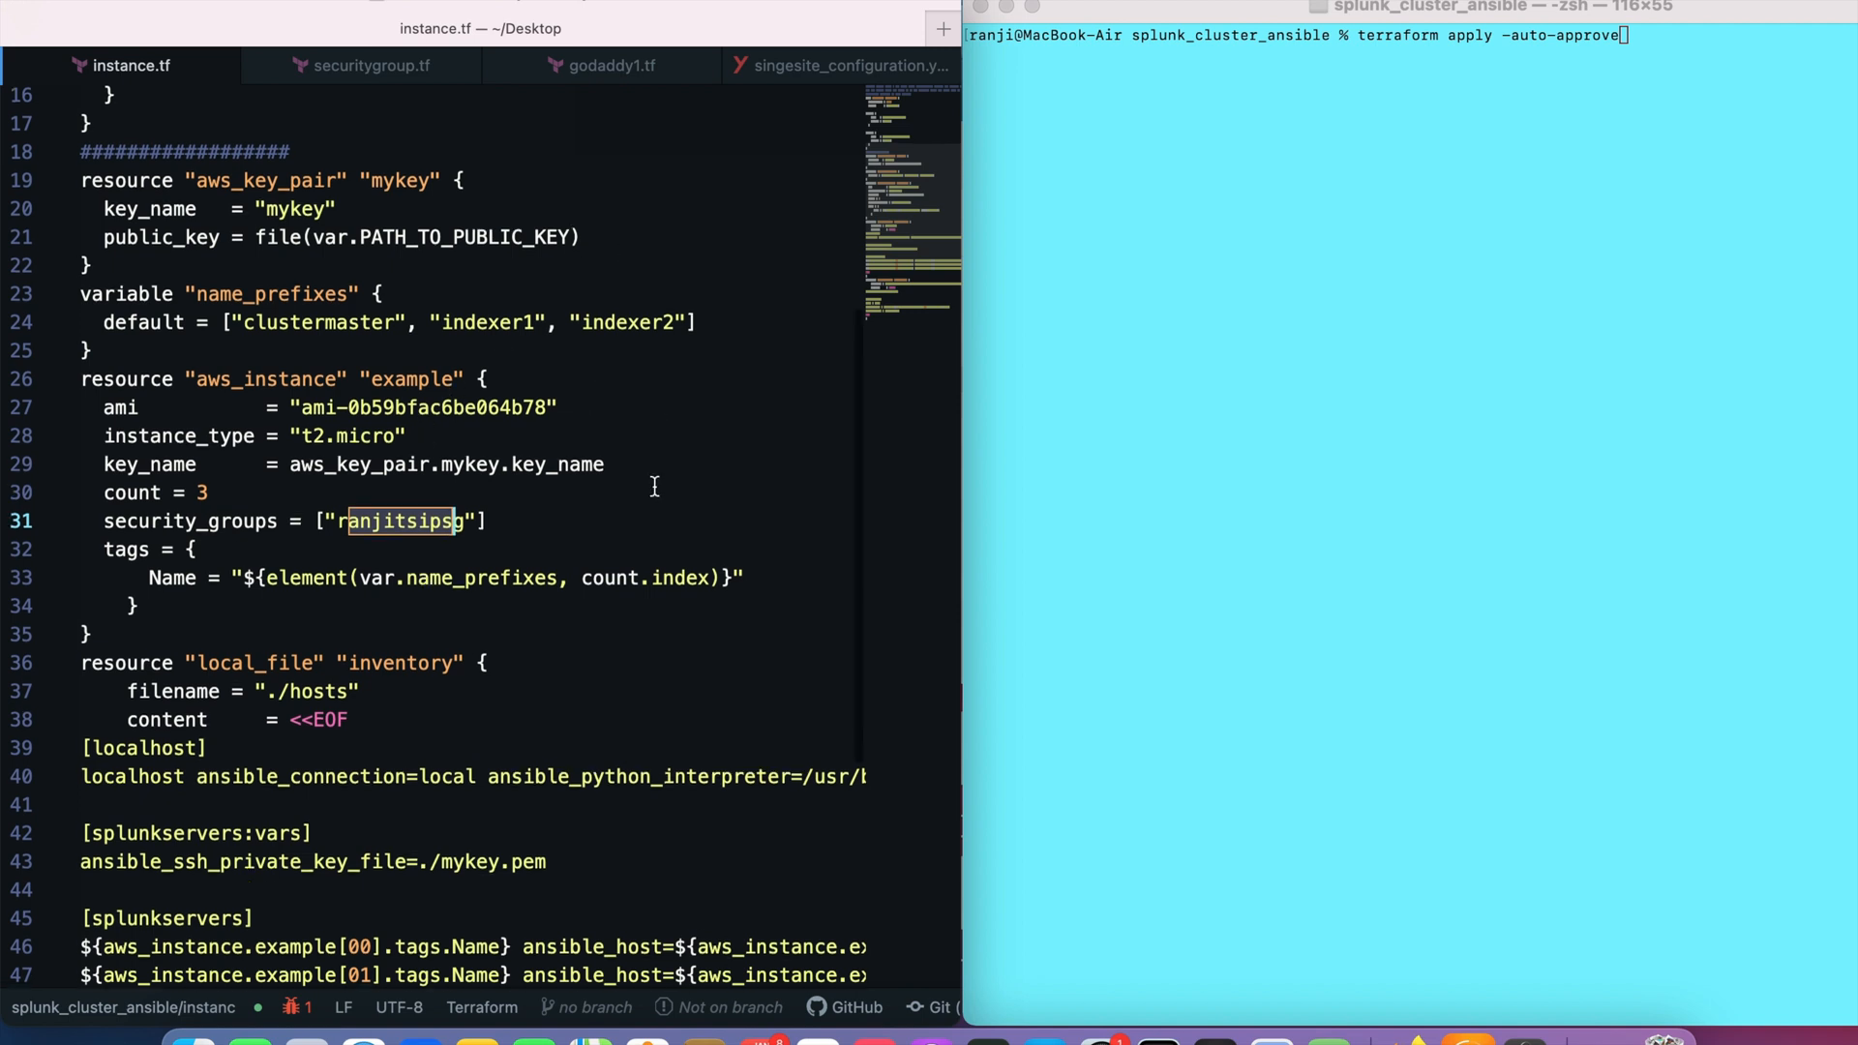
pyautogui.scroll(-3)
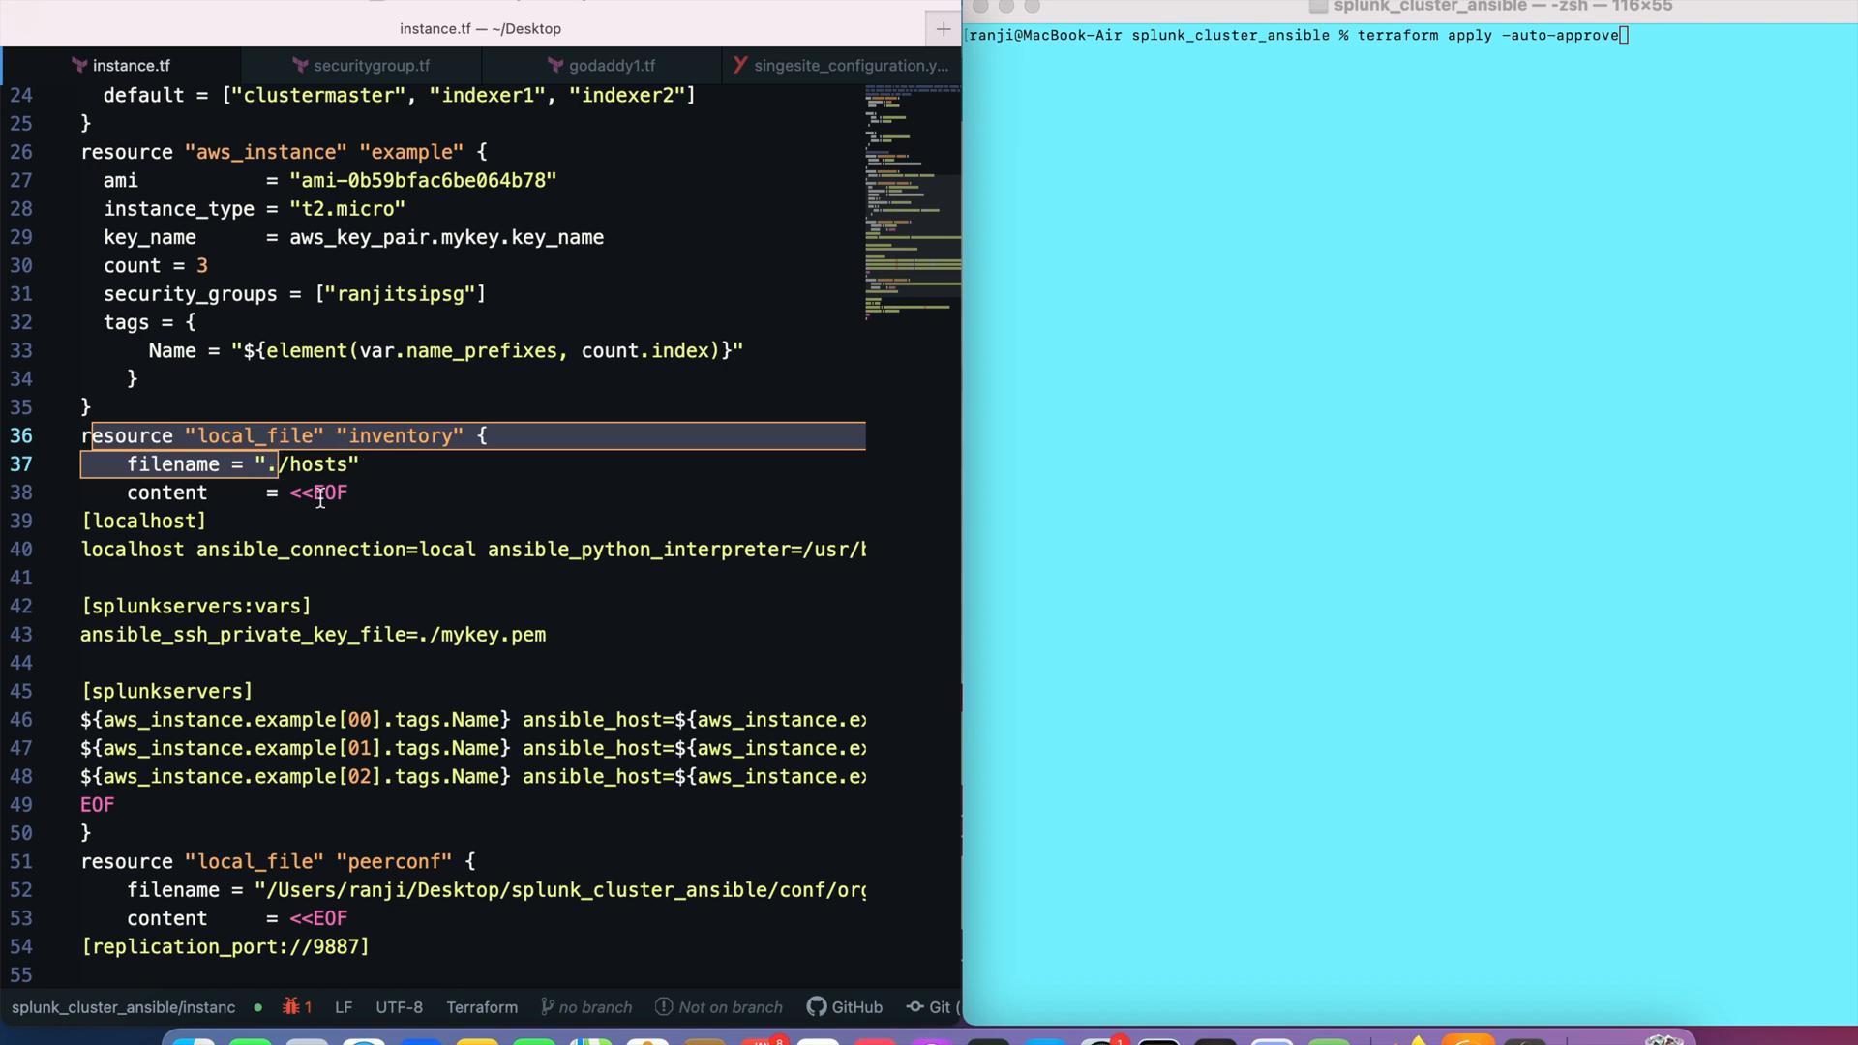
pyautogui.scroll(-3)
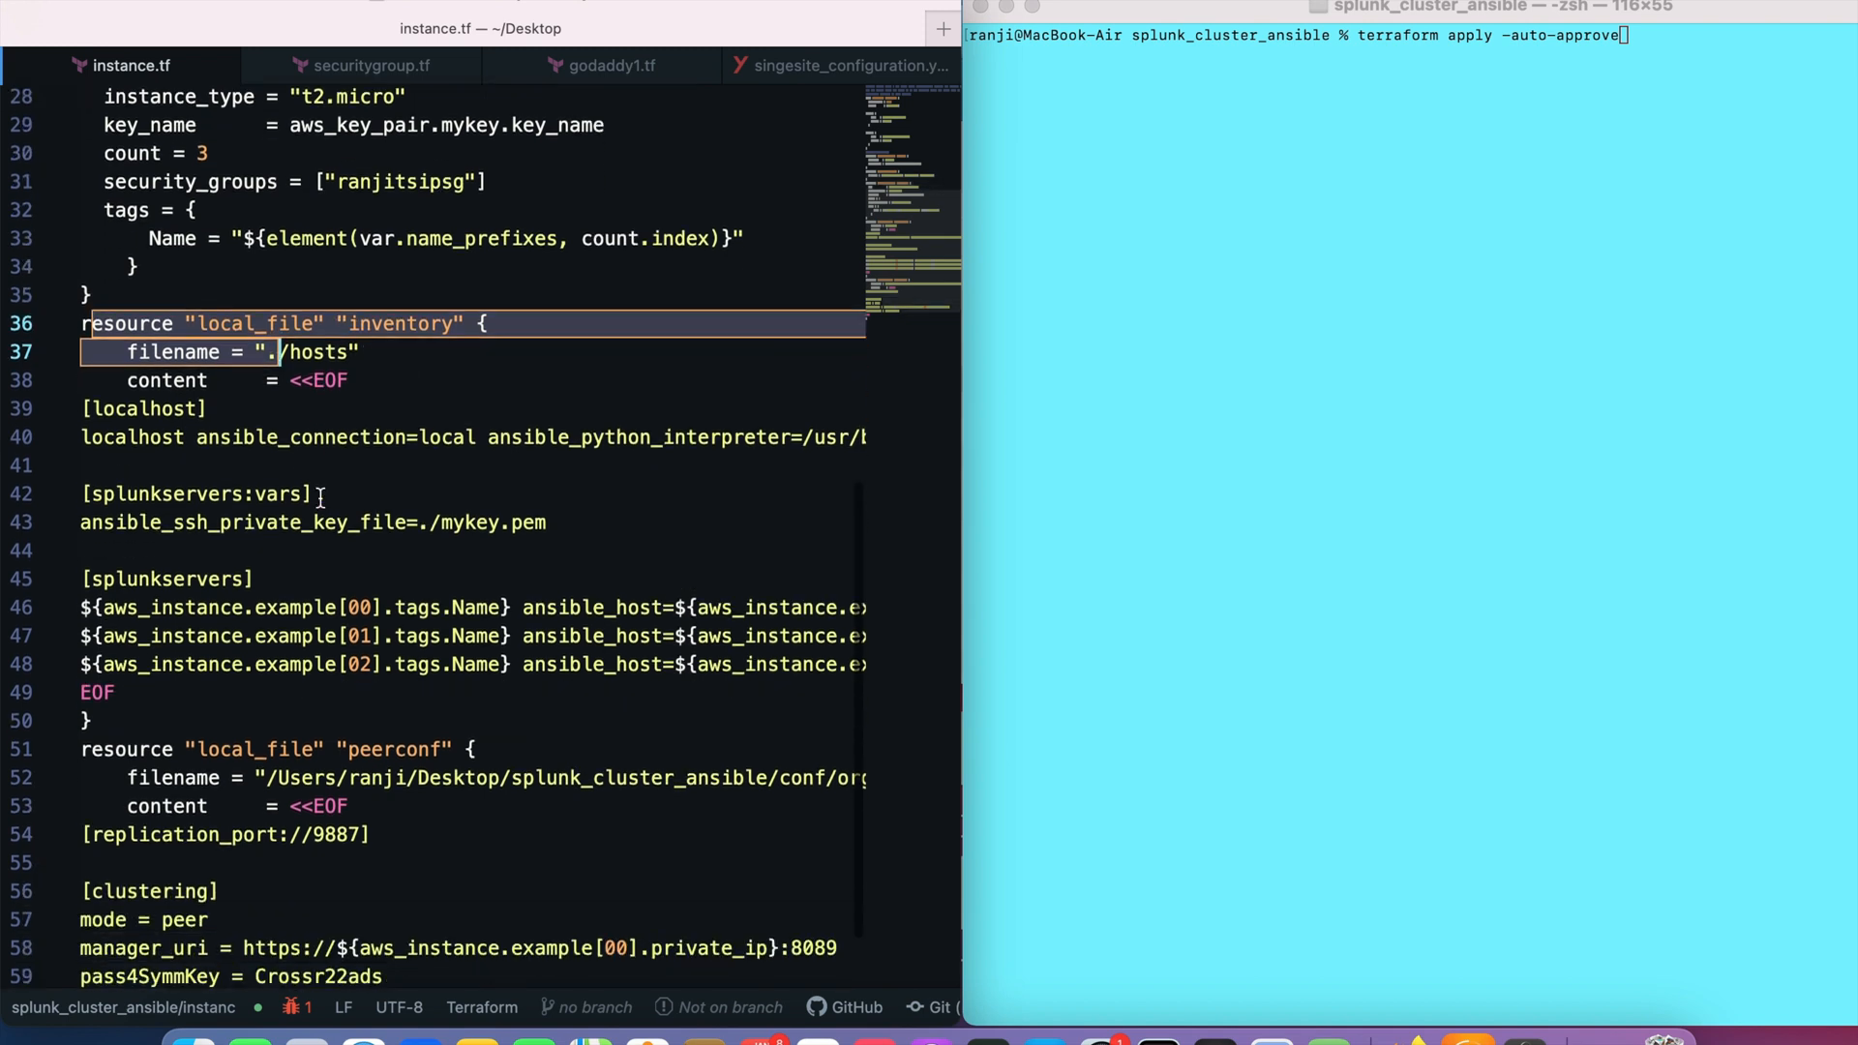
pyautogui.scroll(-3)
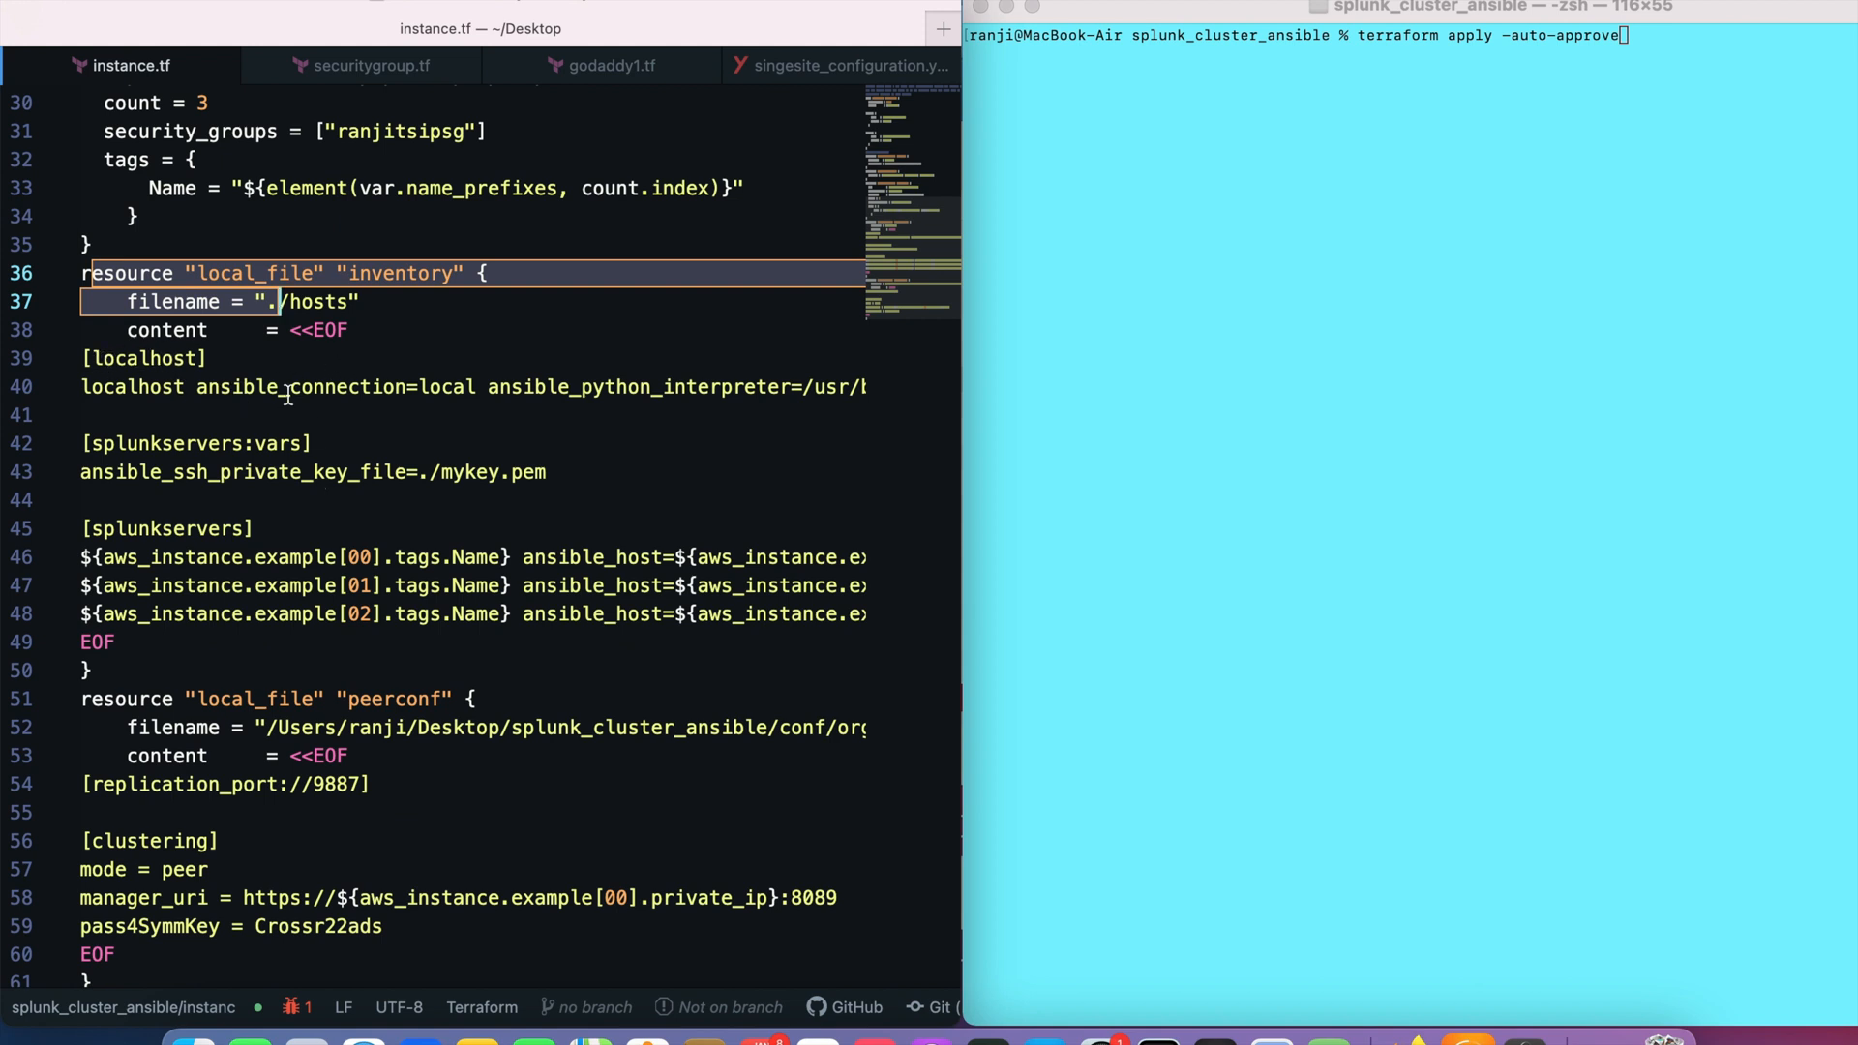
pyautogui.scroll(-3)
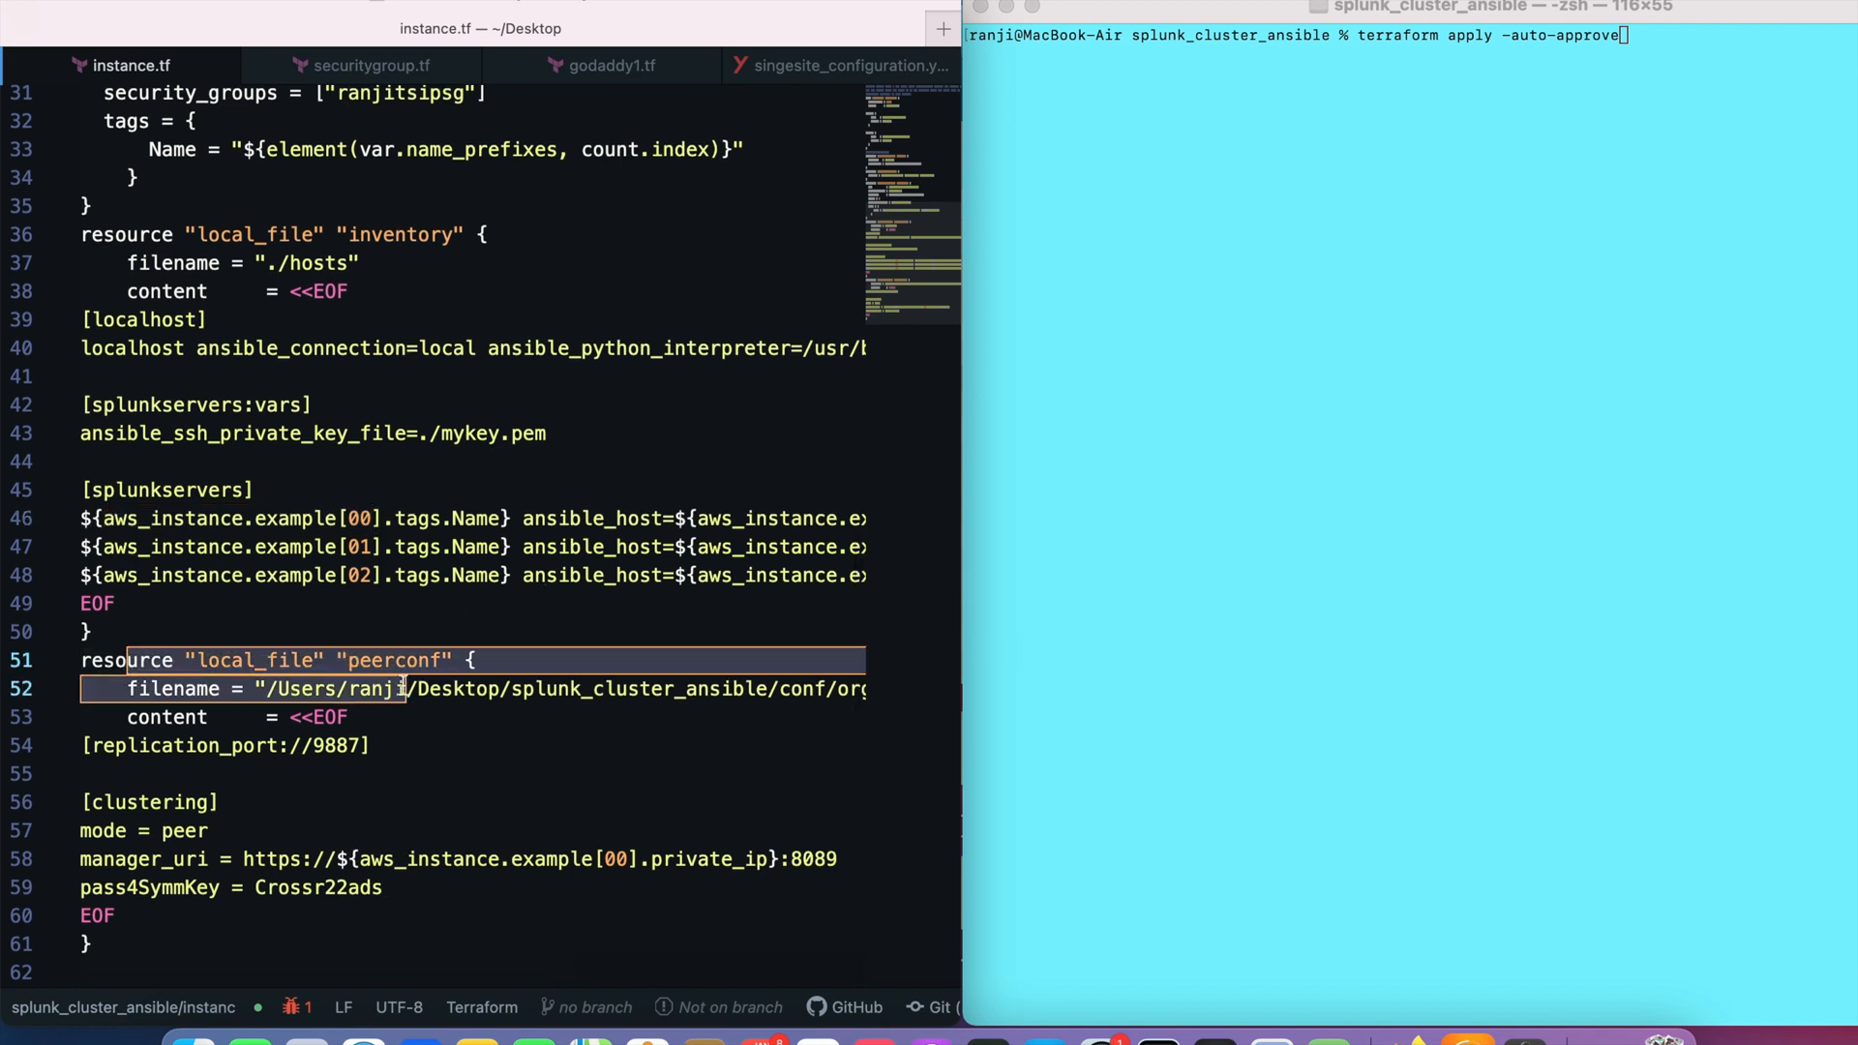
pyautogui.moveTo(418, 676)
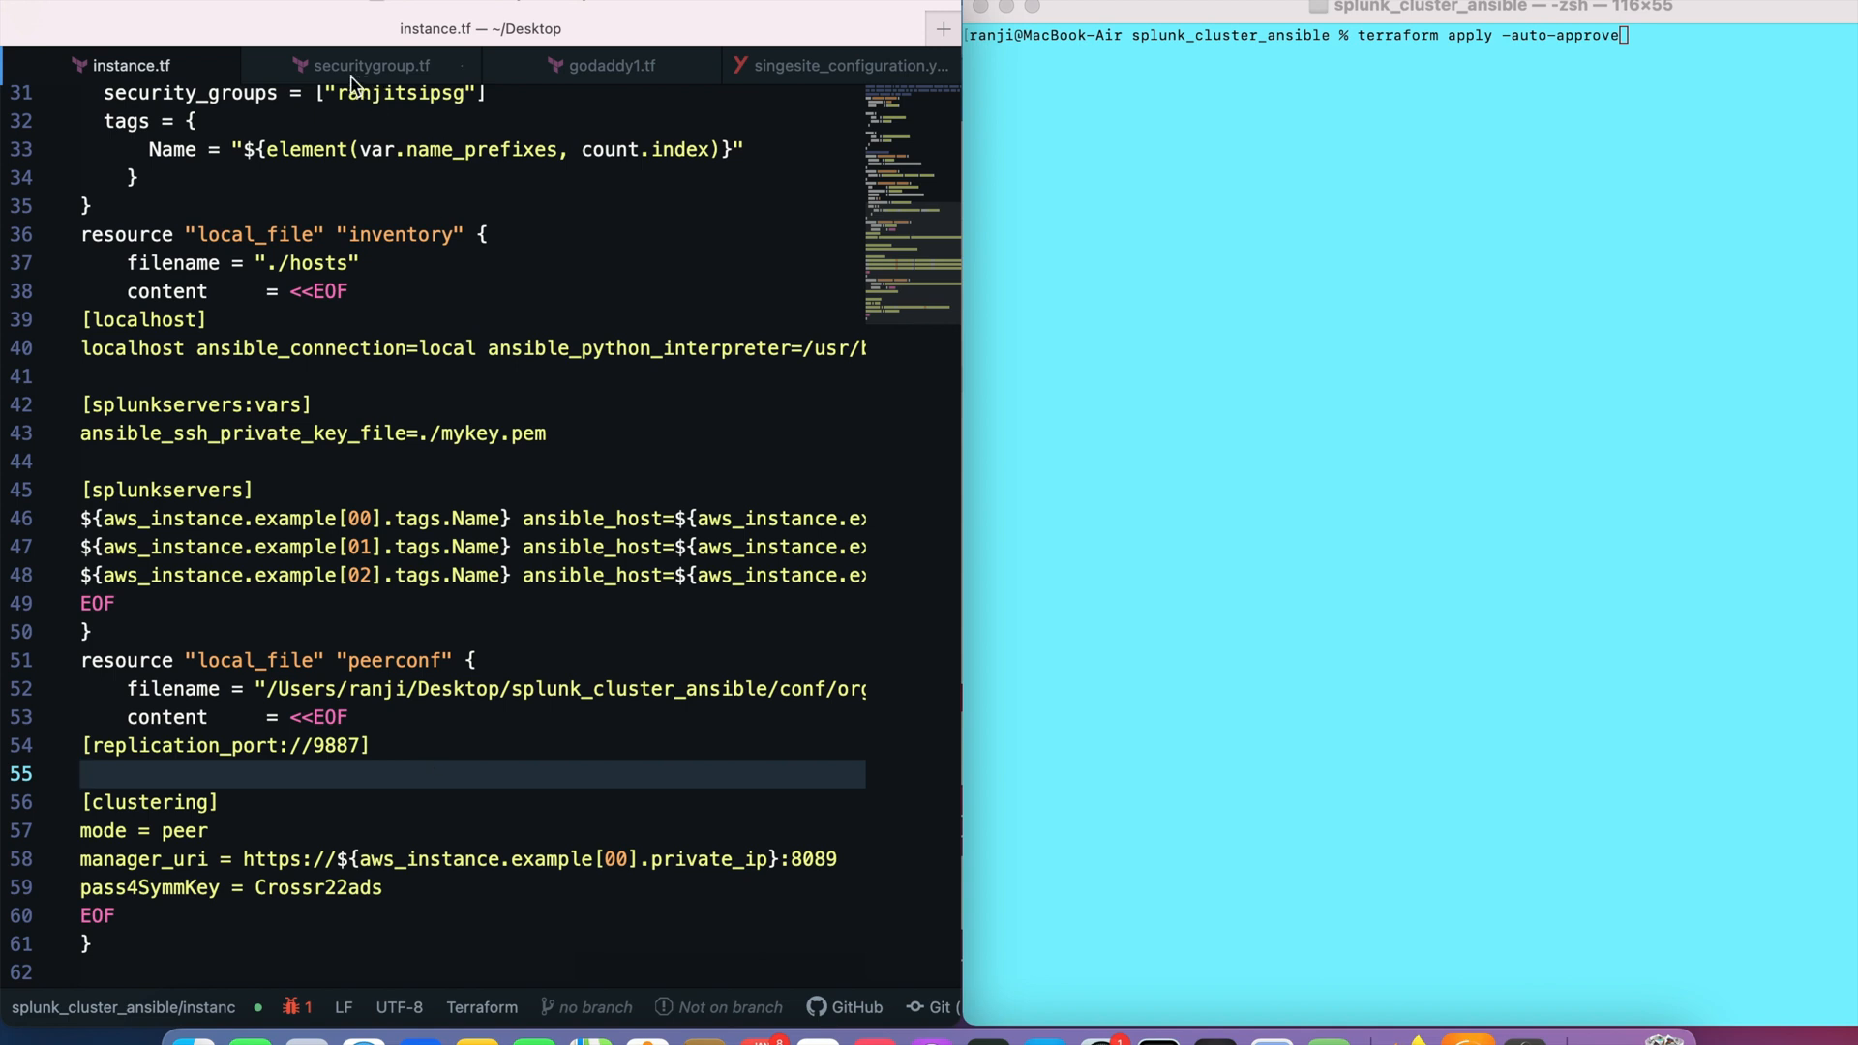
# Show securitygroup.tf and highlight the detected-IP reference in its ingress rule.
pyautogui.click(370, 65)
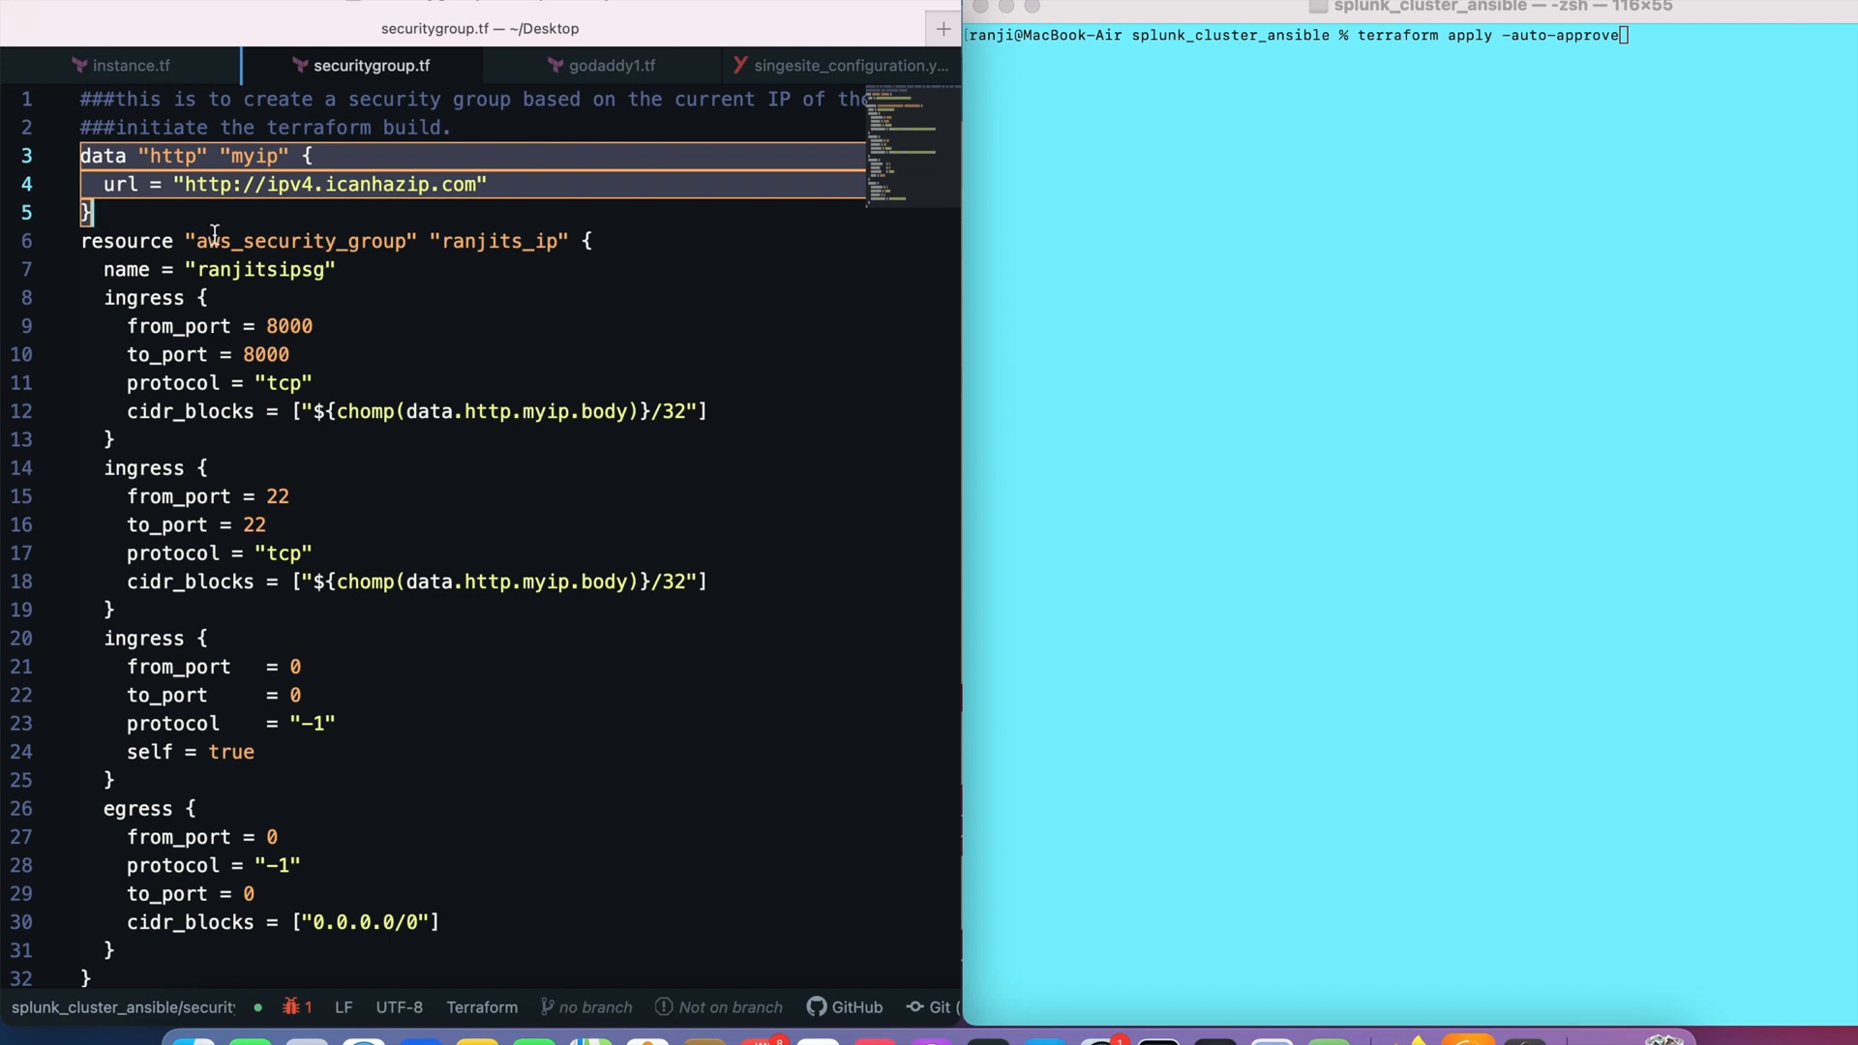
pyautogui.click(512, 411)
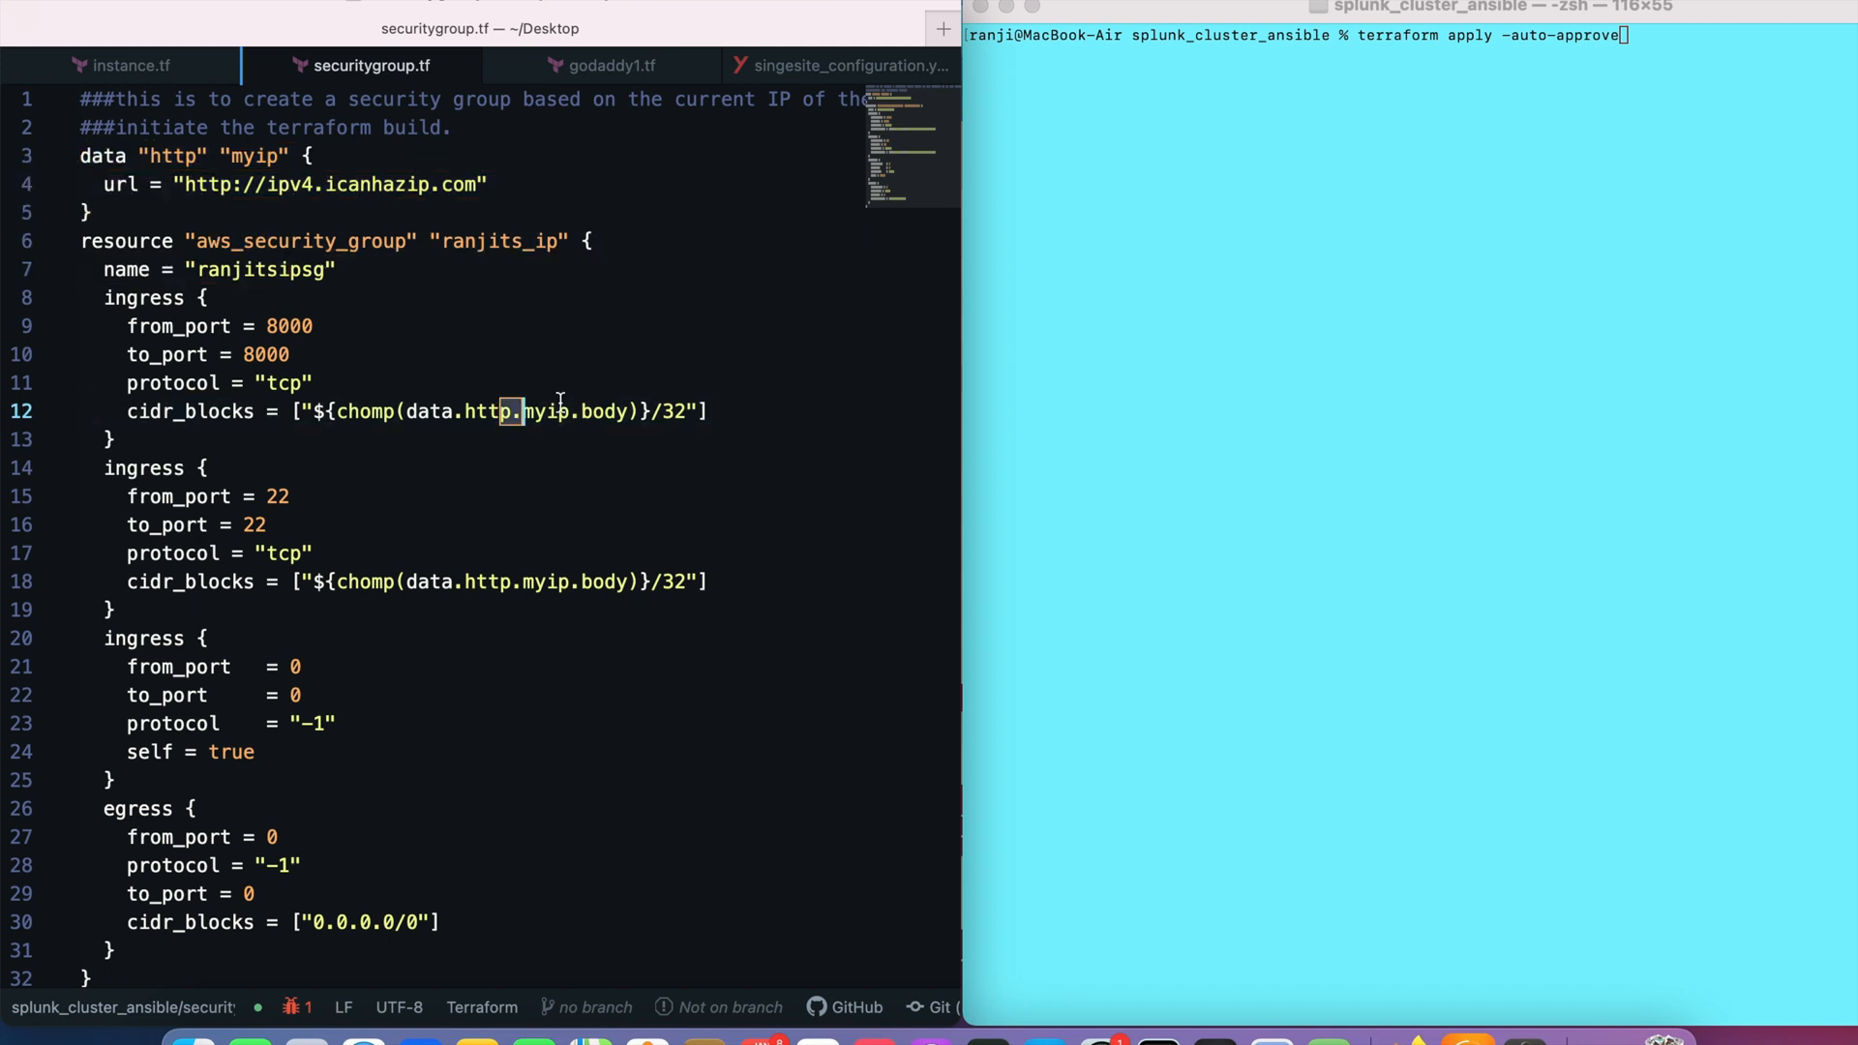
pyautogui.moveTo(207, 241); pyautogui.dragTo(290, 355)
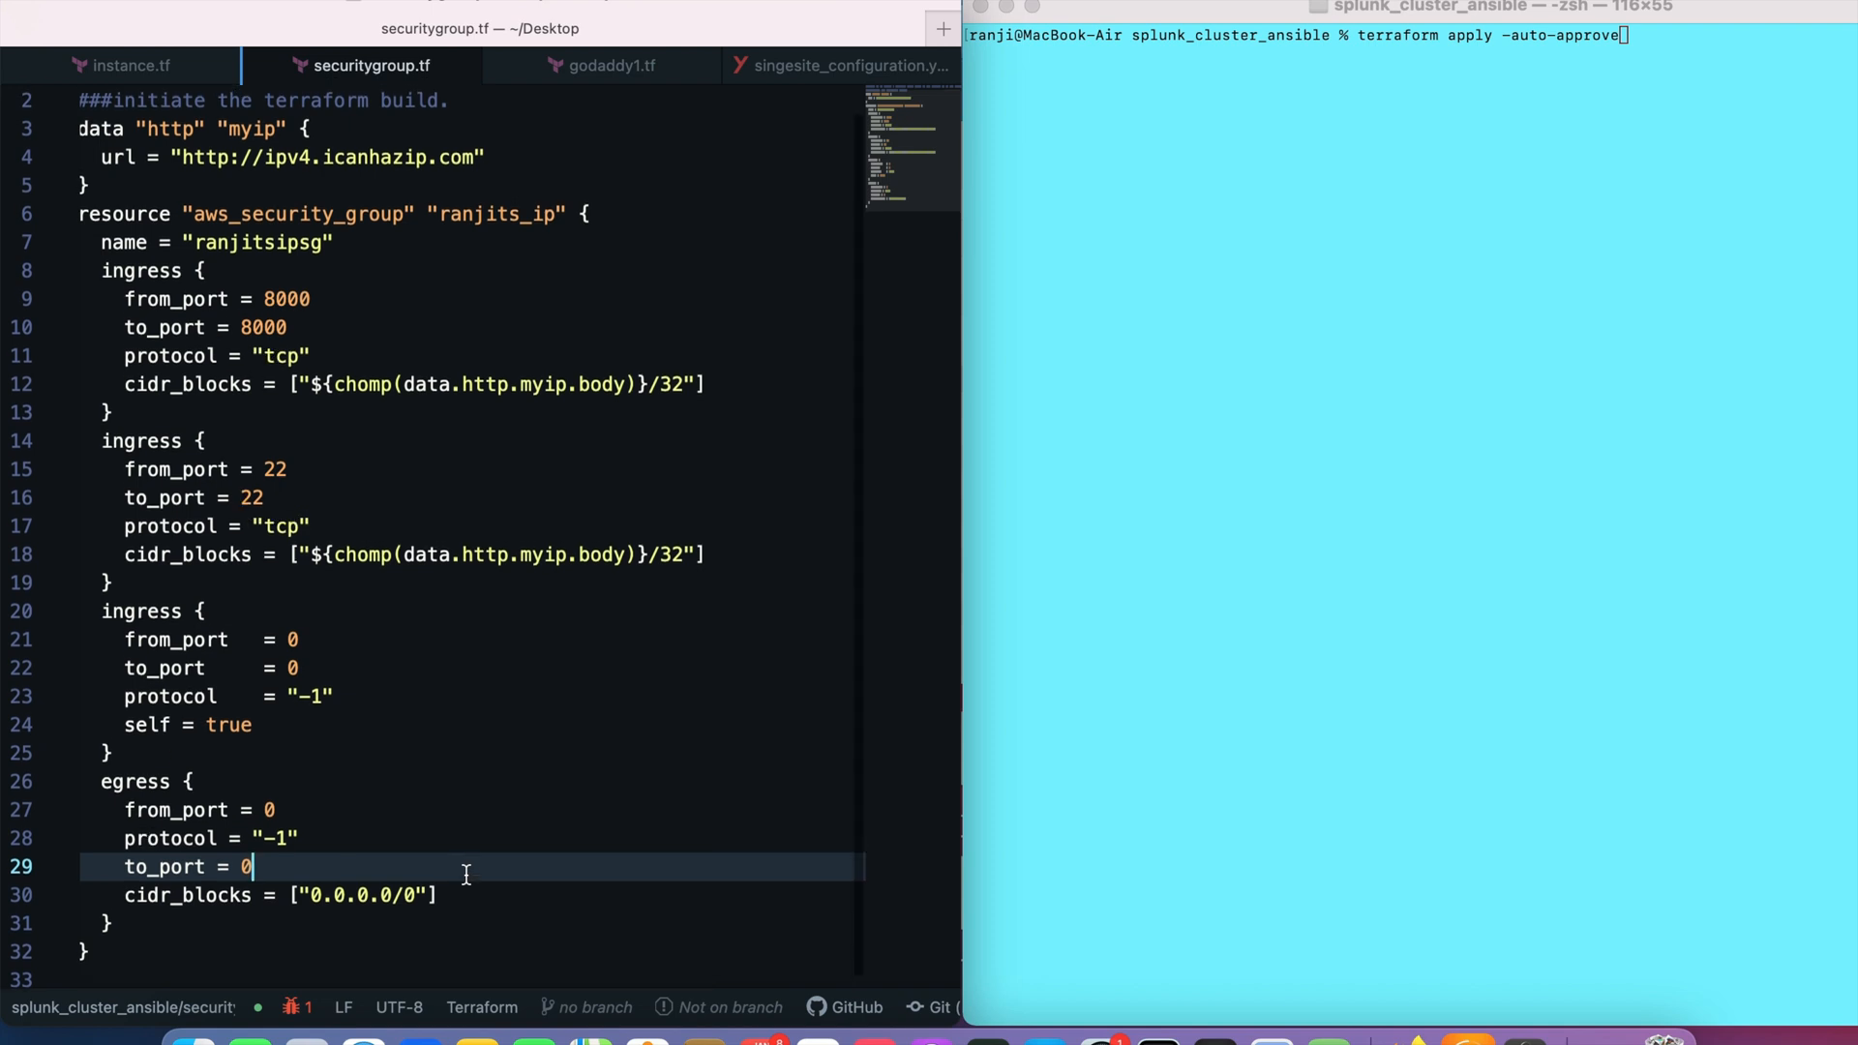
# Review godaddy1.tf's cluster master IP, domain and indexer2 records, then view the playbook tab.
pyautogui.click(611, 65)
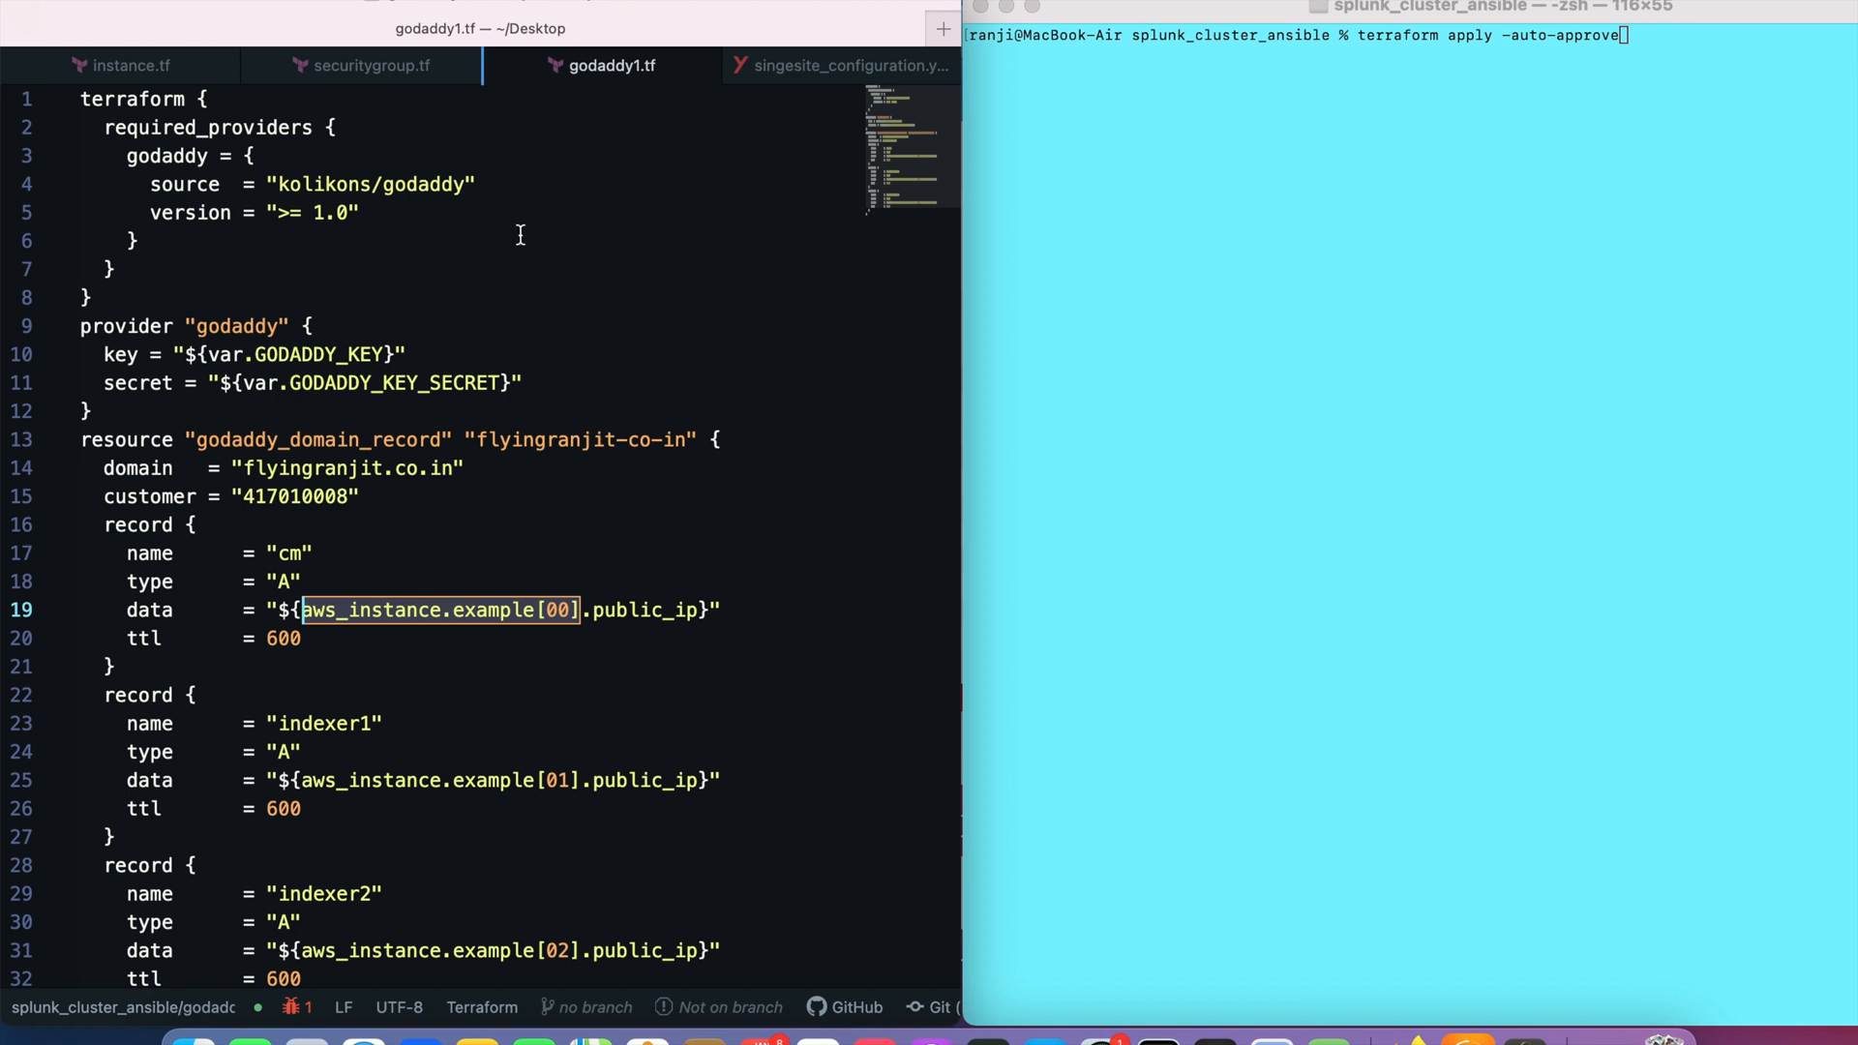
pyautogui.moveTo(112, 107)
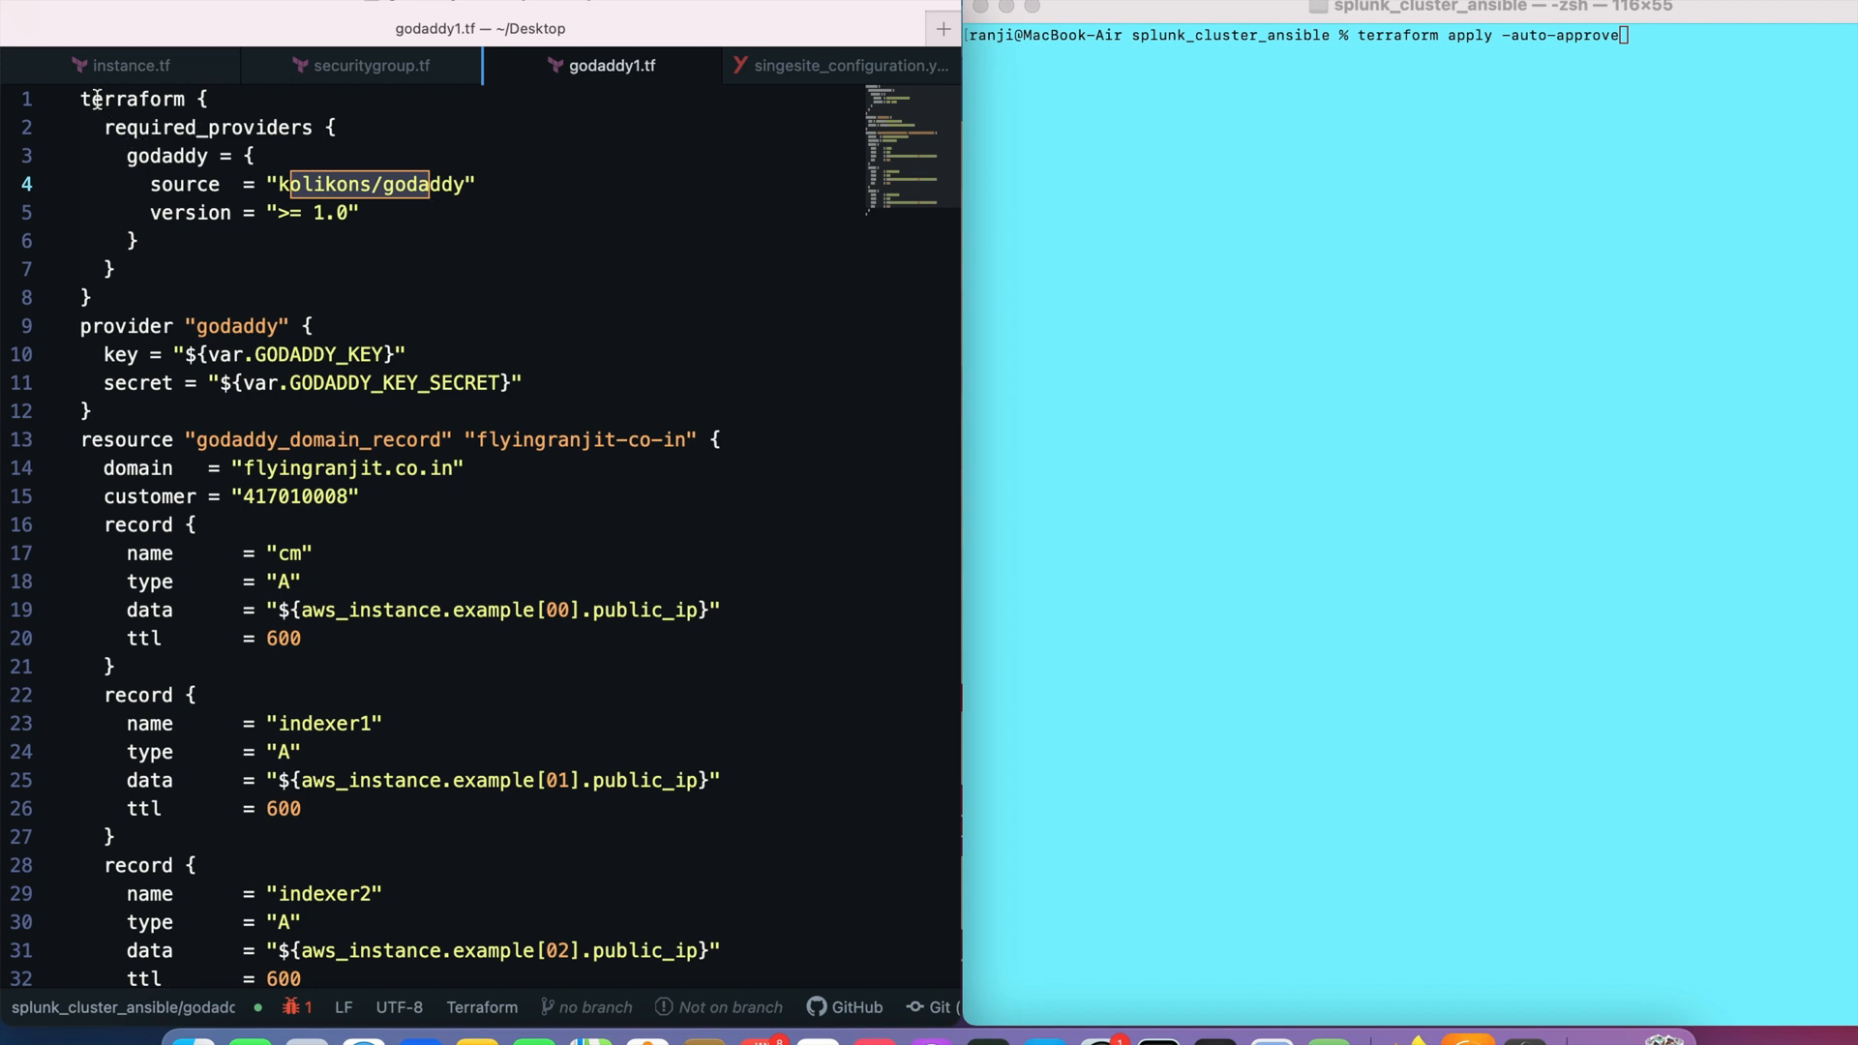
pyautogui.scroll(-3)
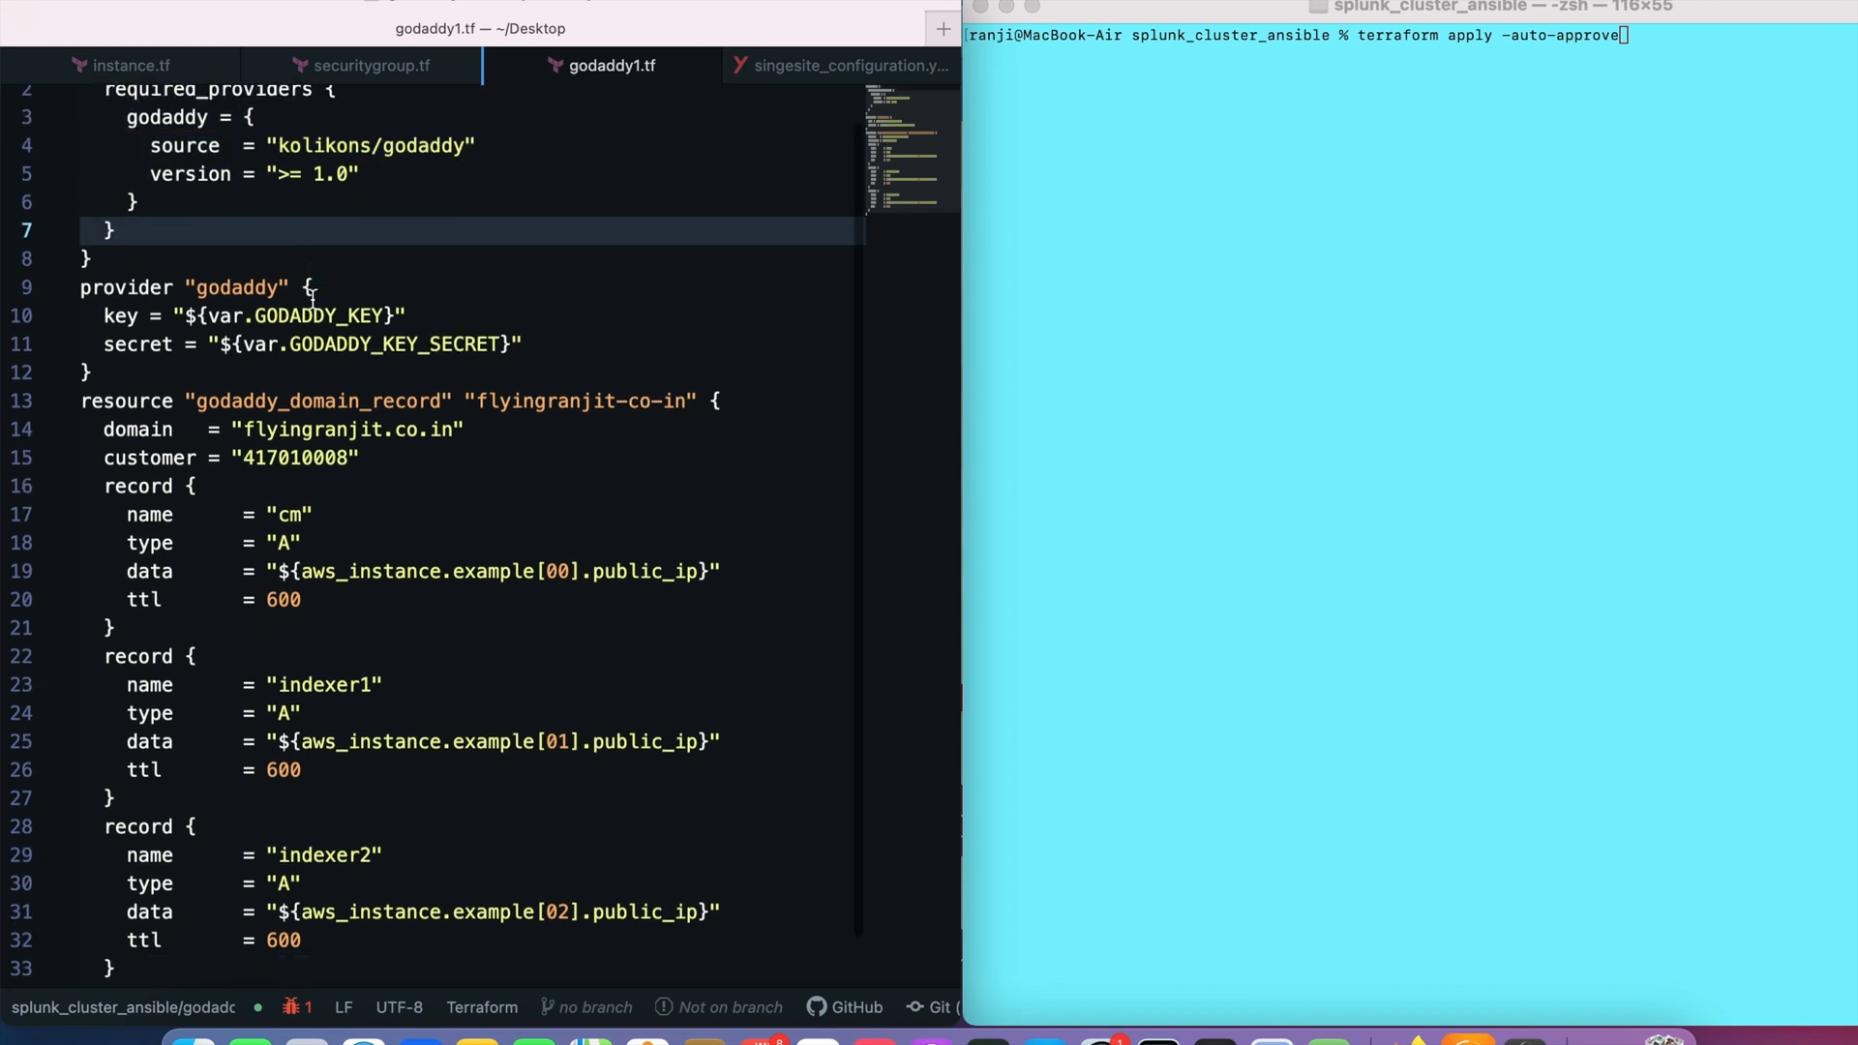
pyautogui.scroll(-3)
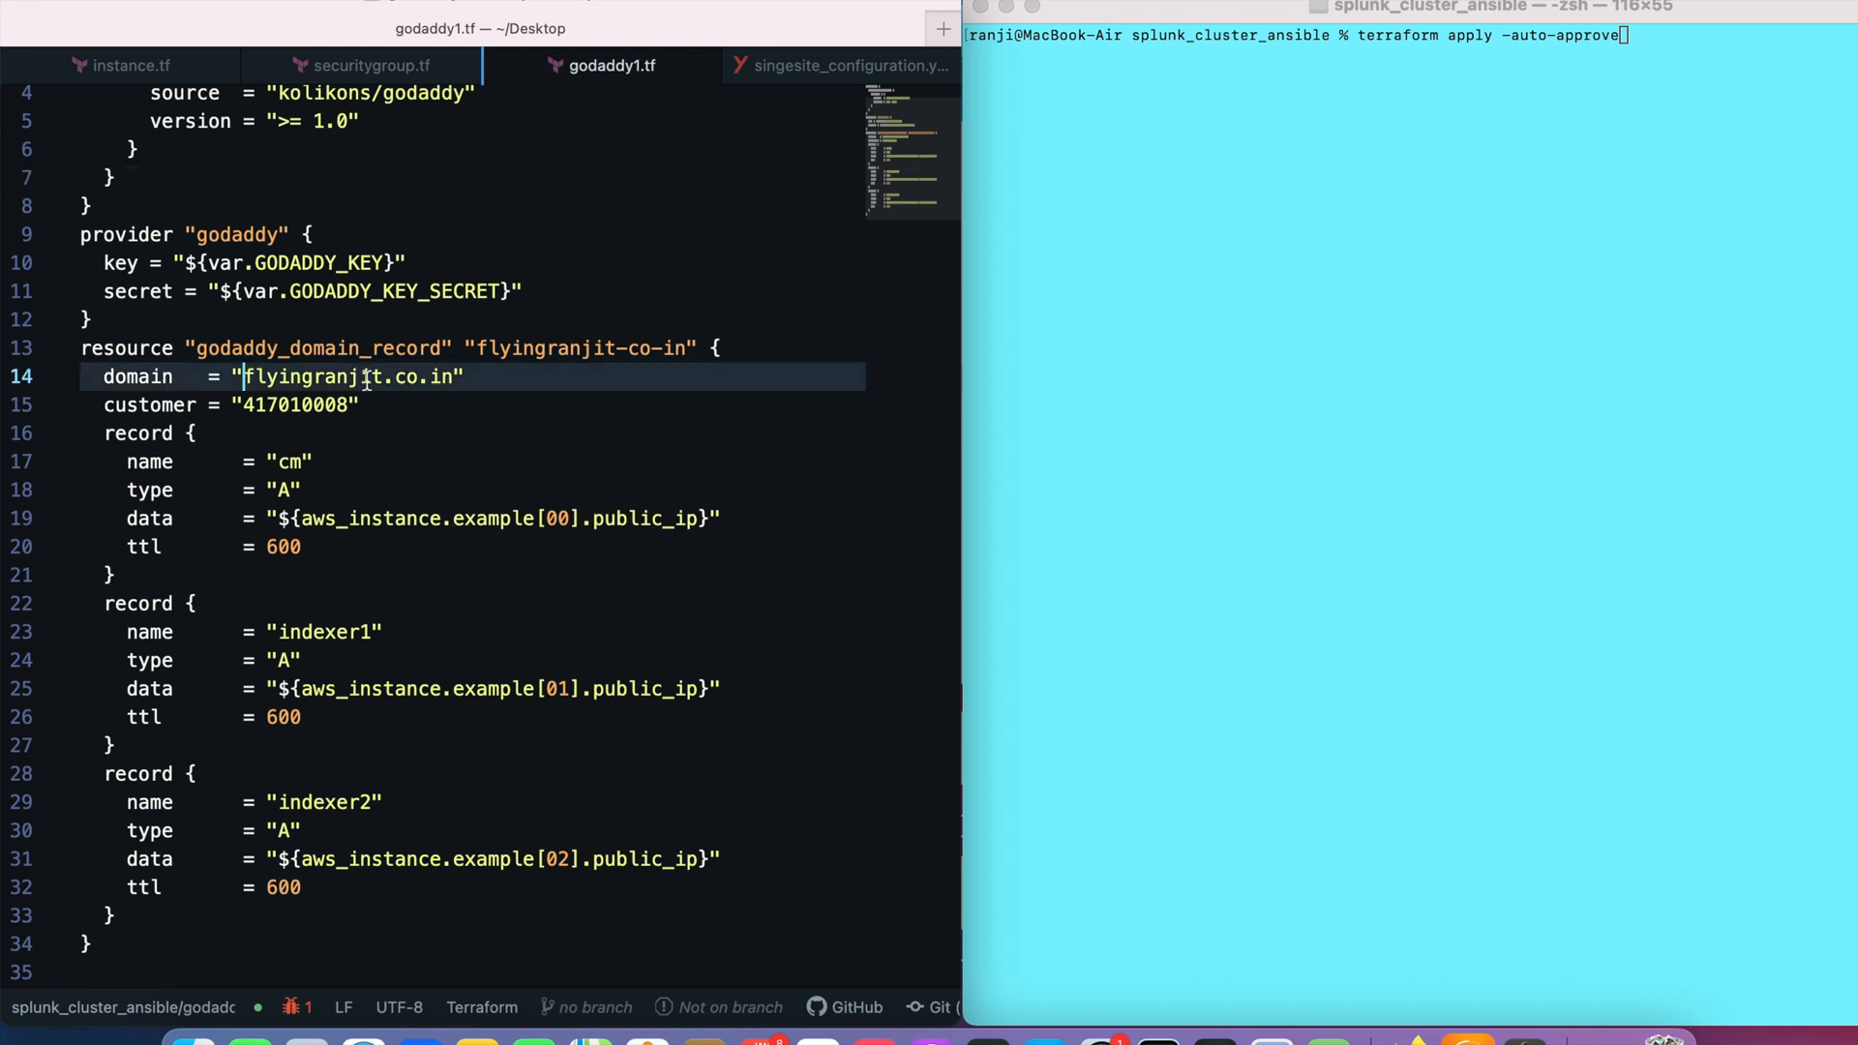
pyautogui.doubleClick(353, 377)
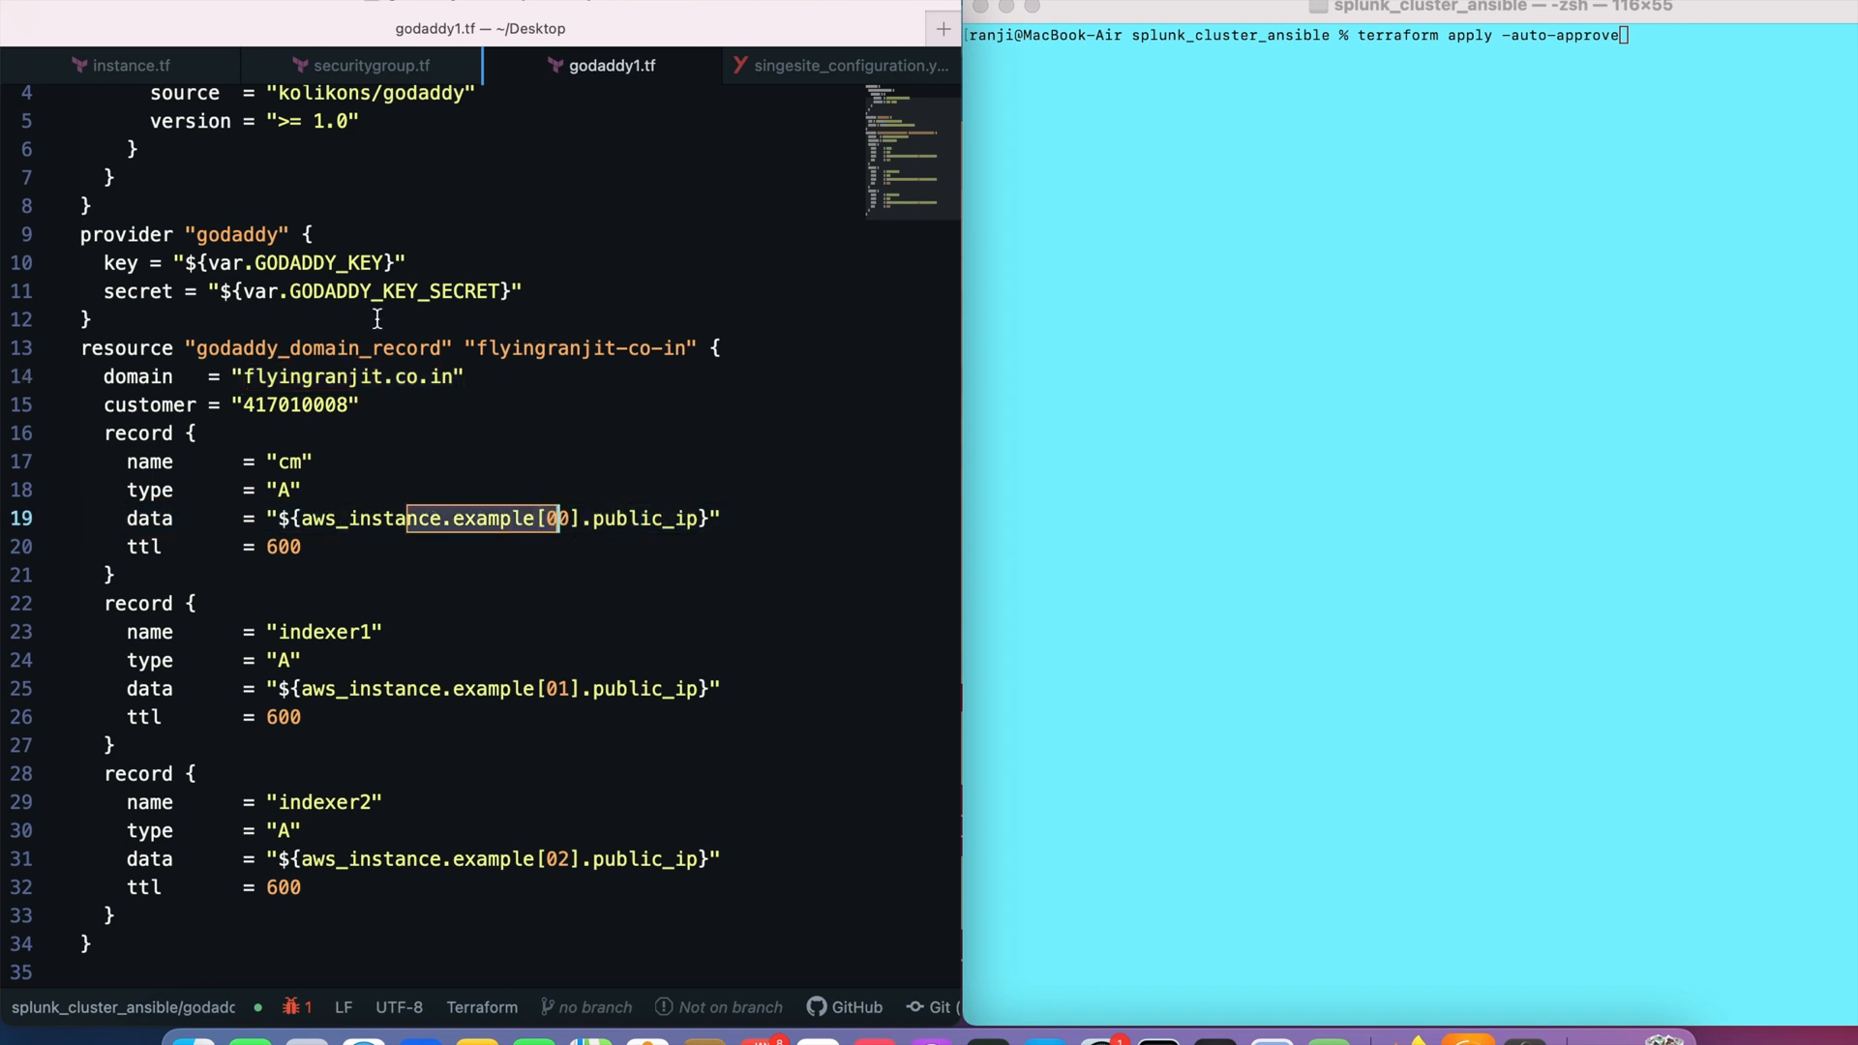
pyautogui.doubleClick(329, 377)
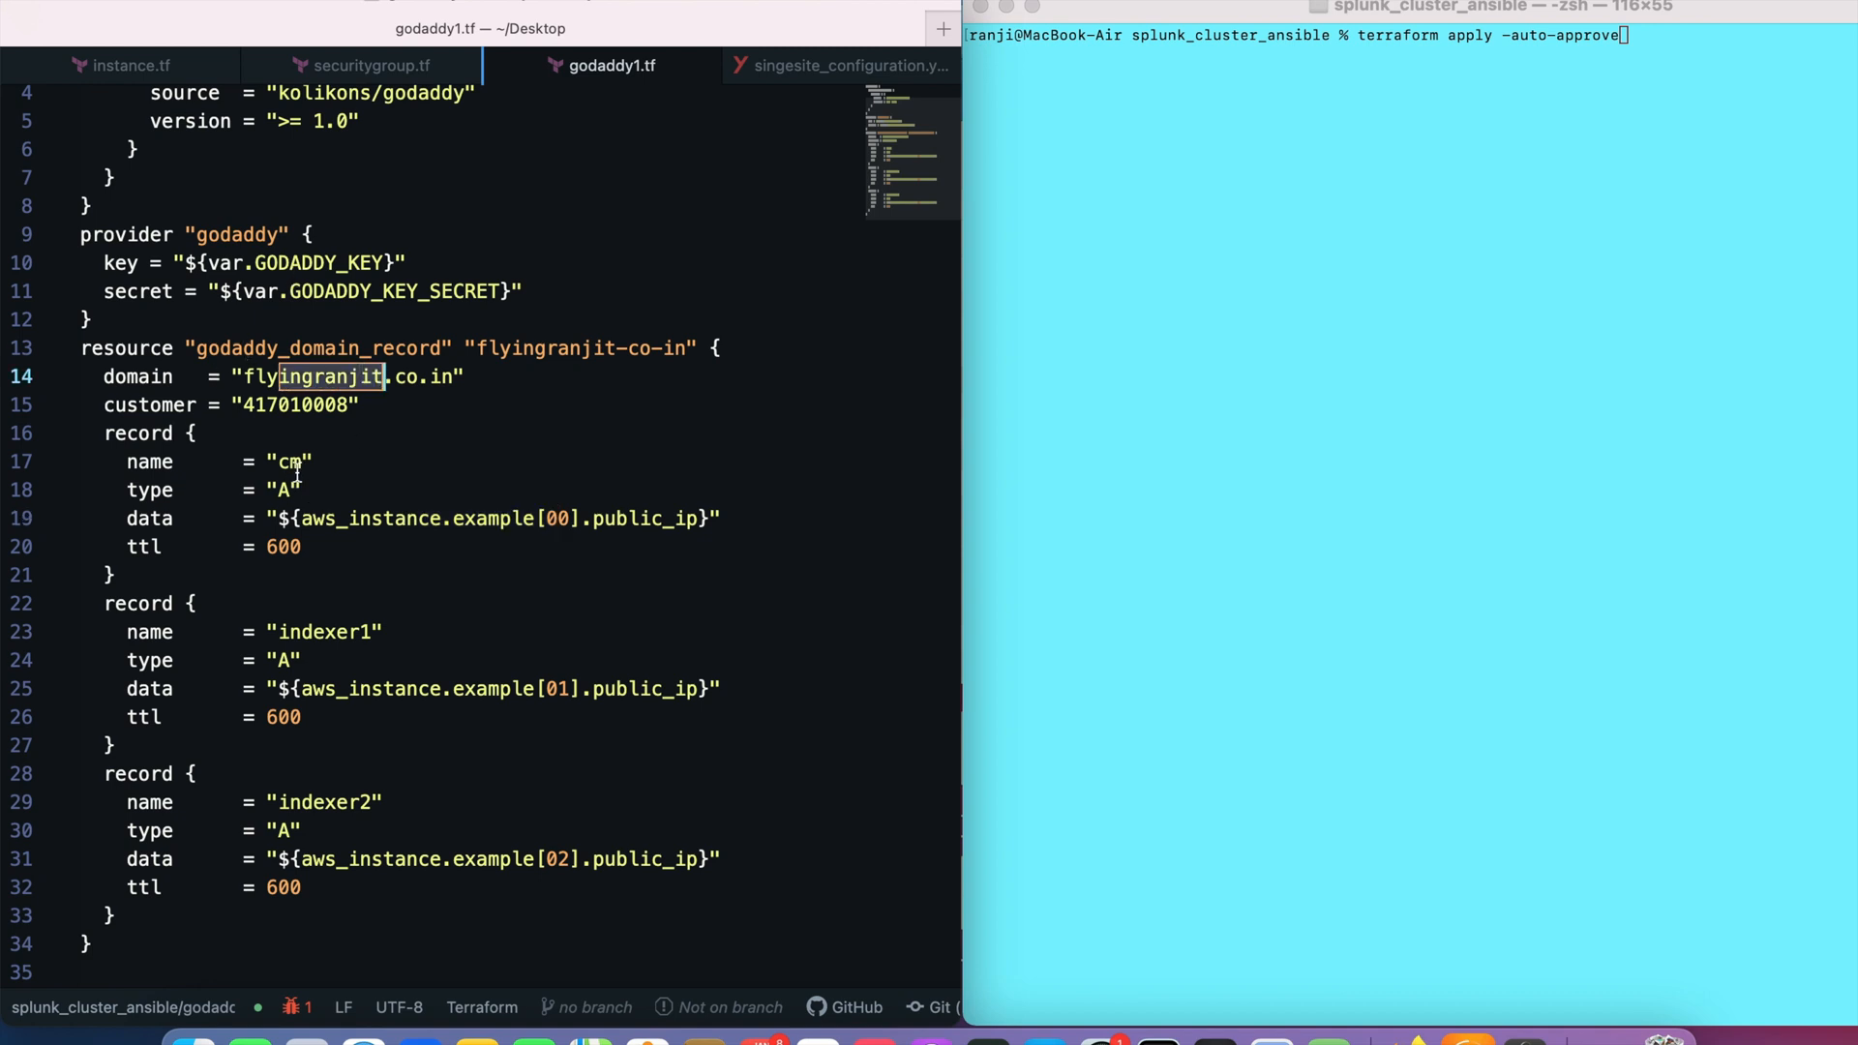
pyautogui.doubleClick(289, 461)
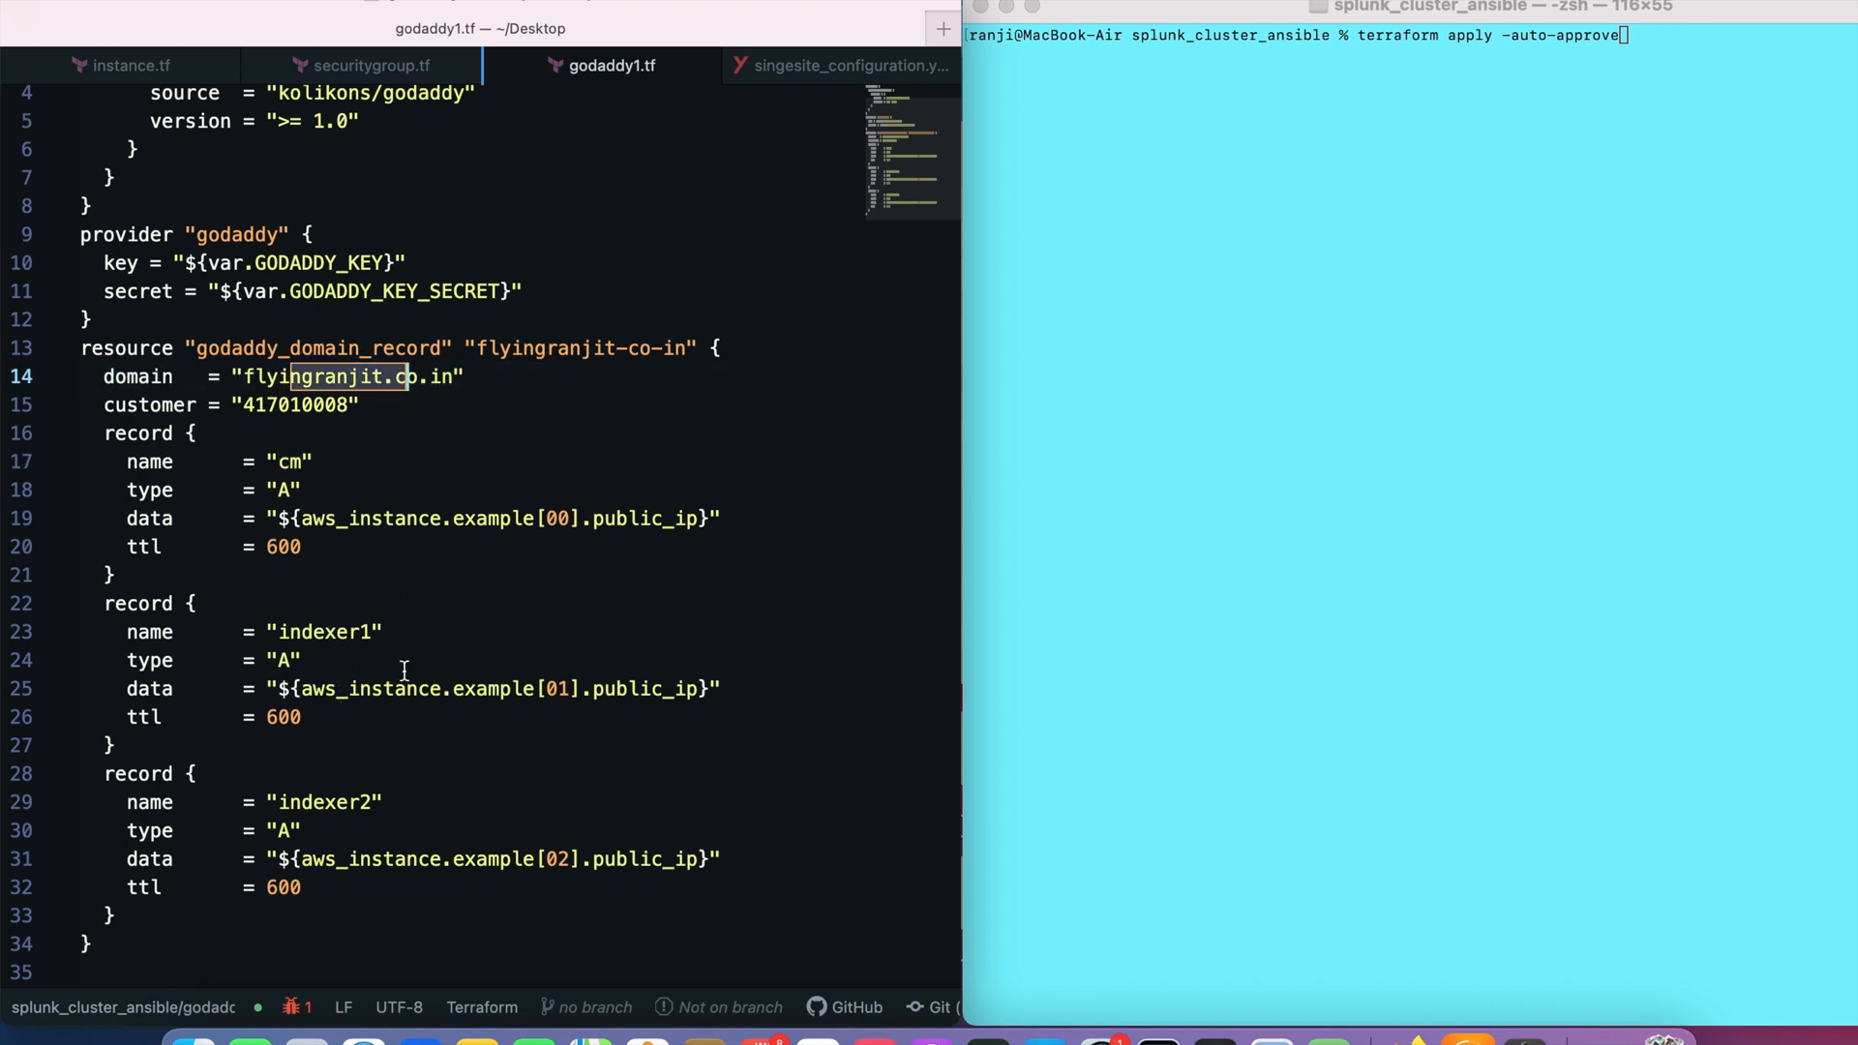
pyautogui.doubleClick(326, 802)
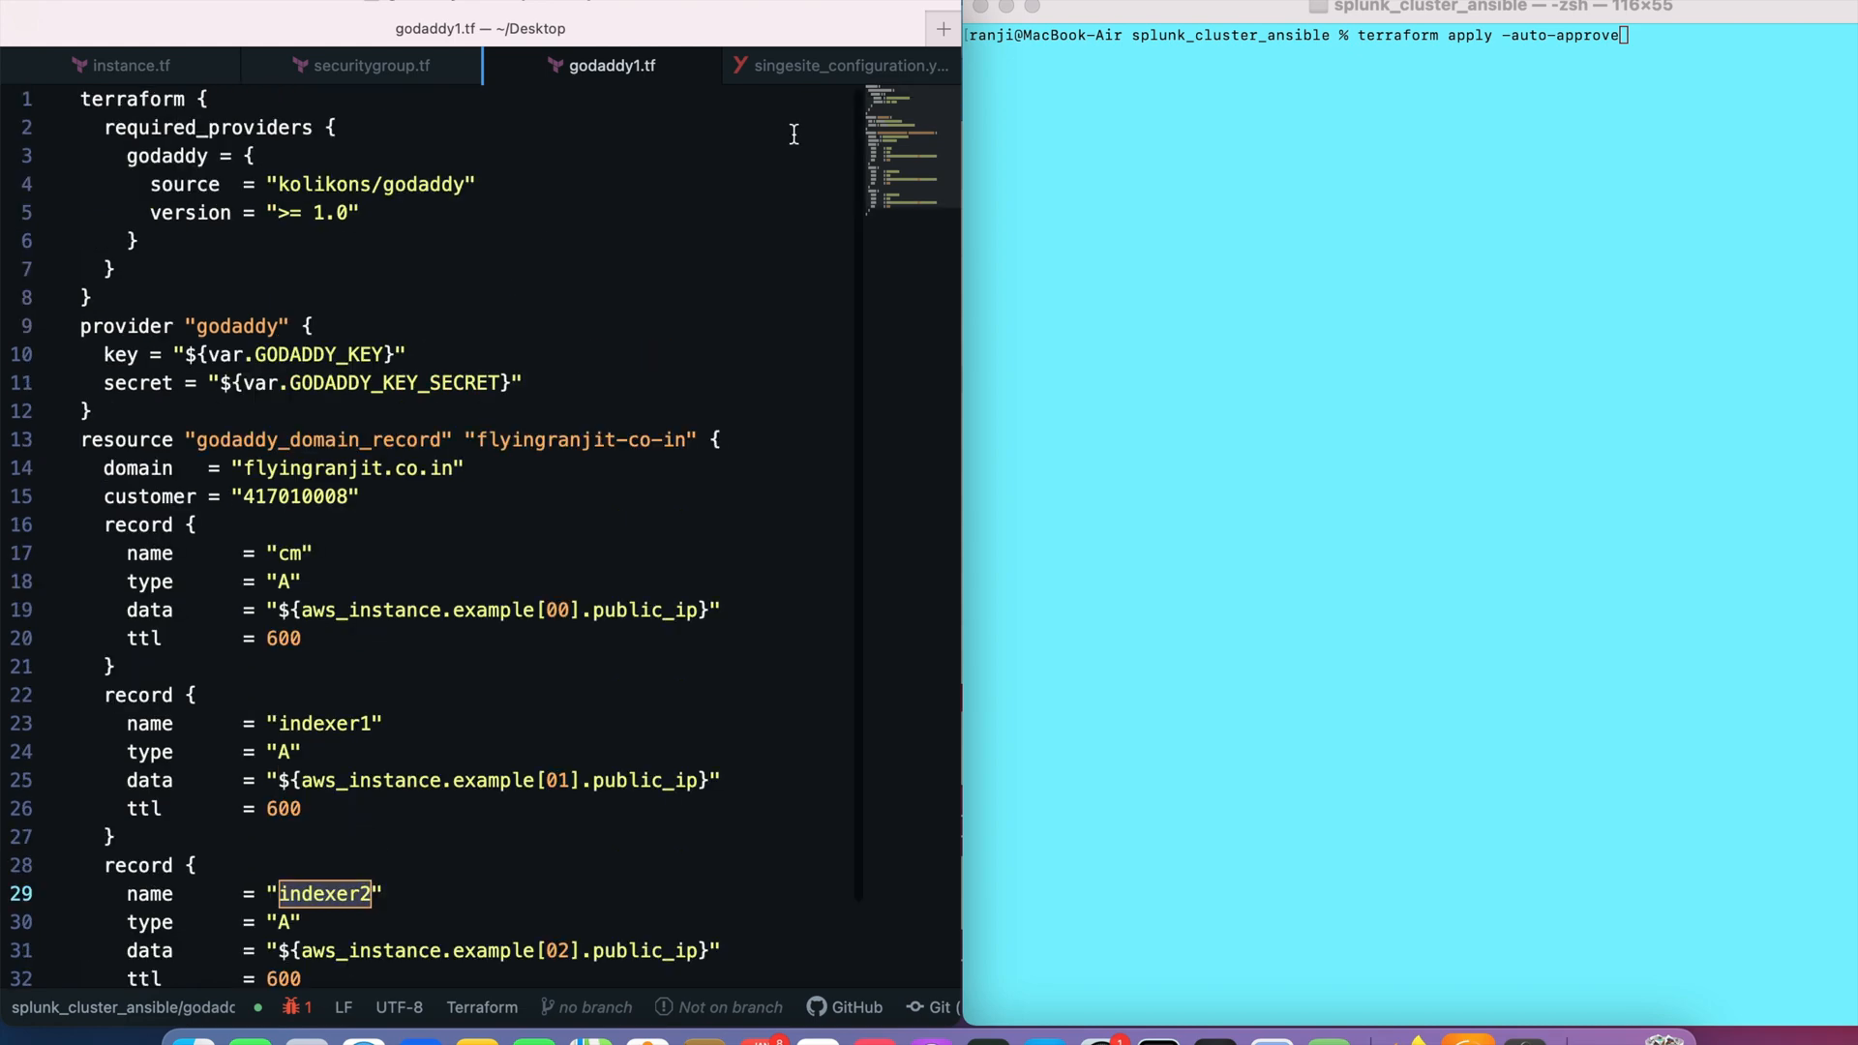
pyautogui.moveTo(841, 65)
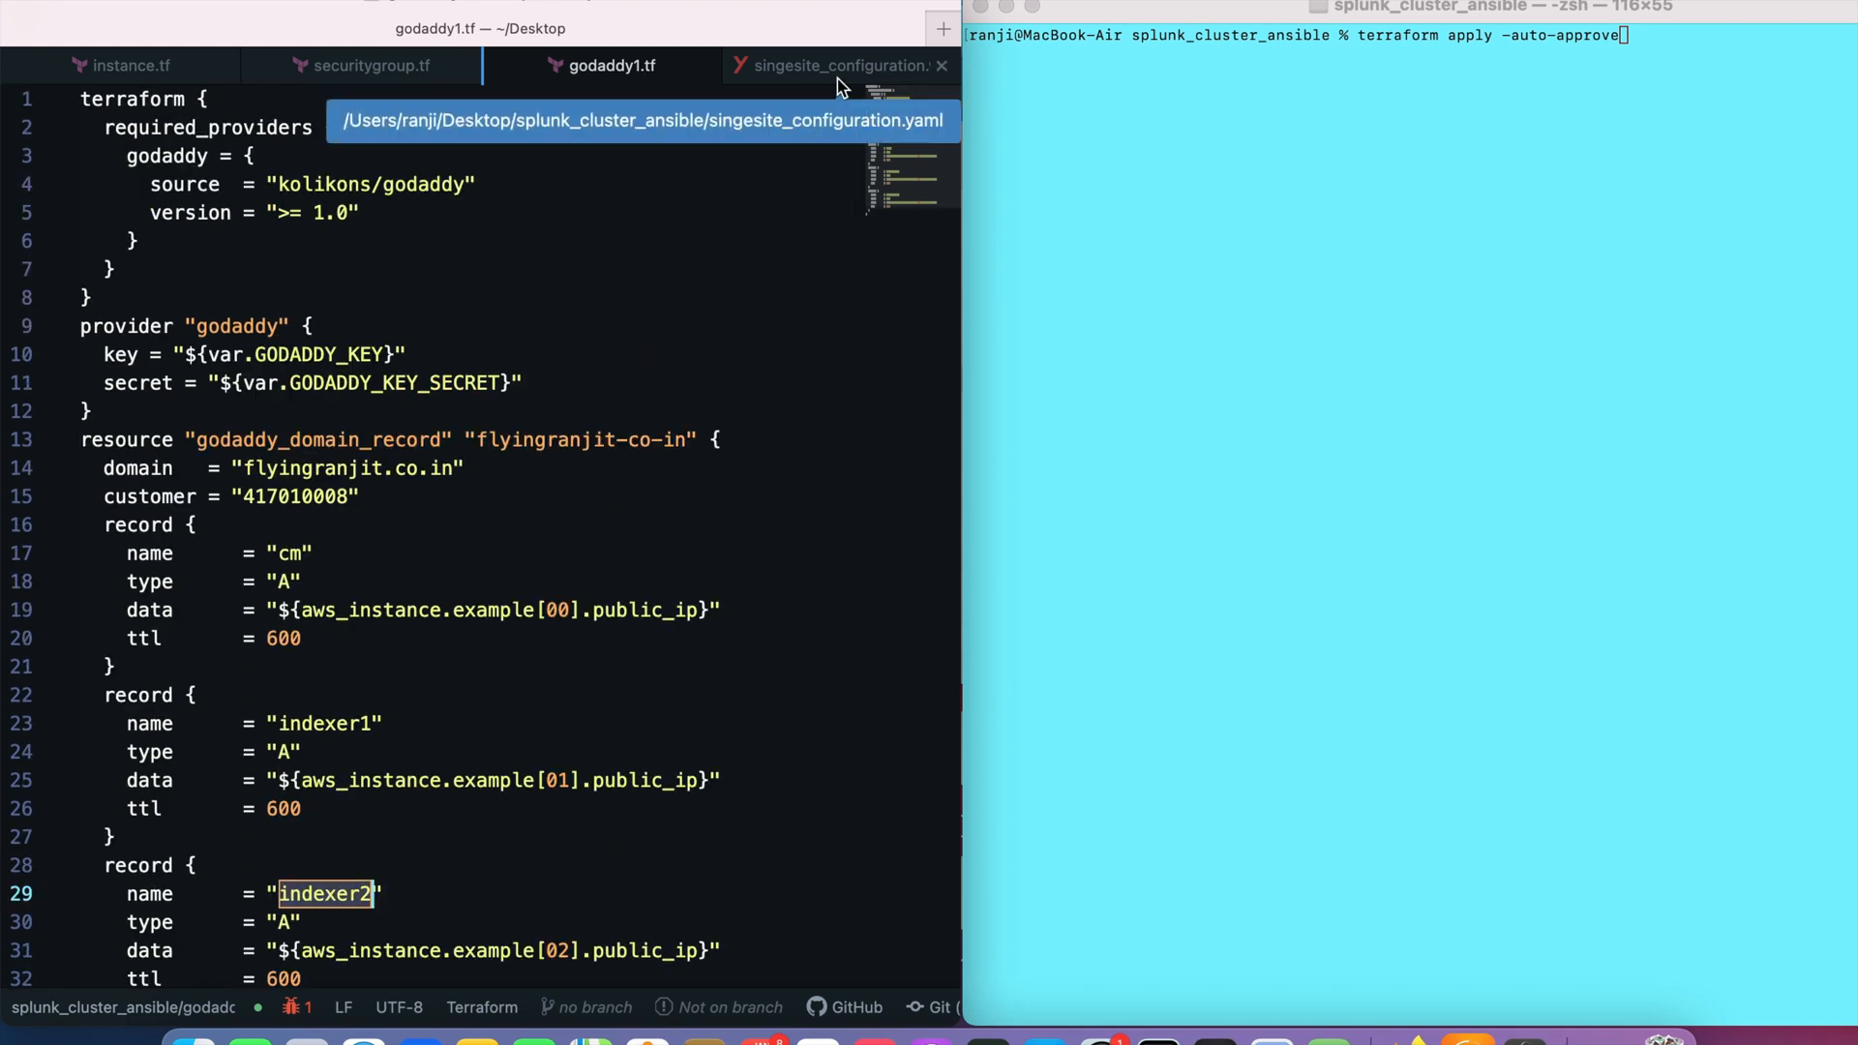
pyautogui.click(841, 65)
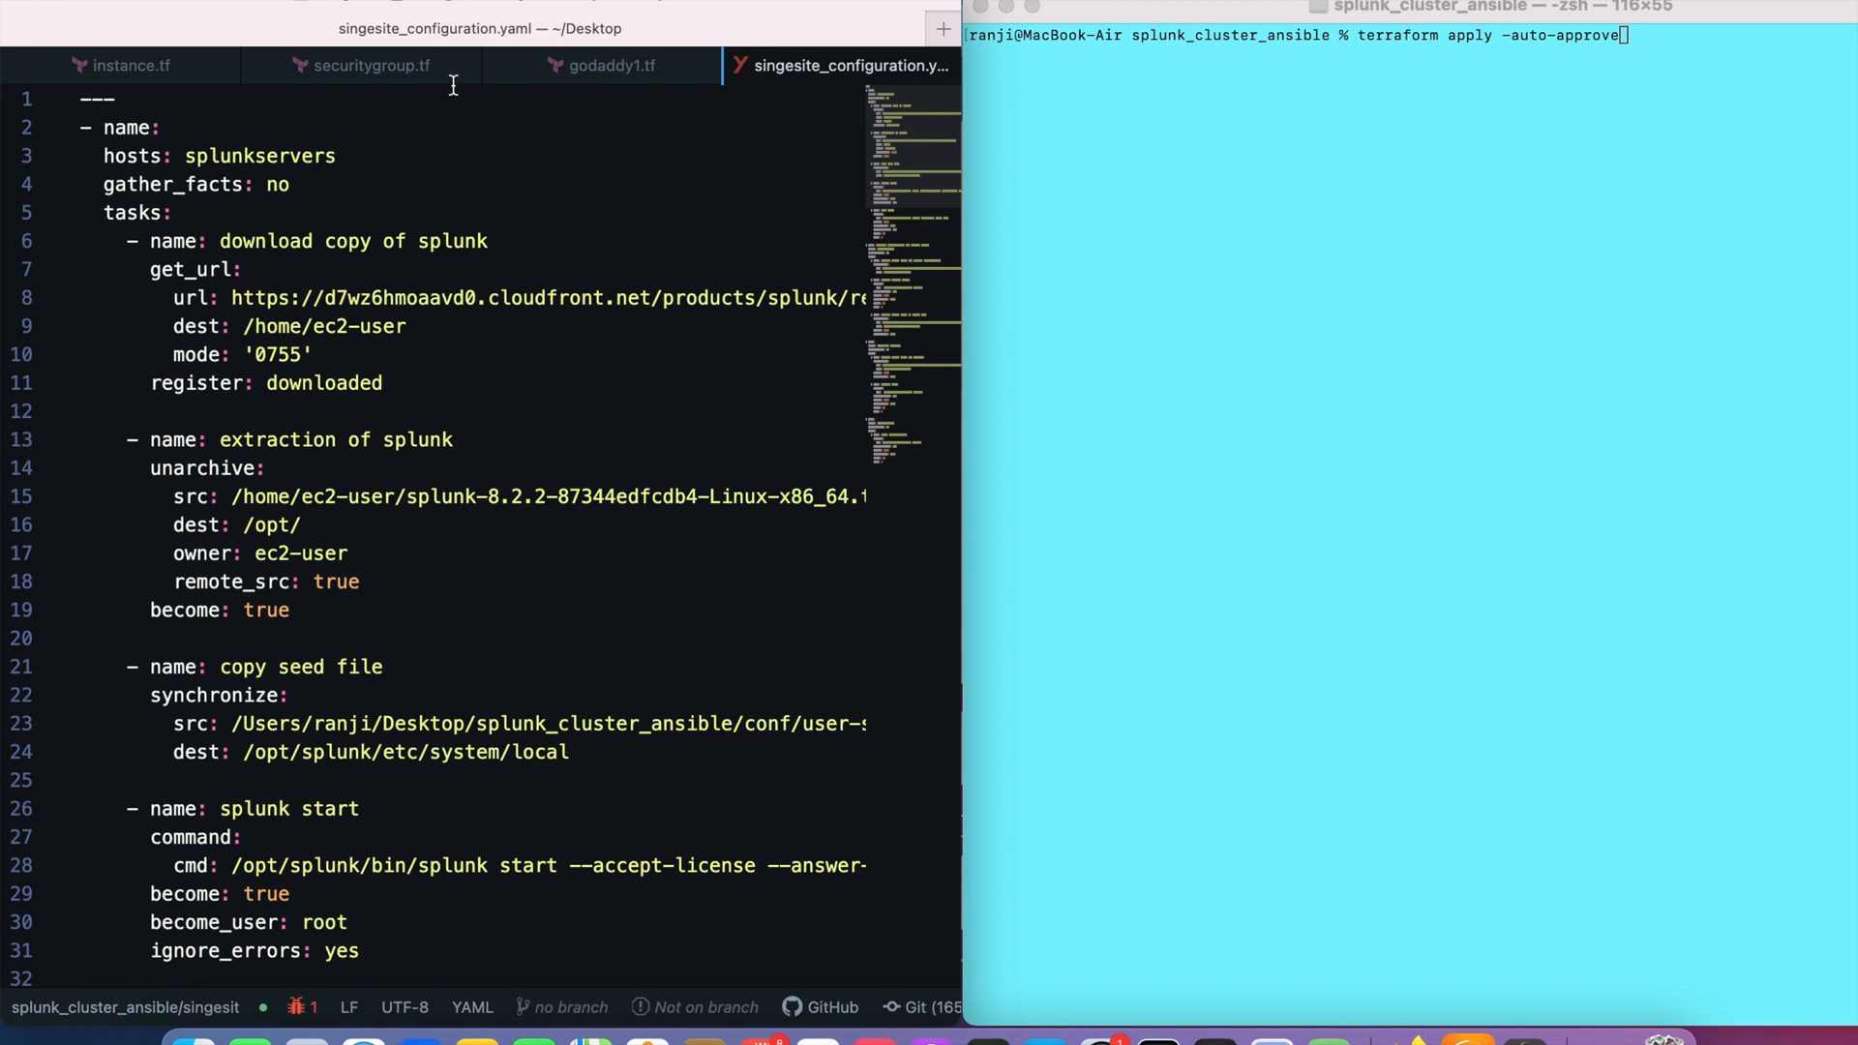
pyautogui.click(122, 65)
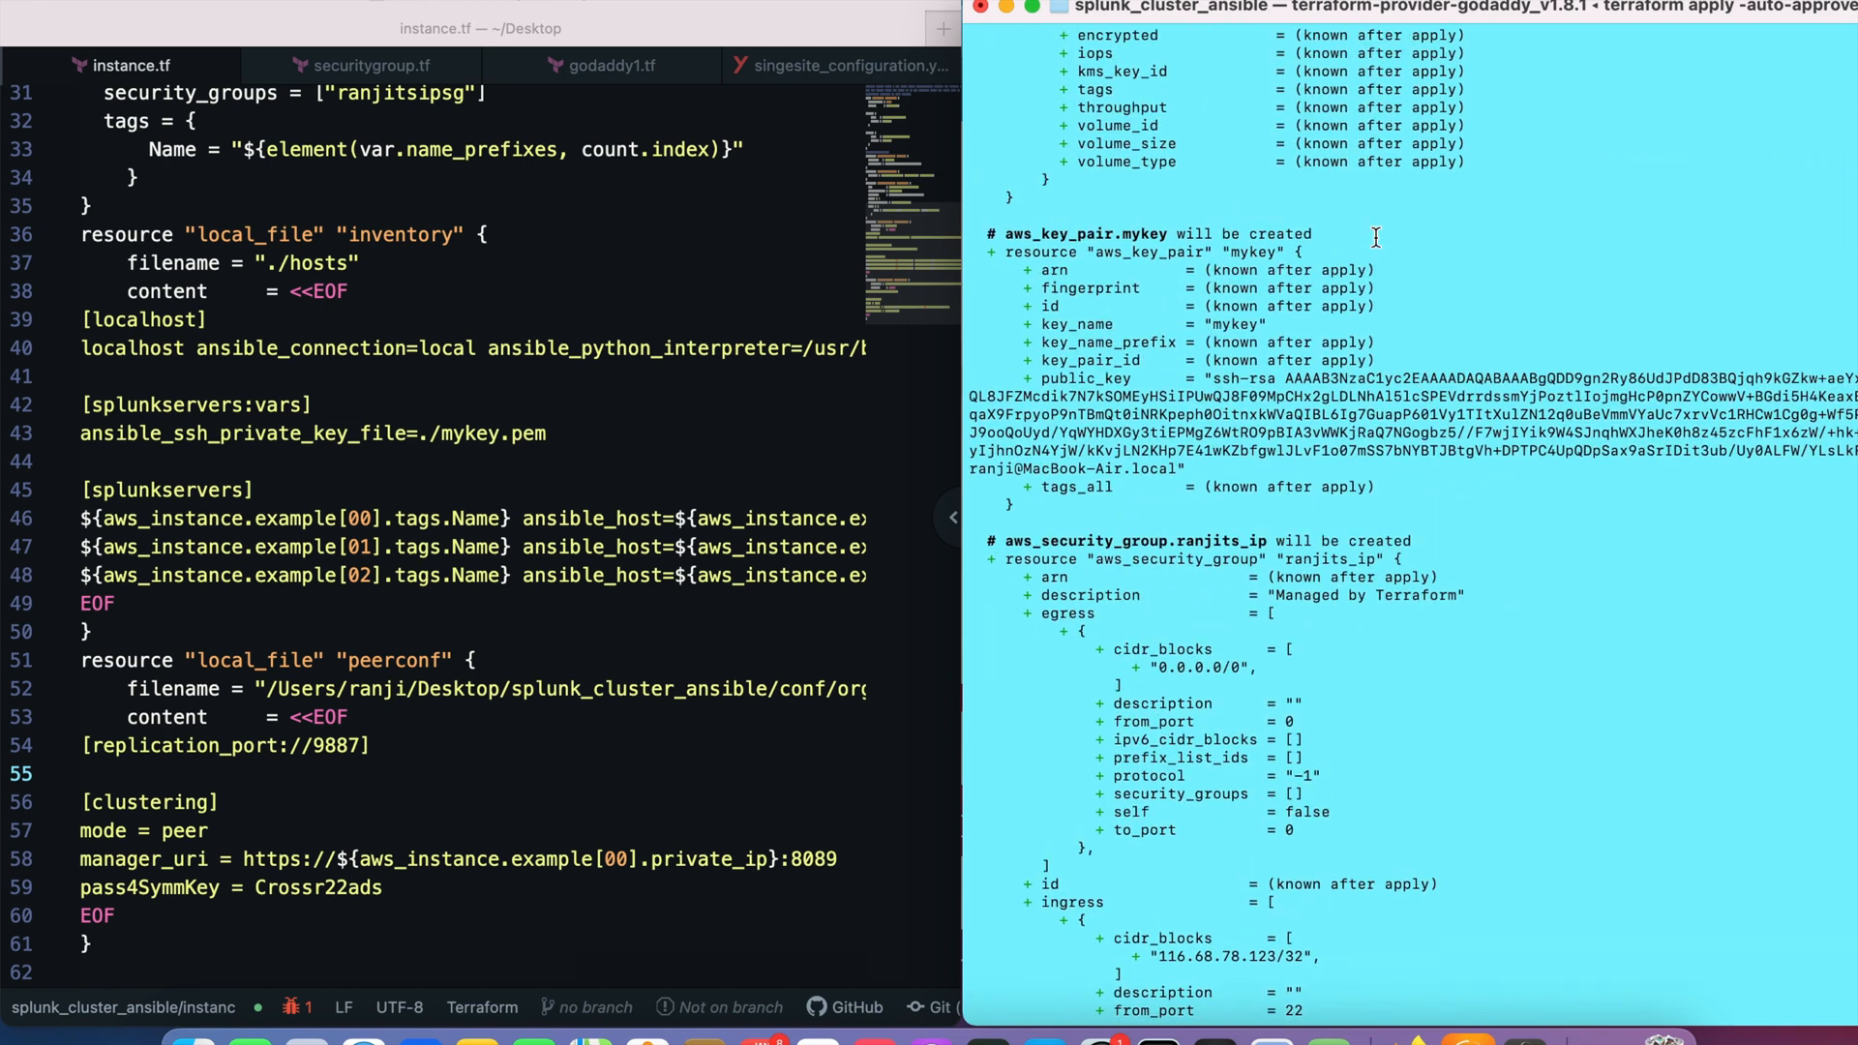
# Scroll the apply plan through indexer2's t2.micro instance and the SSH and 8000 ingress rules.
pyautogui.scroll(-3)
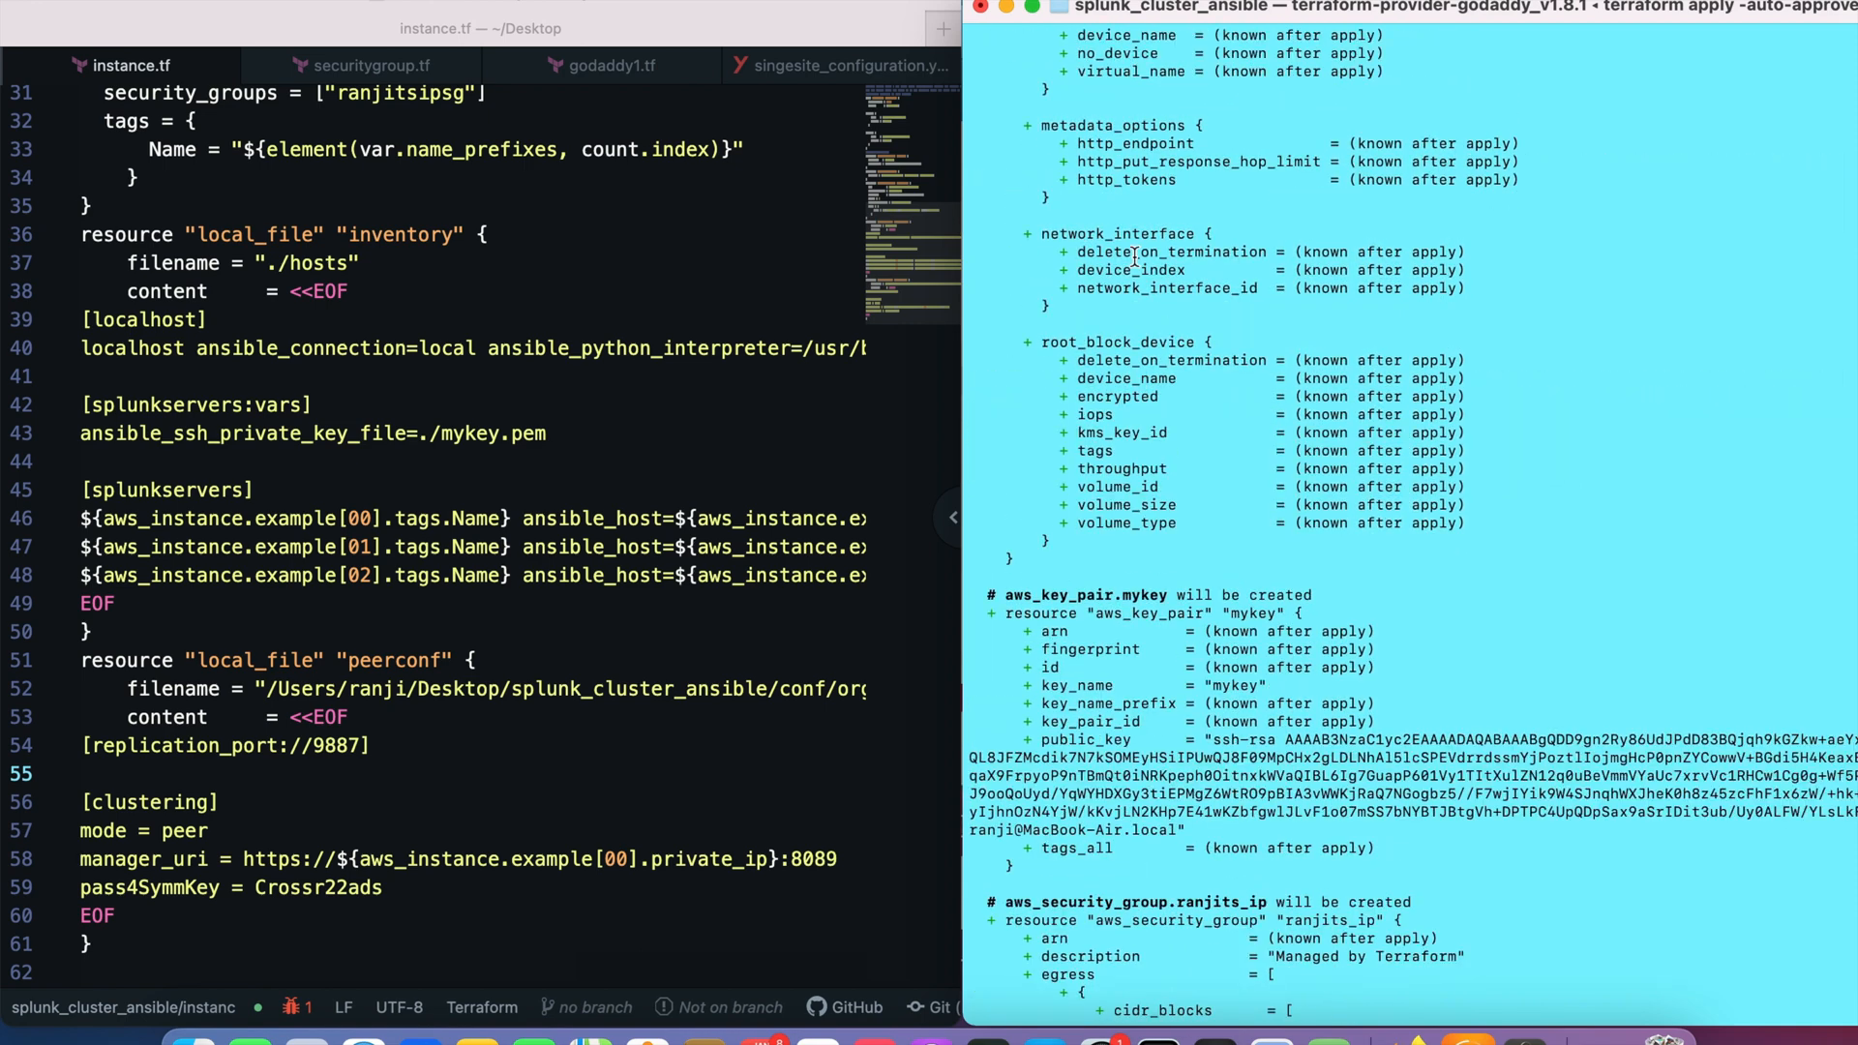
pyautogui.moveTo(1041, 360)
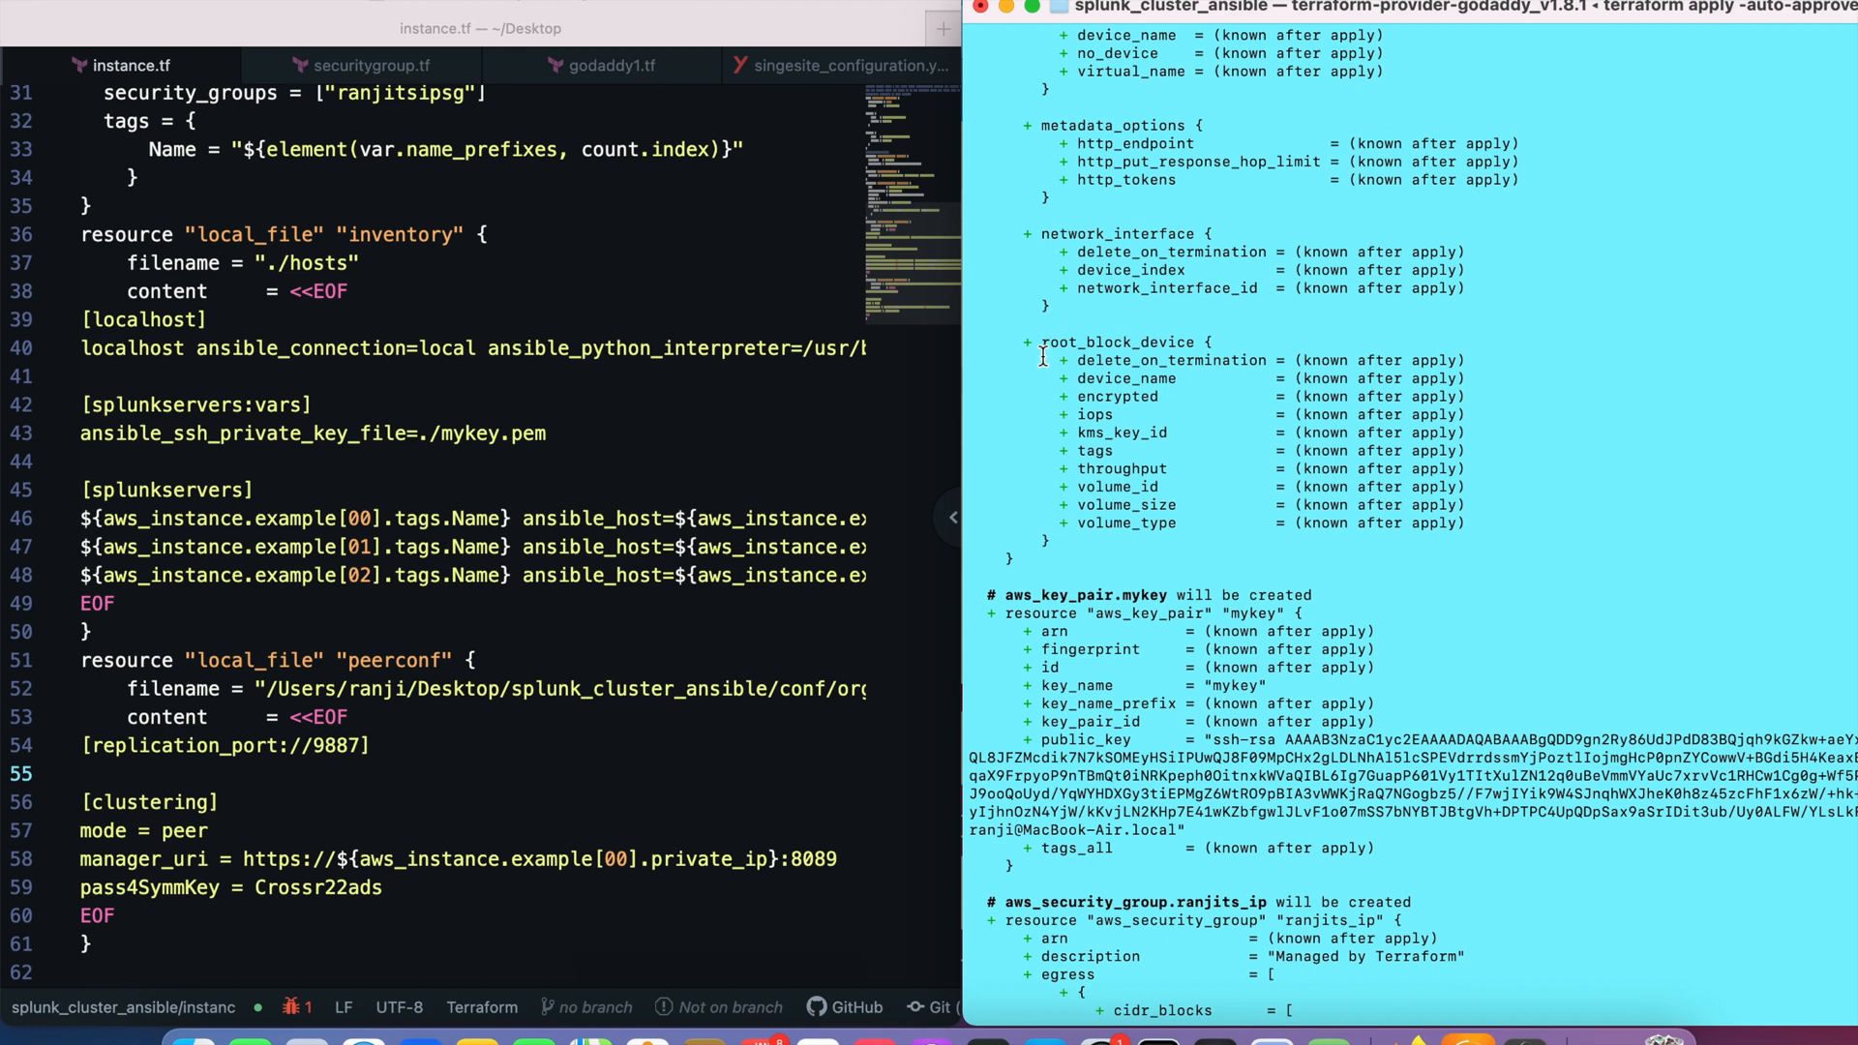
pyautogui.scroll(-3)
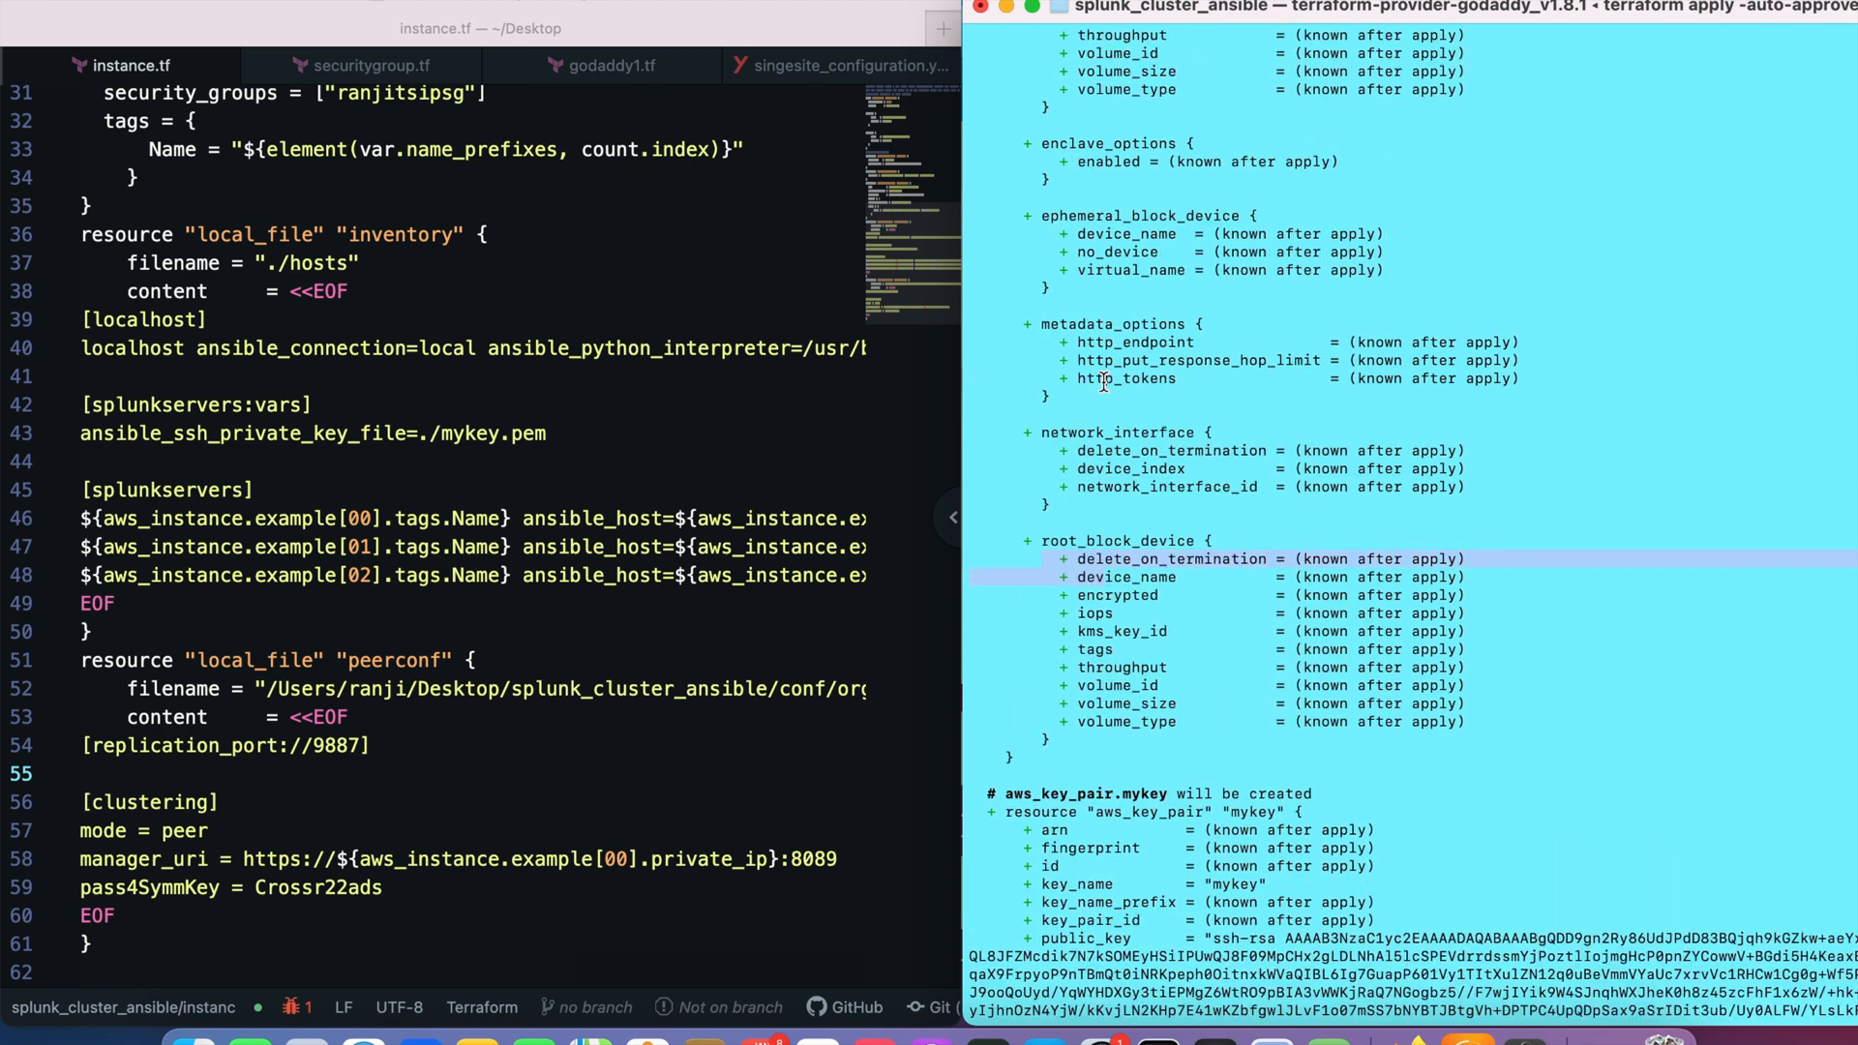
pyautogui.scroll(-3)
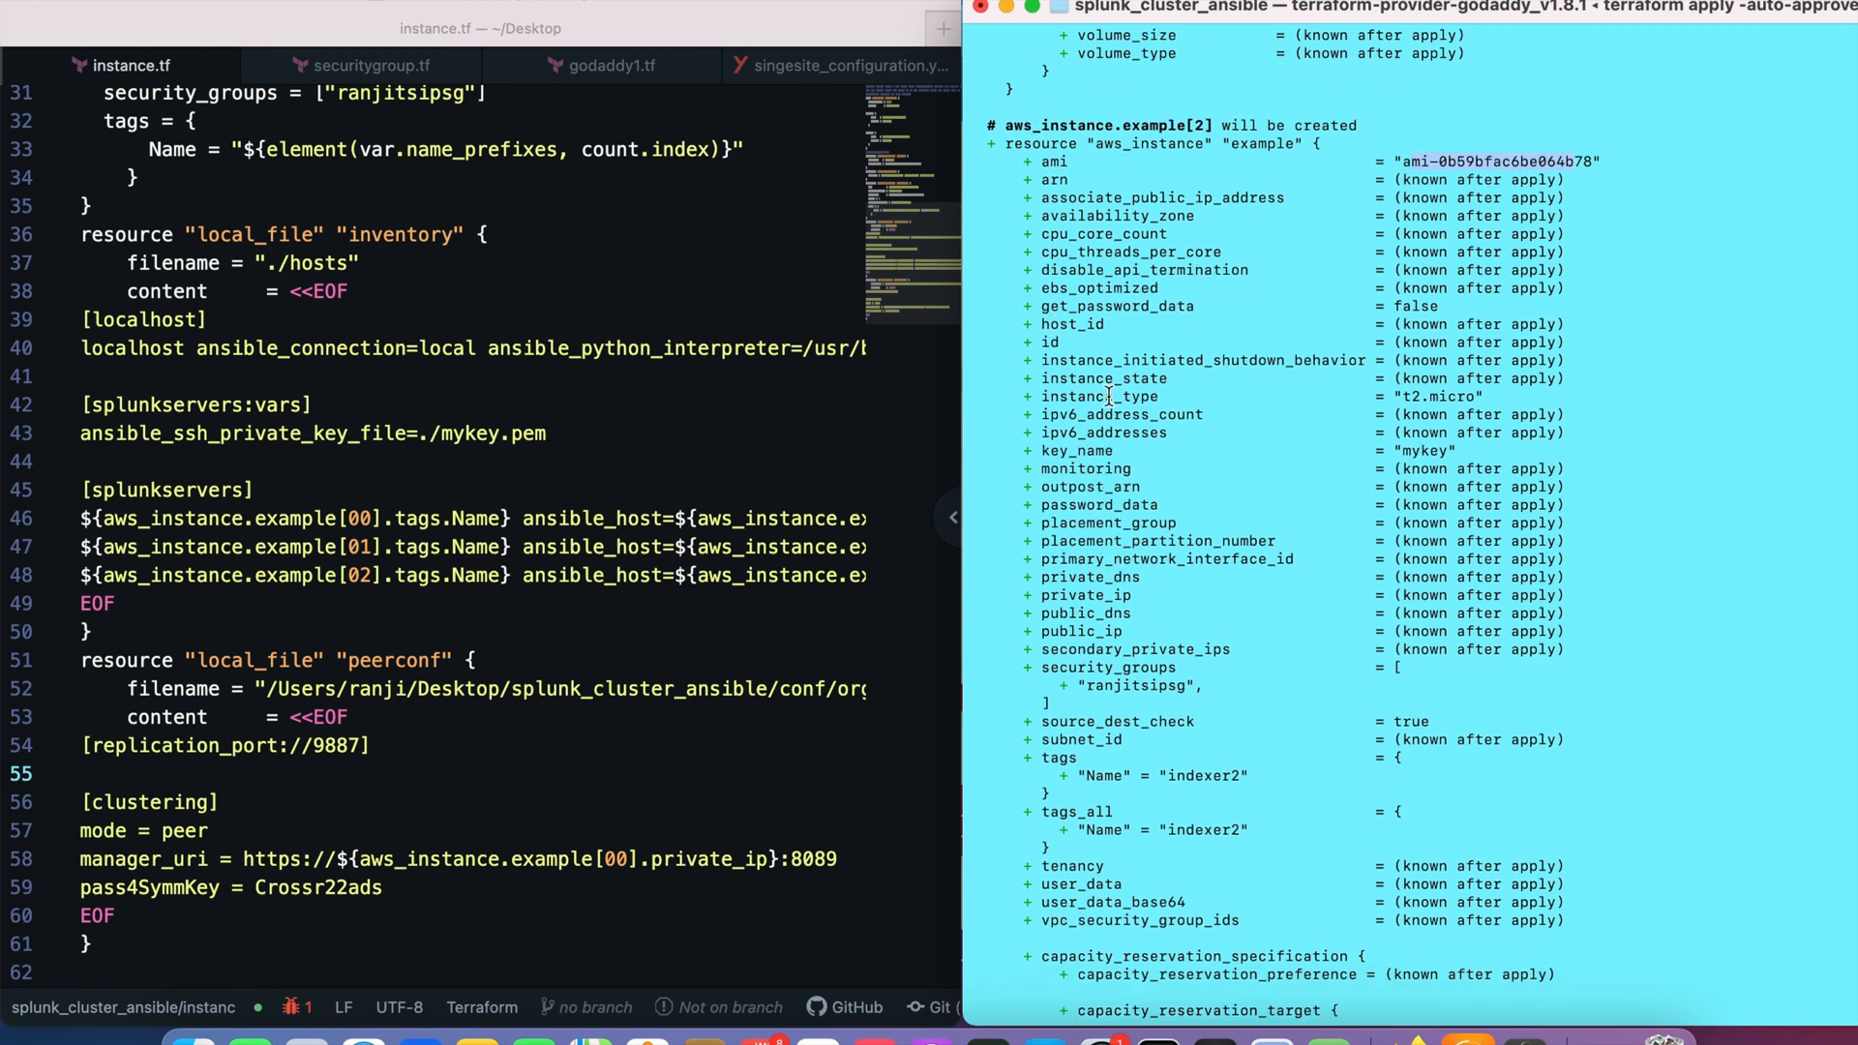
pyautogui.scroll(-3)
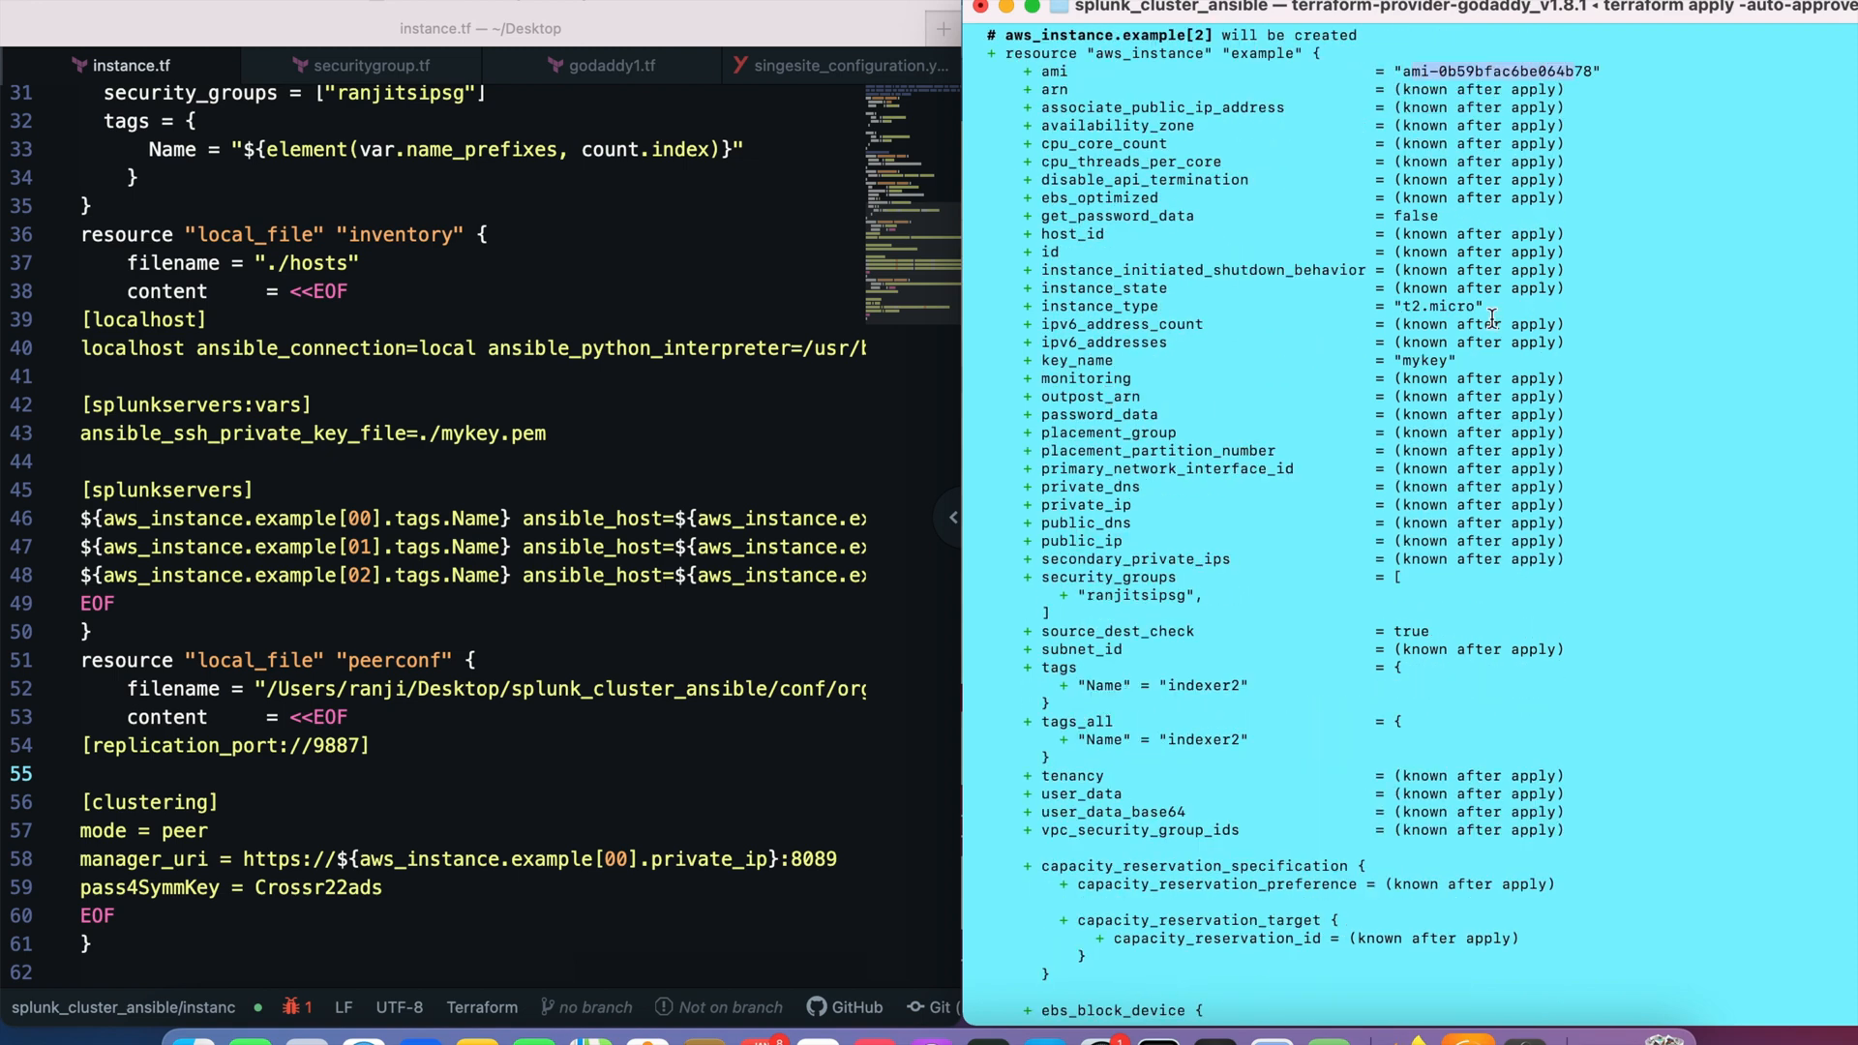
pyautogui.scroll(-3)
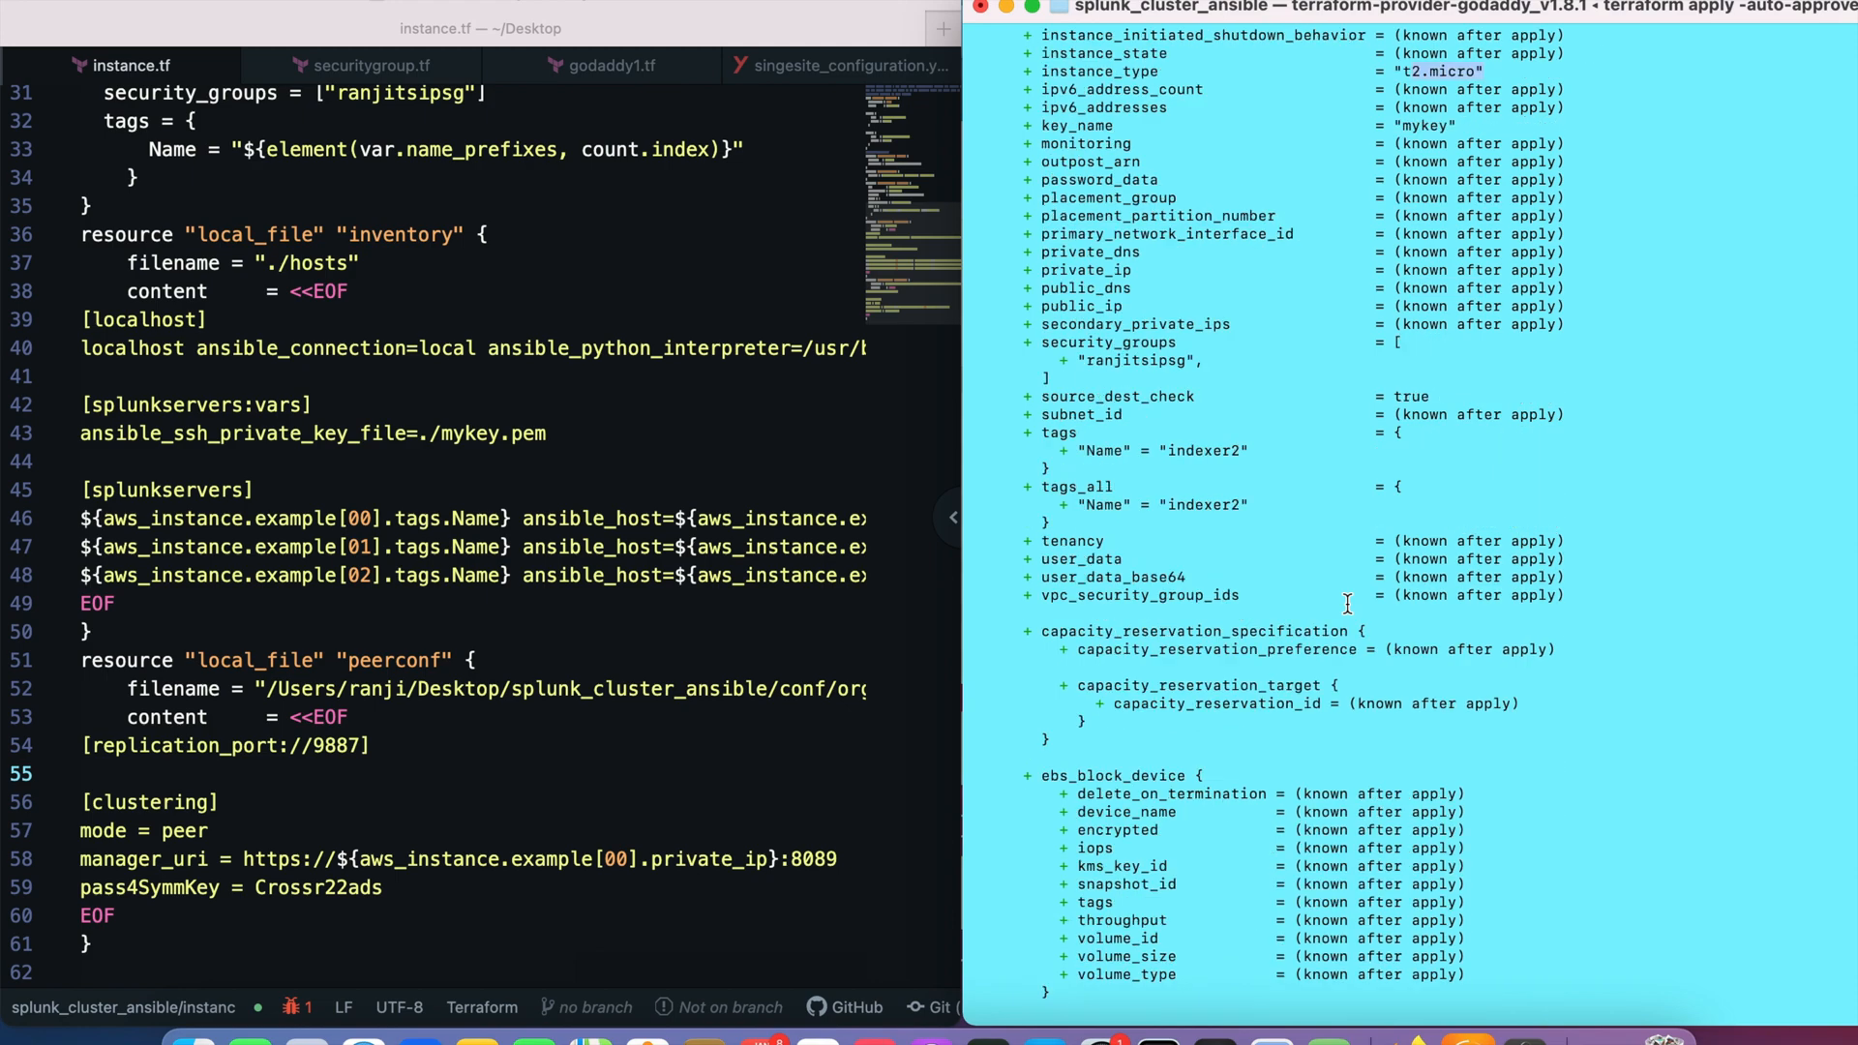
pyautogui.scroll(-3)
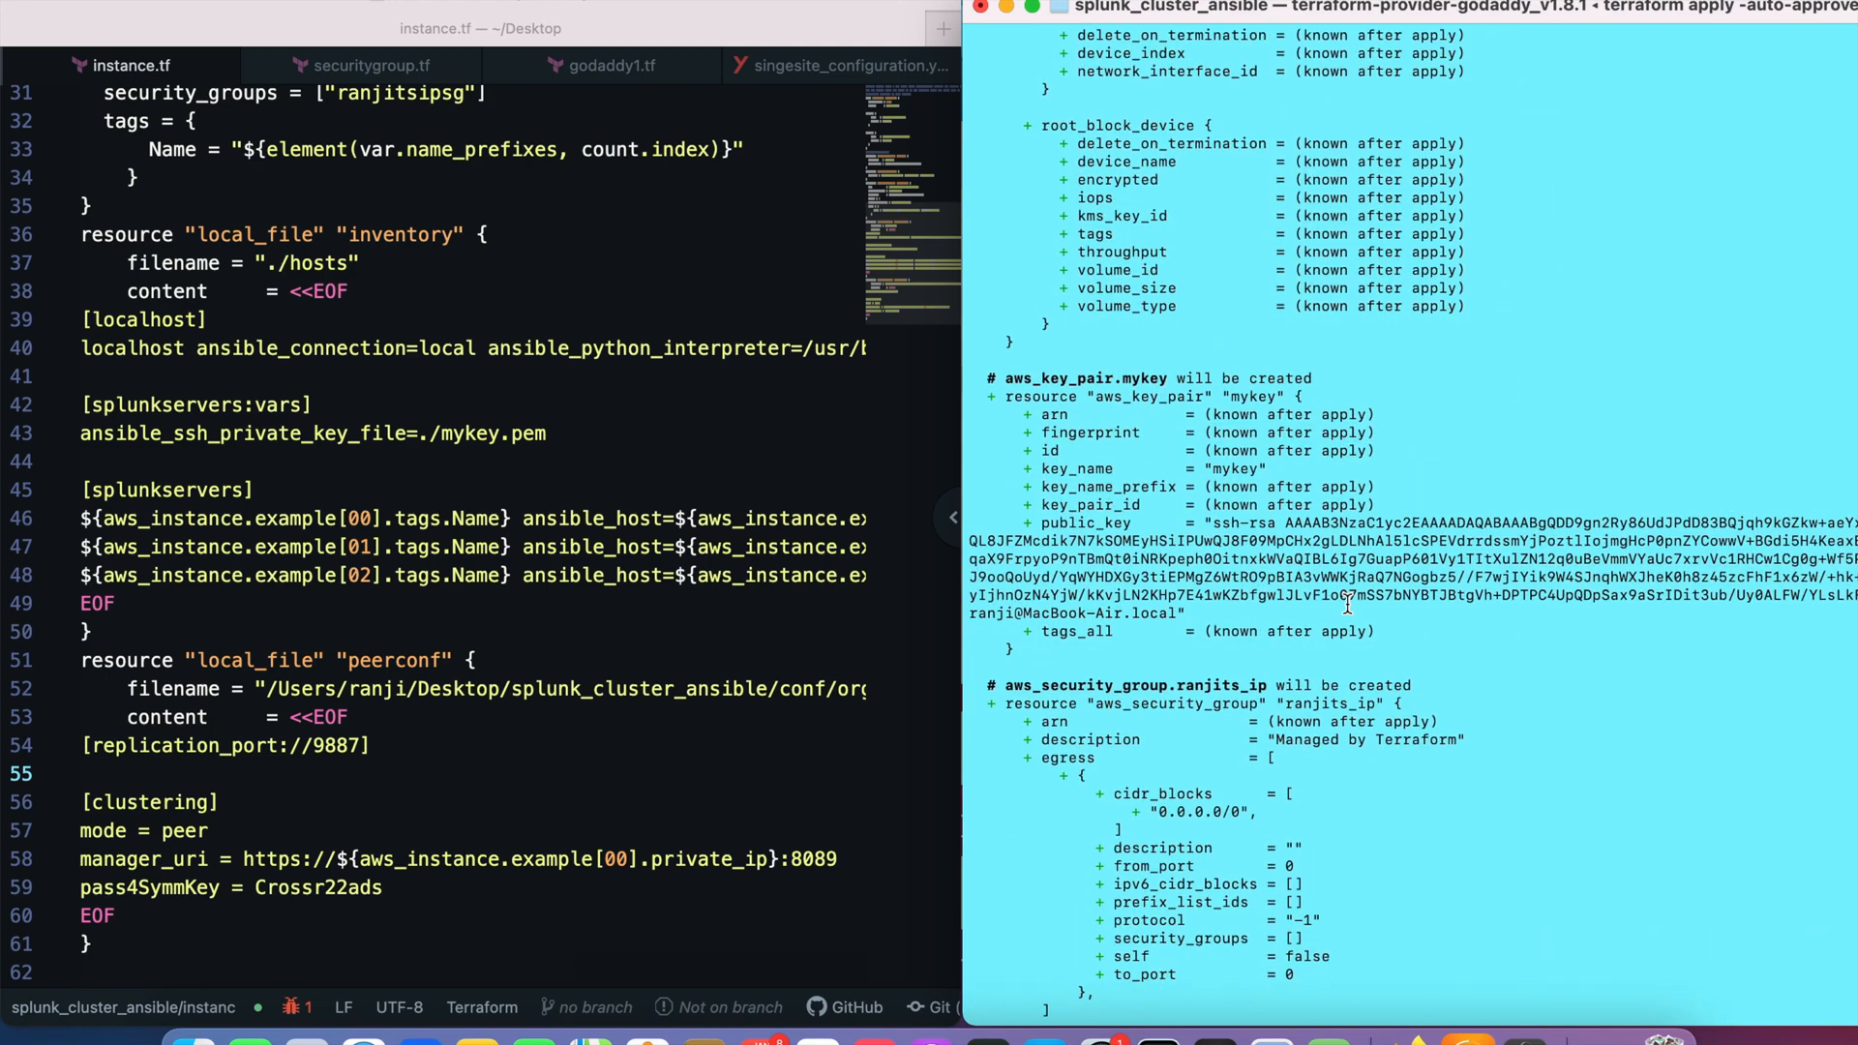
pyautogui.scroll(-3)
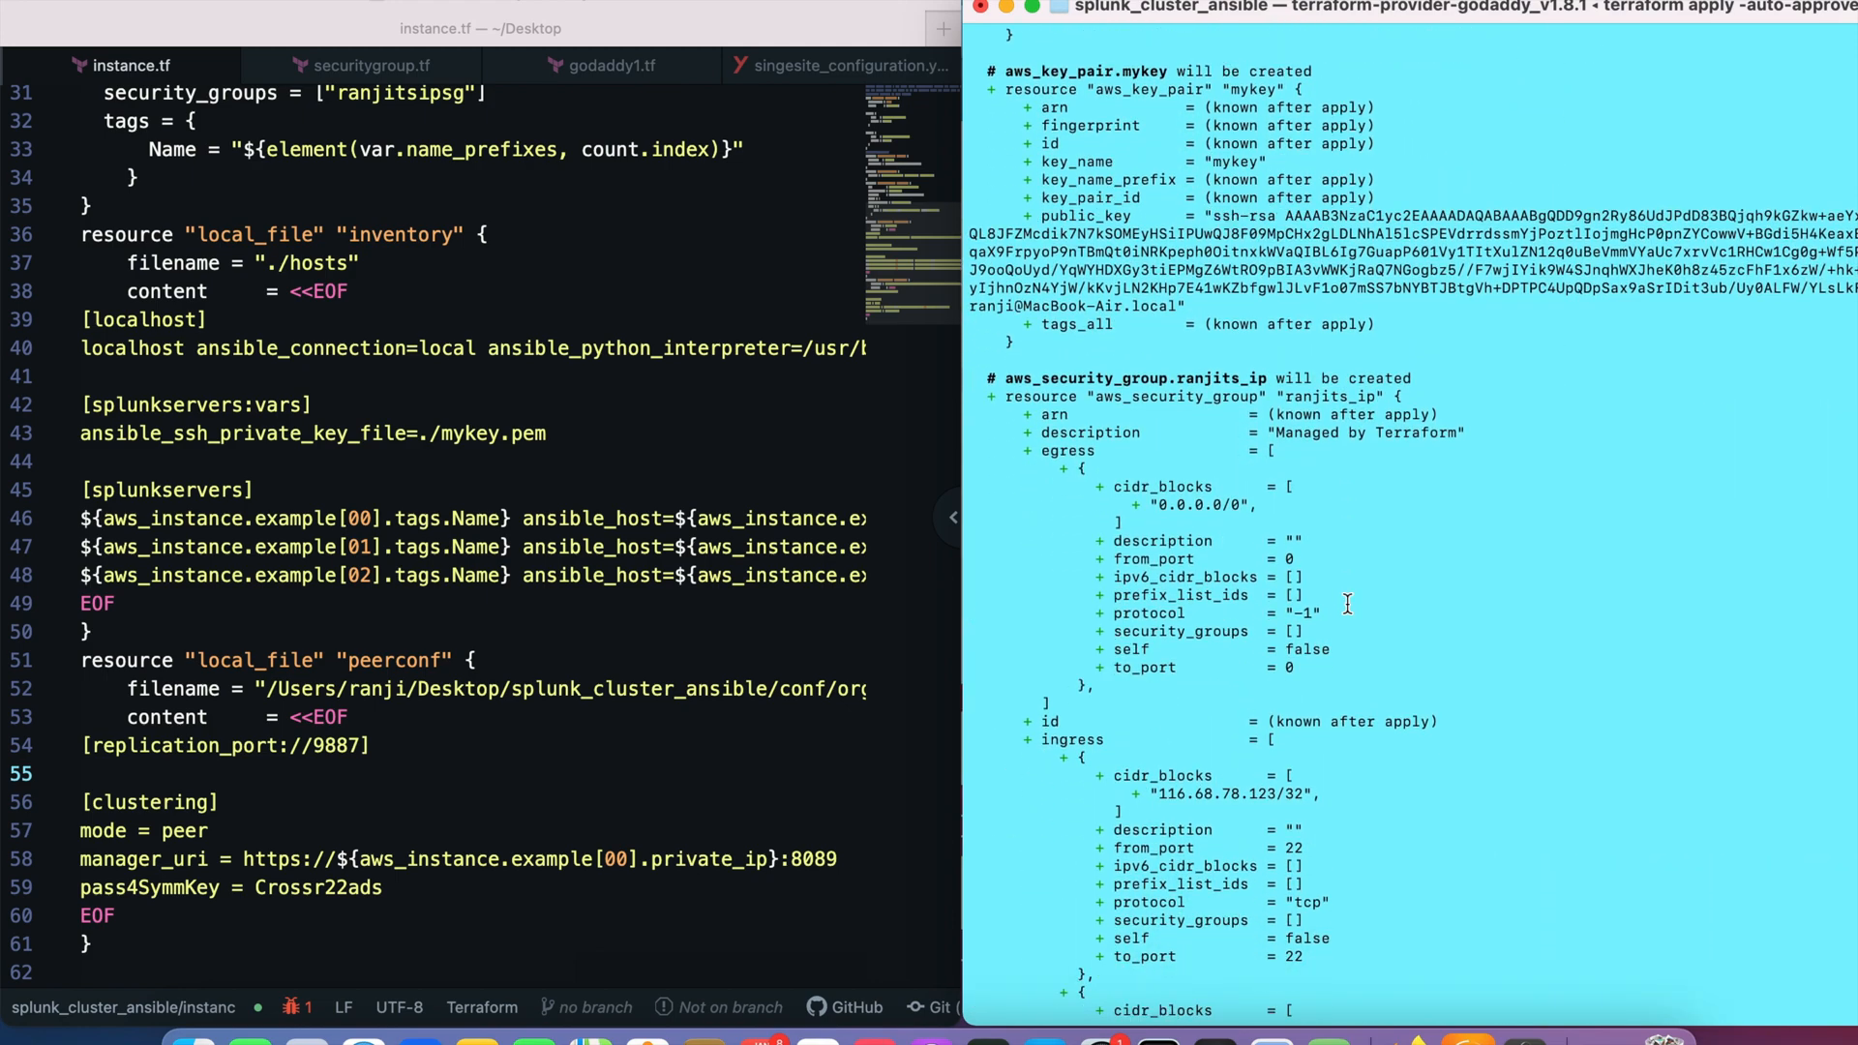
pyautogui.scroll(-3)
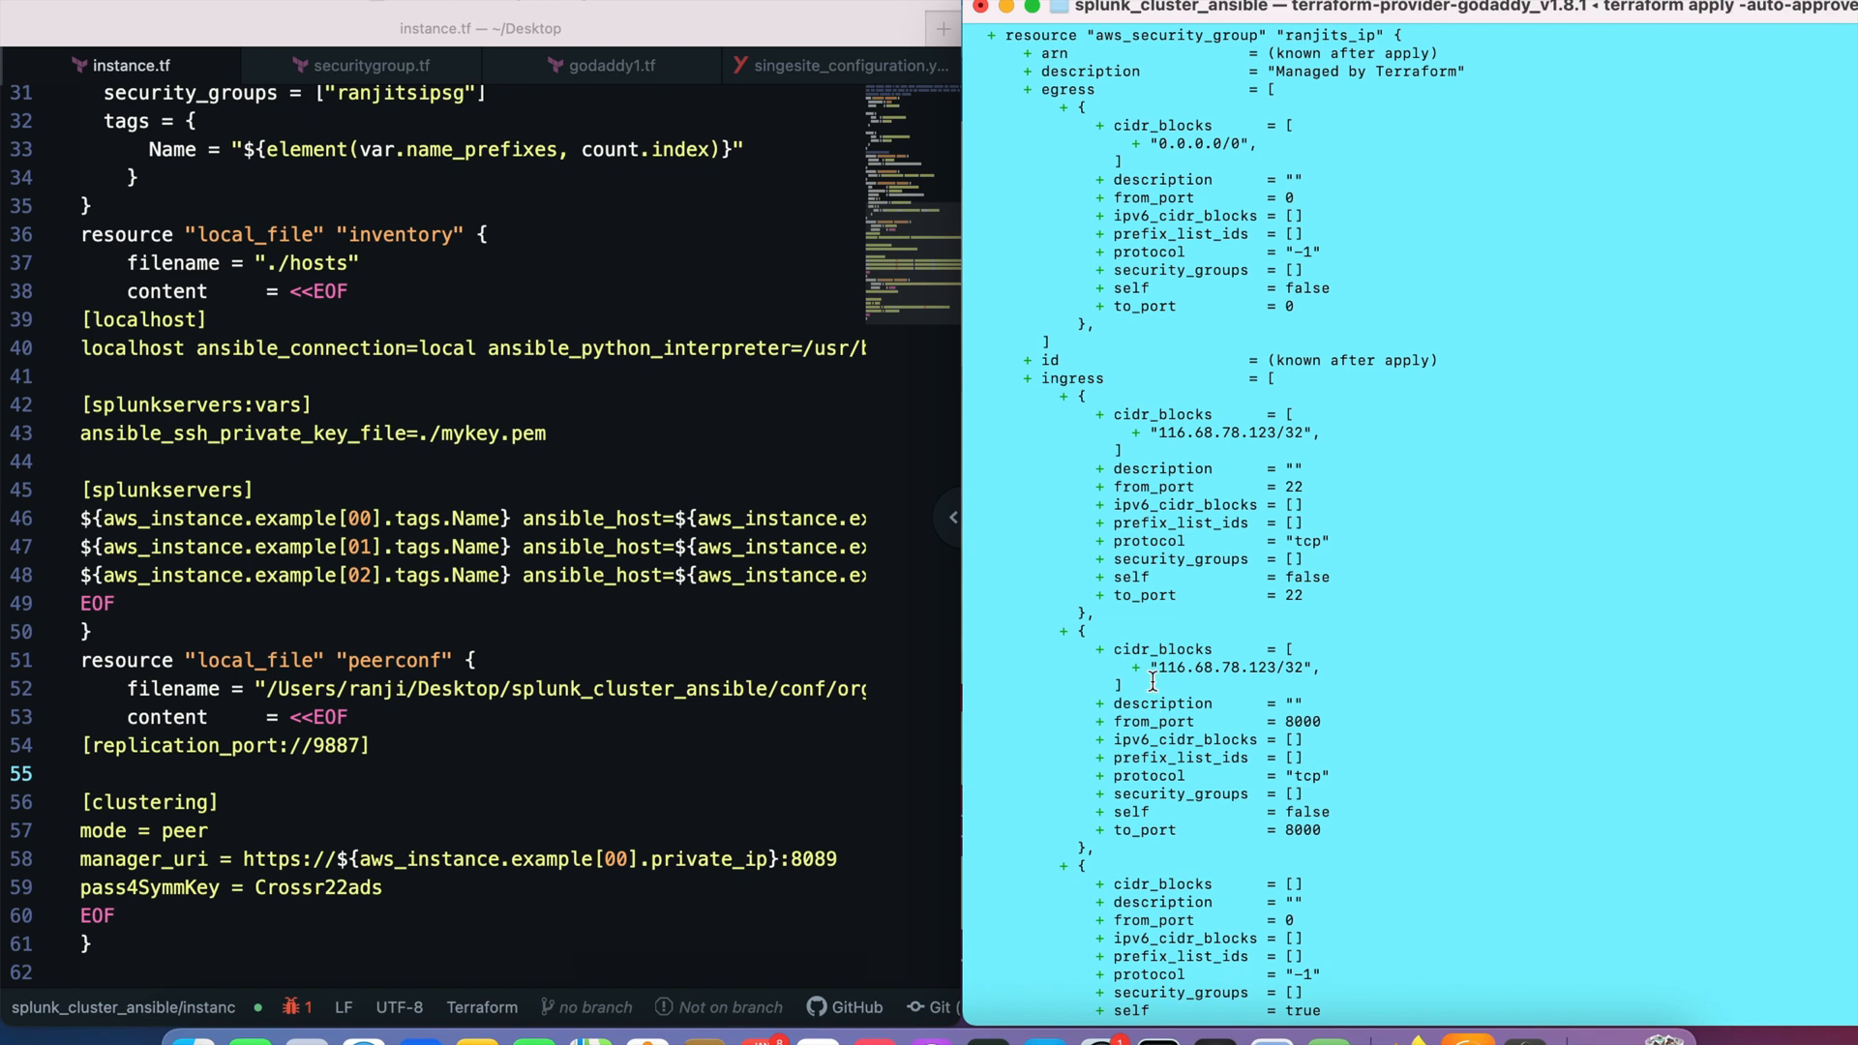
pyautogui.moveTo(1258, 677)
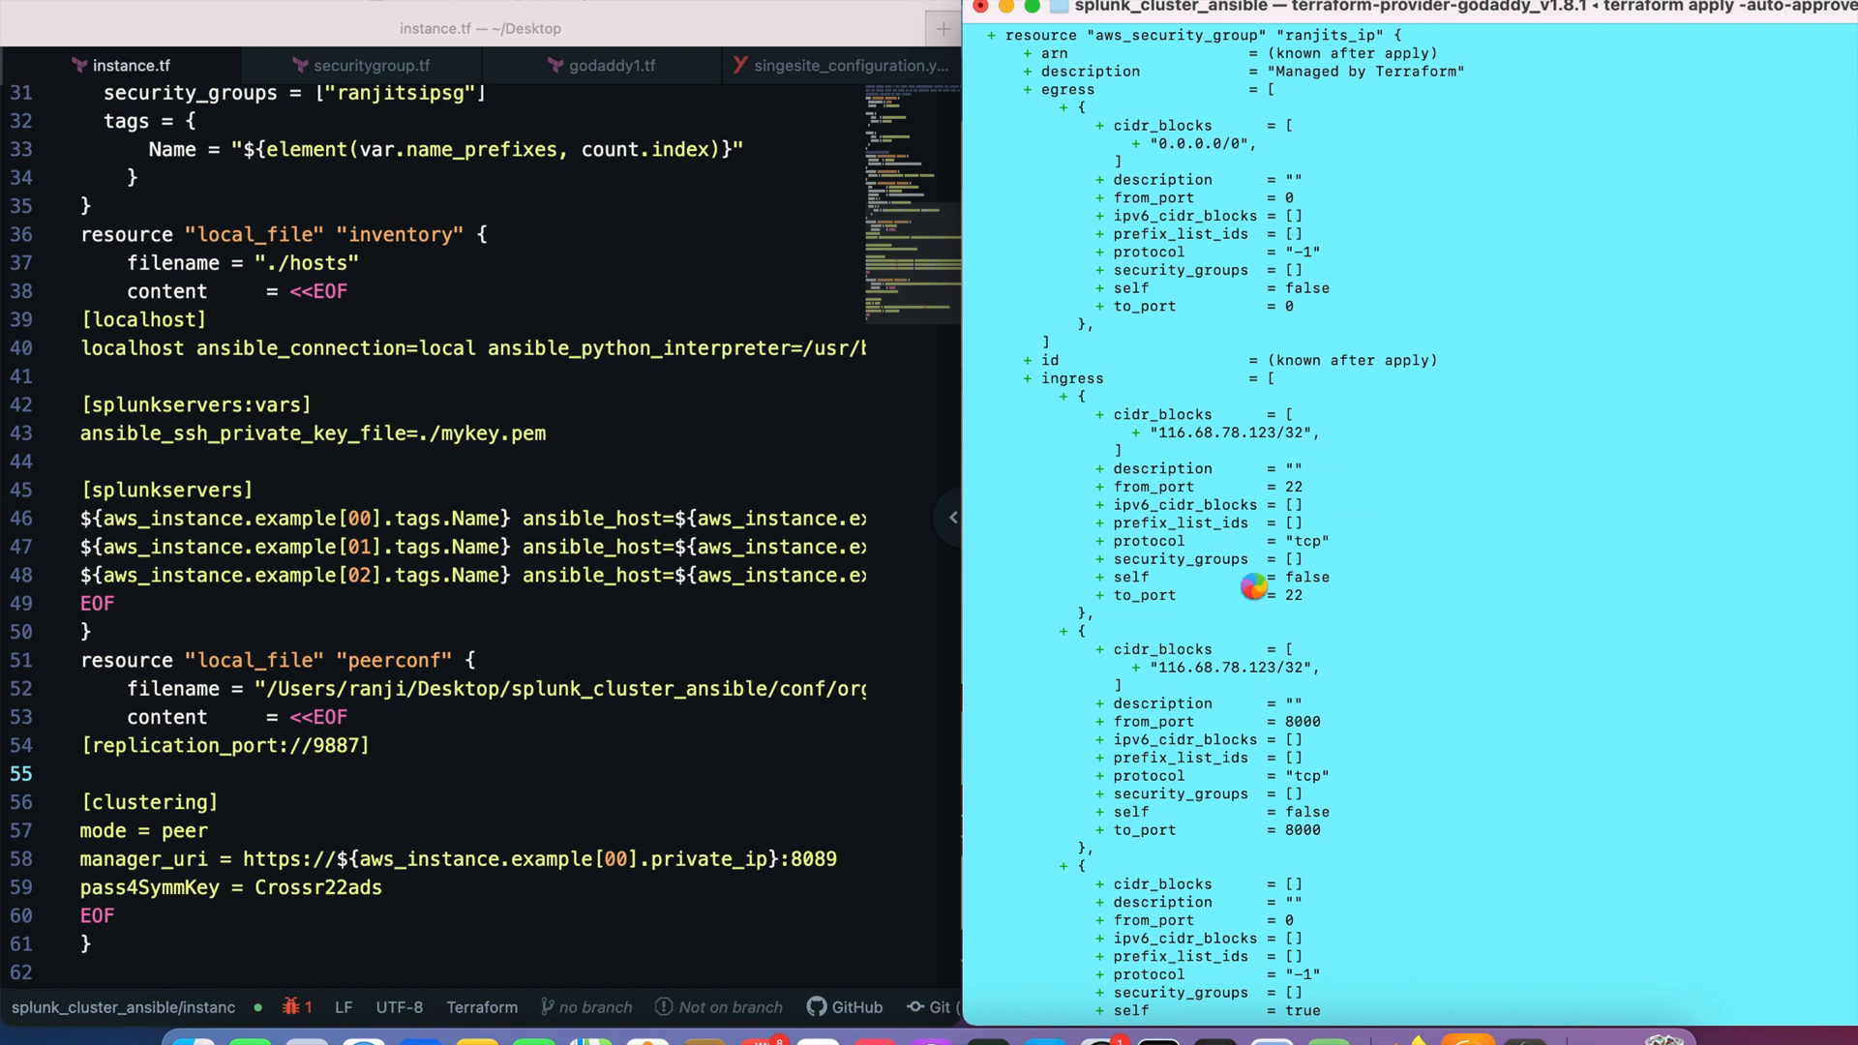
pyautogui.moveTo(1186, 623)
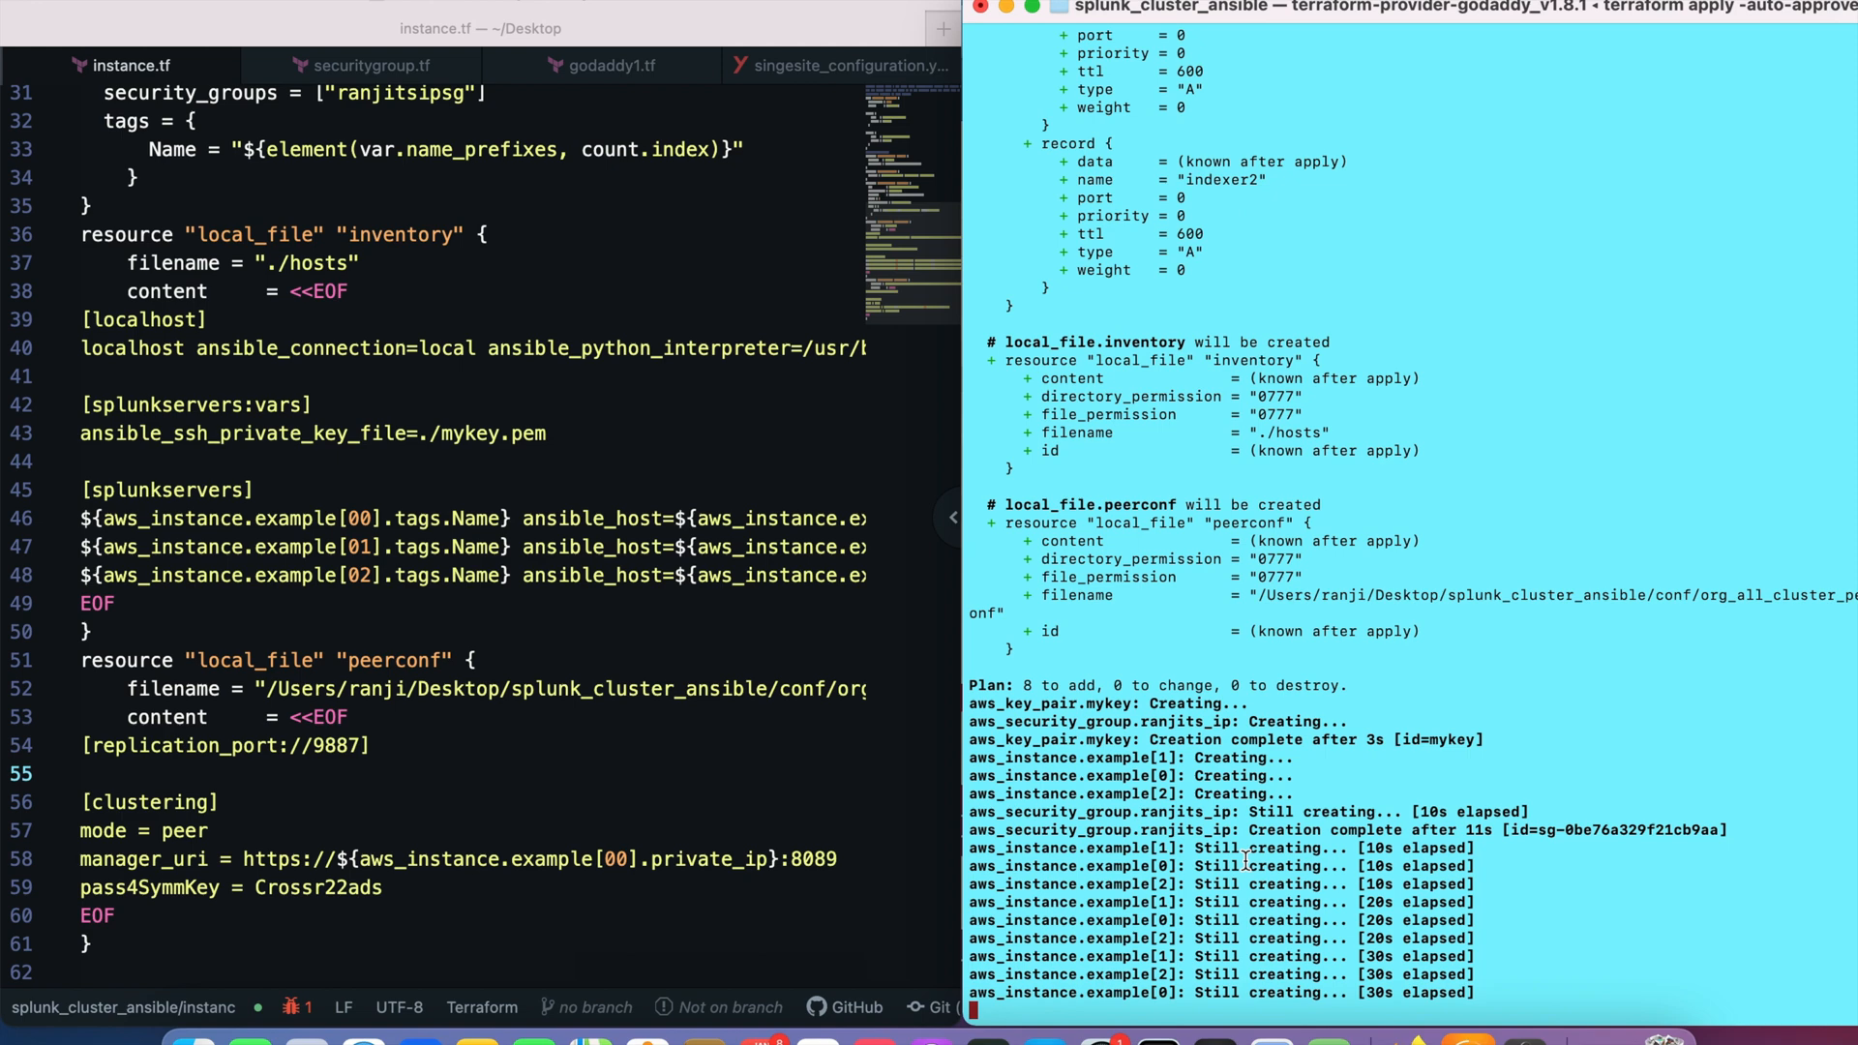
pyautogui.moveTo(1332, 813)
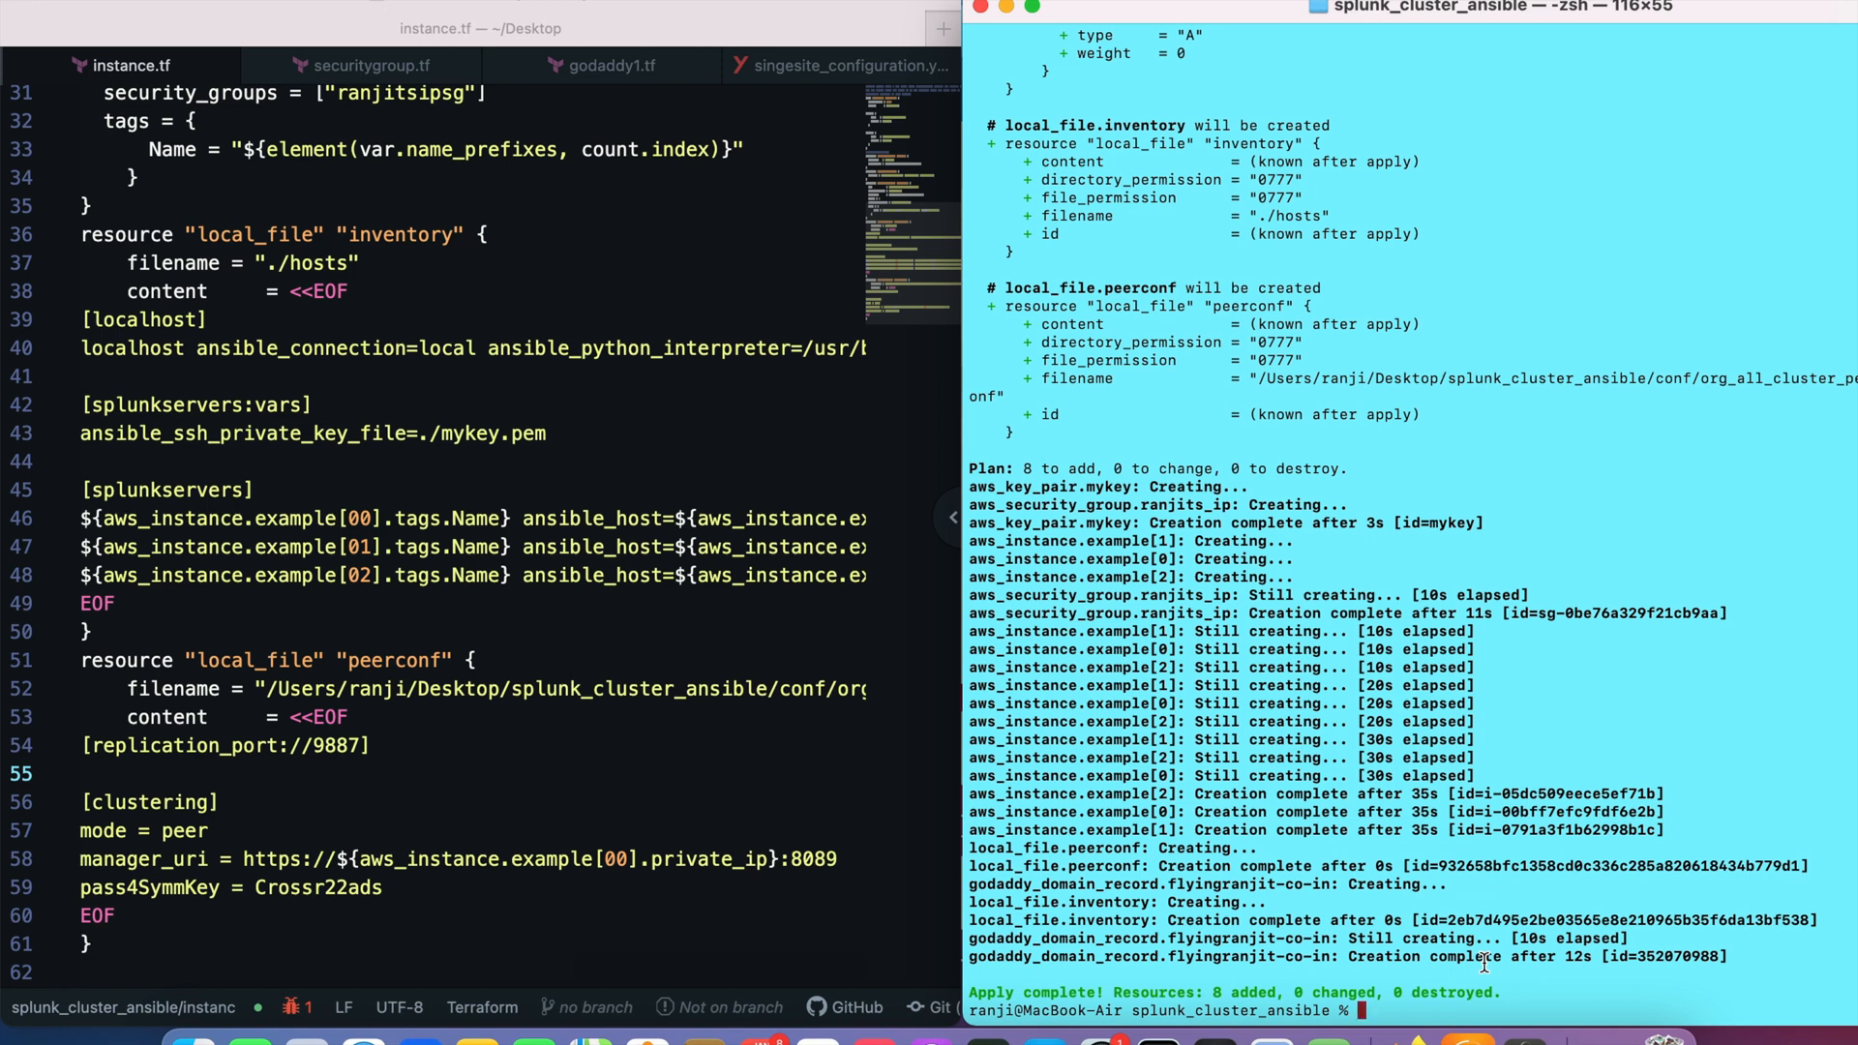
# Clear the terminal and run ansible-playbook singesite_configuration.yaml.
pyautogui.write('clear')
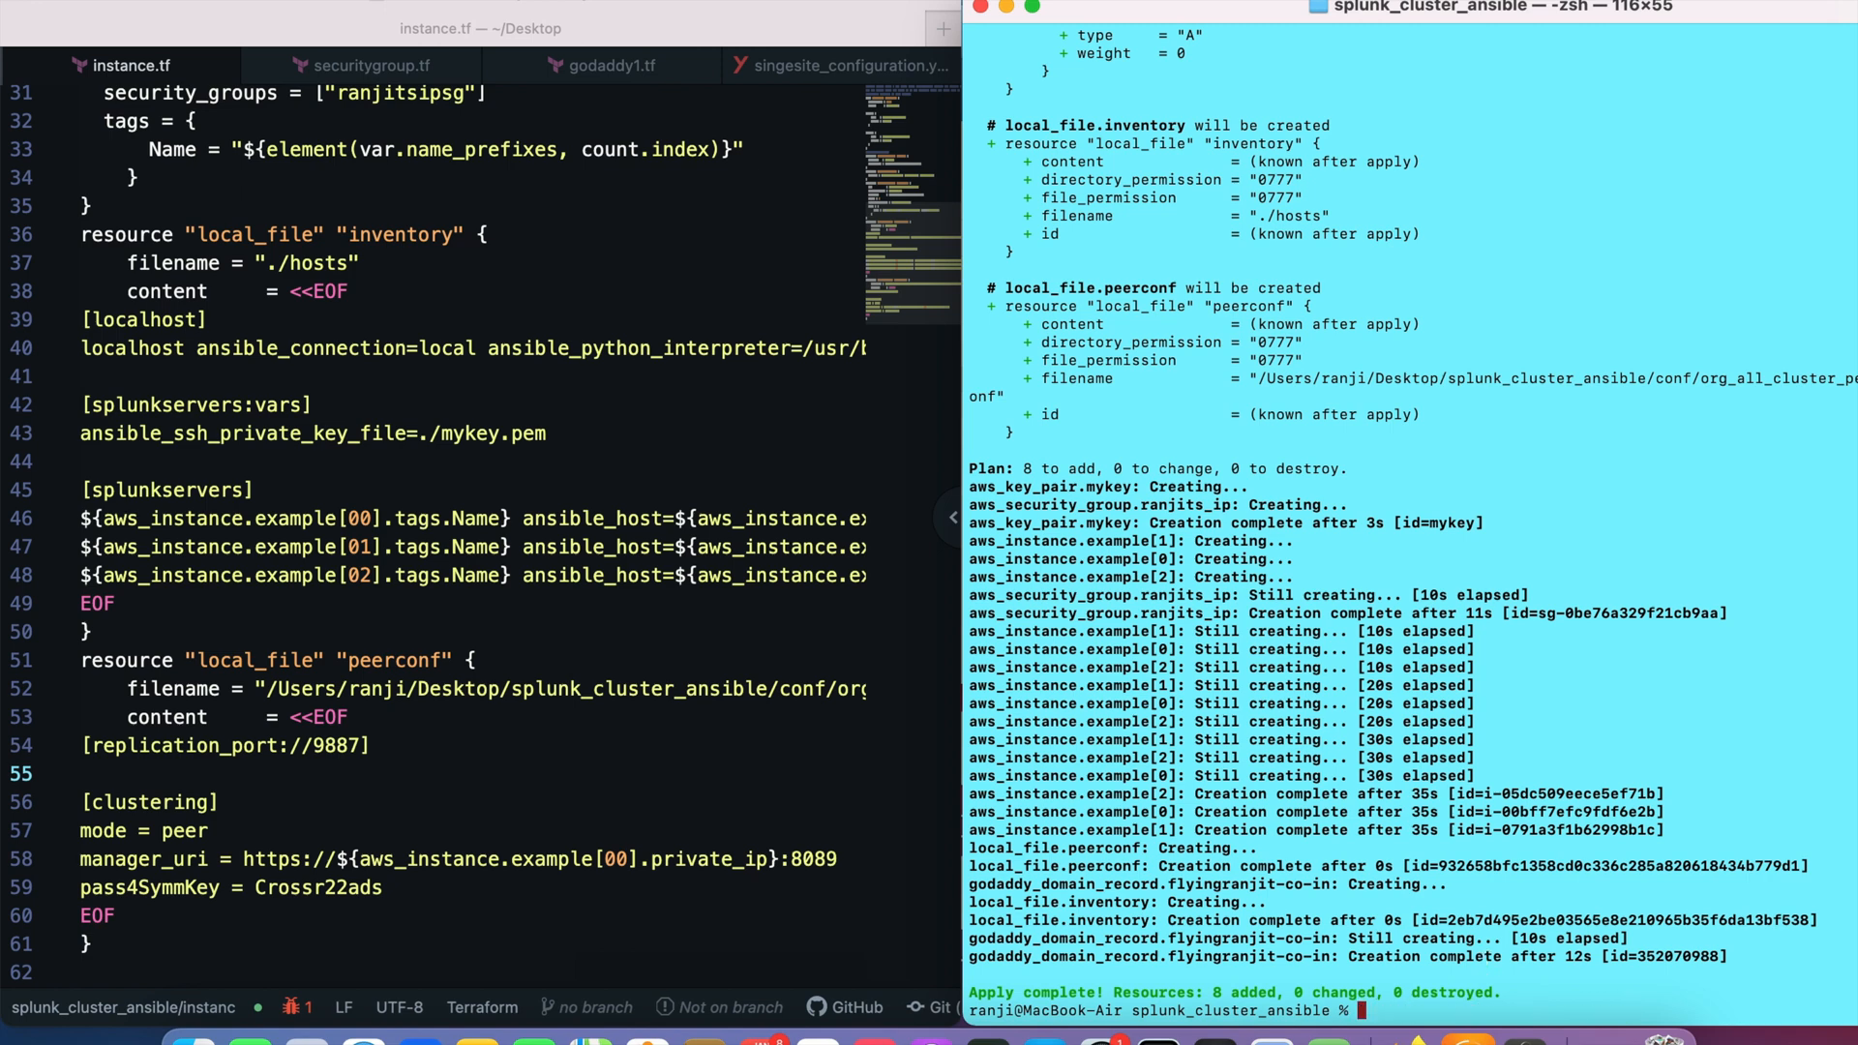
pyautogui.write('ansible-playbook')
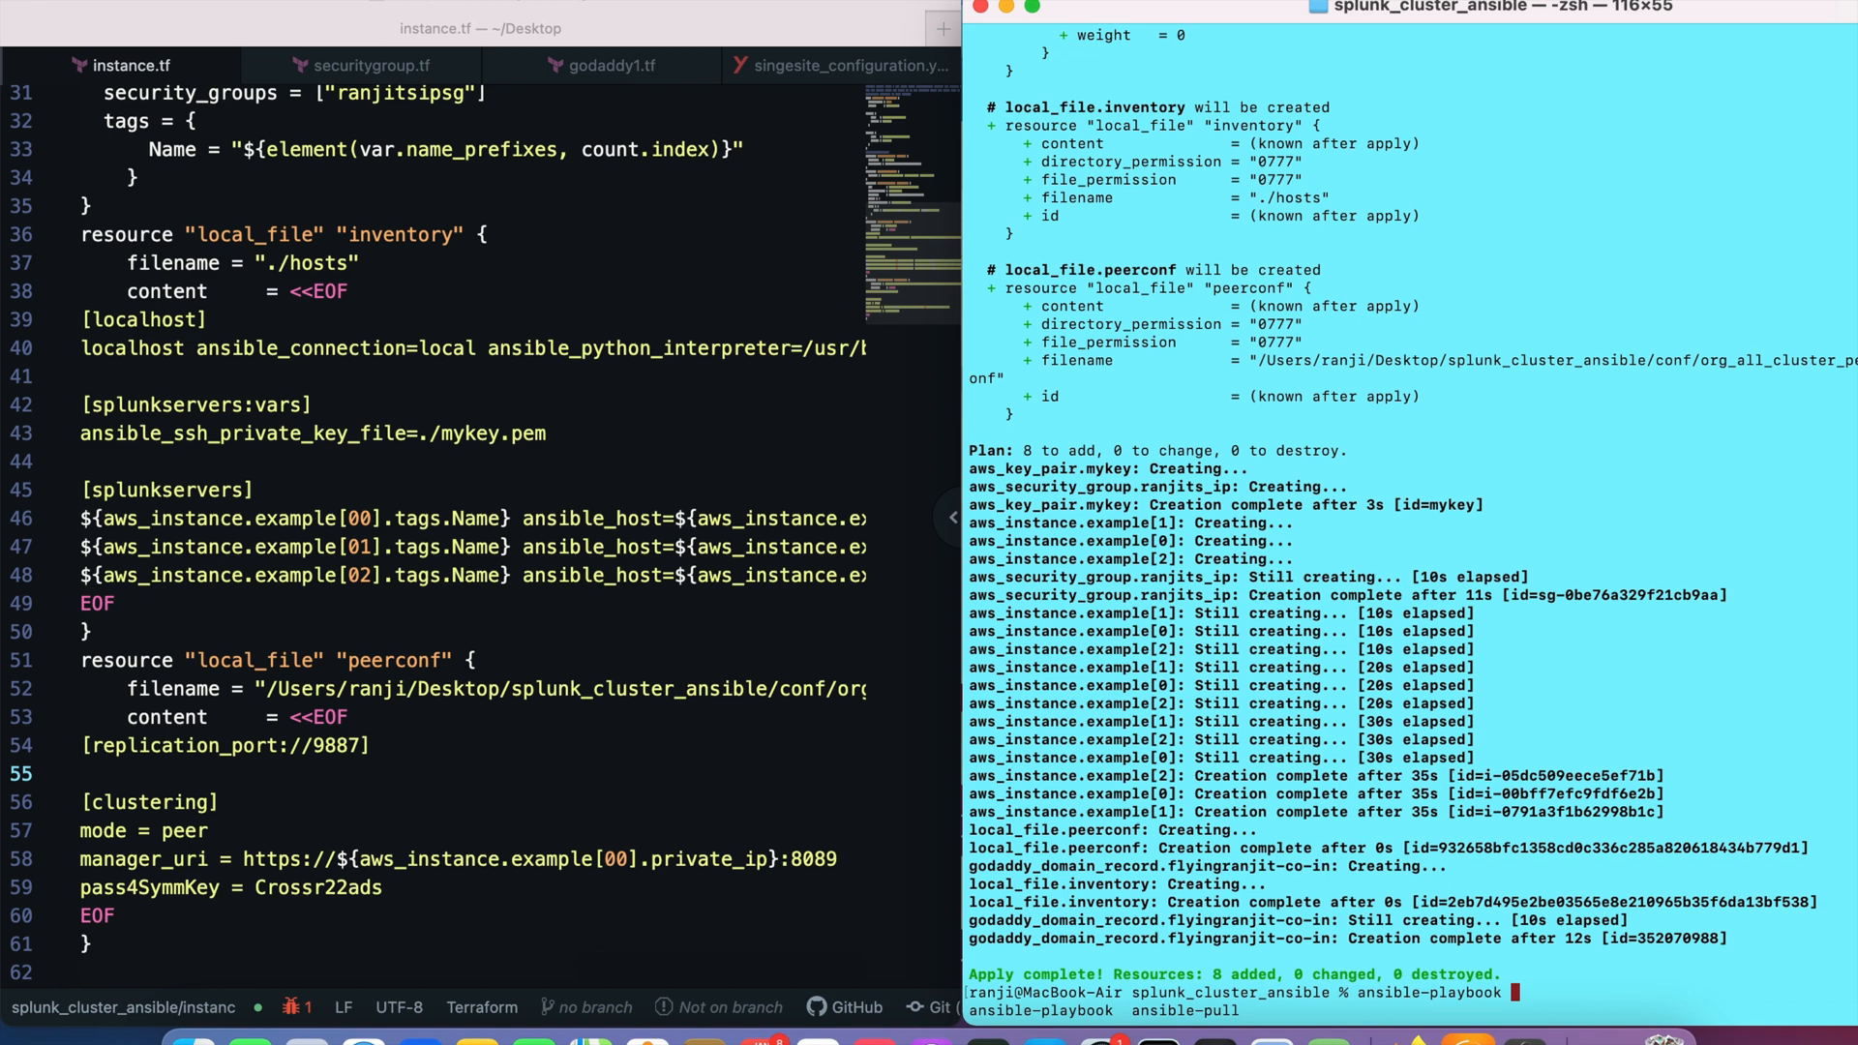
pyautogui.write('singesite_configuration.yaml')
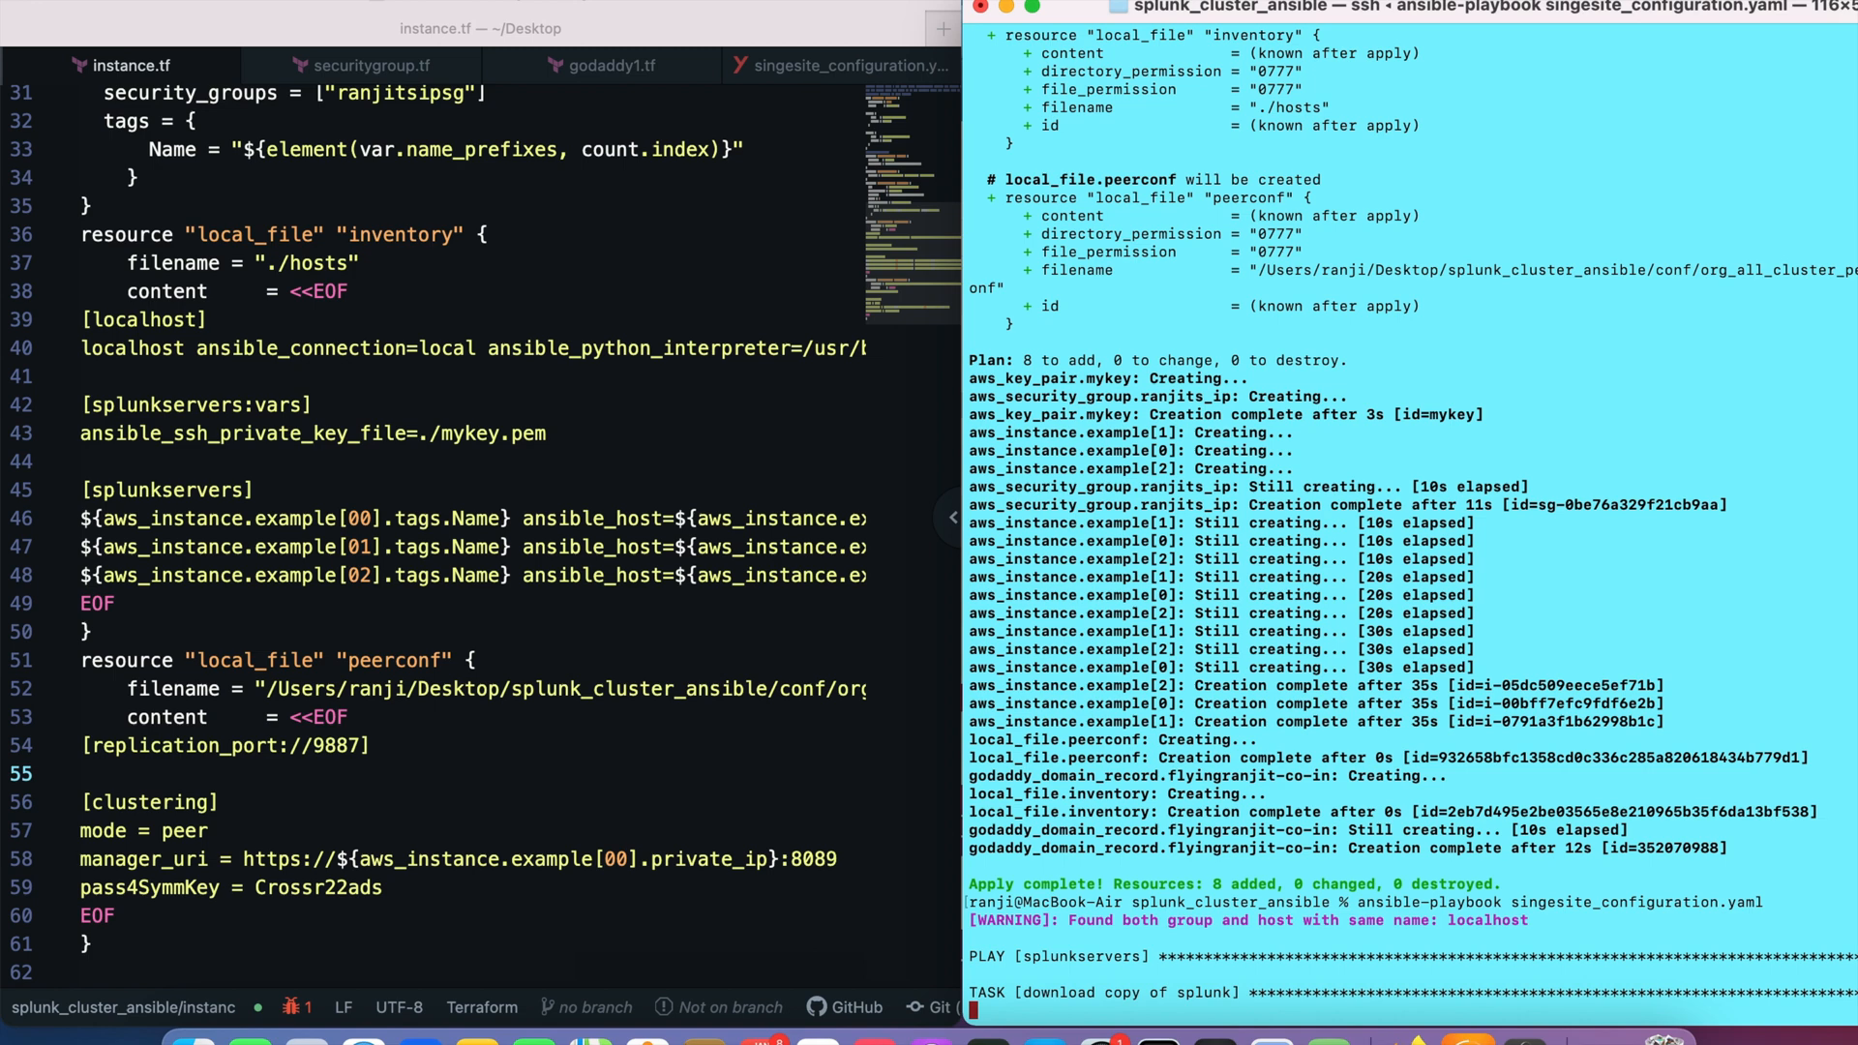
pyautogui.moveTo(818, 65)
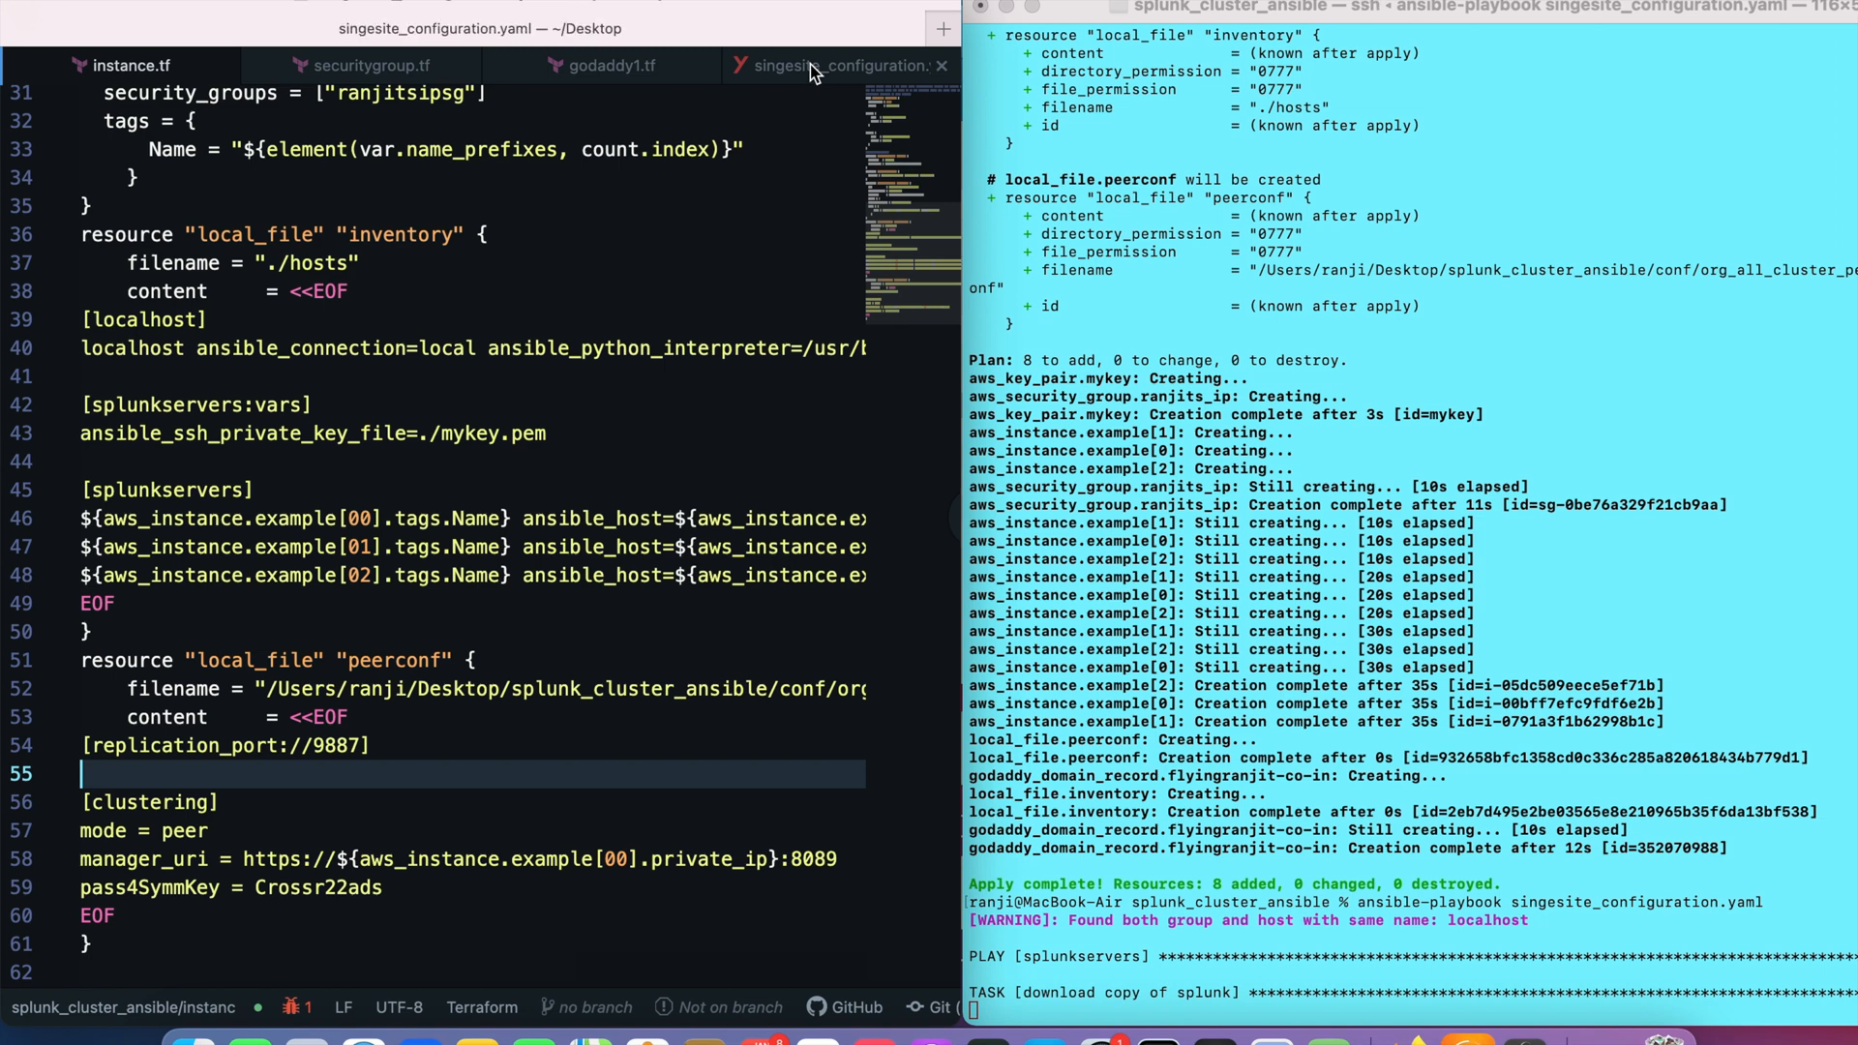
# Highlight the 'download copy of splunk' task and scroll down to the cluster master play.
pyautogui.click(841, 64)
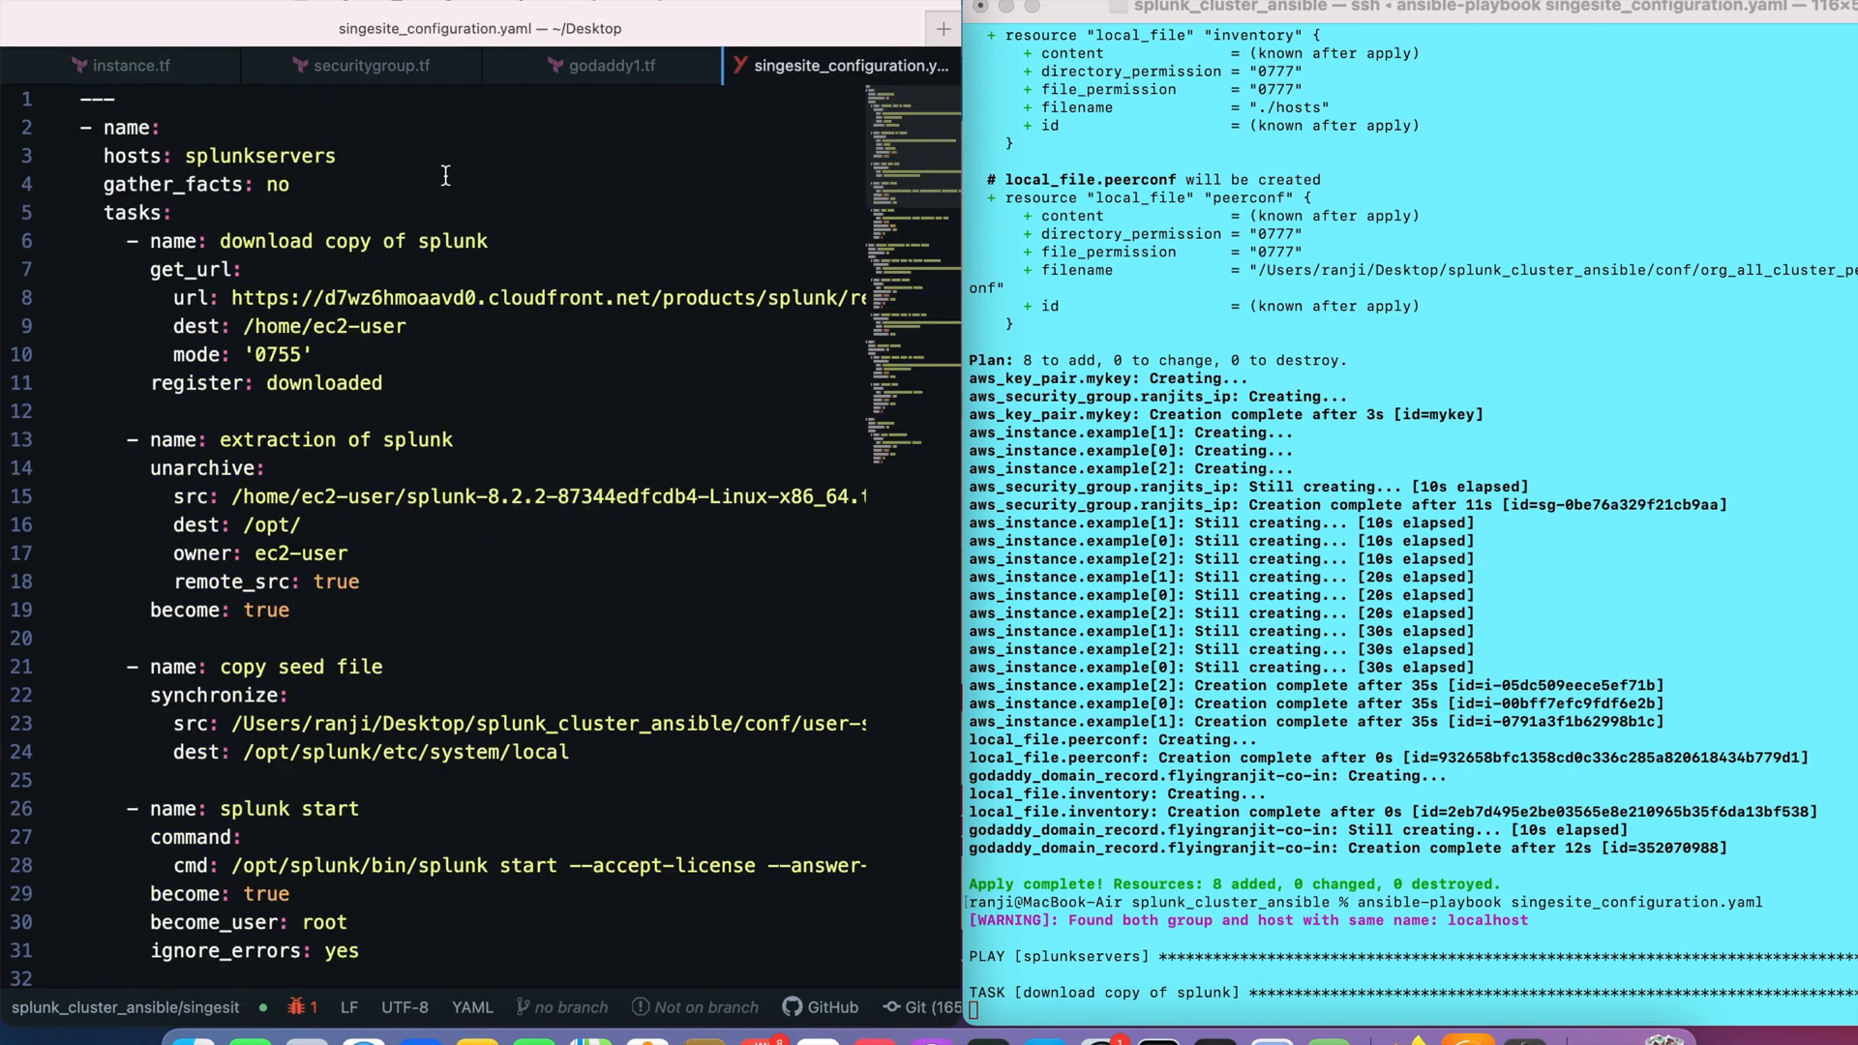
pyautogui.moveTo(245, 176)
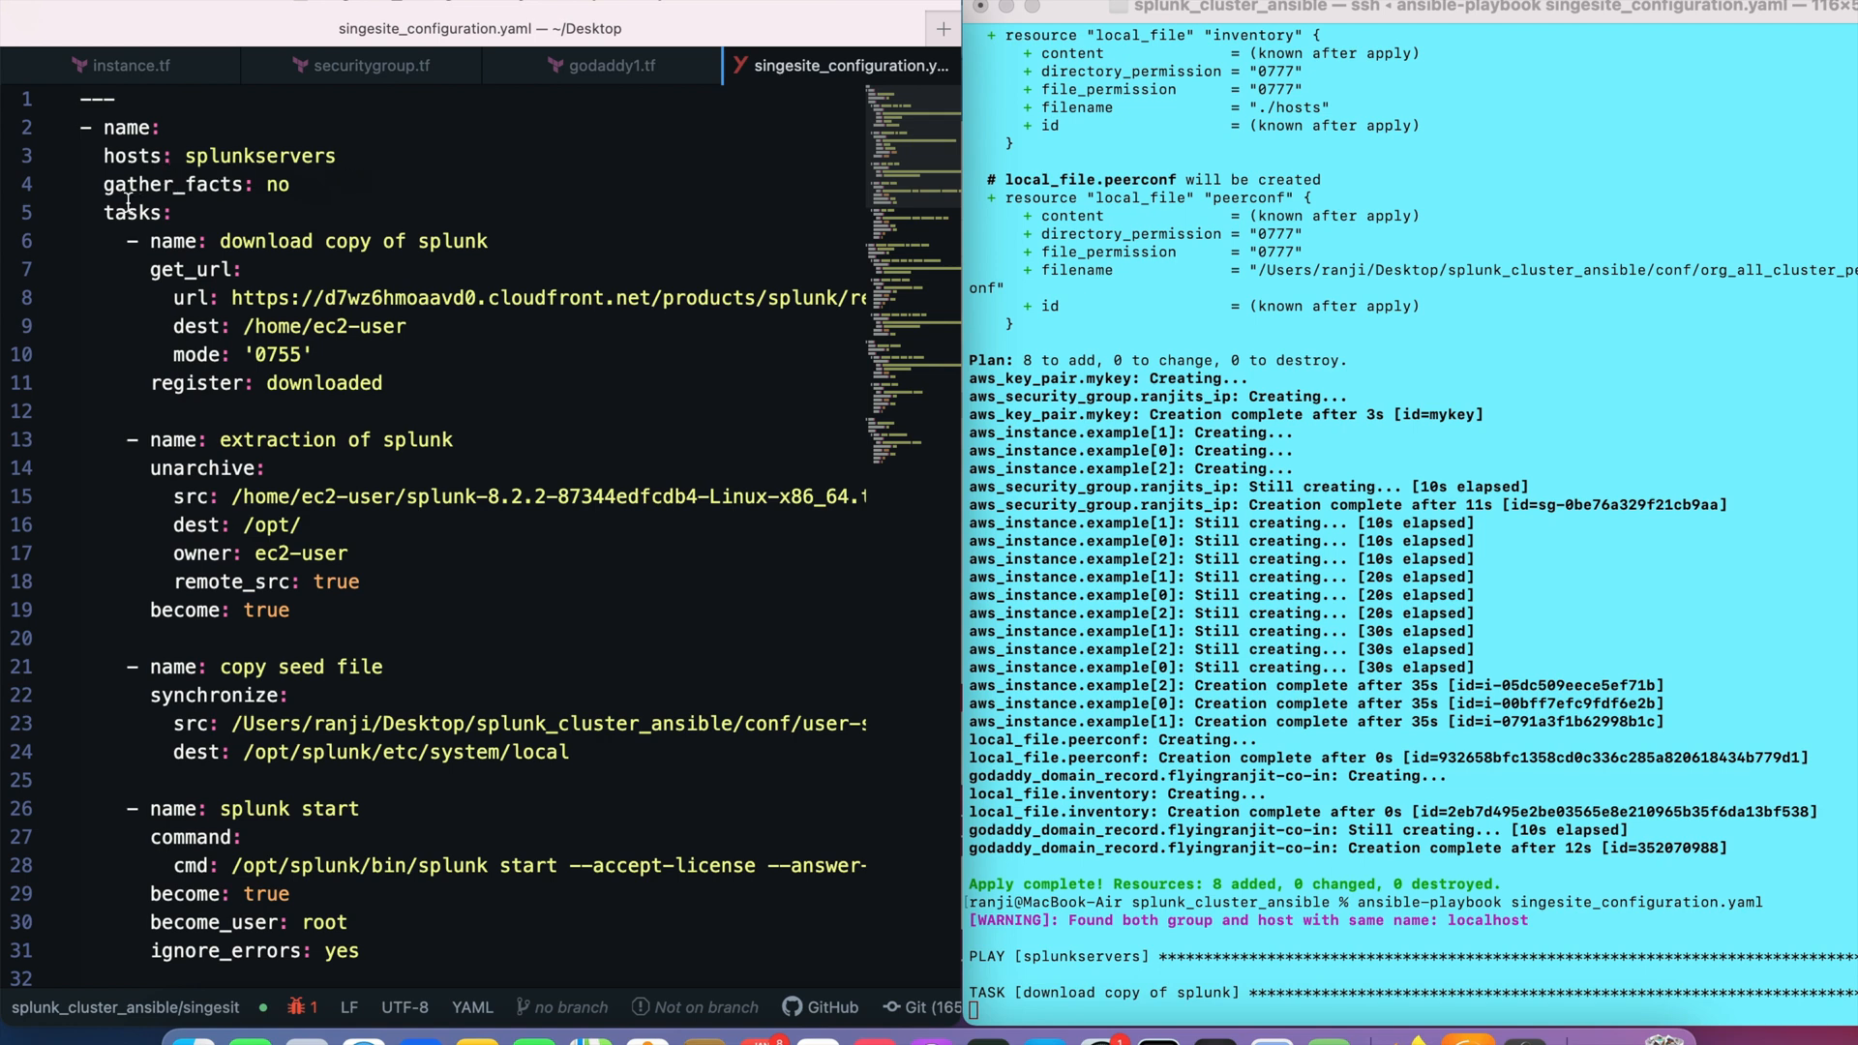
pyautogui.doubleClick(136, 212)
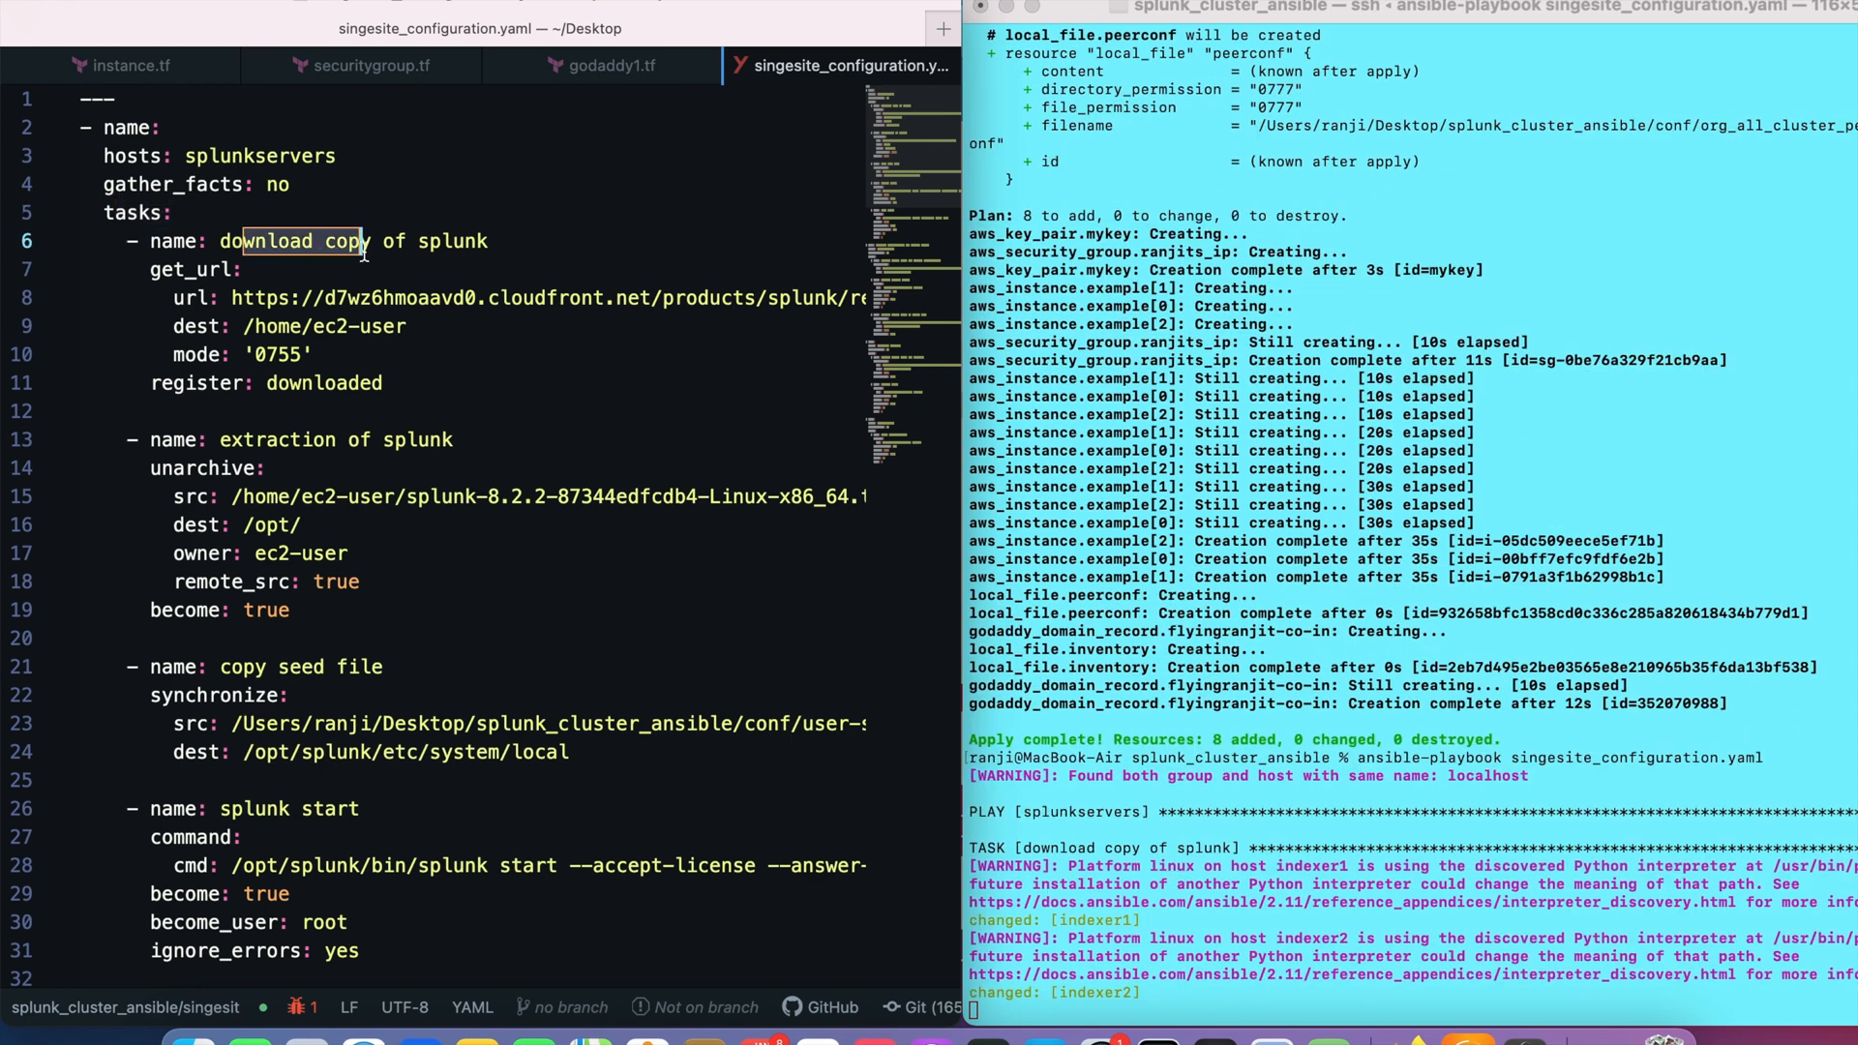
pyautogui.scroll(-3)
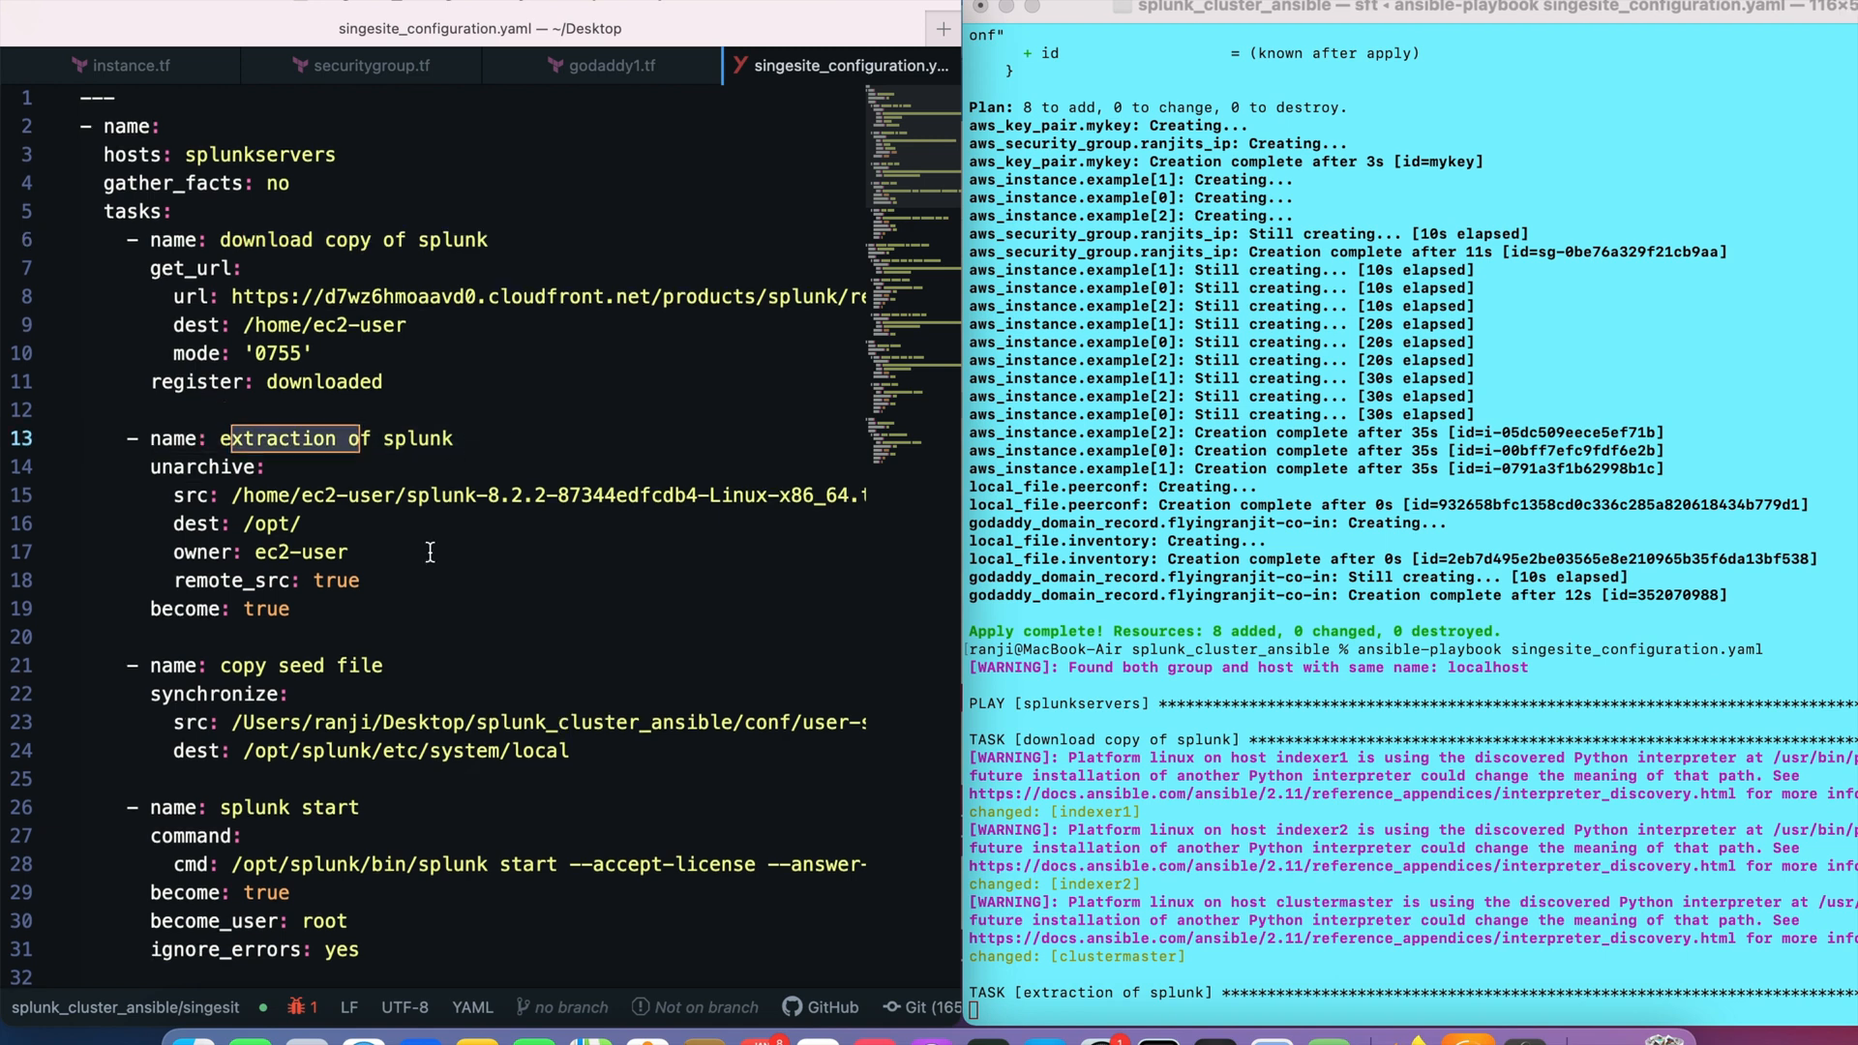
pyautogui.scroll(-3)
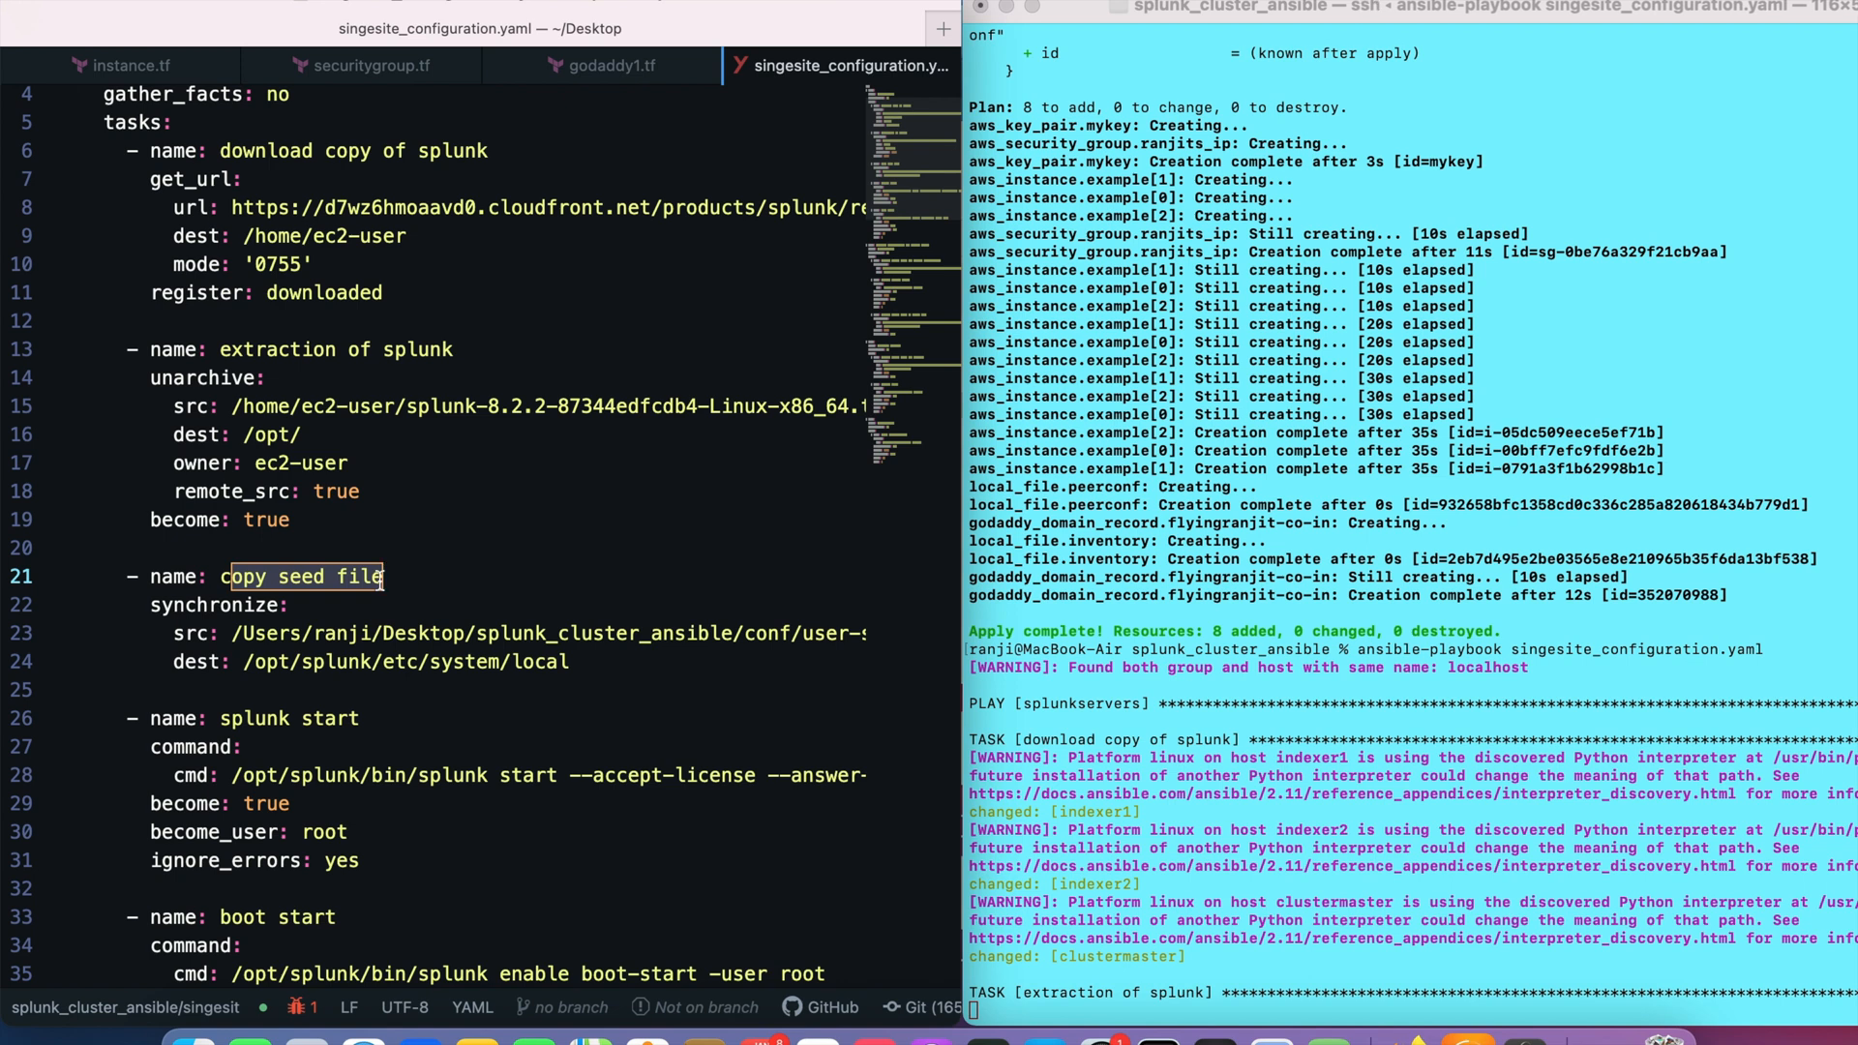
pyautogui.scroll(-3)
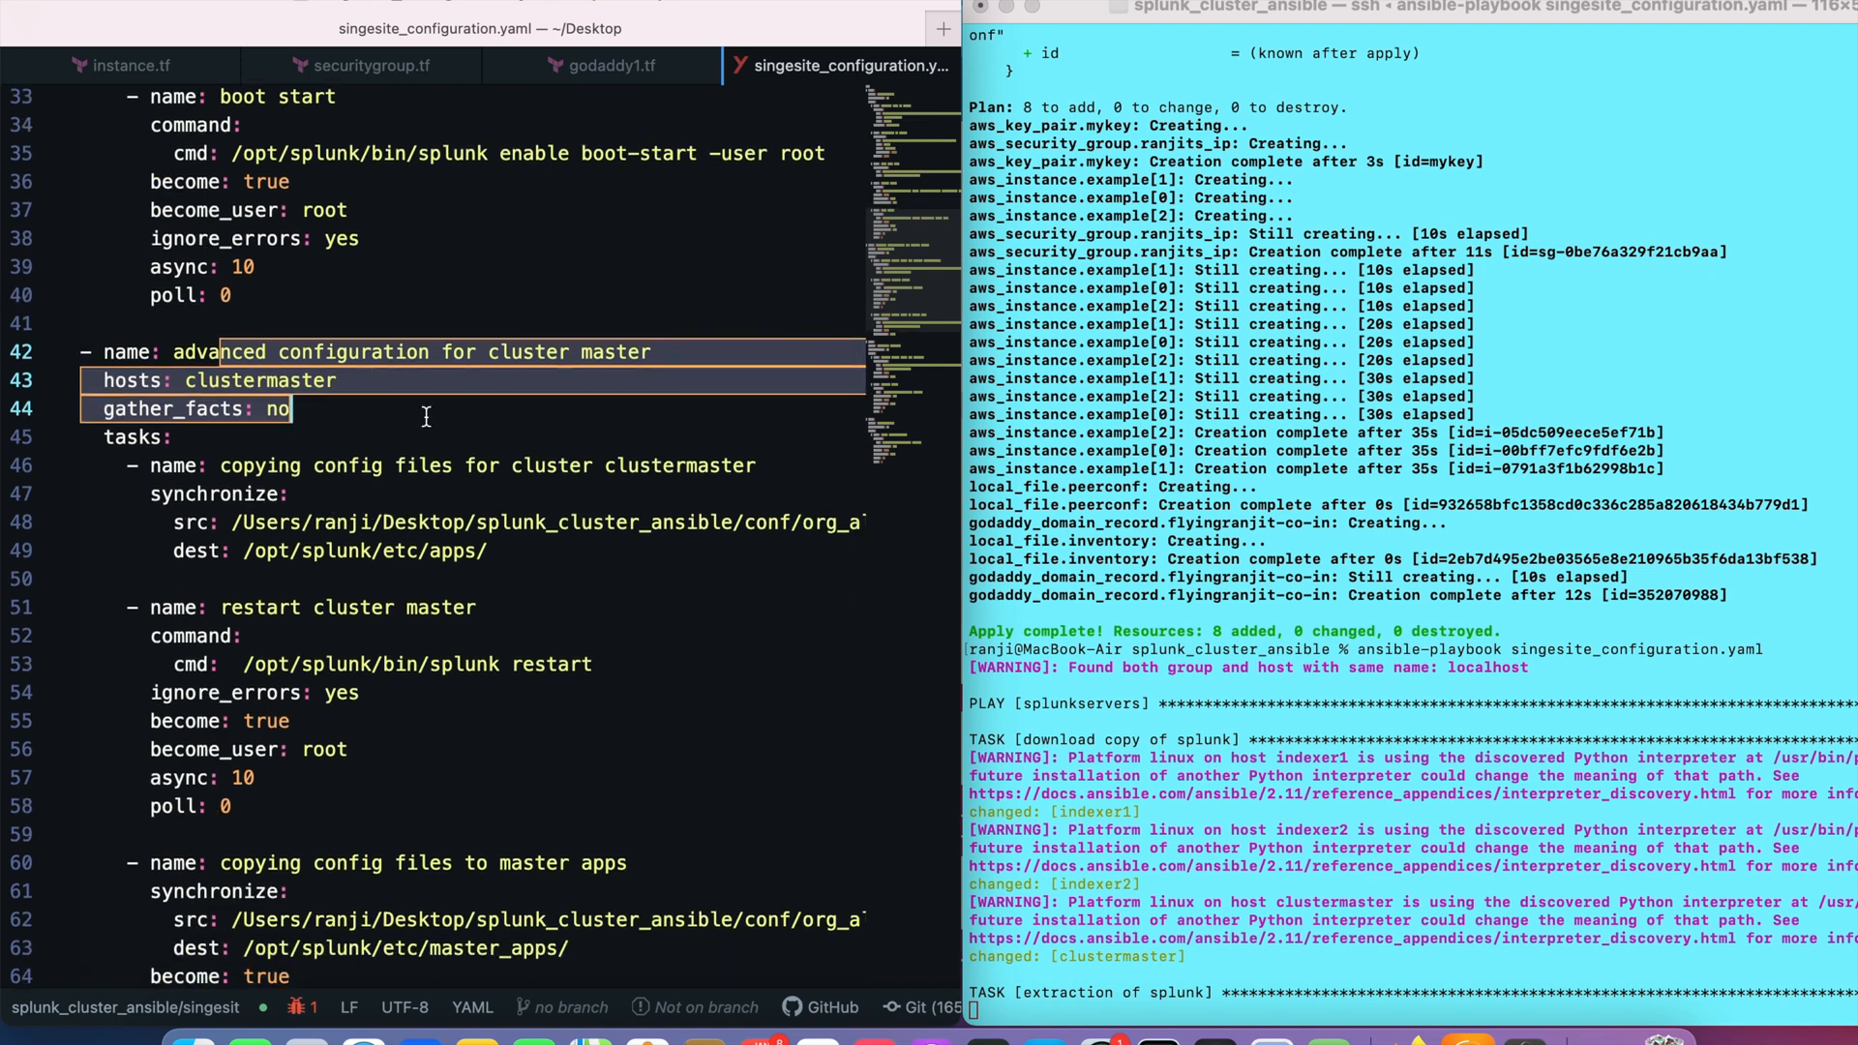
pyautogui.scroll(-3)
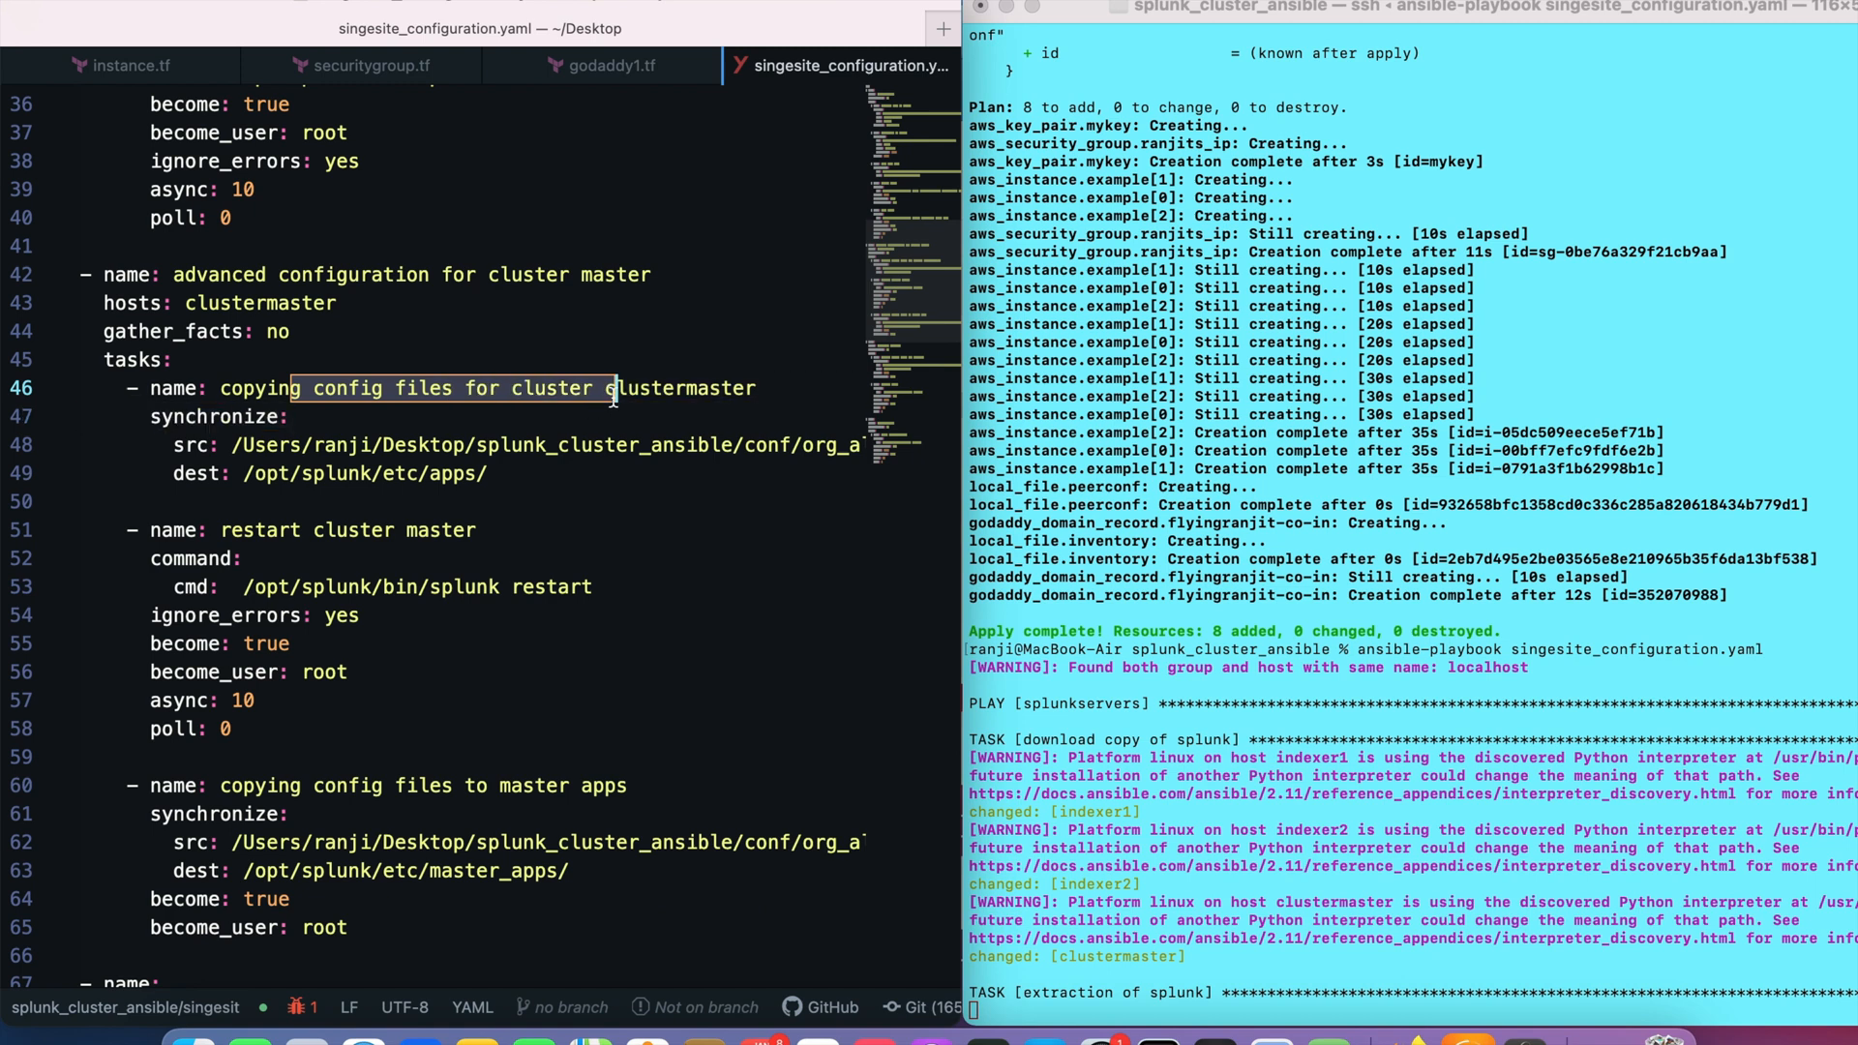
pyautogui.doubleClick(643, 387)
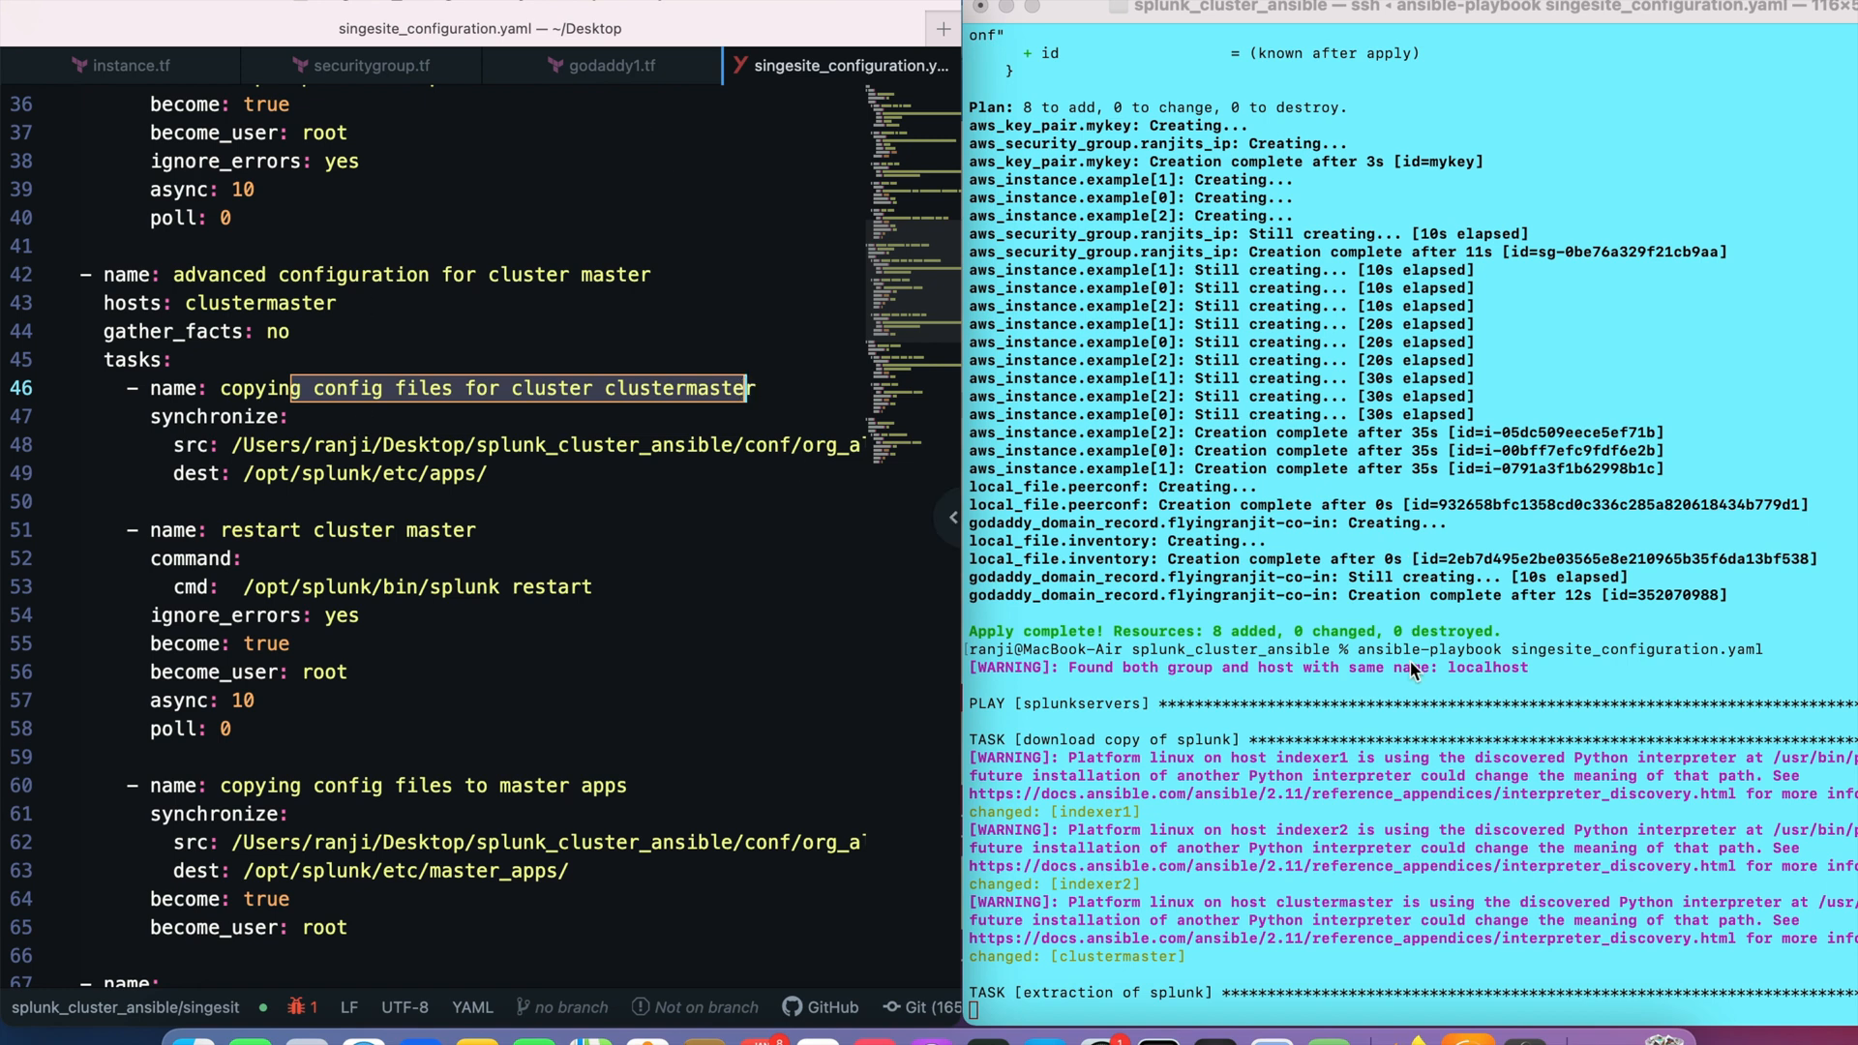
pyautogui.moveTo(825, 453)
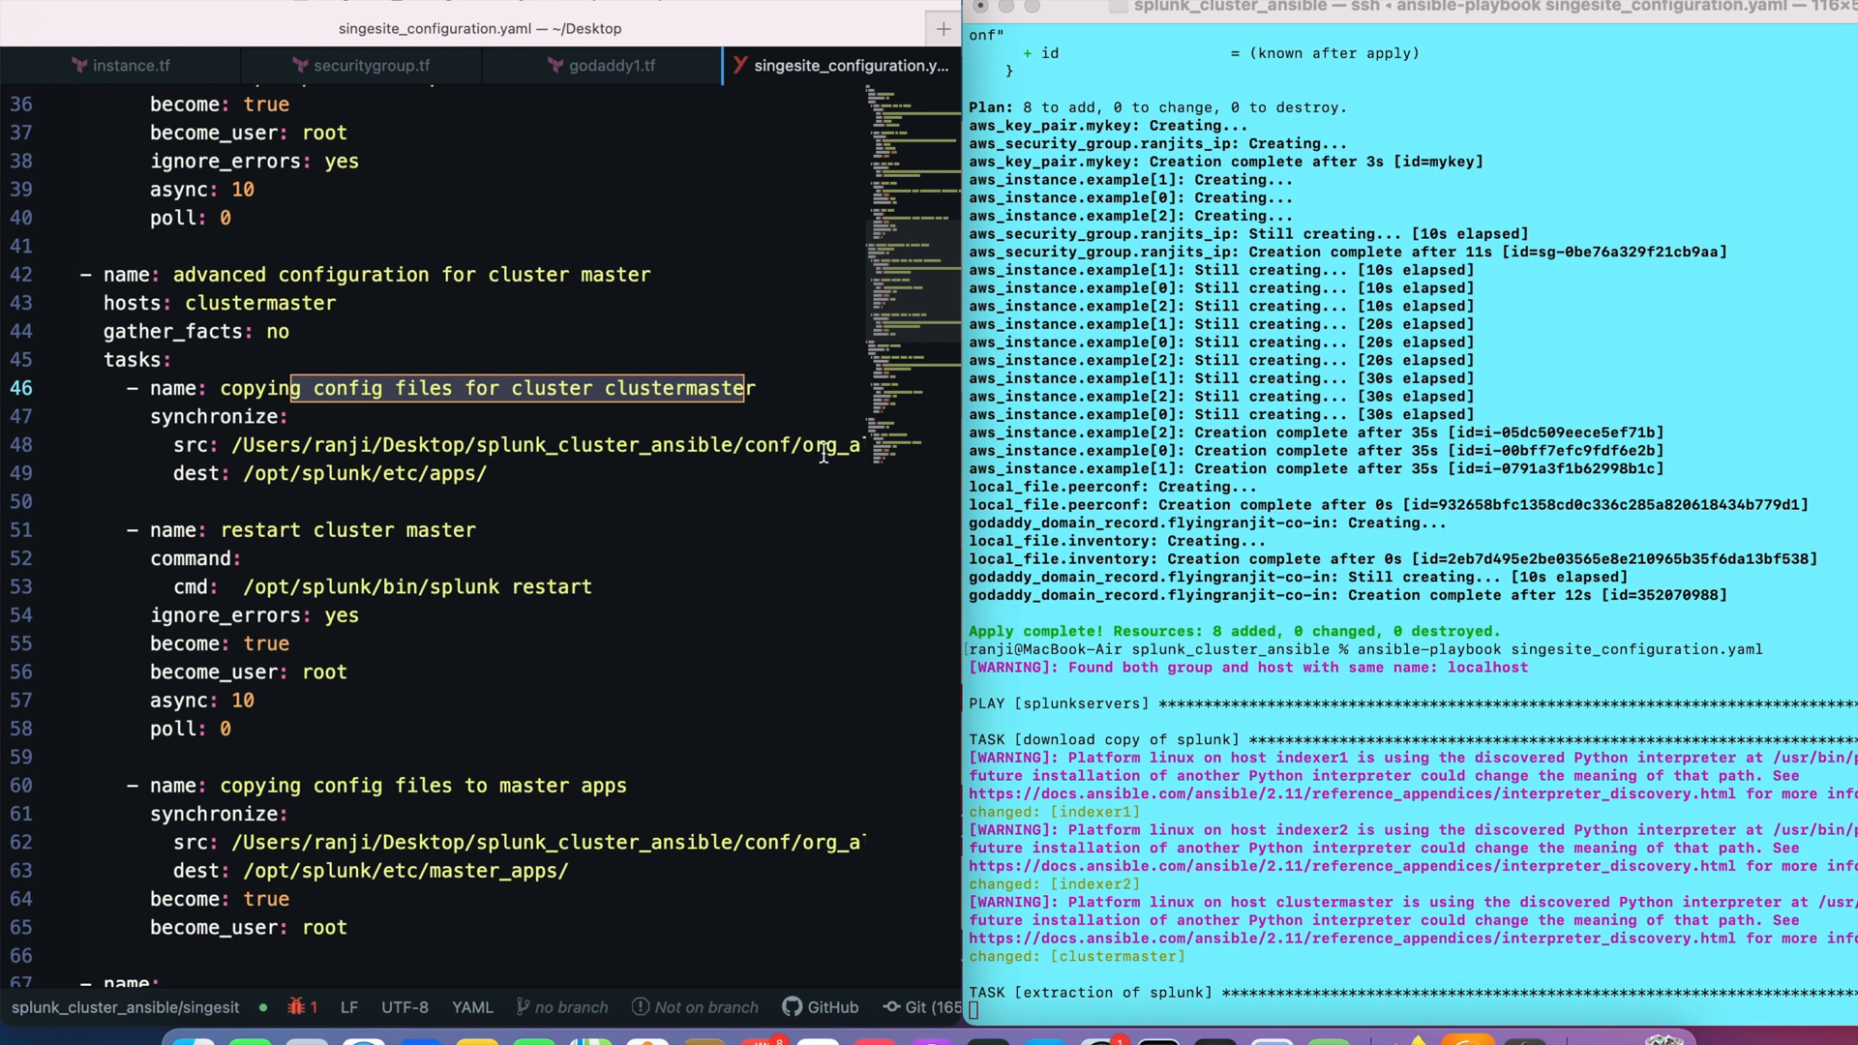
pyautogui.moveTo(521, 499)
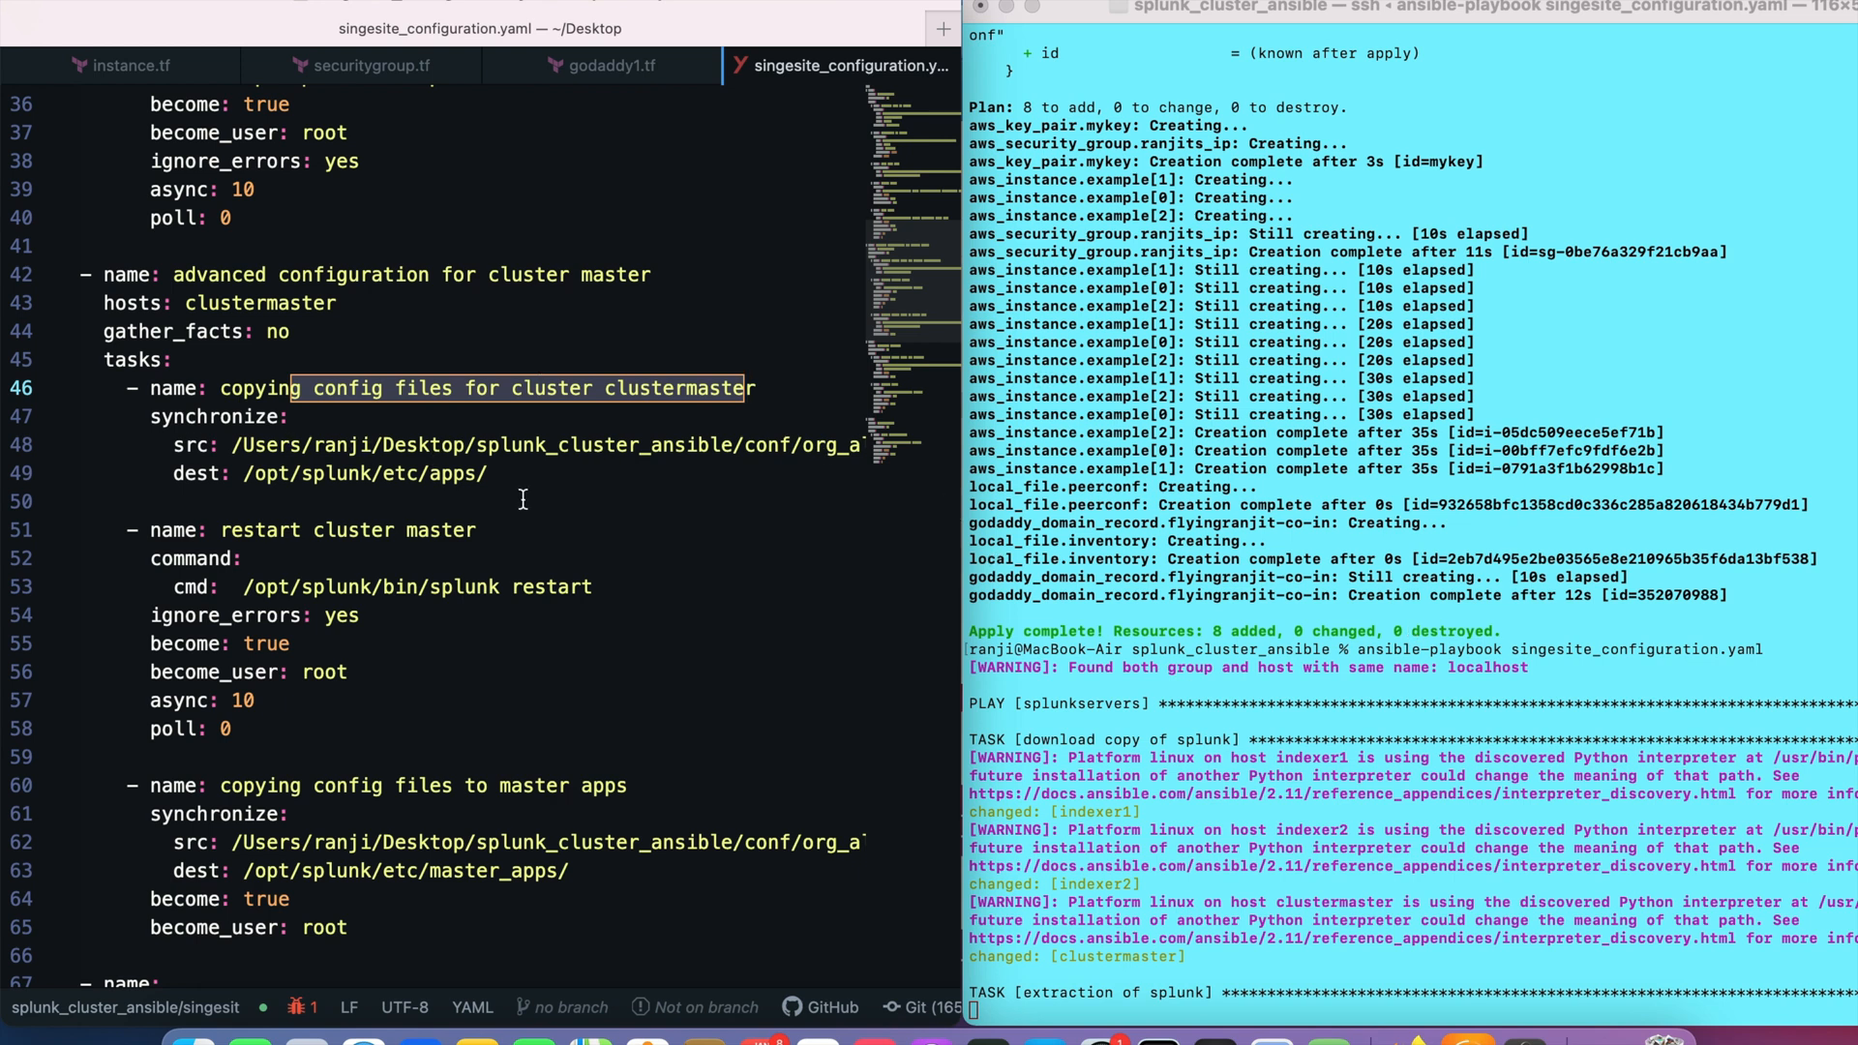
pyautogui.moveTo(434, 530)
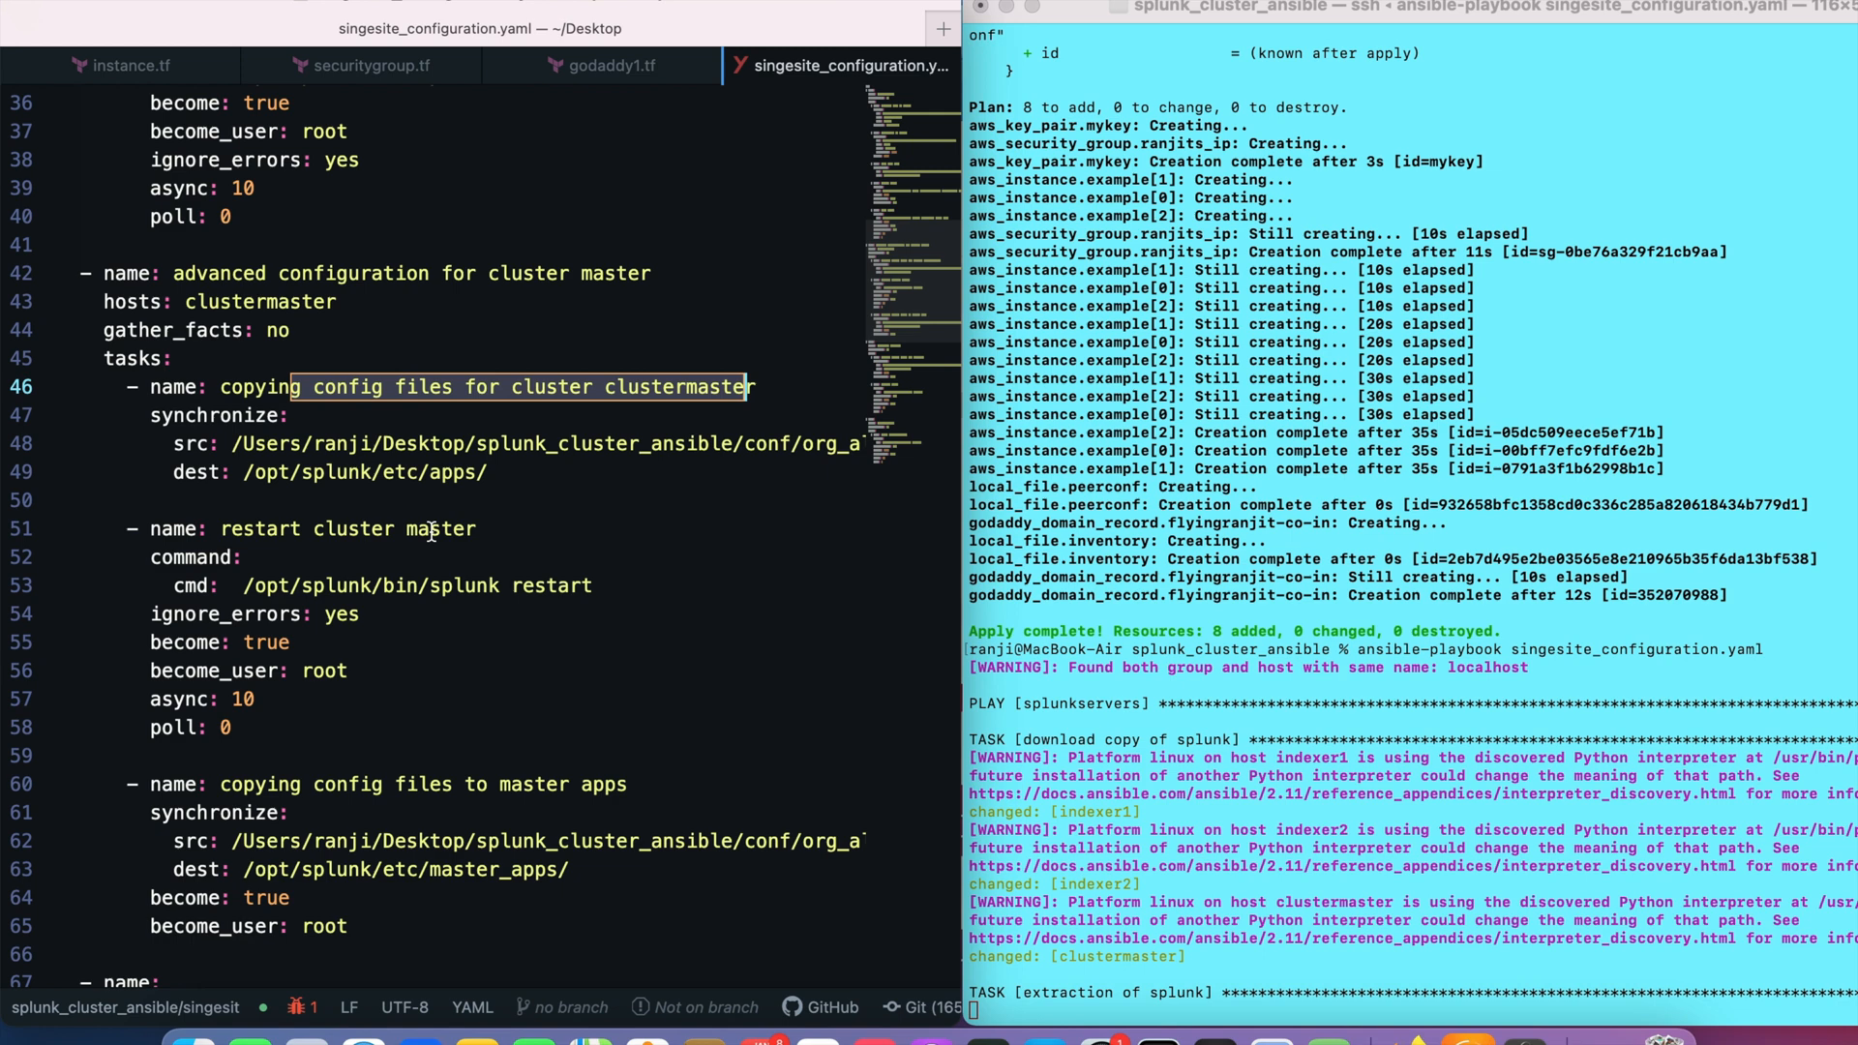
pyautogui.scroll(-3)
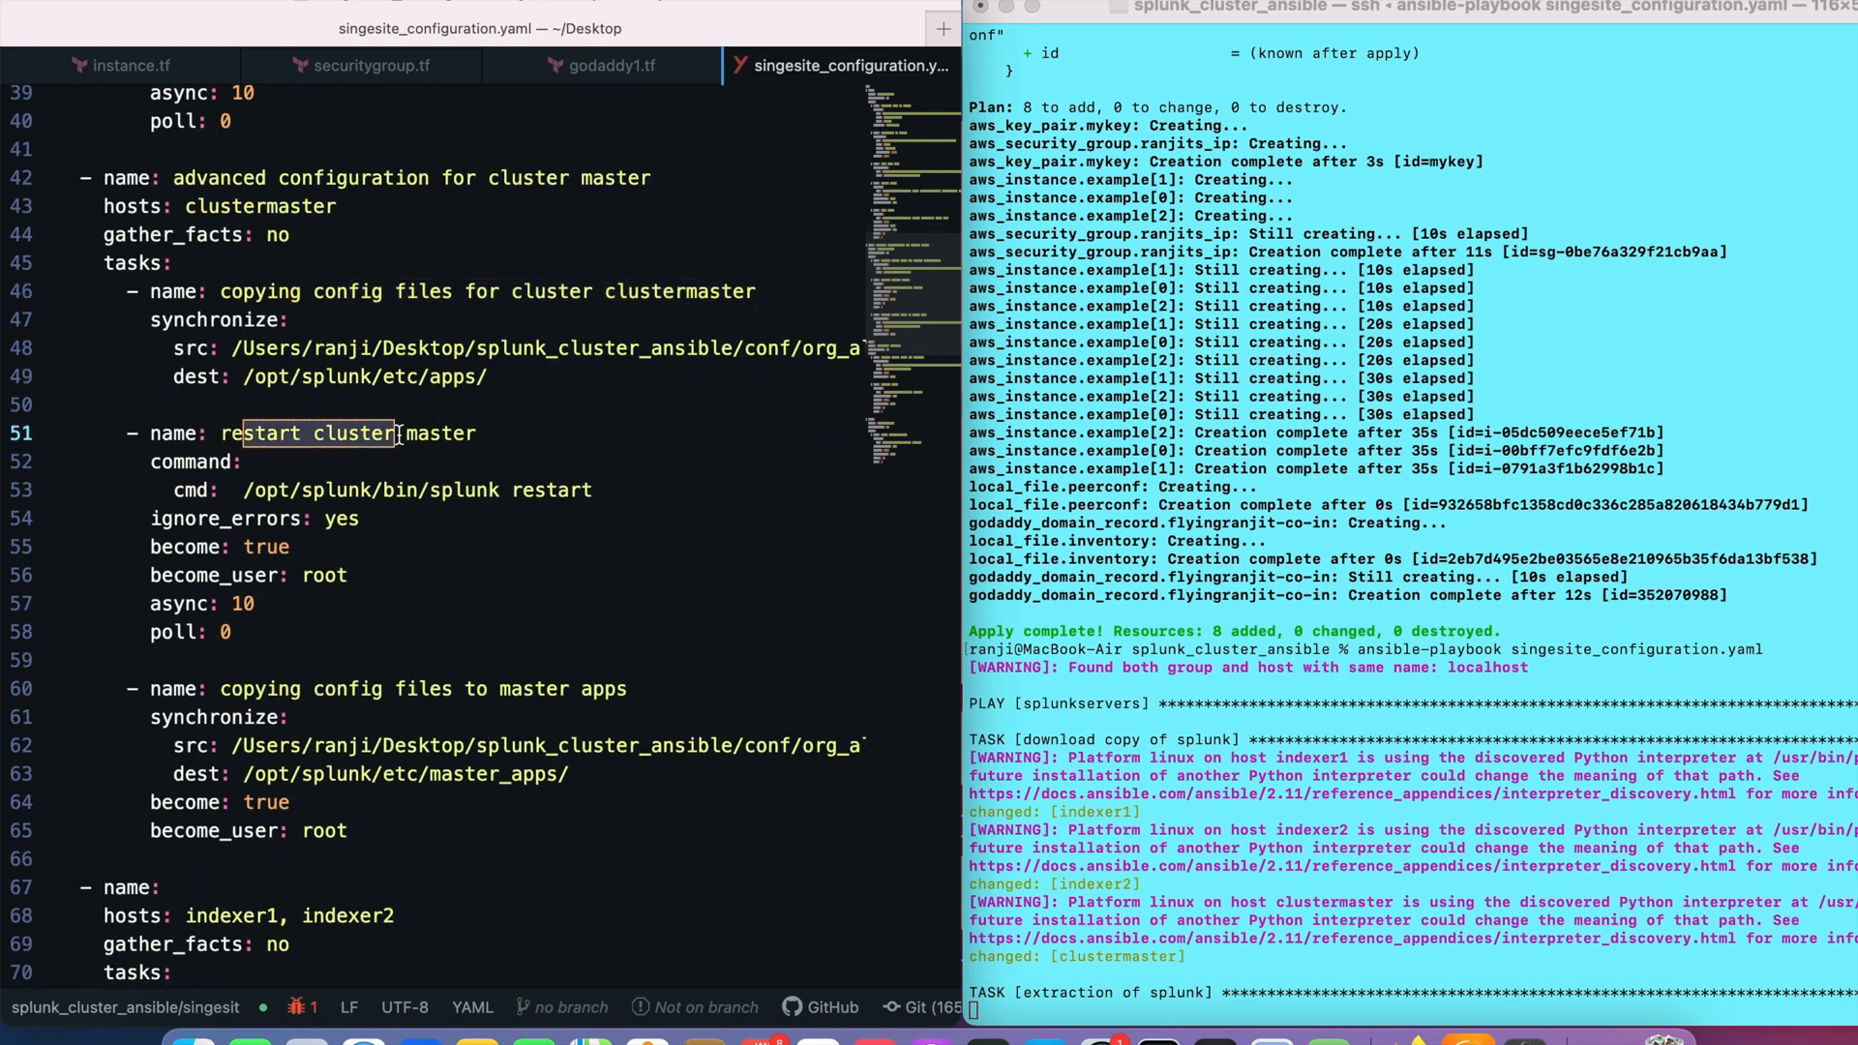
pyautogui.scroll(-3)
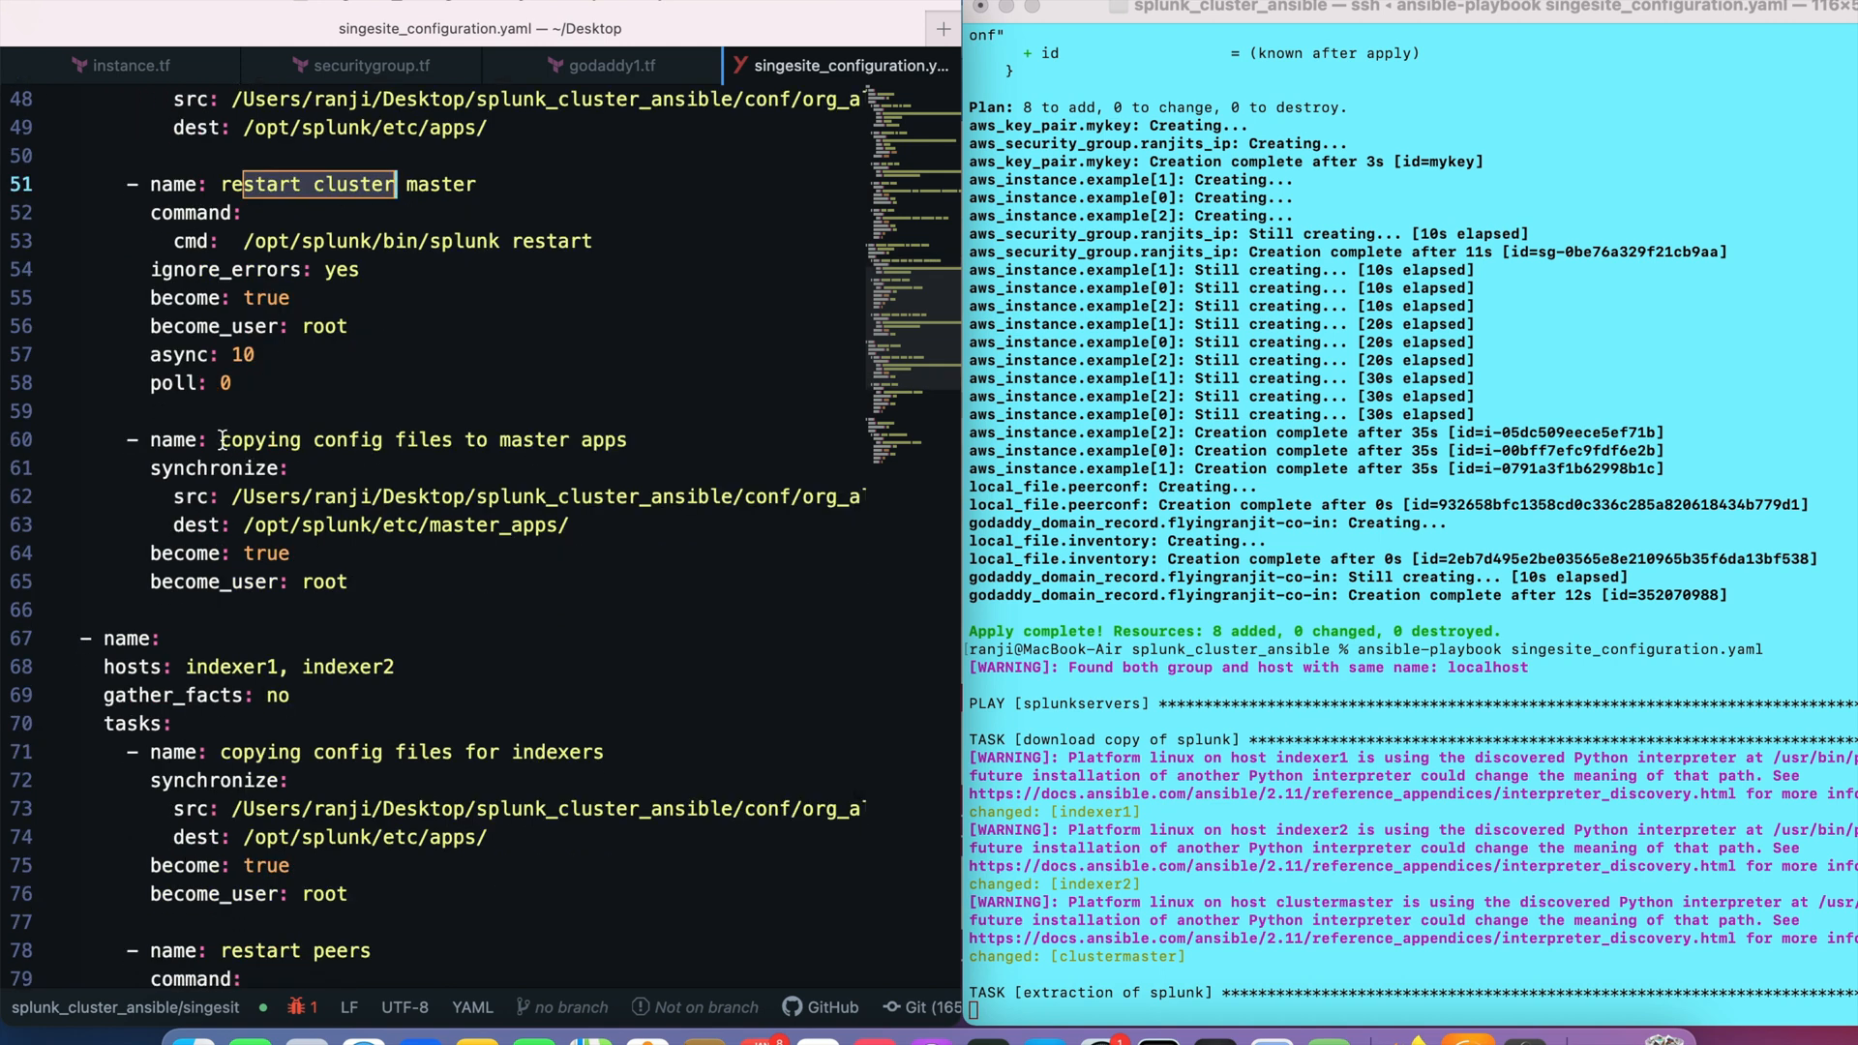
pyautogui.doubleClick(415, 440)
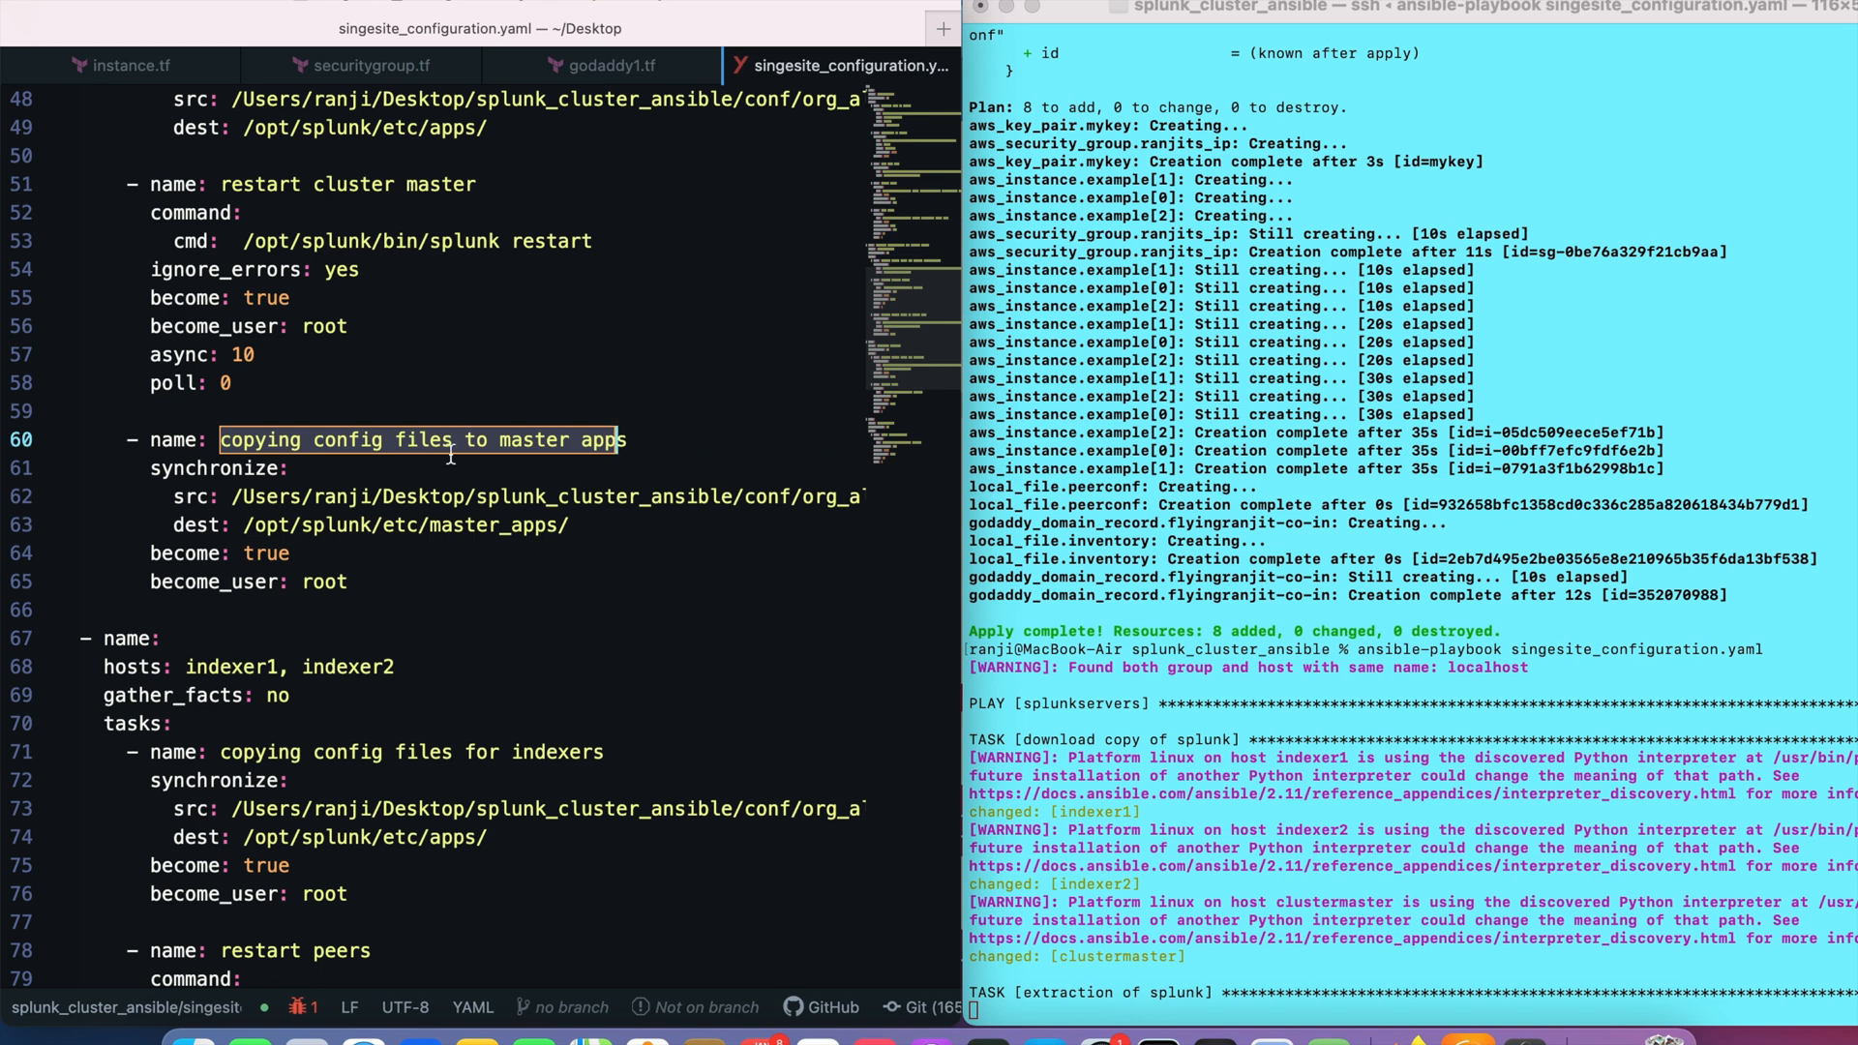
pyautogui.moveTo(533, 521)
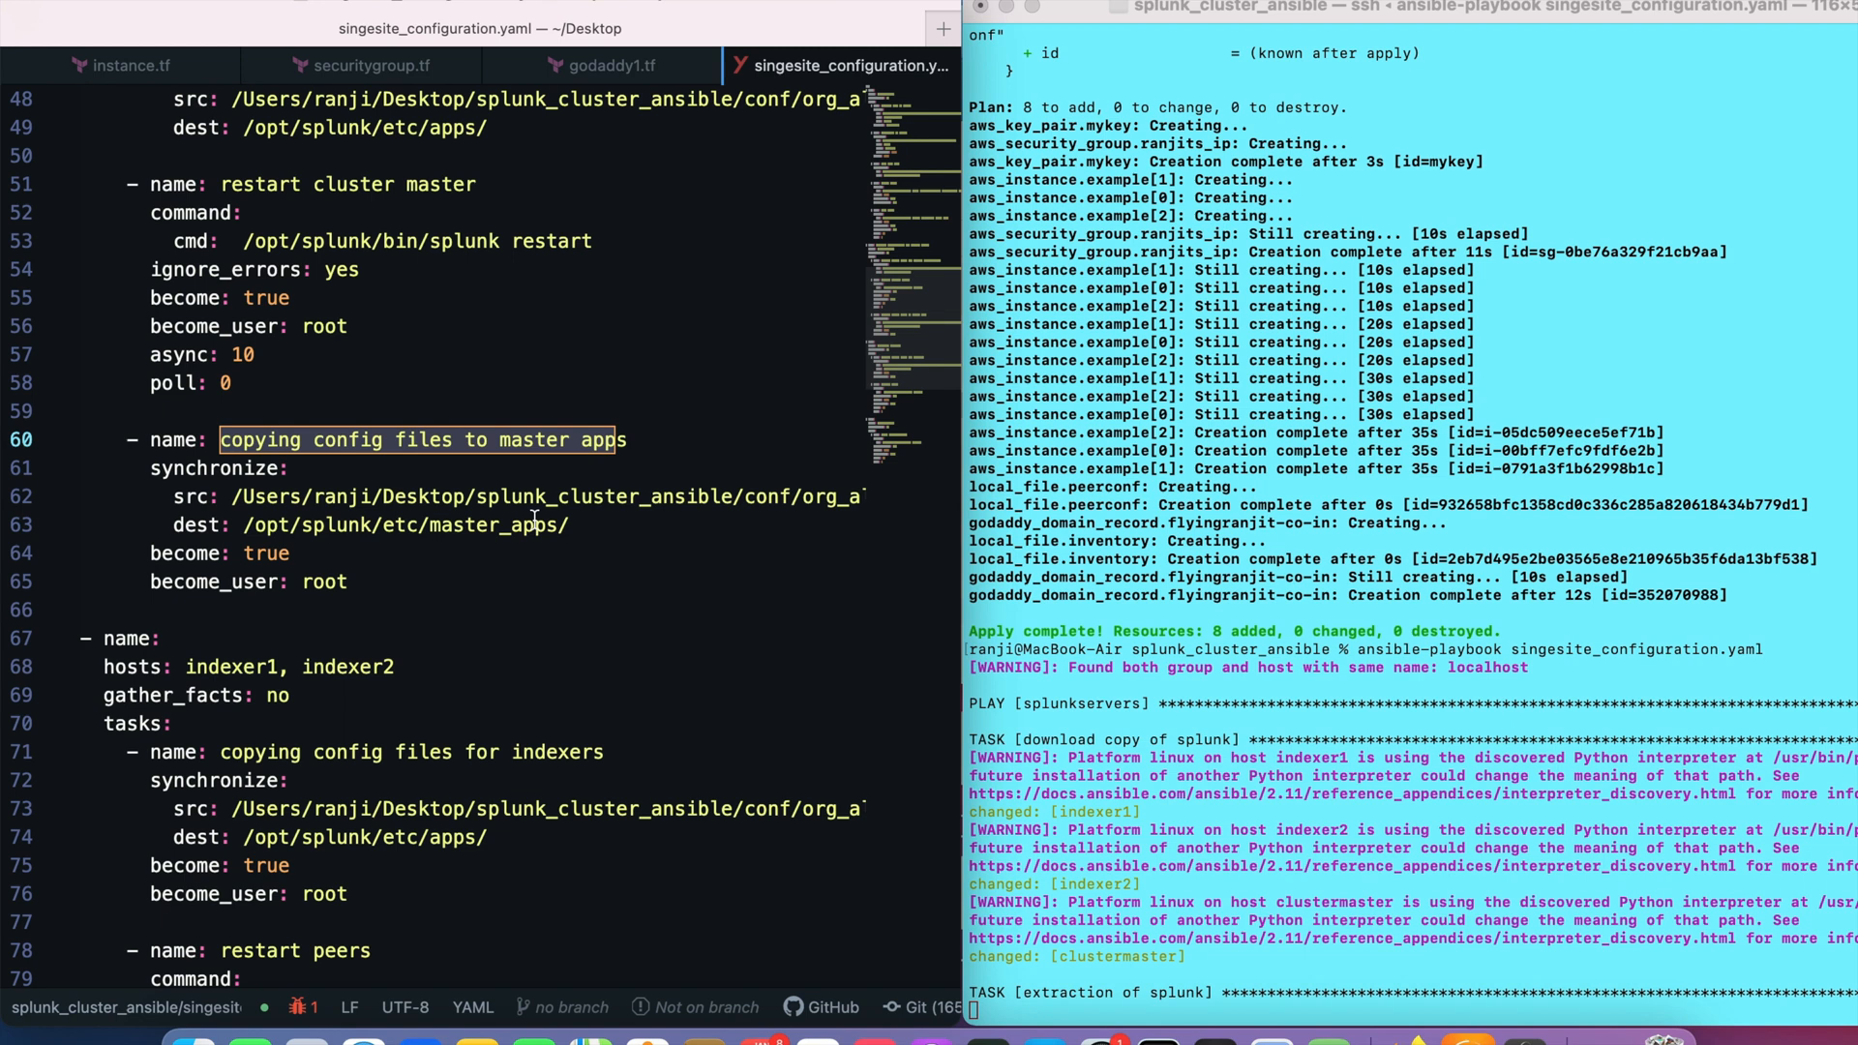
pyautogui.scroll(-3)
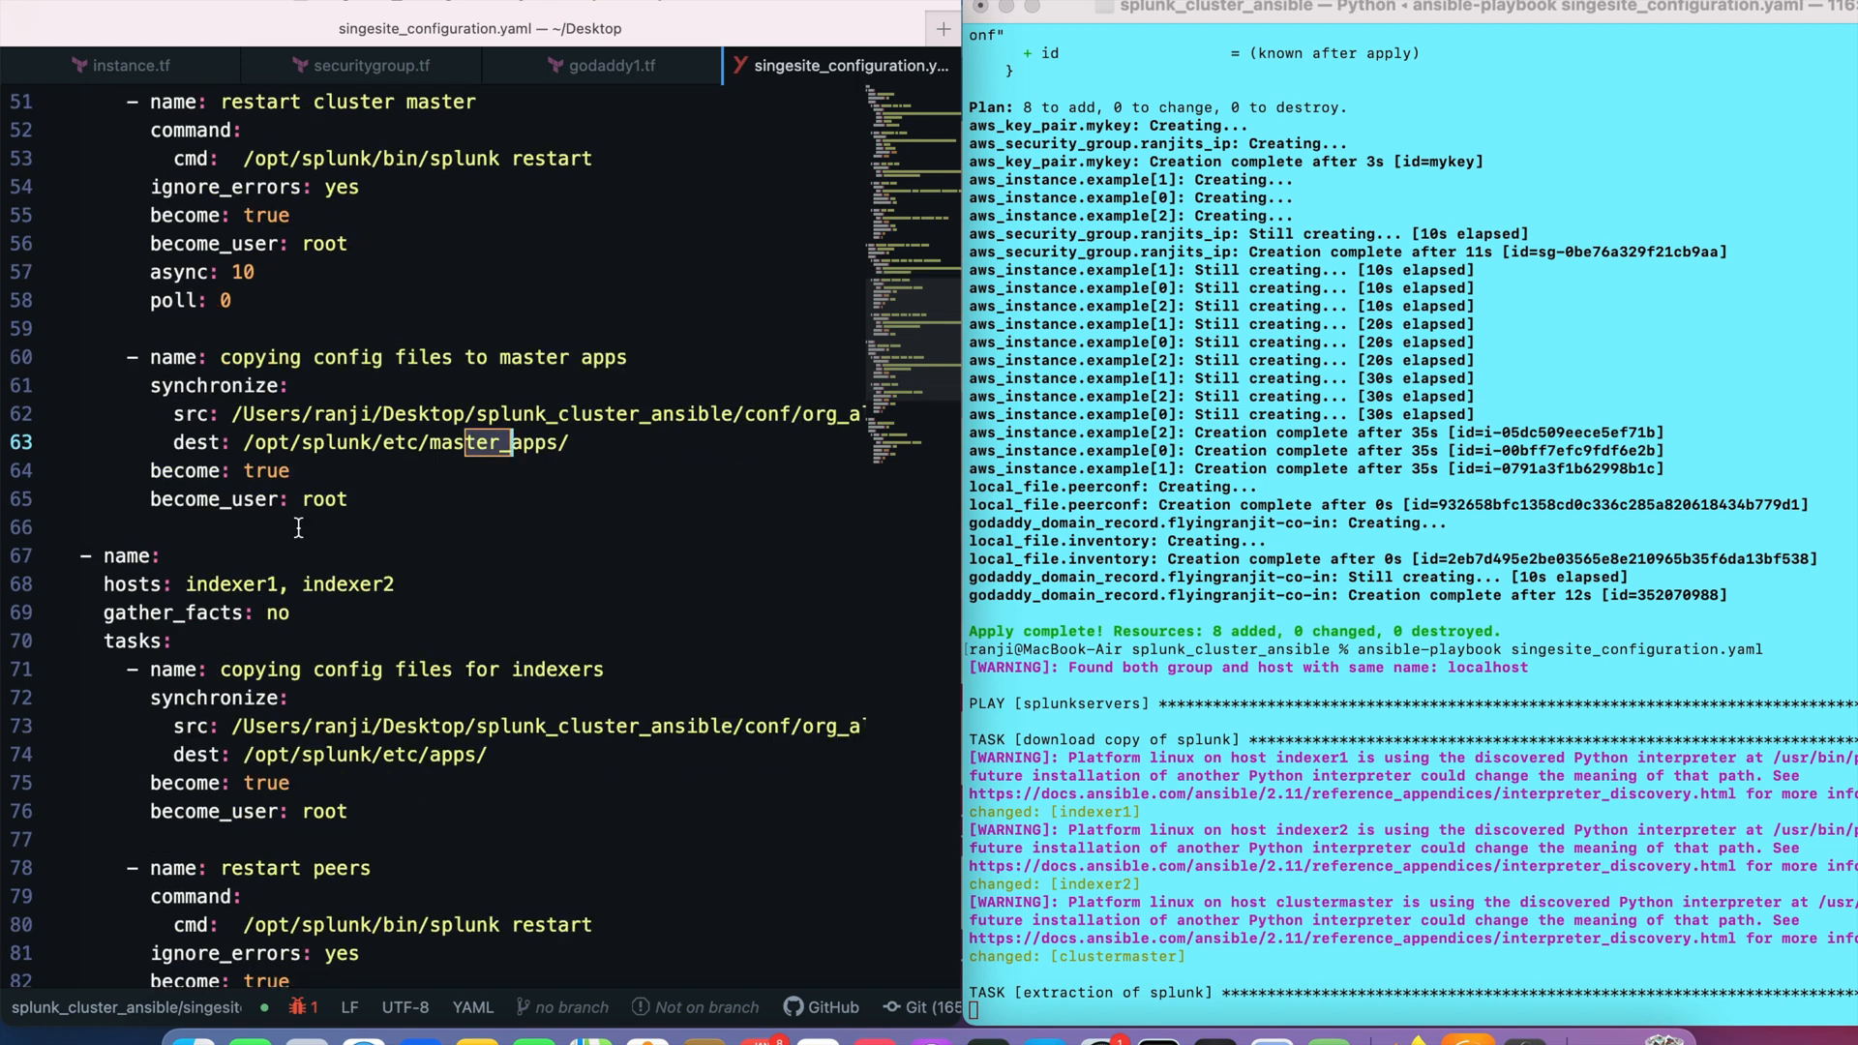
pyautogui.scroll(-3)
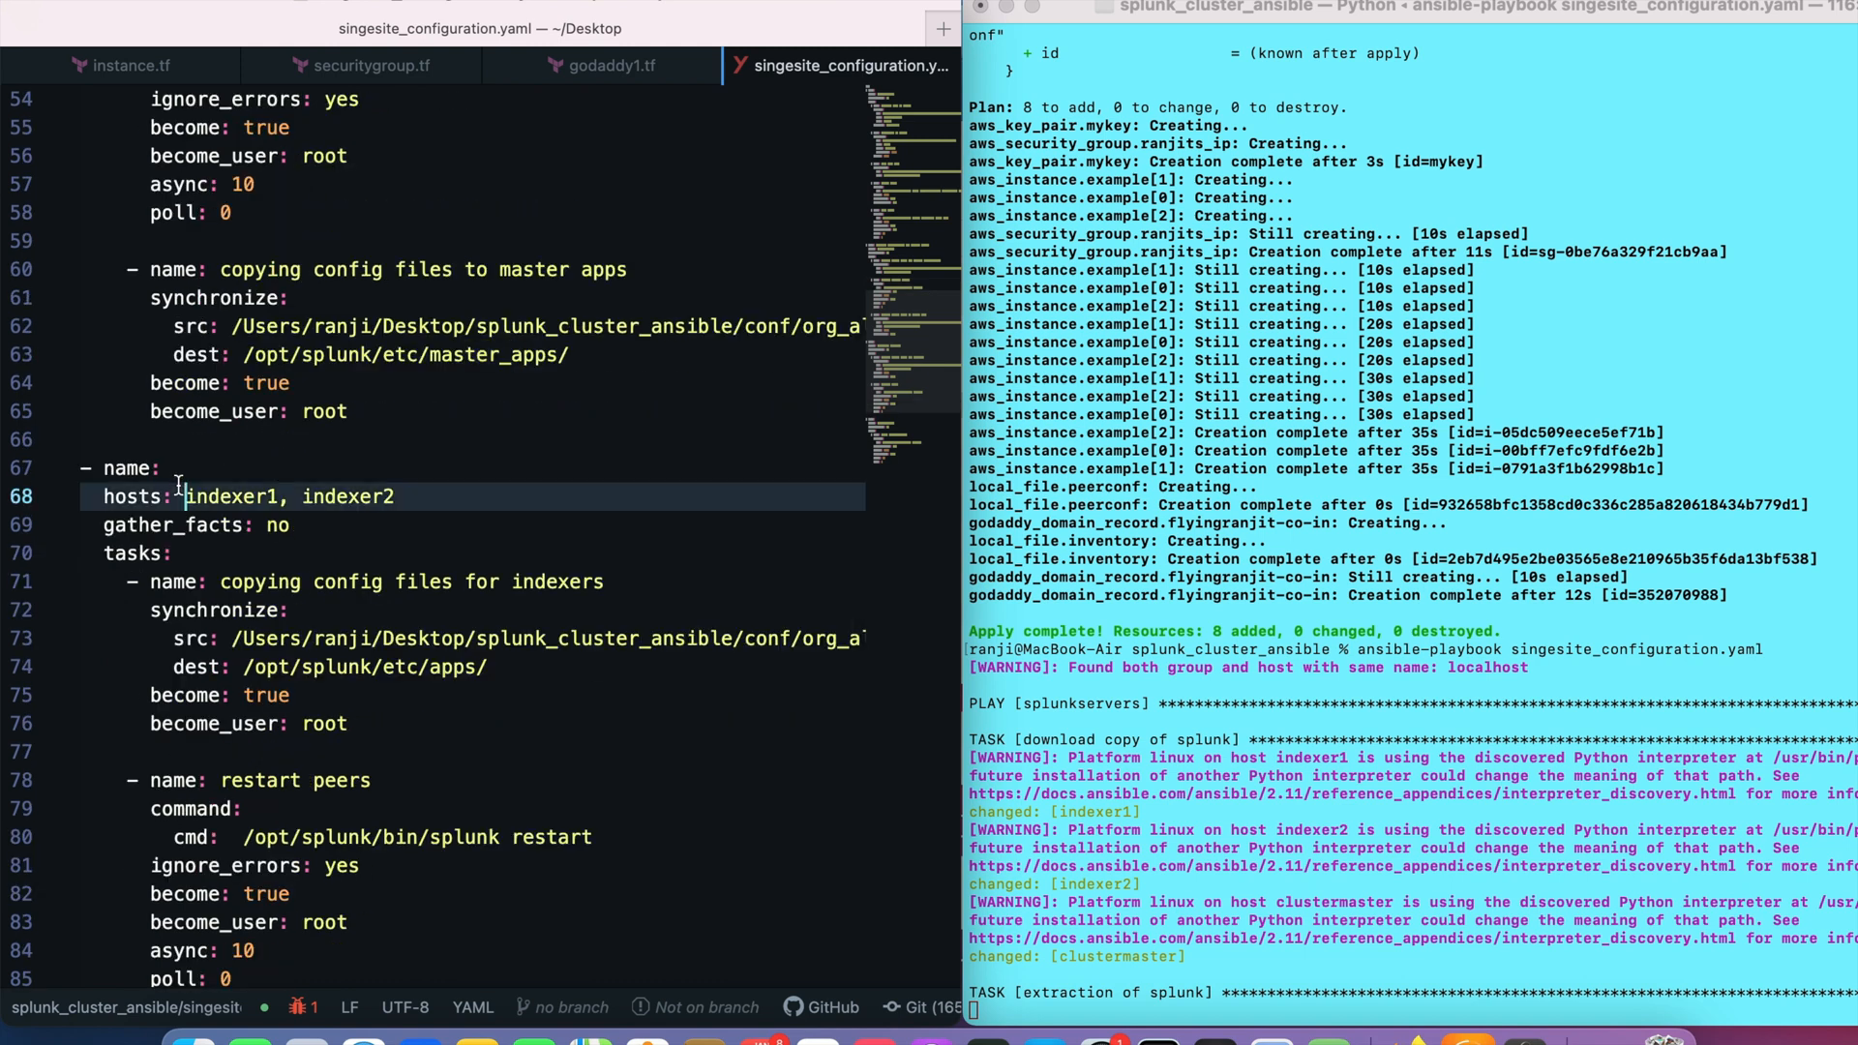
pyautogui.doubleClick(290, 497)
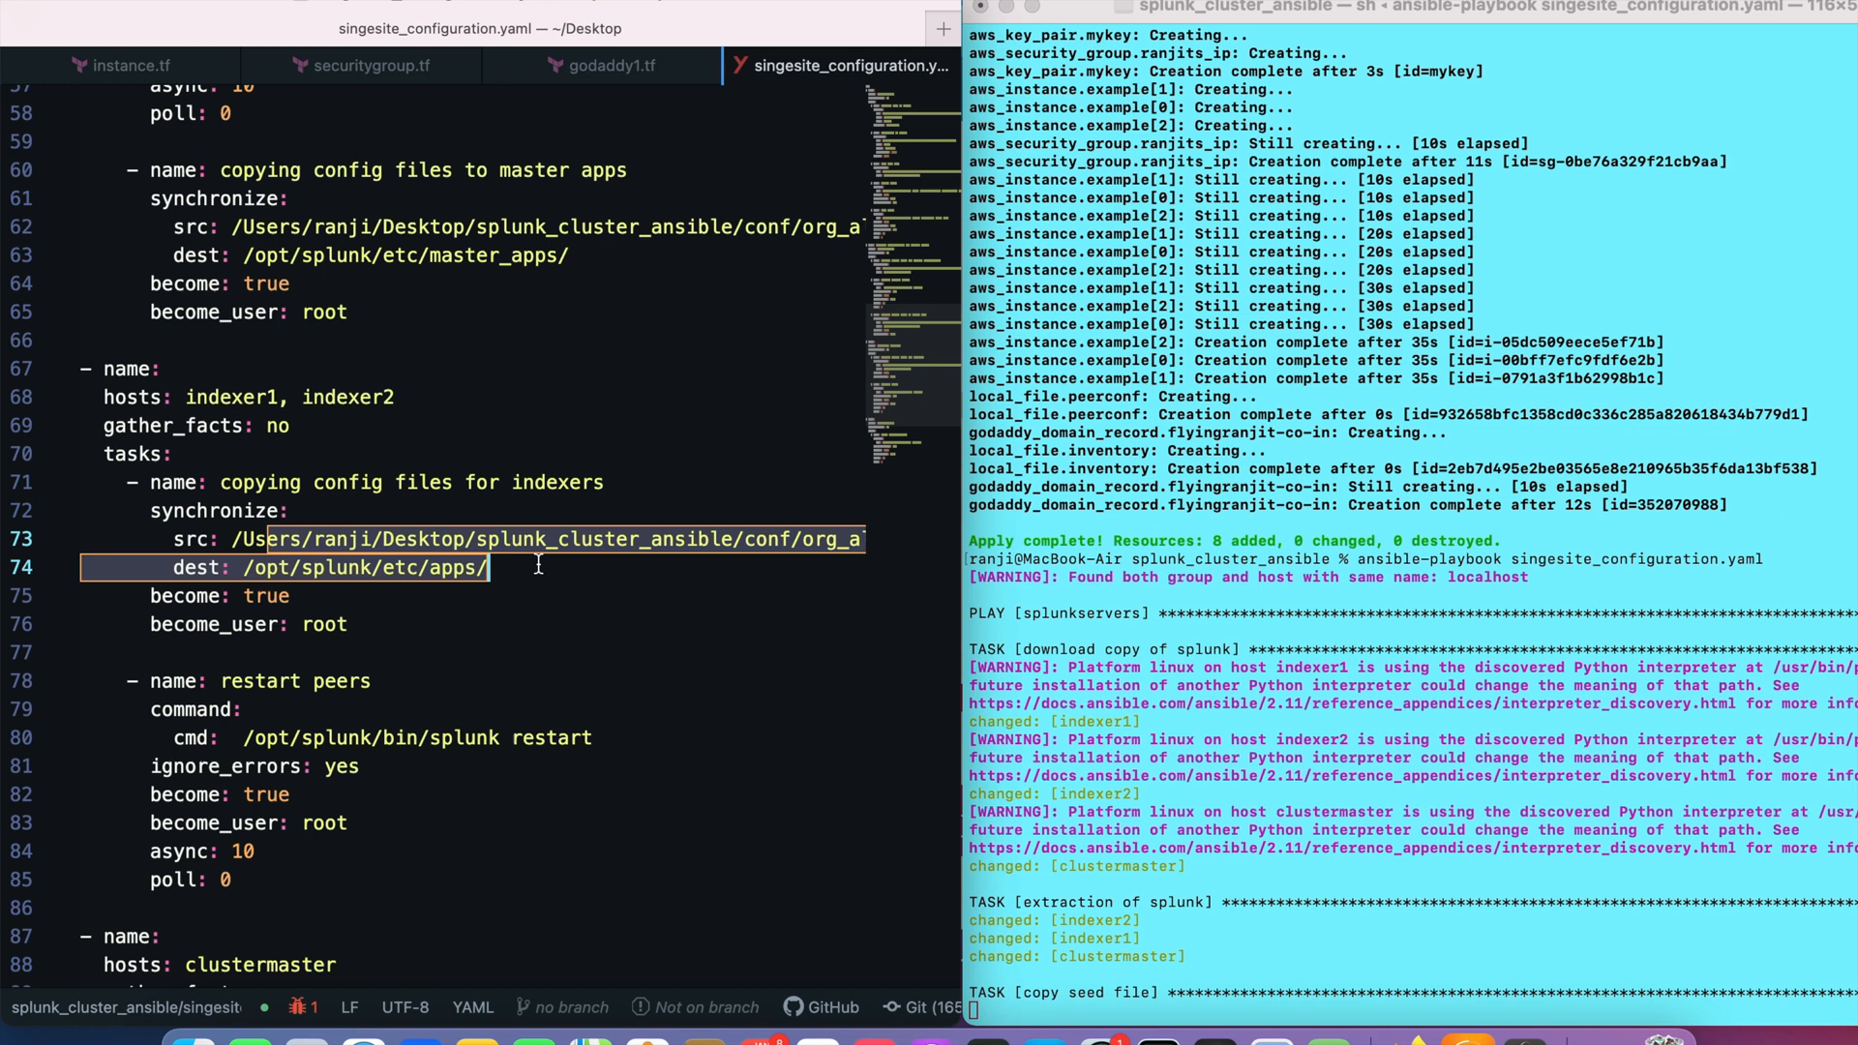
pyautogui.scroll(-3)
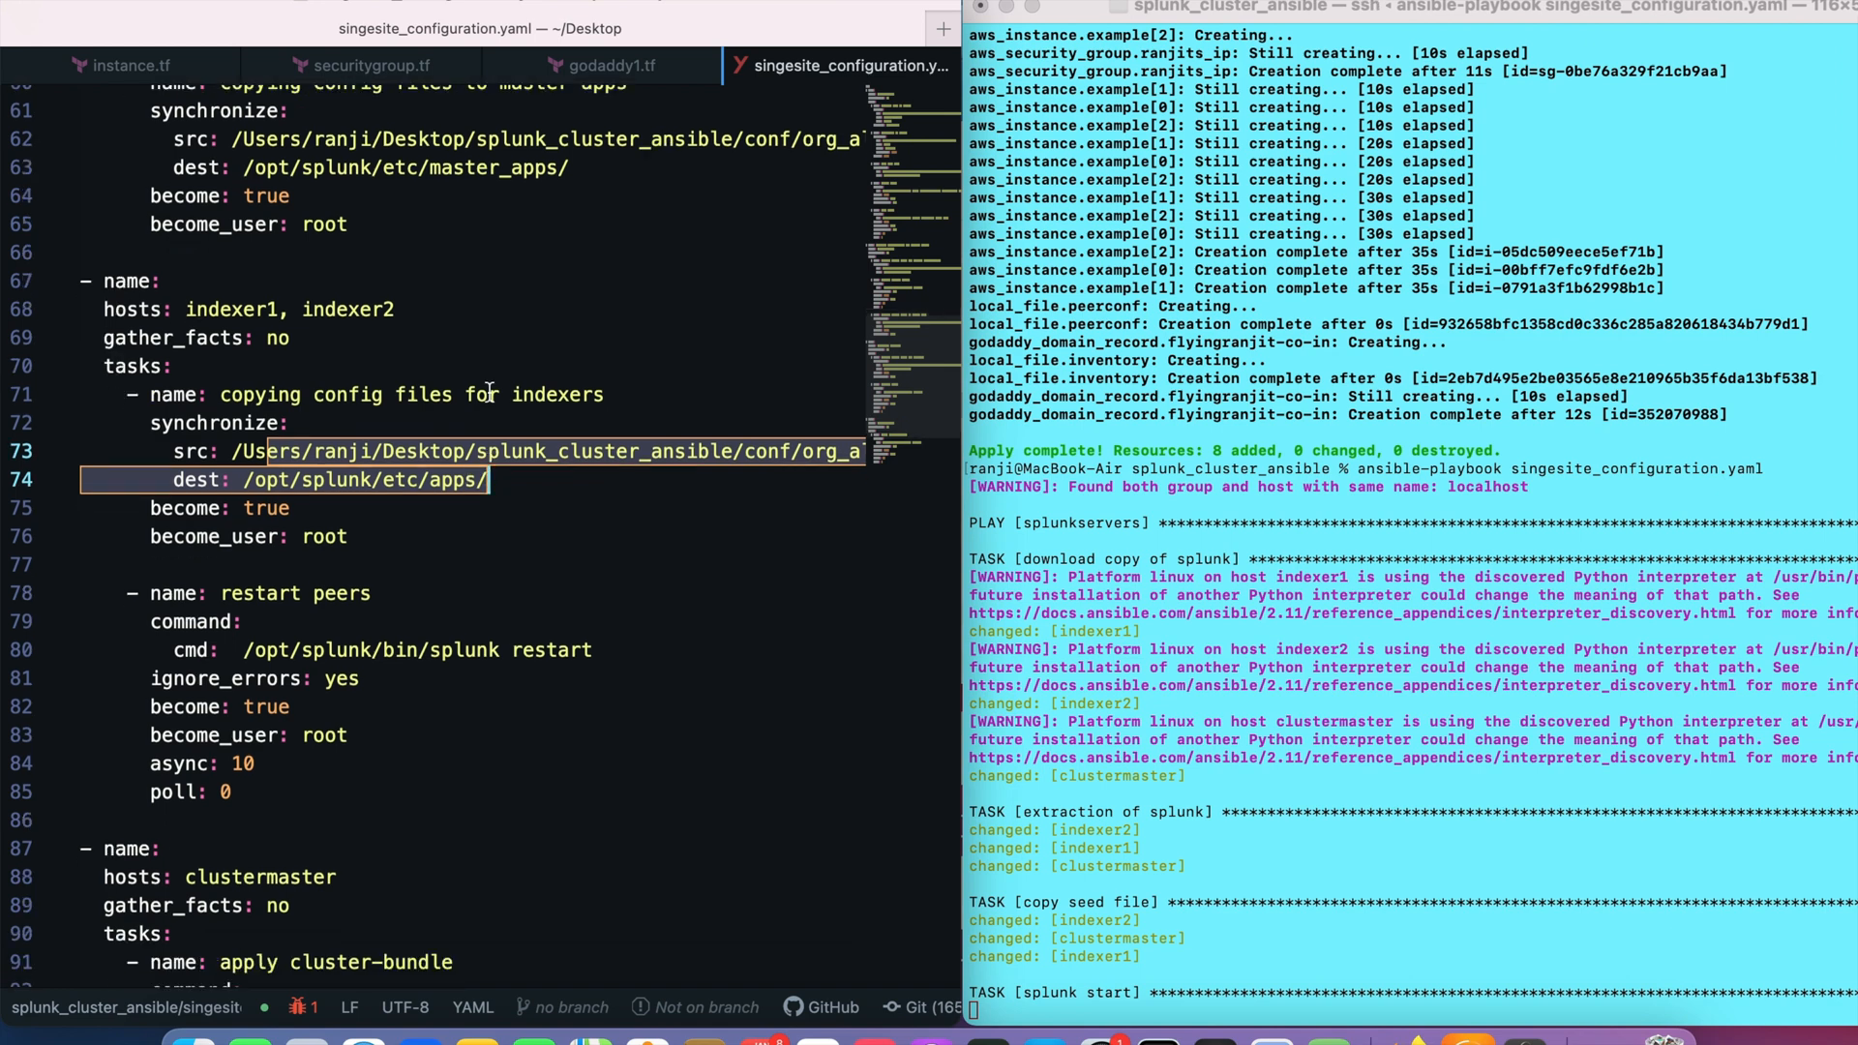
pyautogui.hscroll(3)
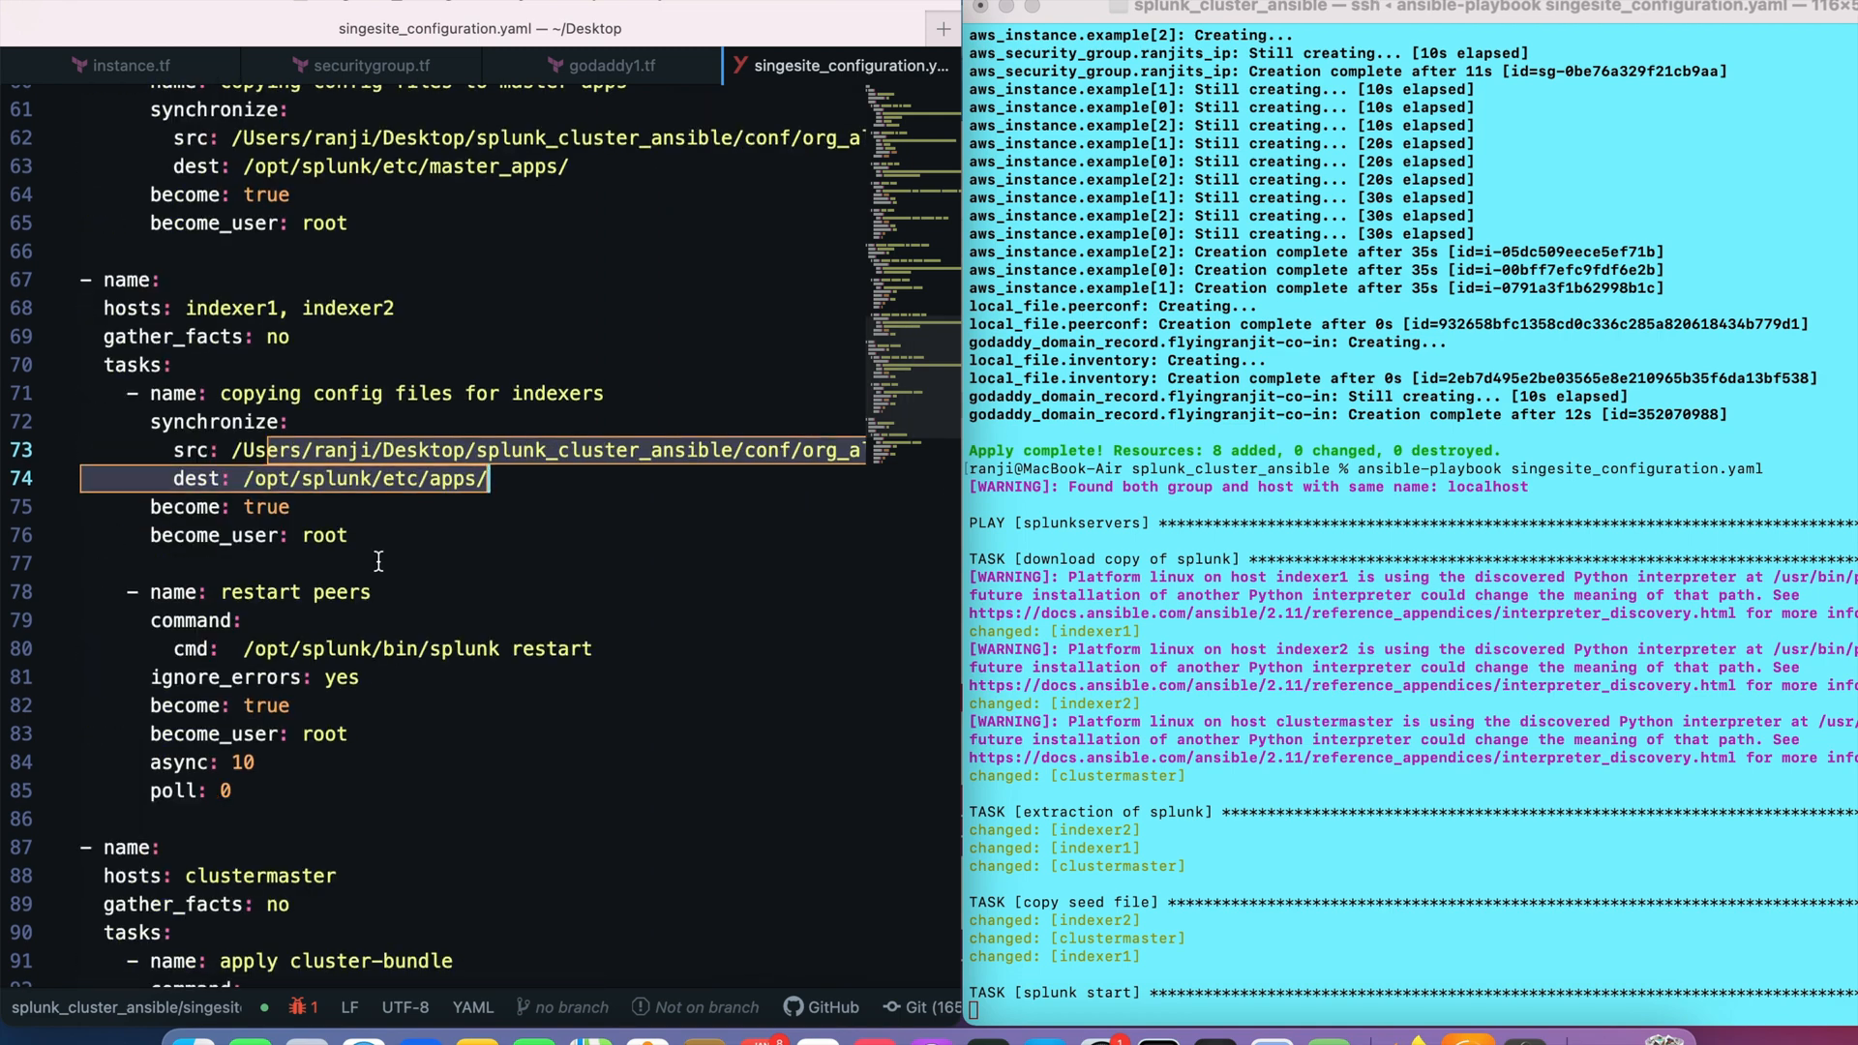
pyautogui.scroll(-3)
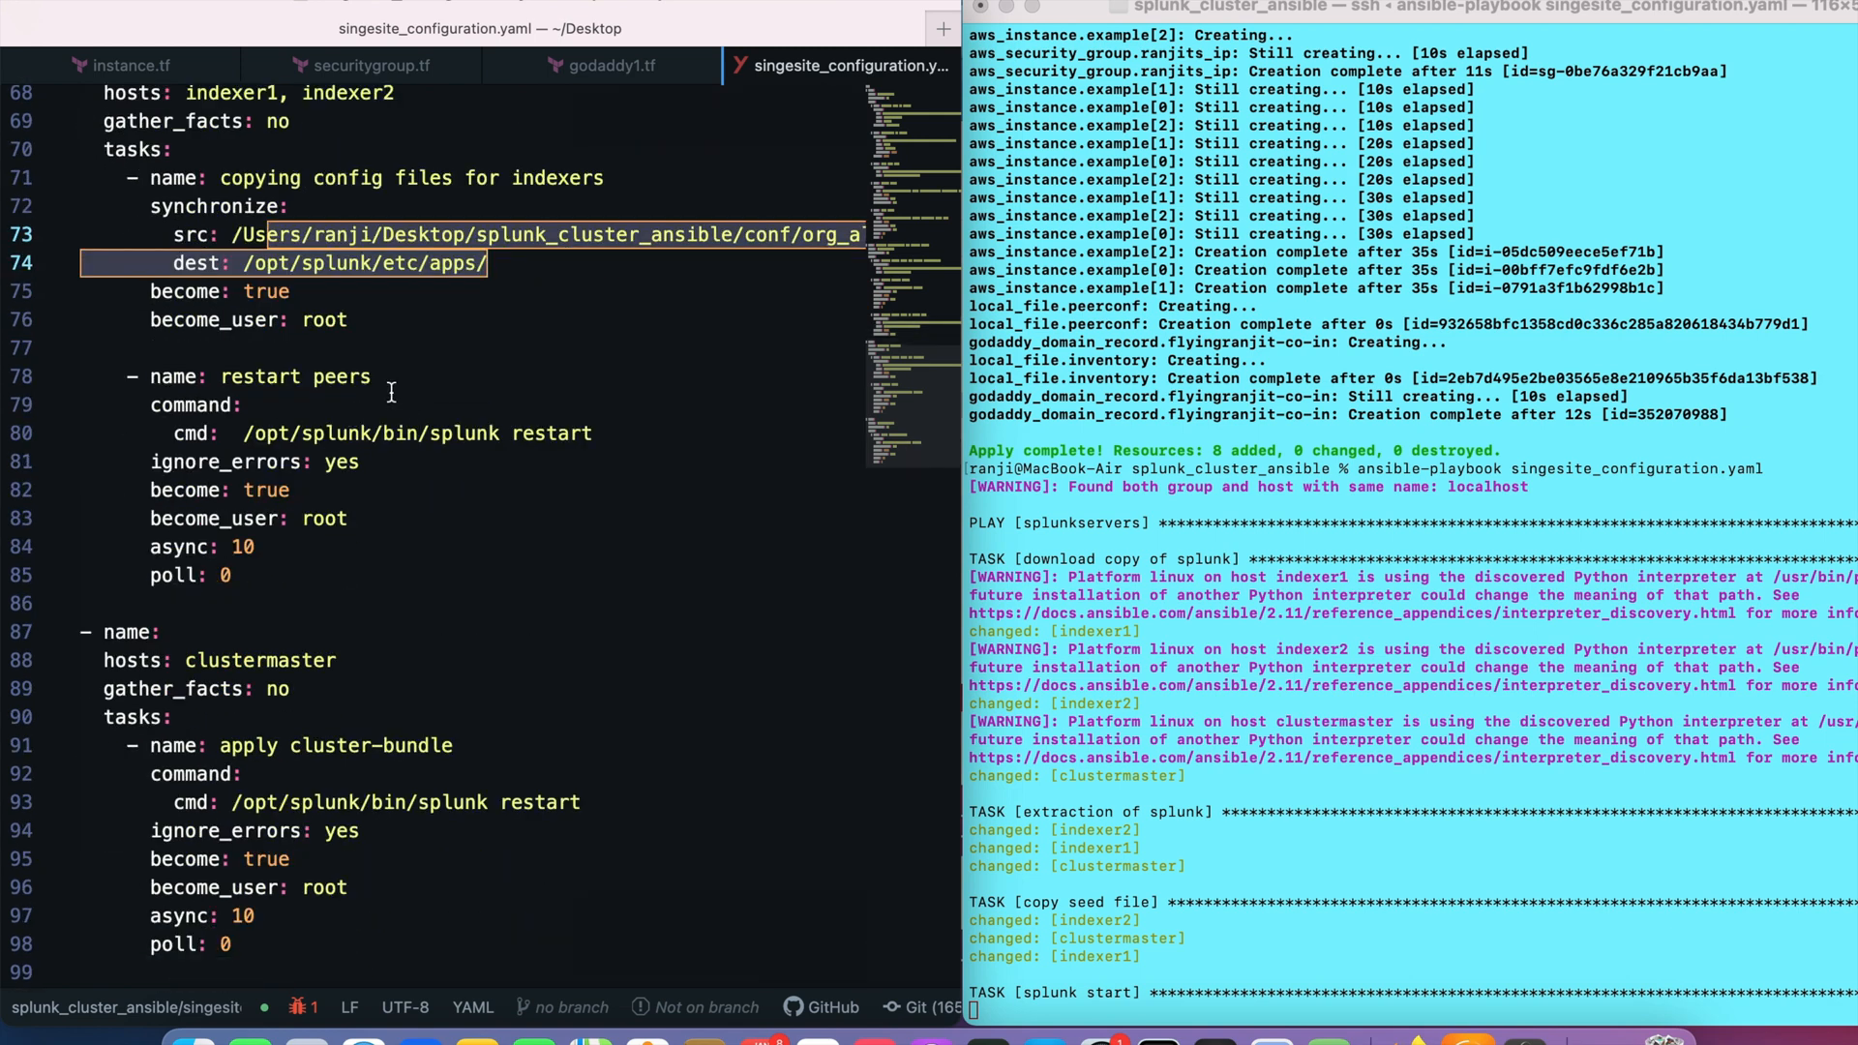
pyautogui.moveTo(358, 622)
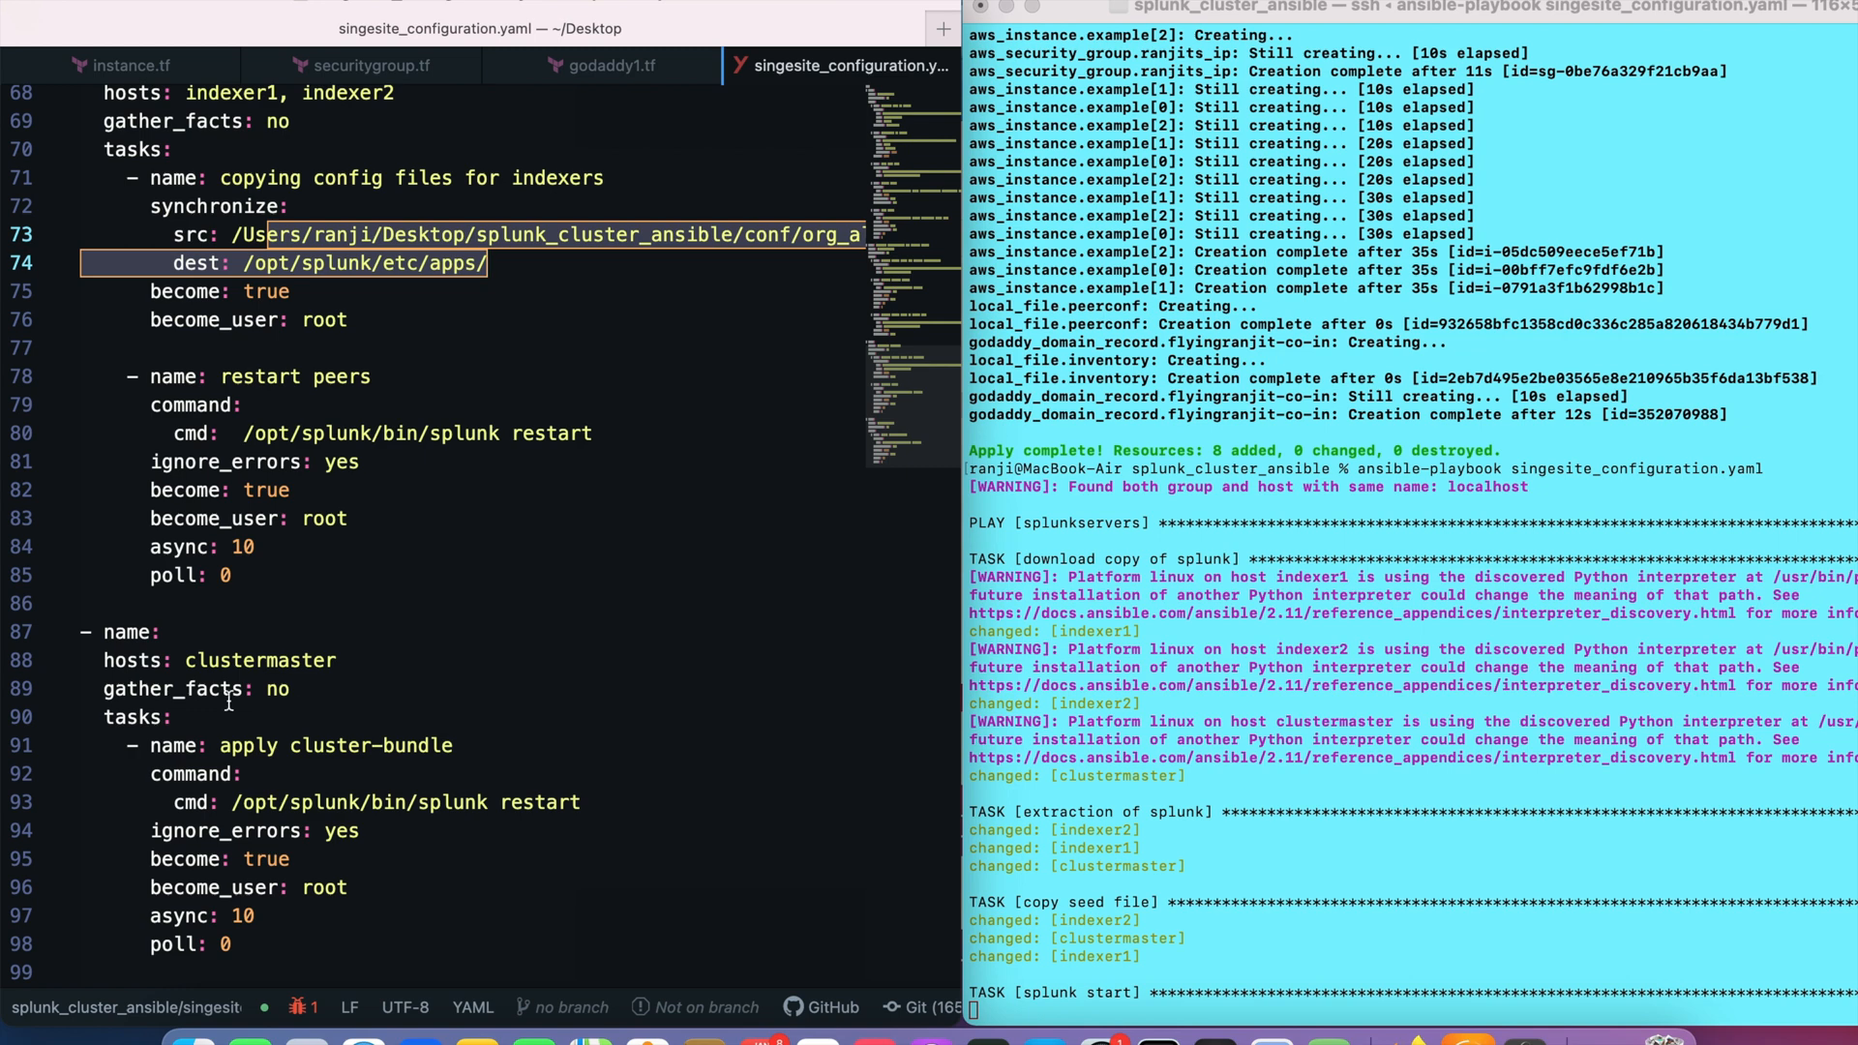
pyautogui.moveTo(264, 740)
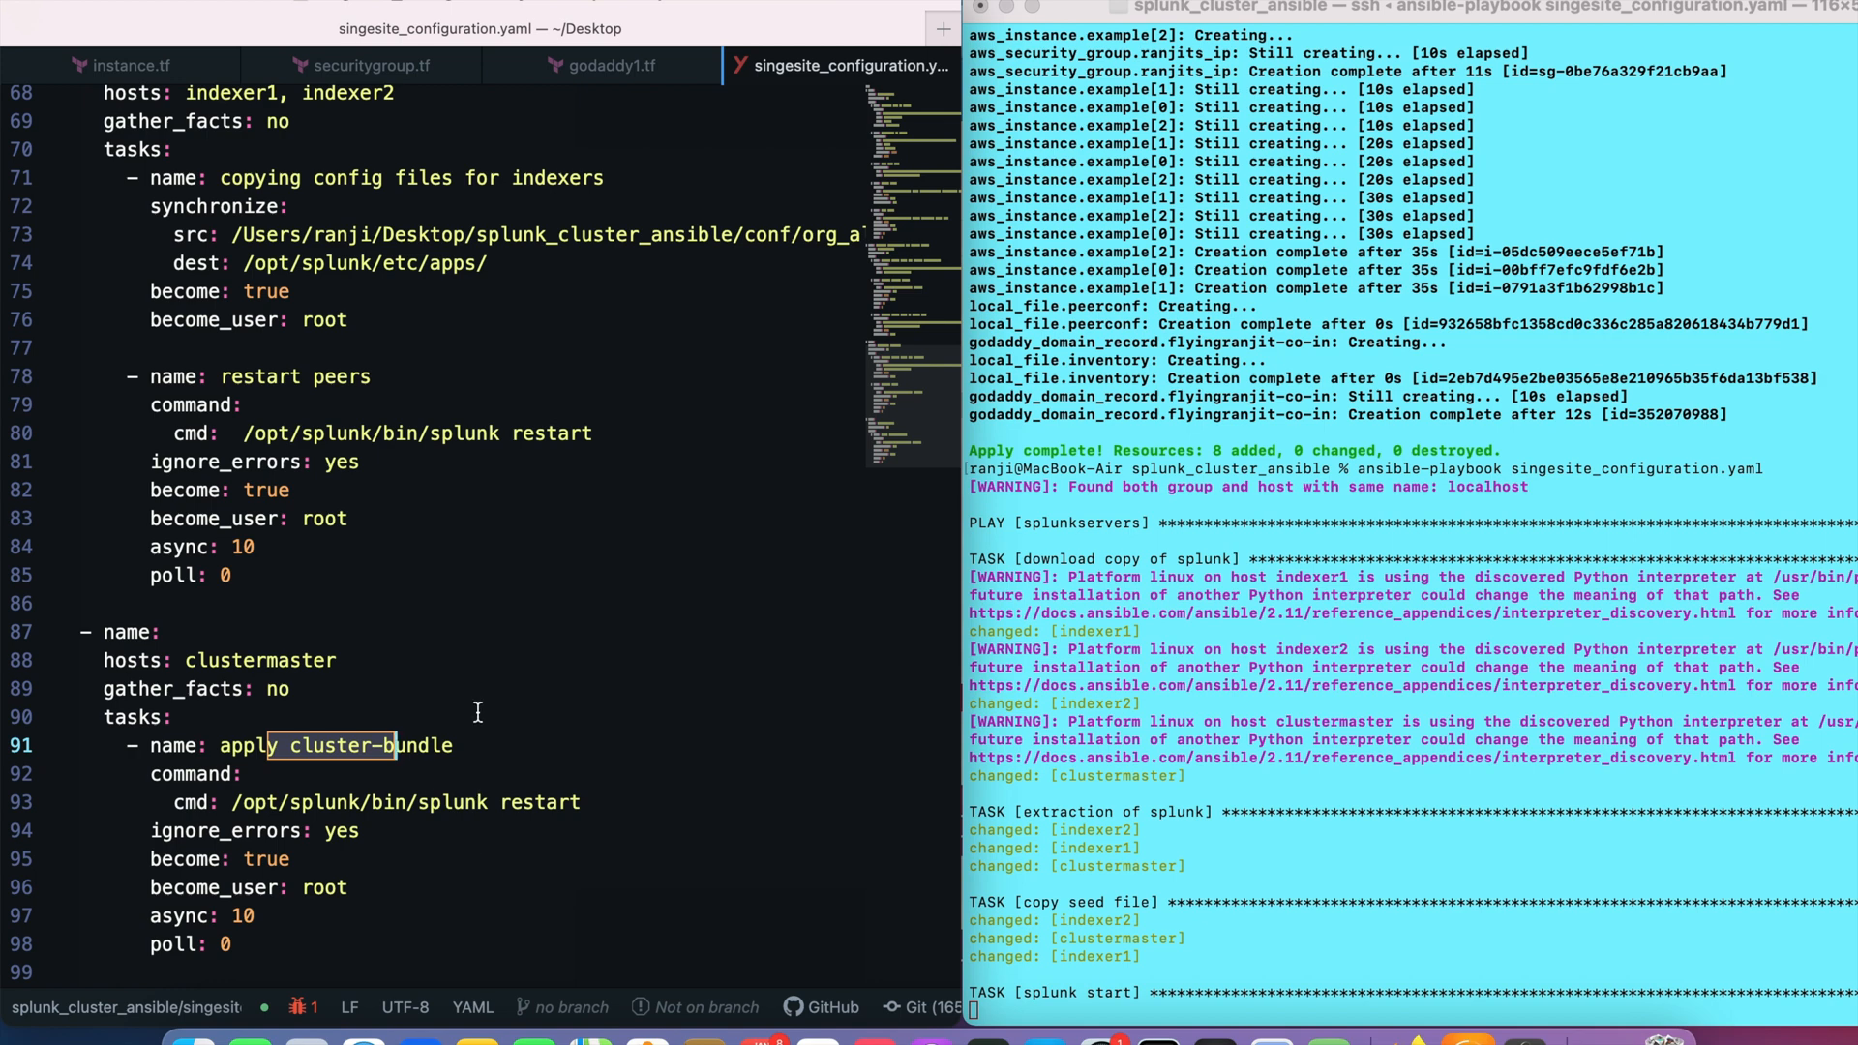
pyautogui.moveTo(469, 590)
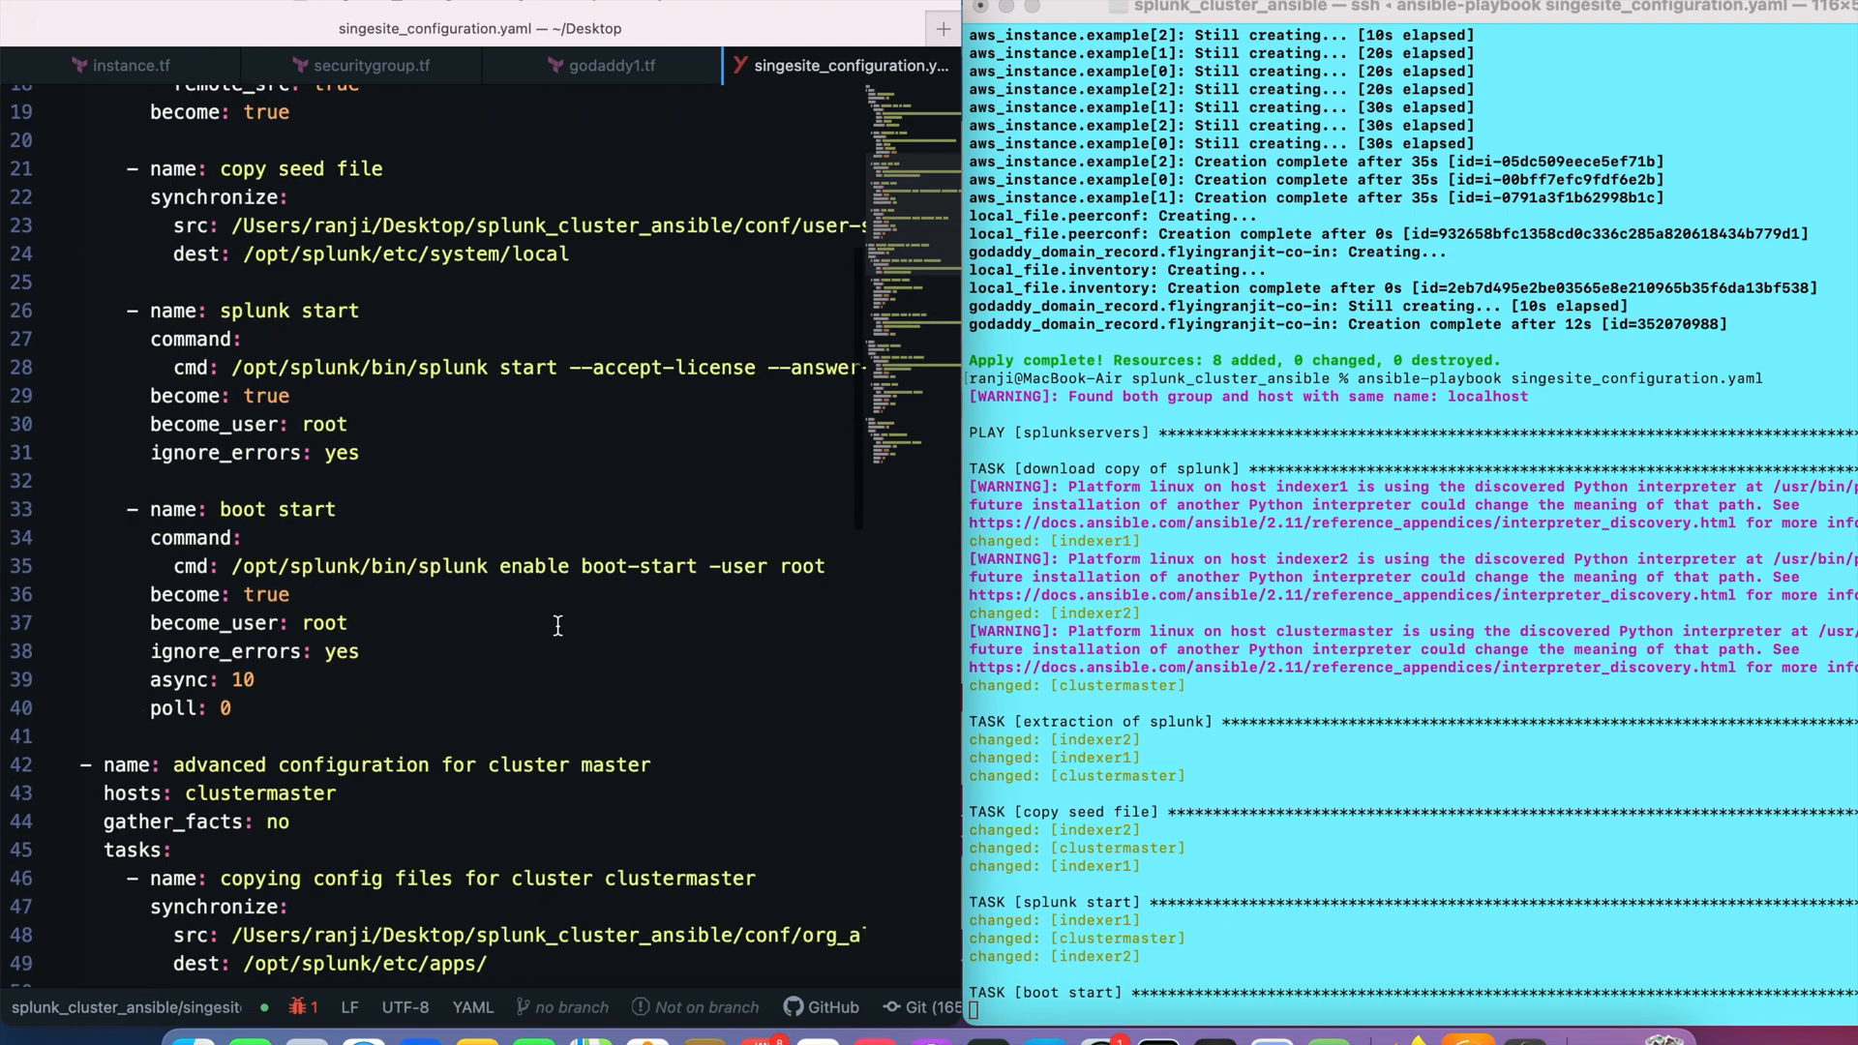
pyautogui.scroll(-3)
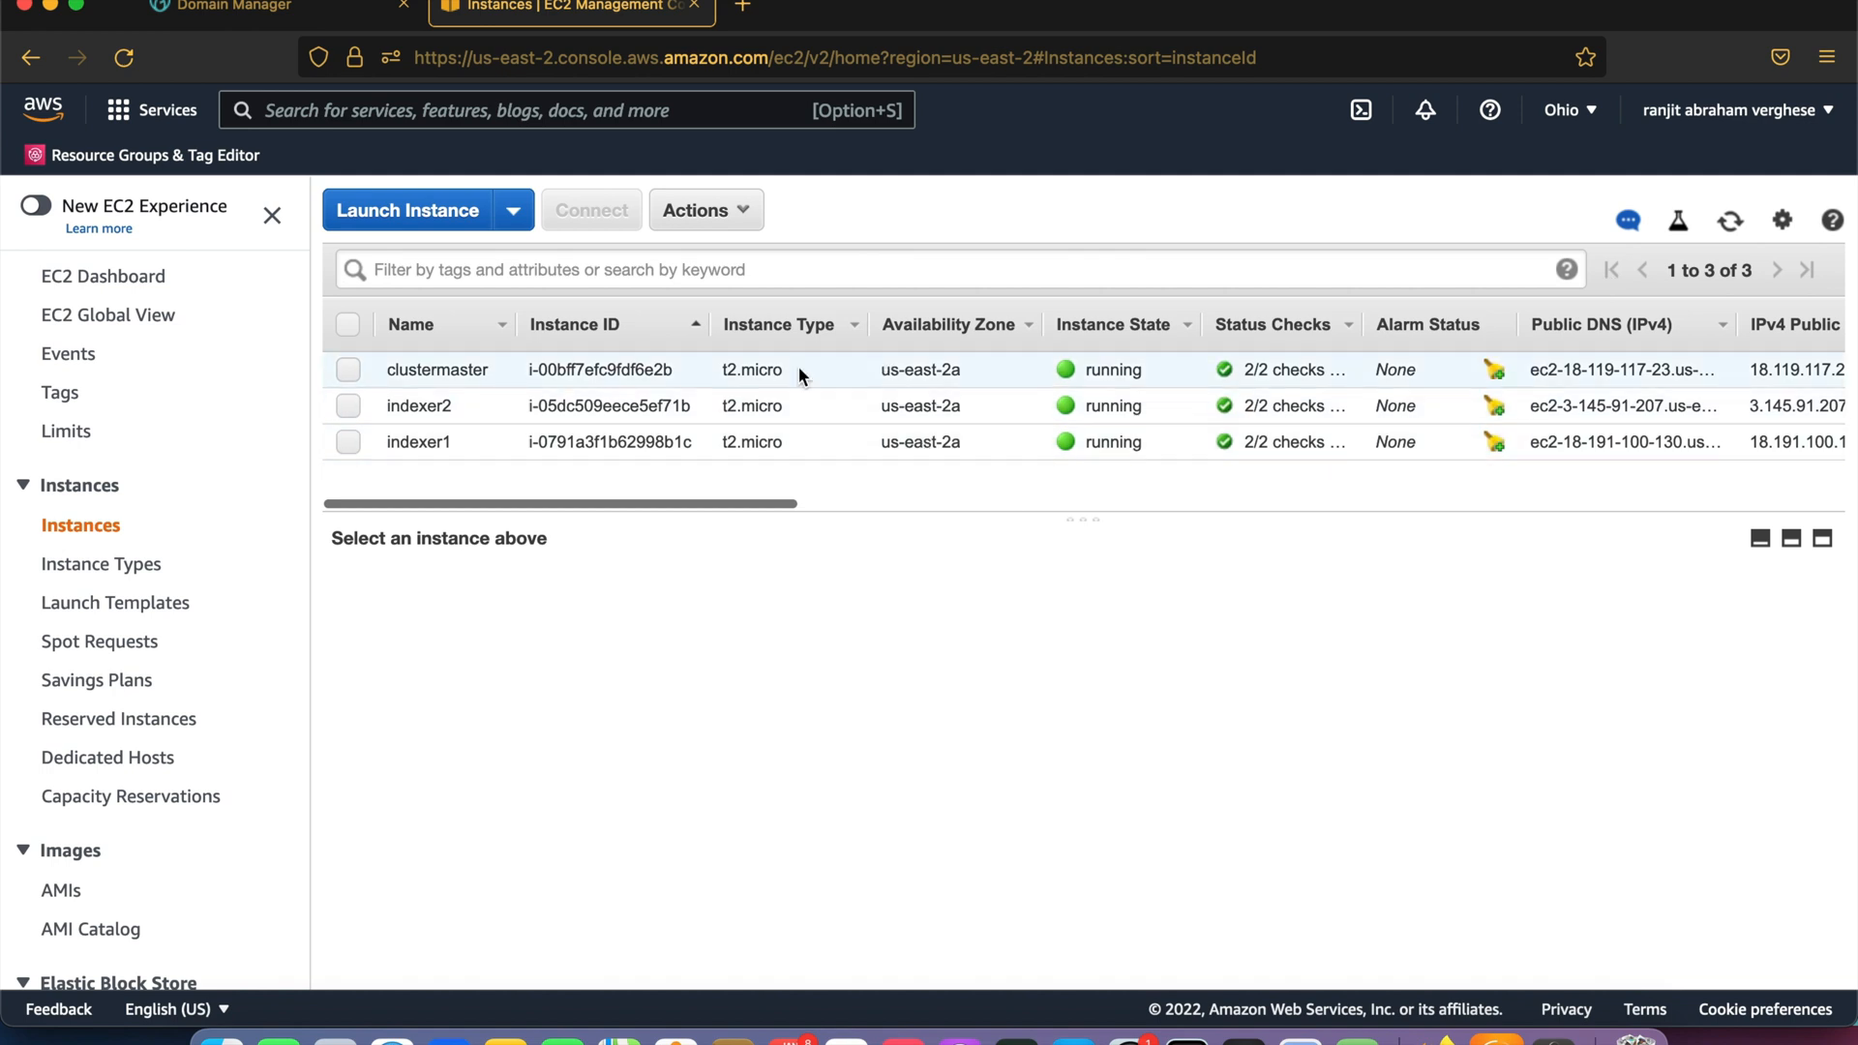
# Show the clustermaster instance's details in EC2, then switch to the Domain Manager tab.
pyautogui.click(438, 369)
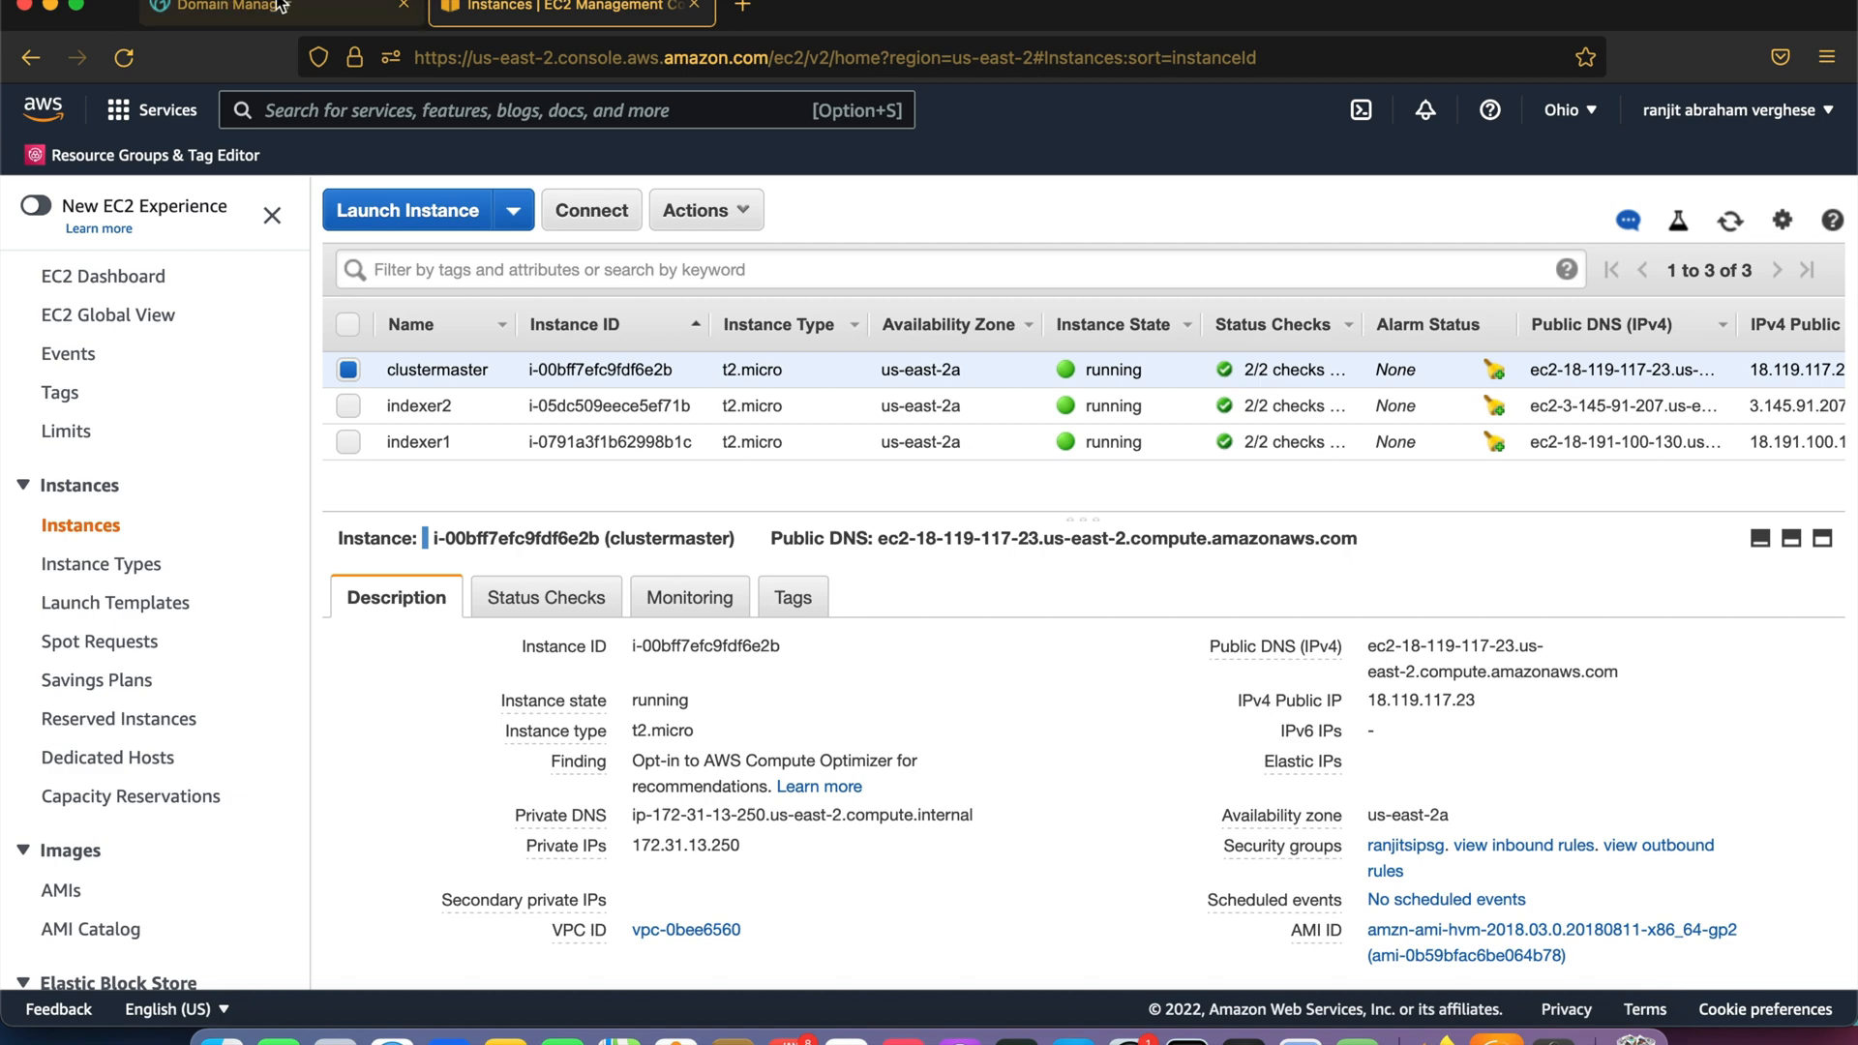
pyautogui.click(273, 7)
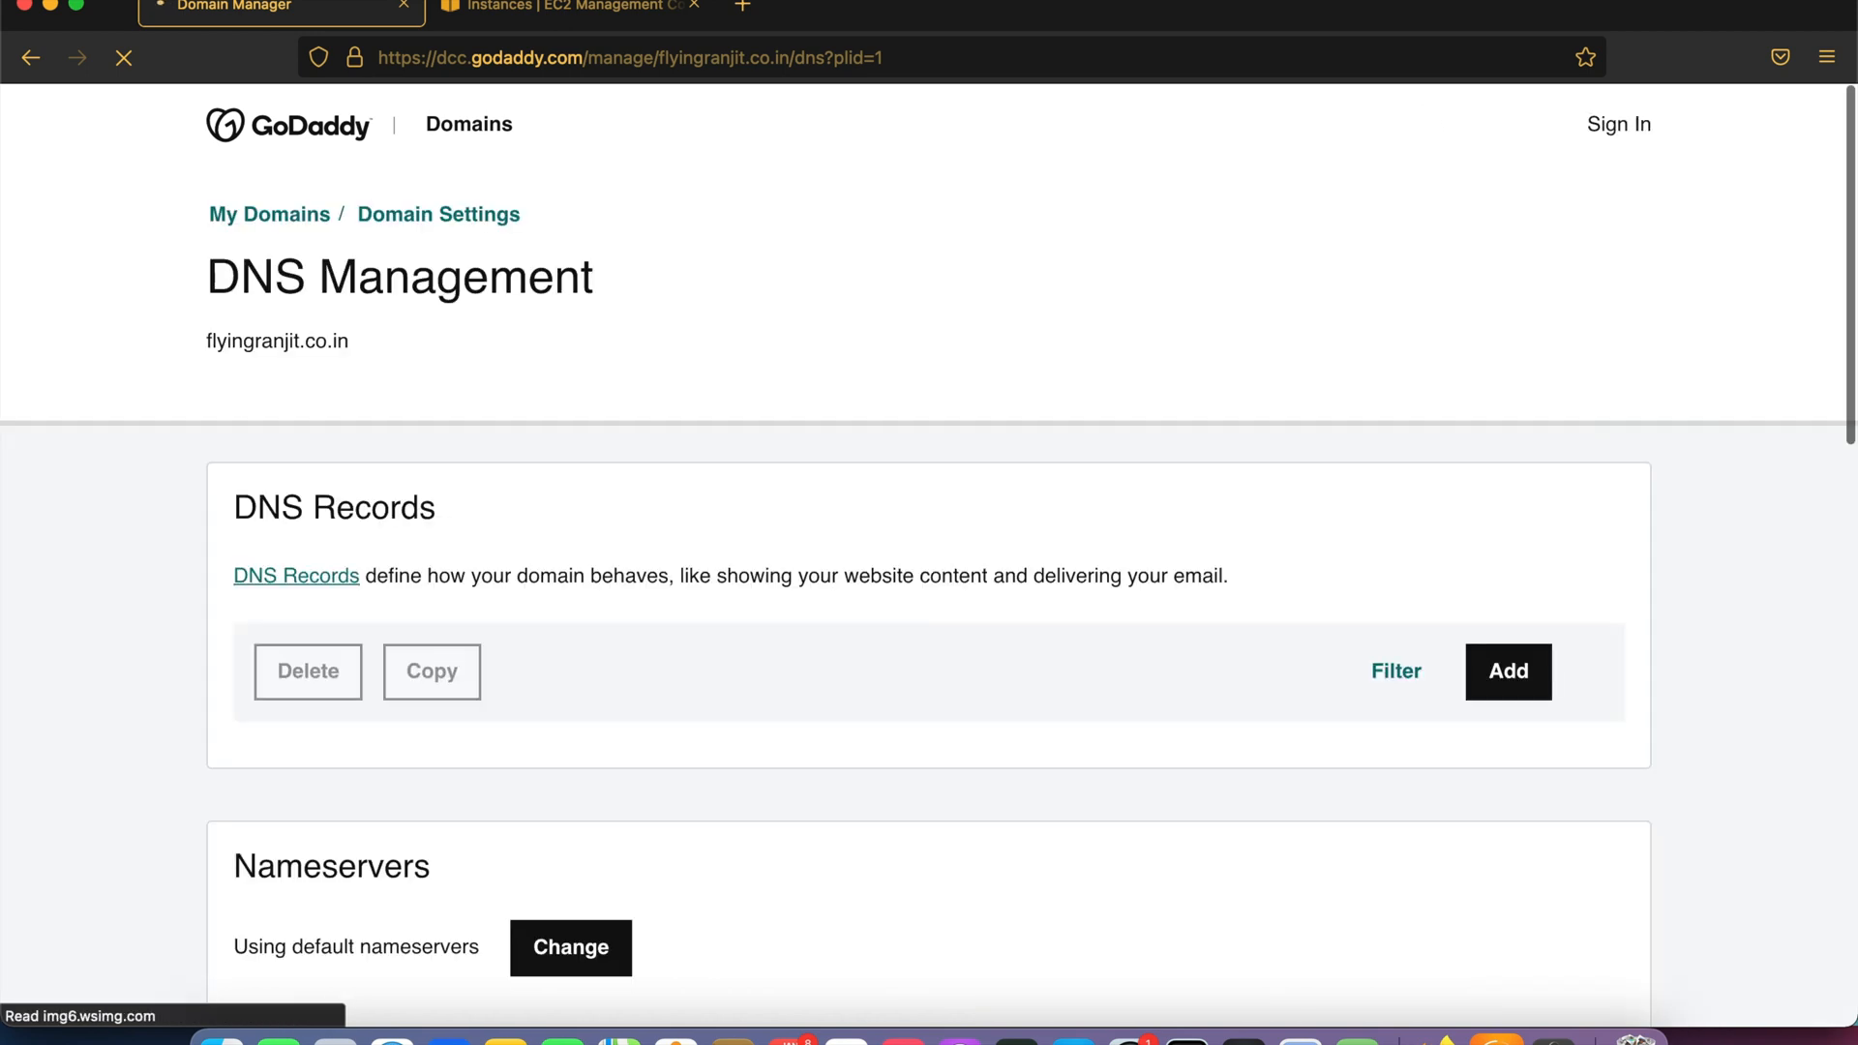
# Scroll to the cm, indexer1 and indexer2 A records, then return to EC2.
pyautogui.scroll(-3)
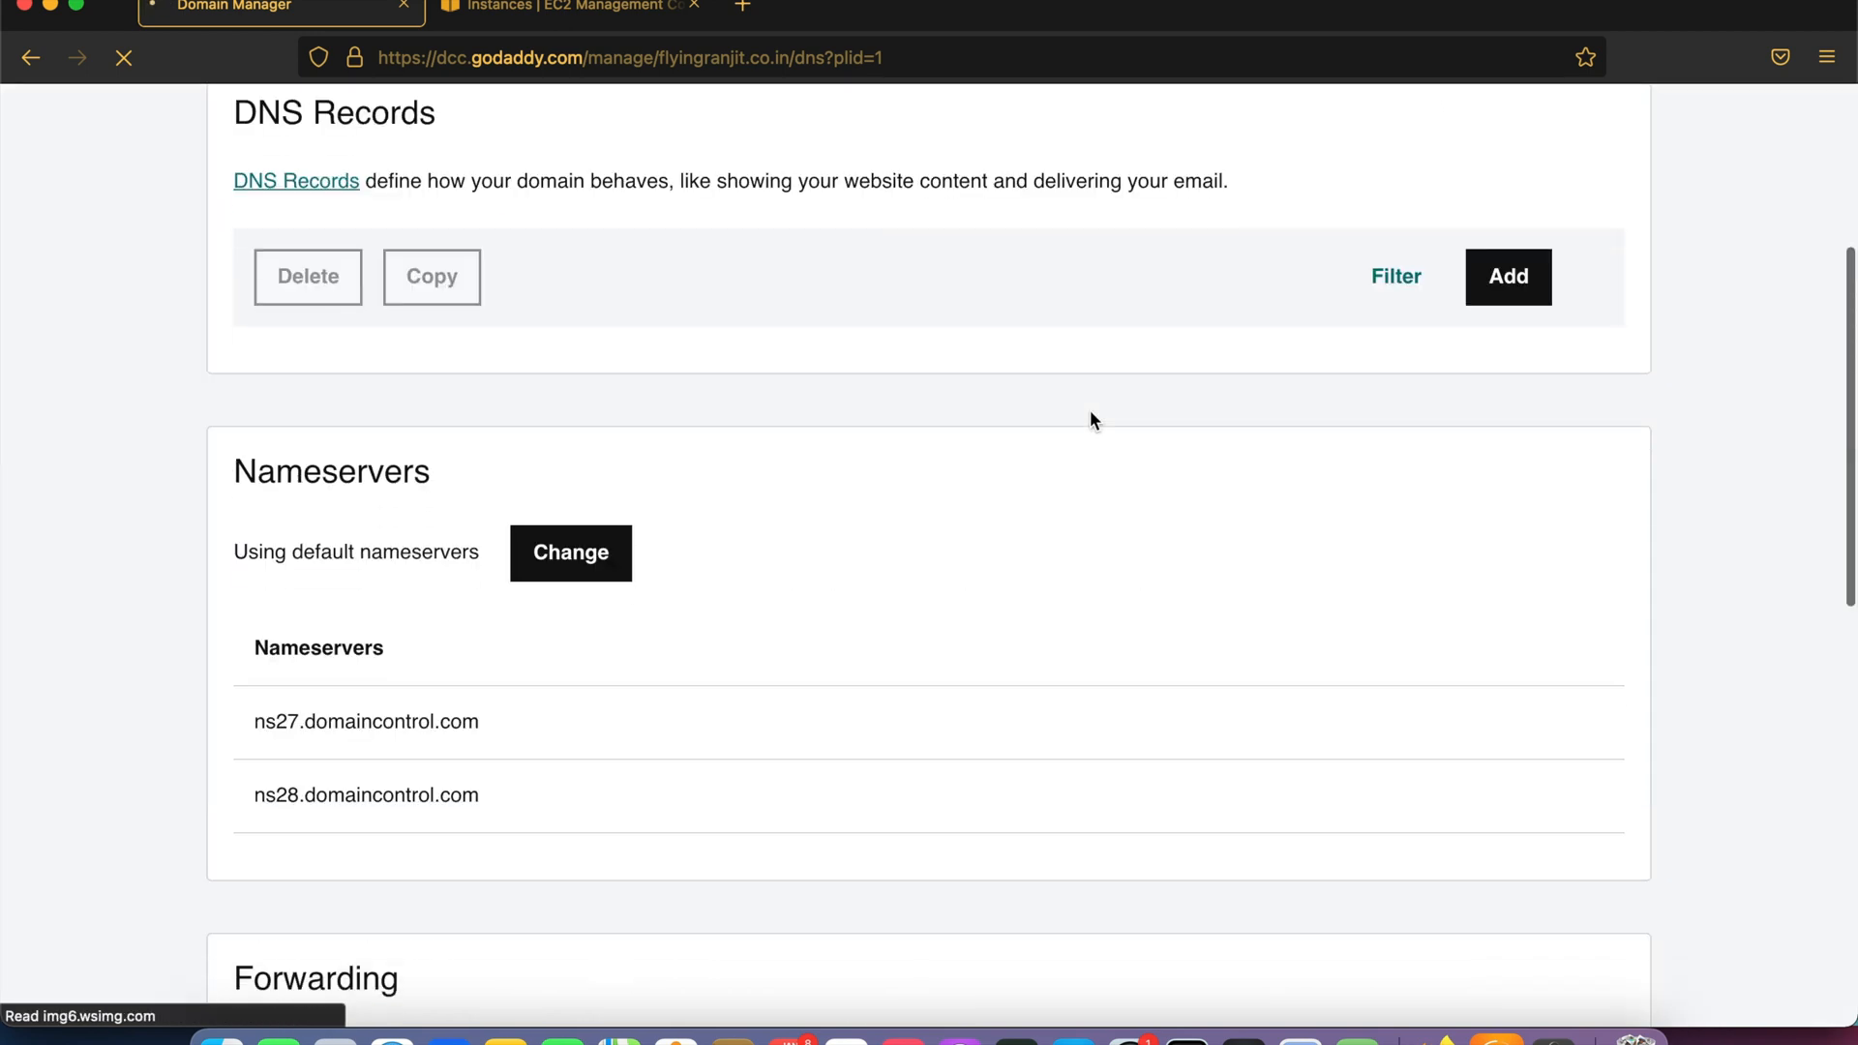
pyautogui.scroll(-3)
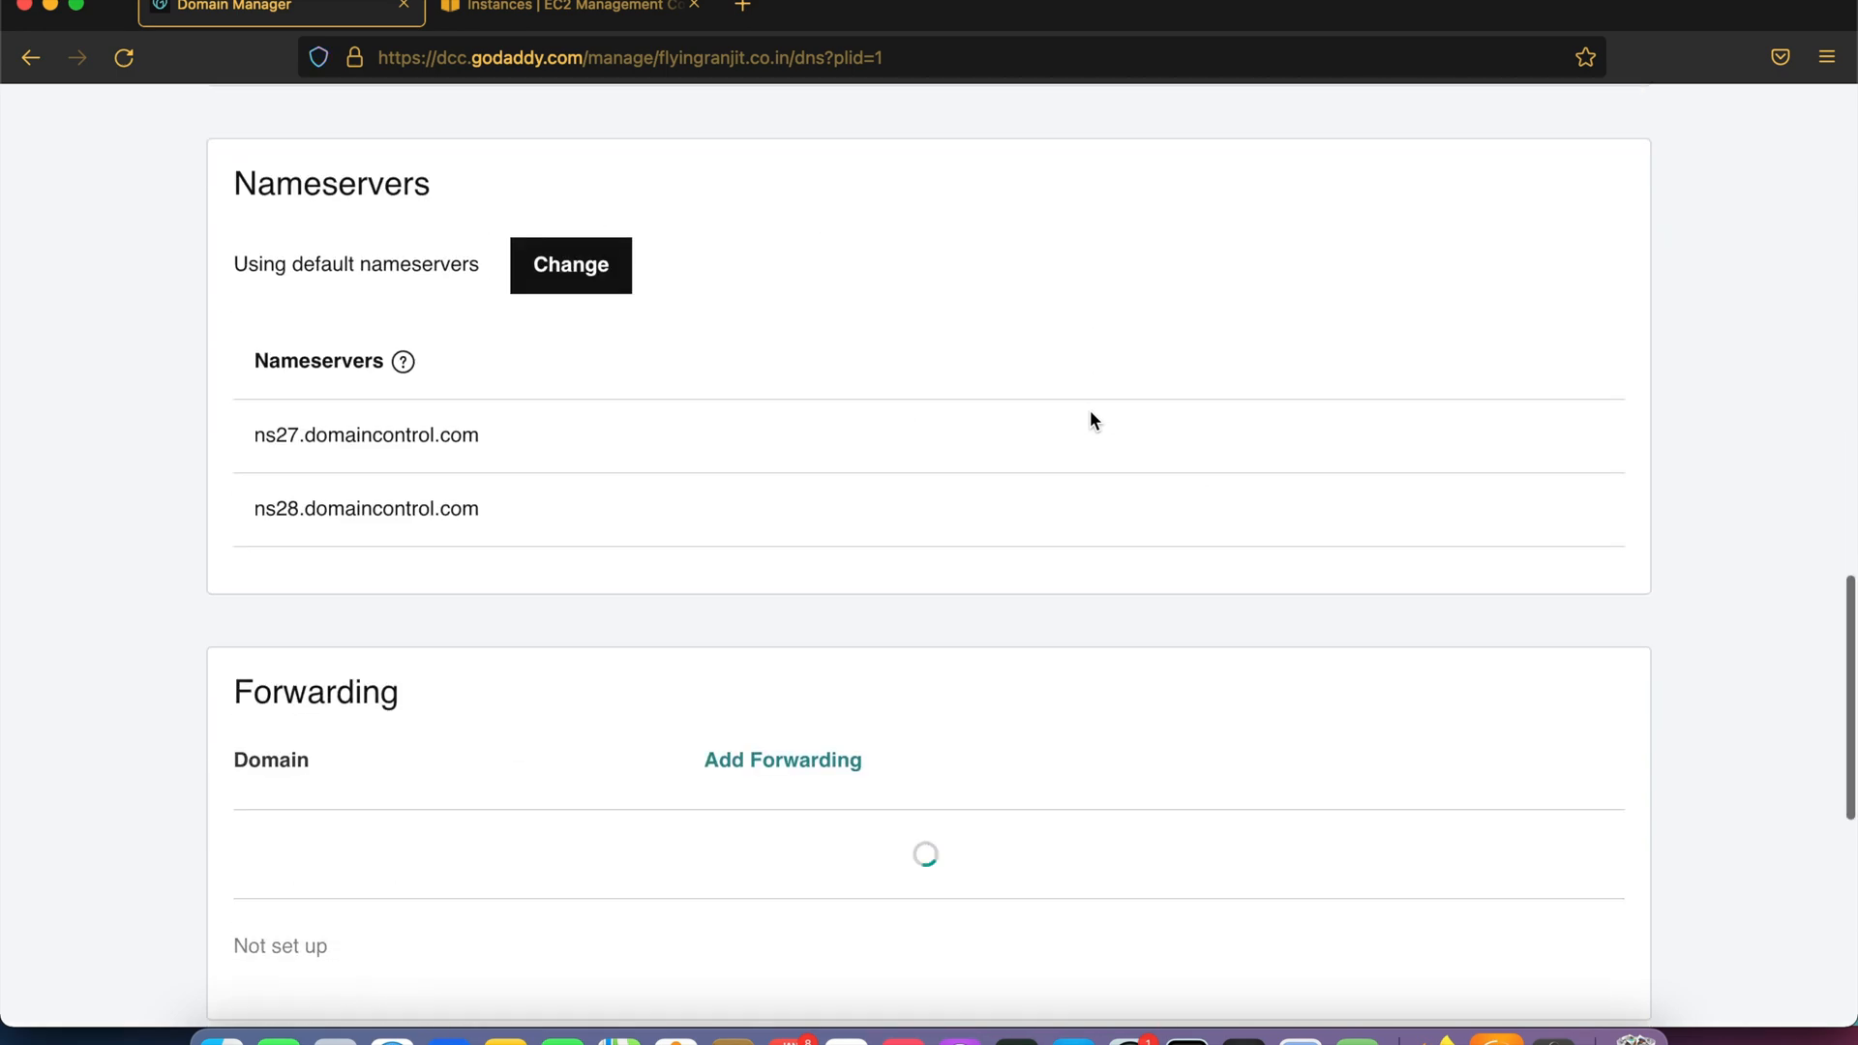
pyautogui.scroll(-3)
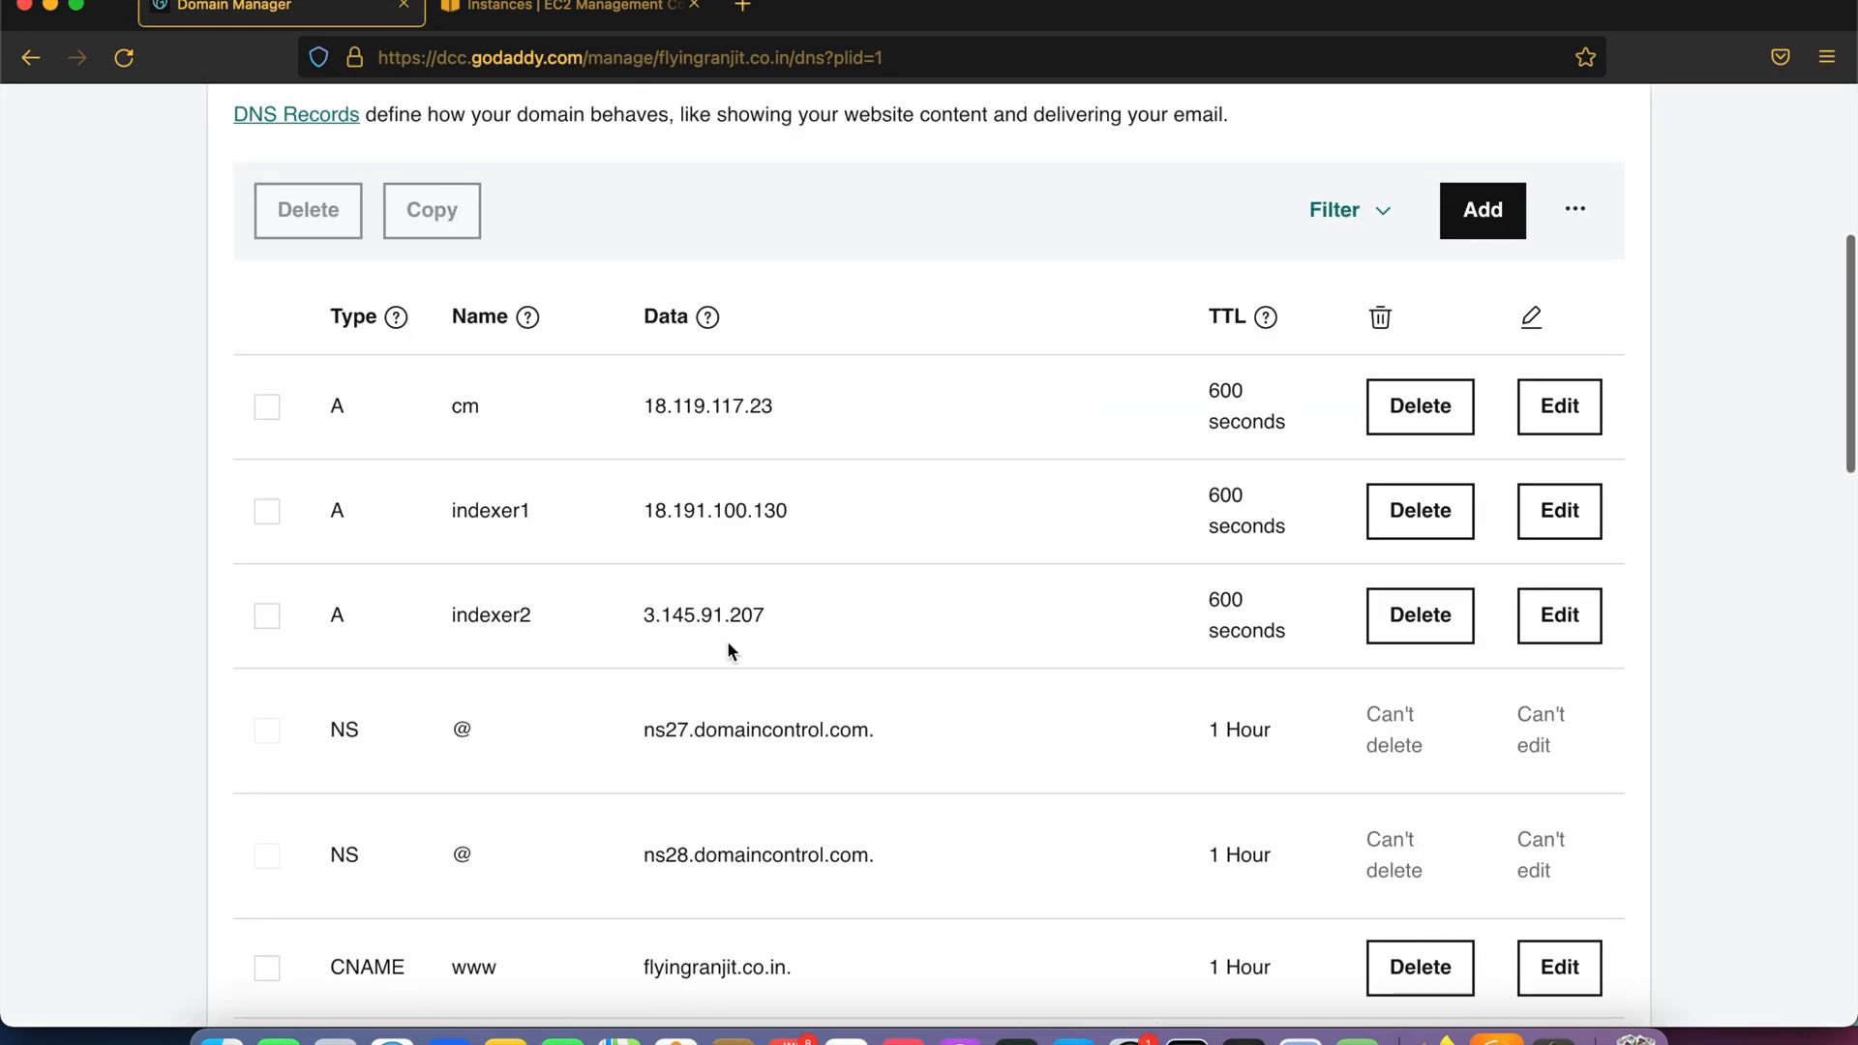
pyautogui.moveTo(359, 406)
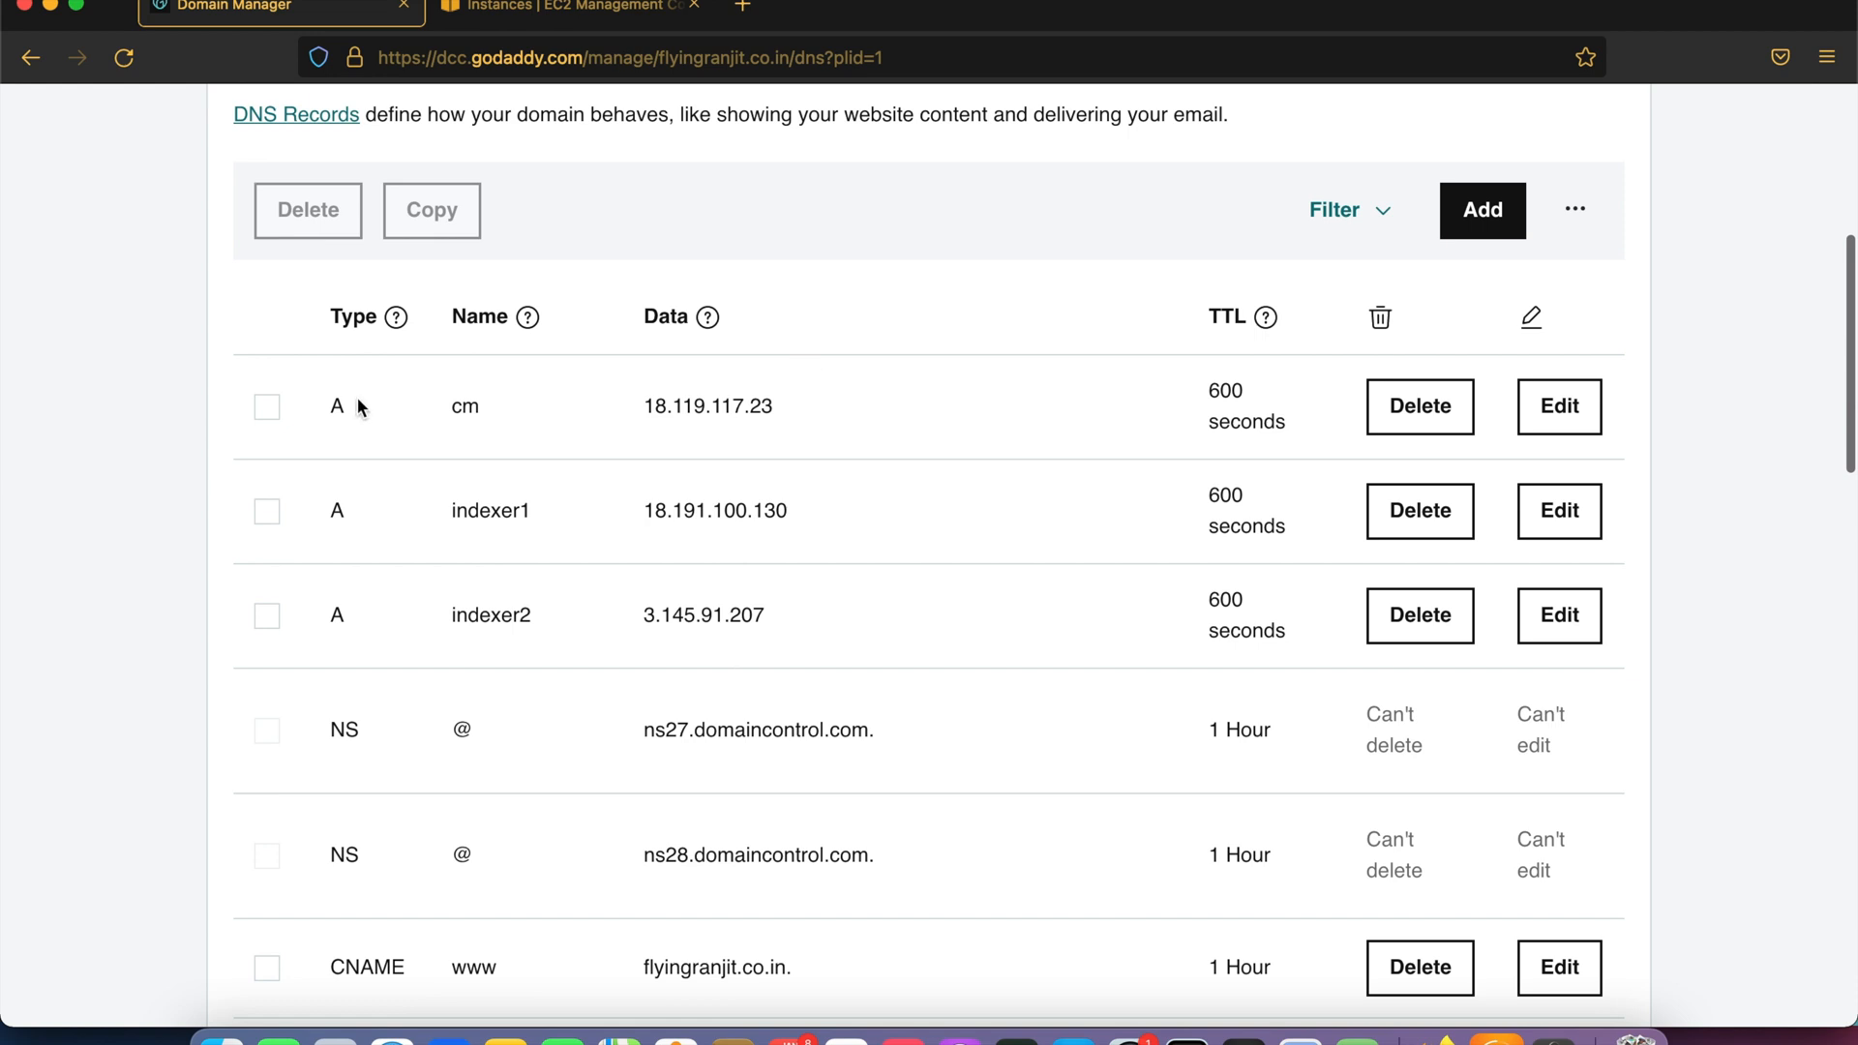
pyautogui.moveTo(497, 617)
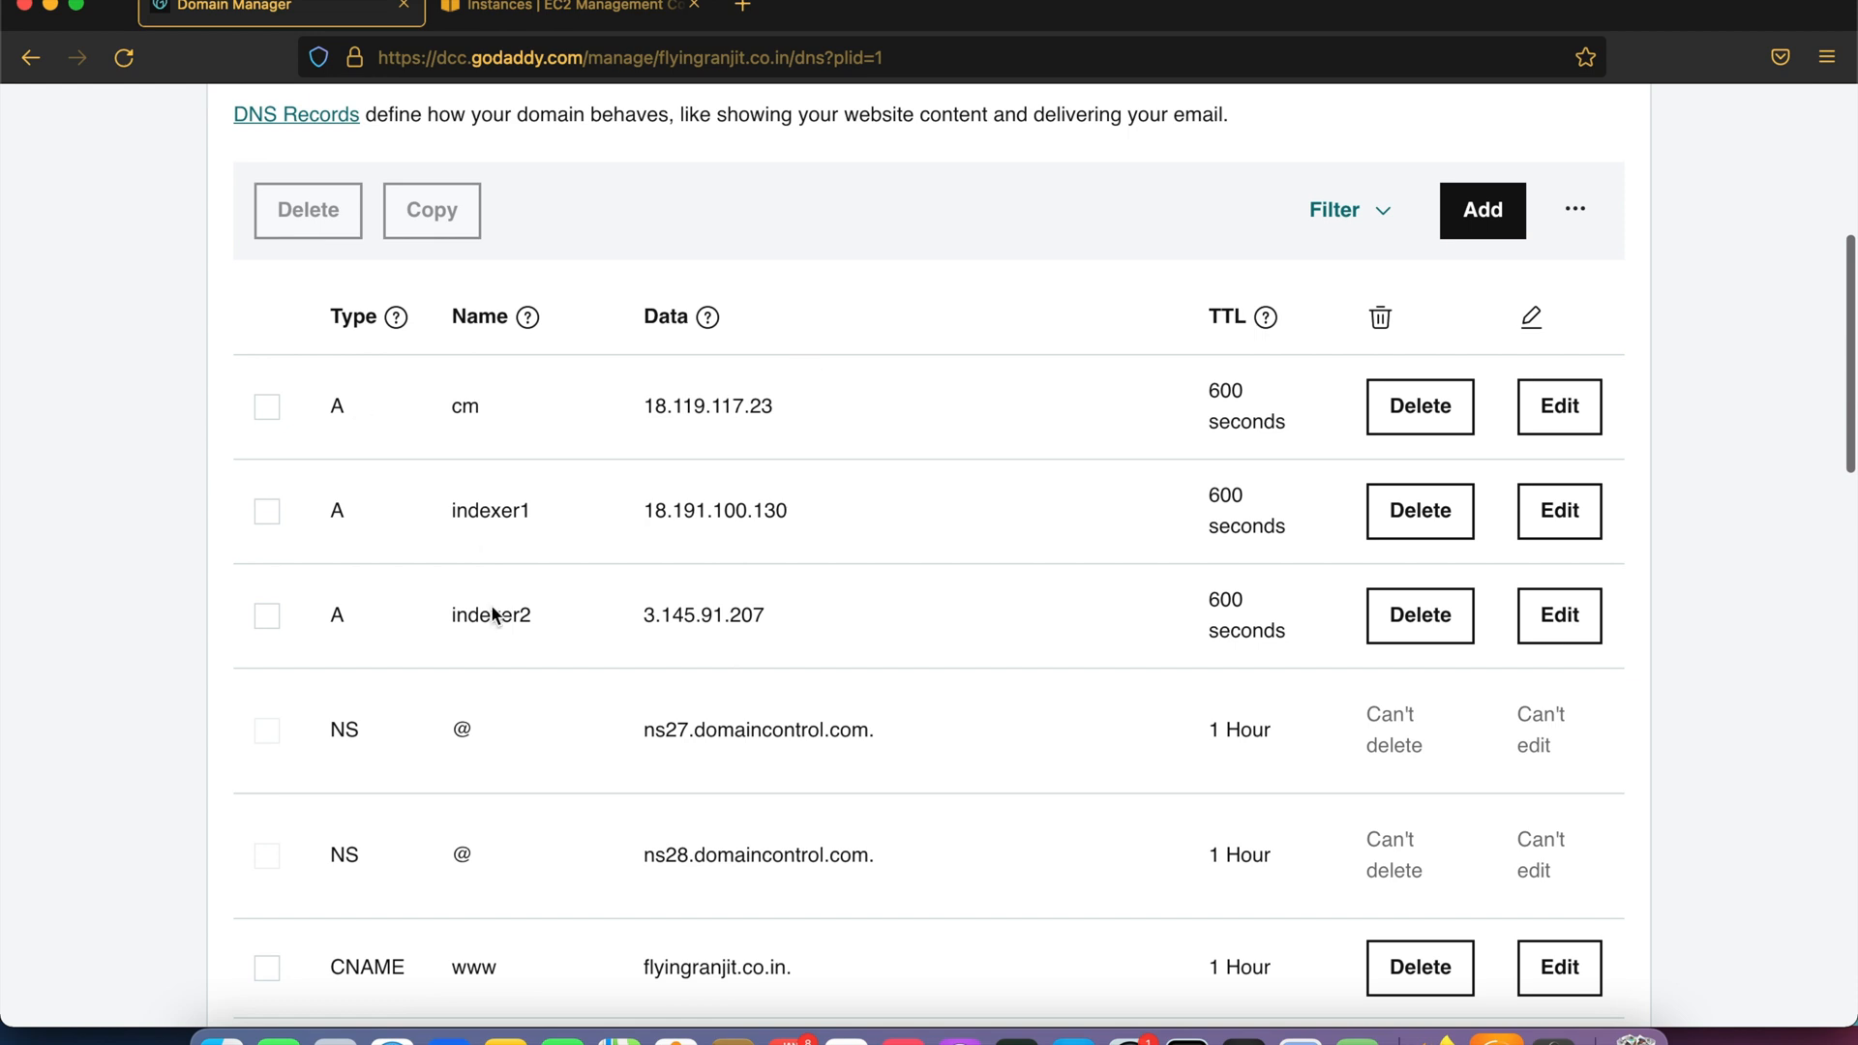
pyautogui.moveTo(551, 12)
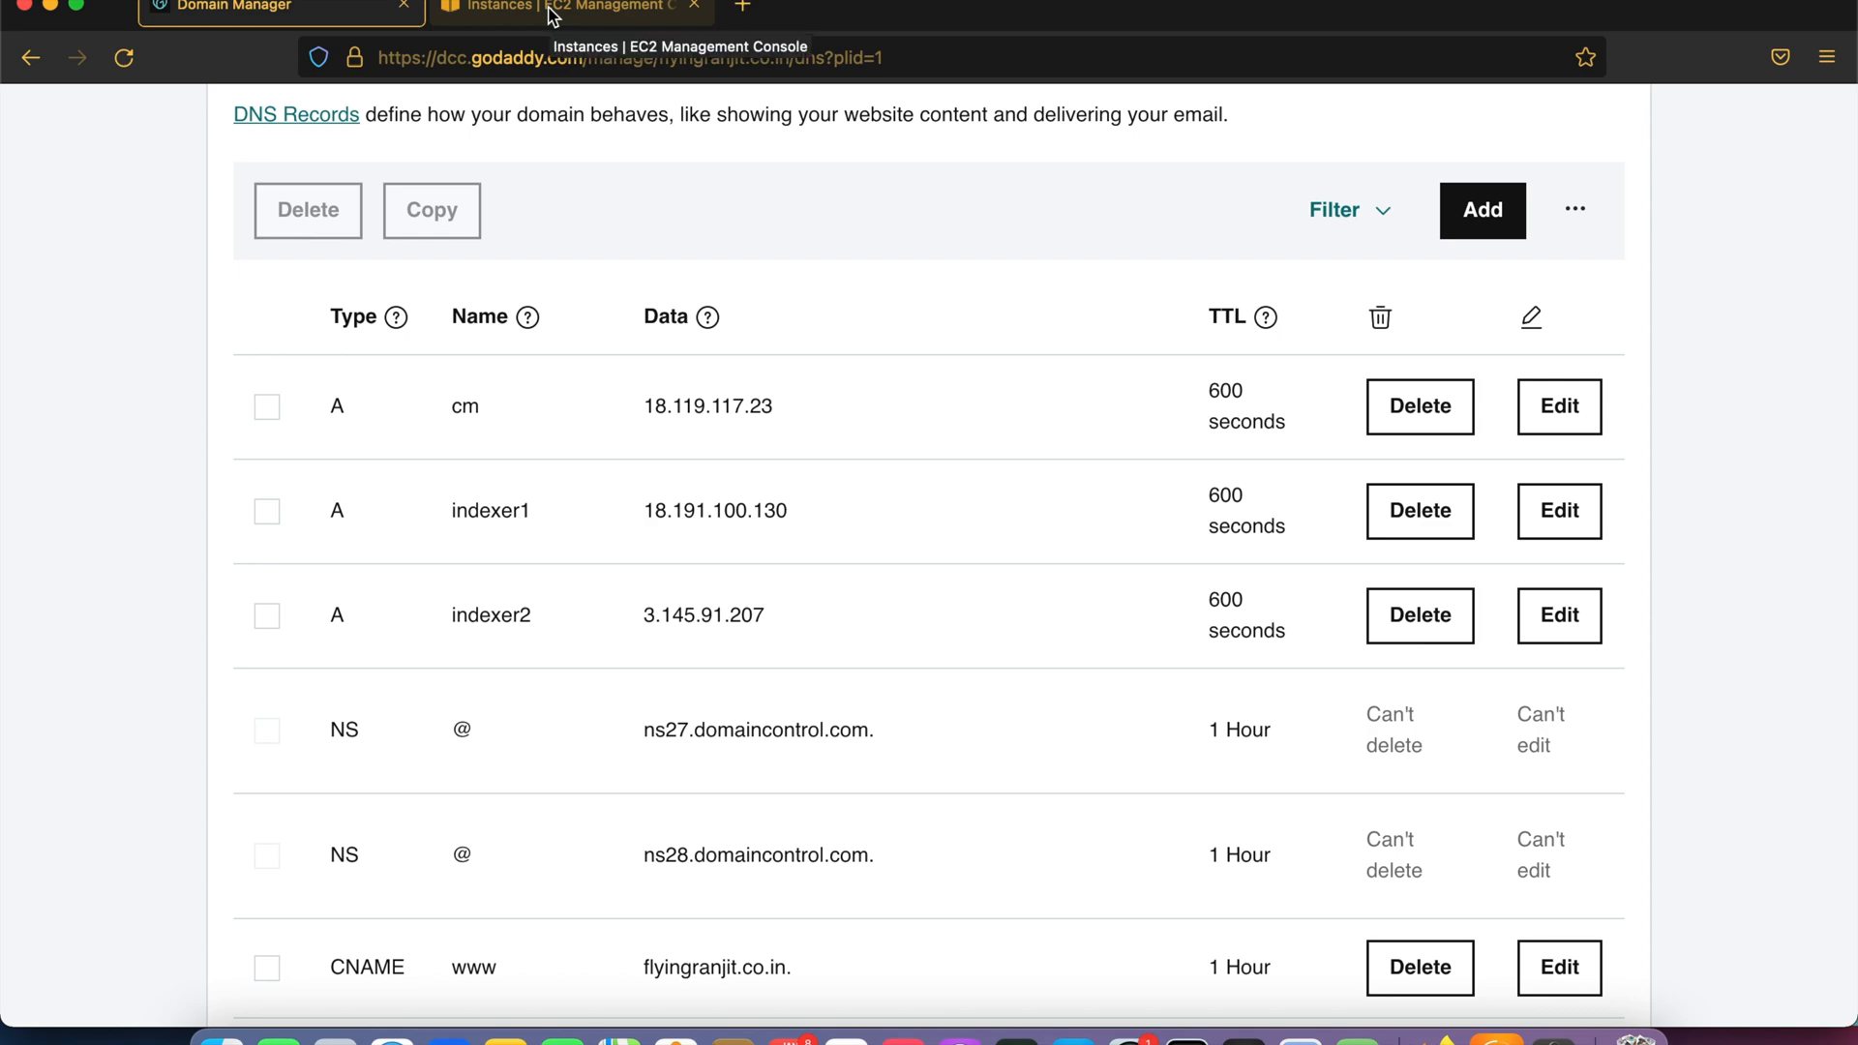
pyautogui.click(533, 7)
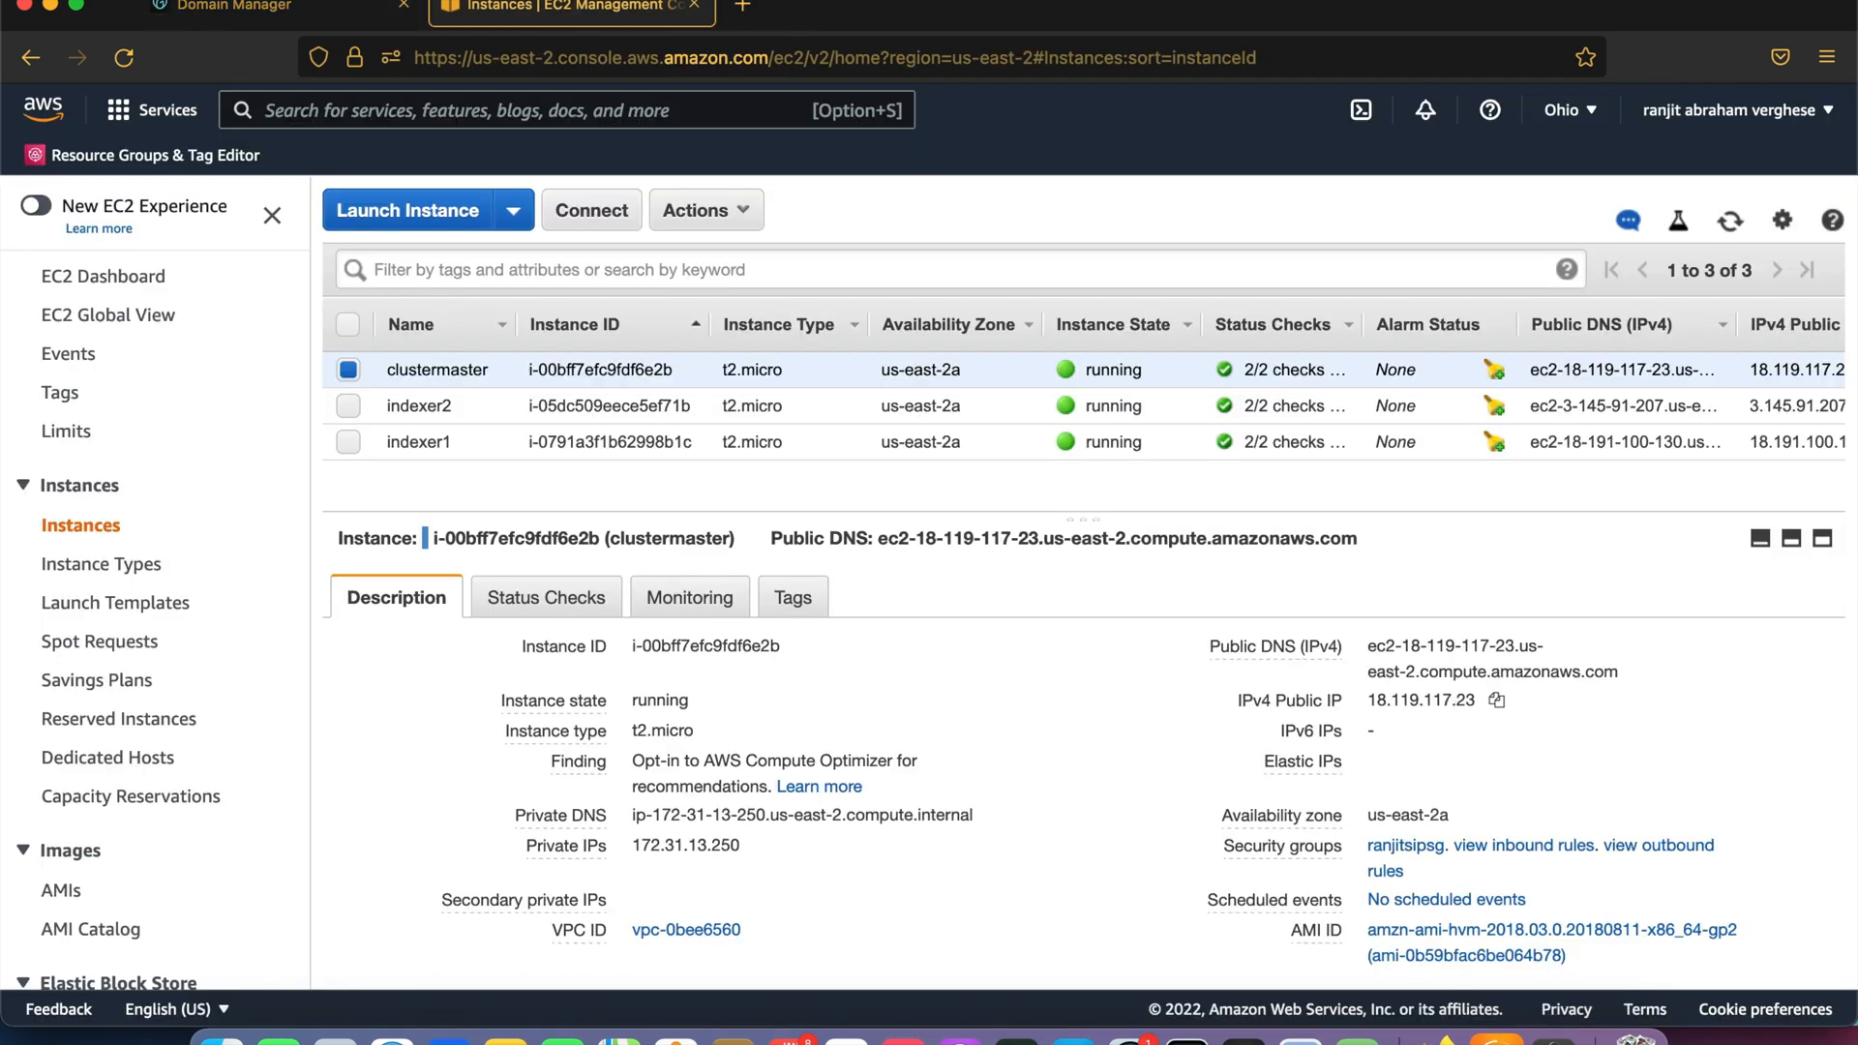
pyautogui.moveTo(1299, 1009)
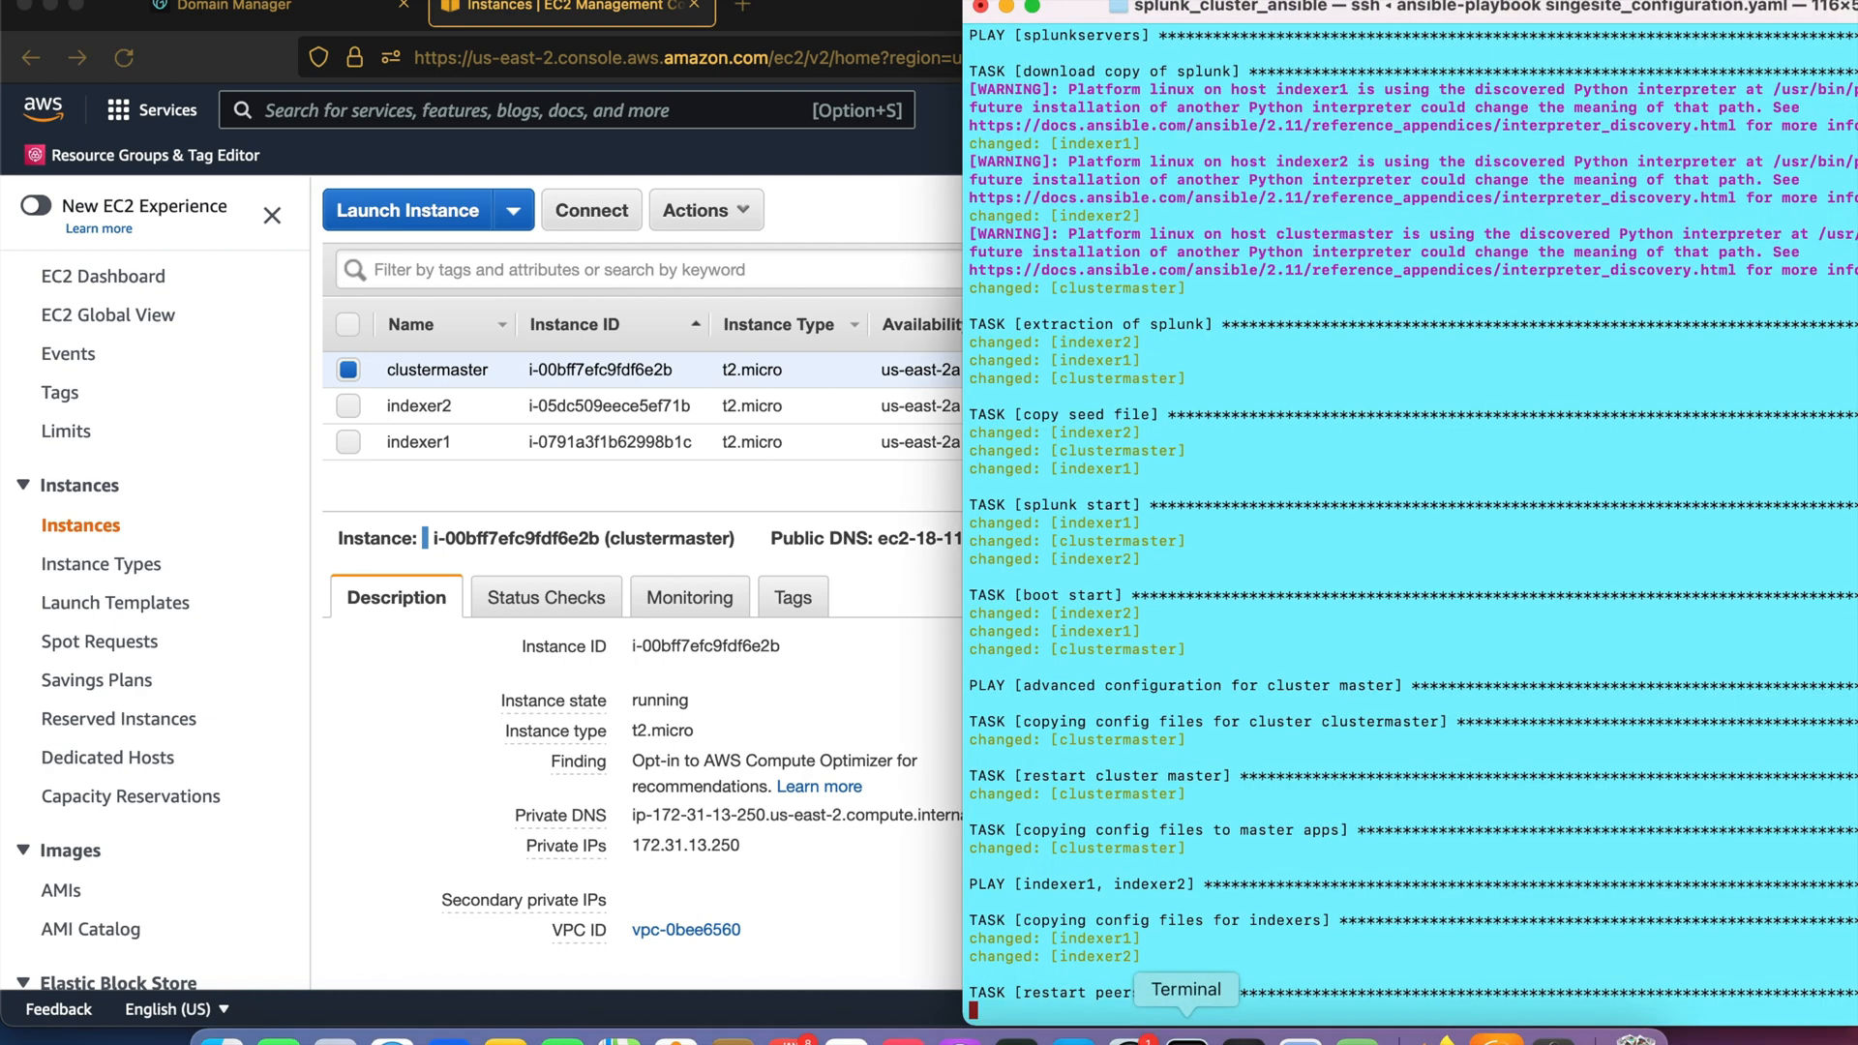
# Scroll the Ansible output to the PLAY RECAP showing zero failures on all three hosts.
pyautogui.scroll(-3)
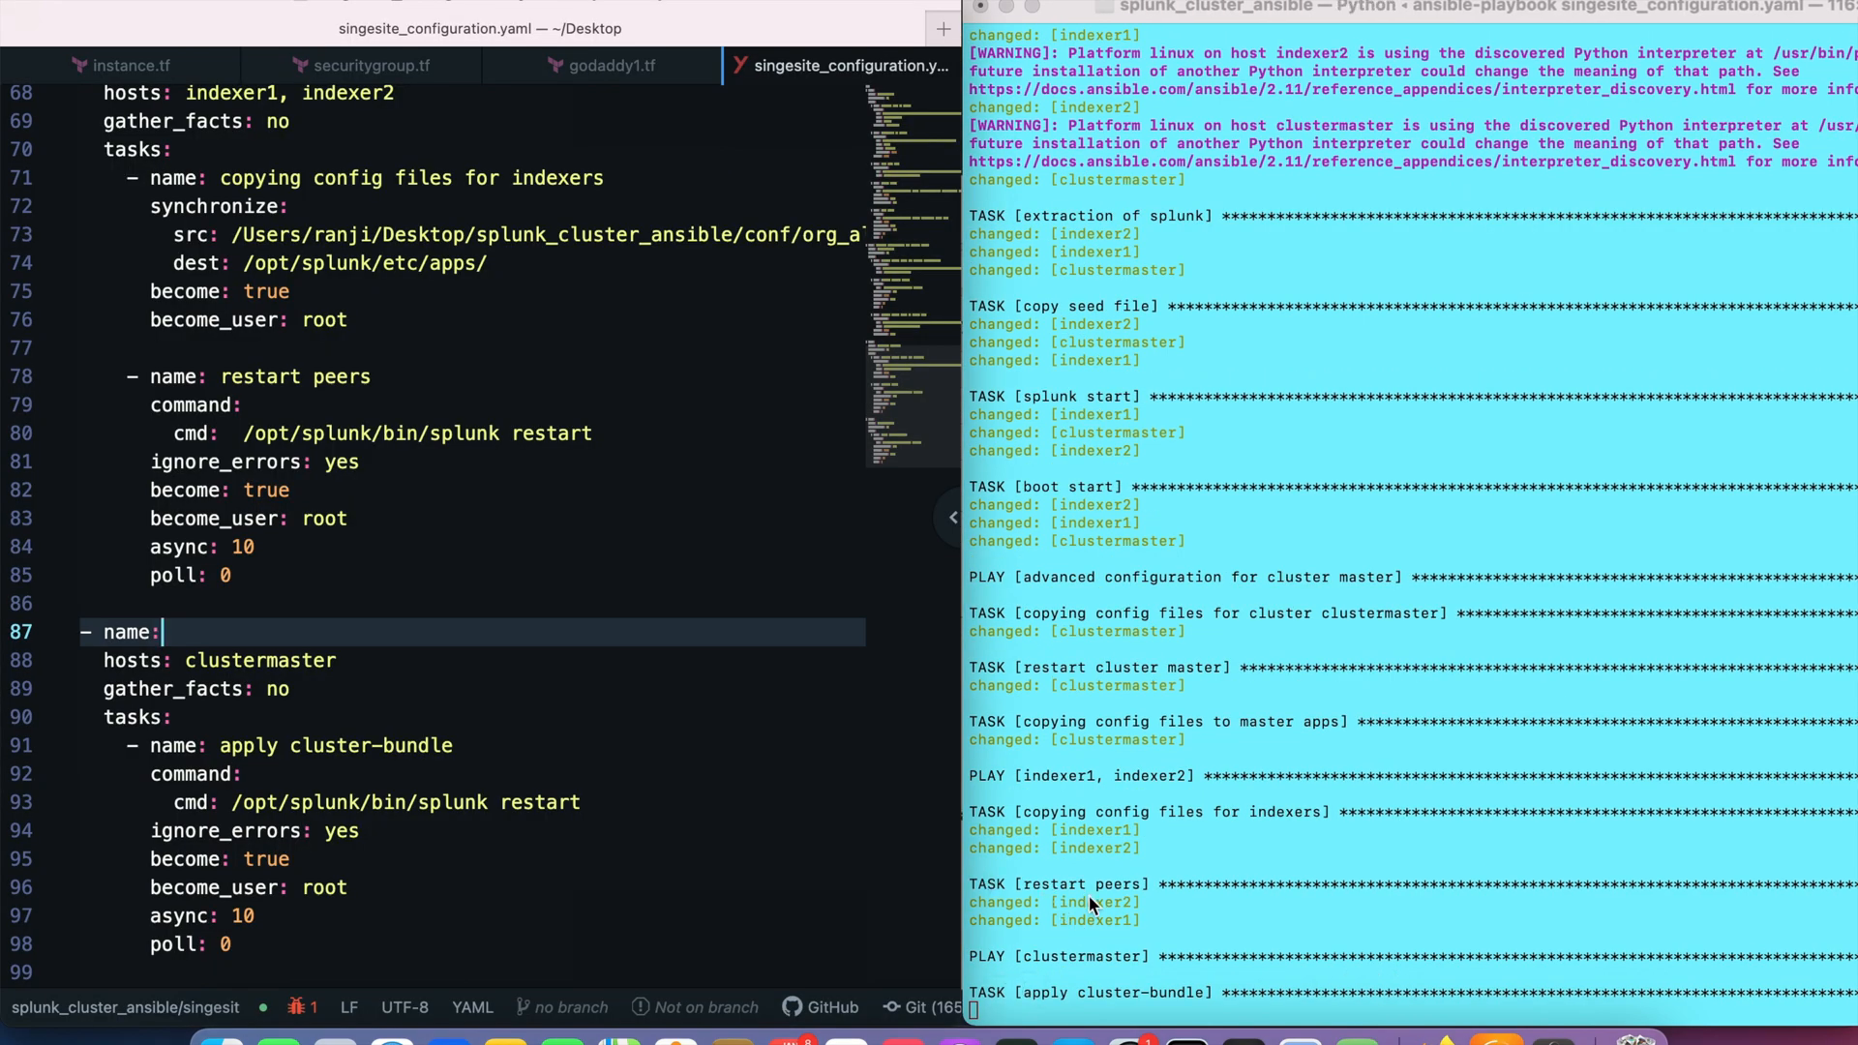
pyautogui.moveTo(1268, 975)
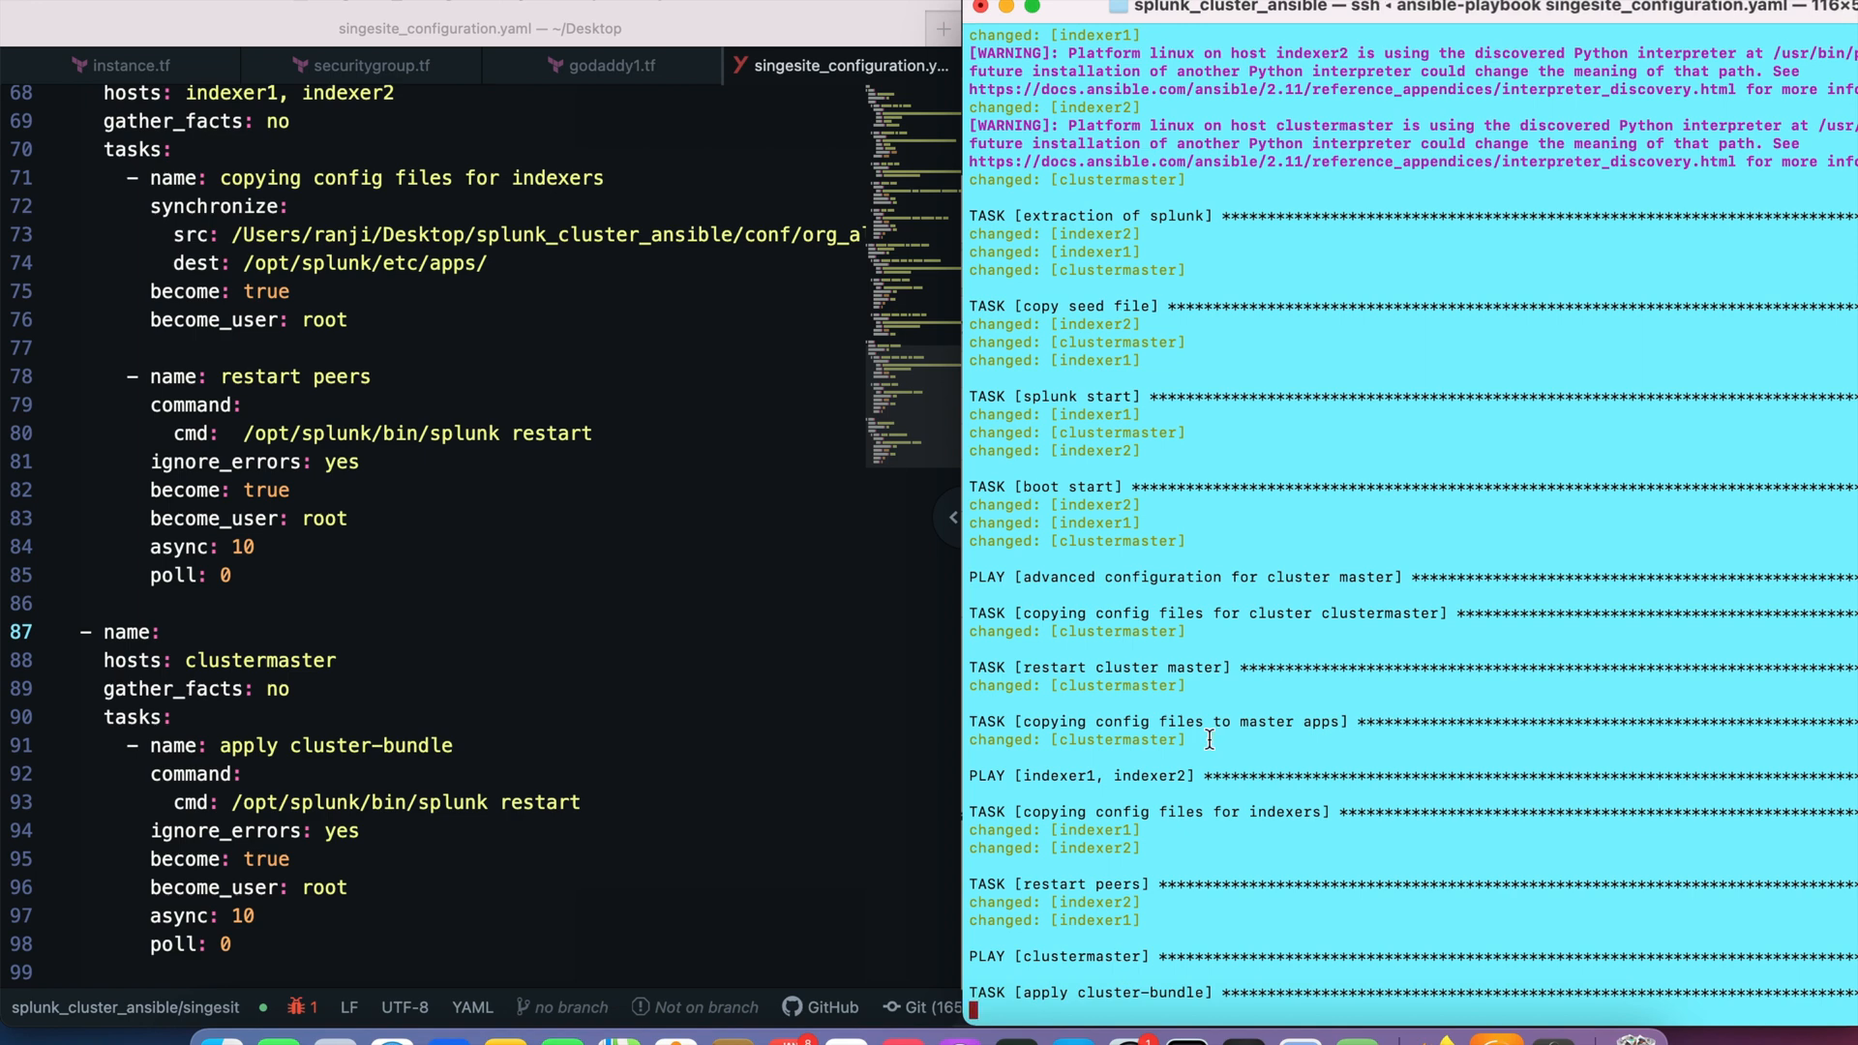
pyautogui.scroll(-3)
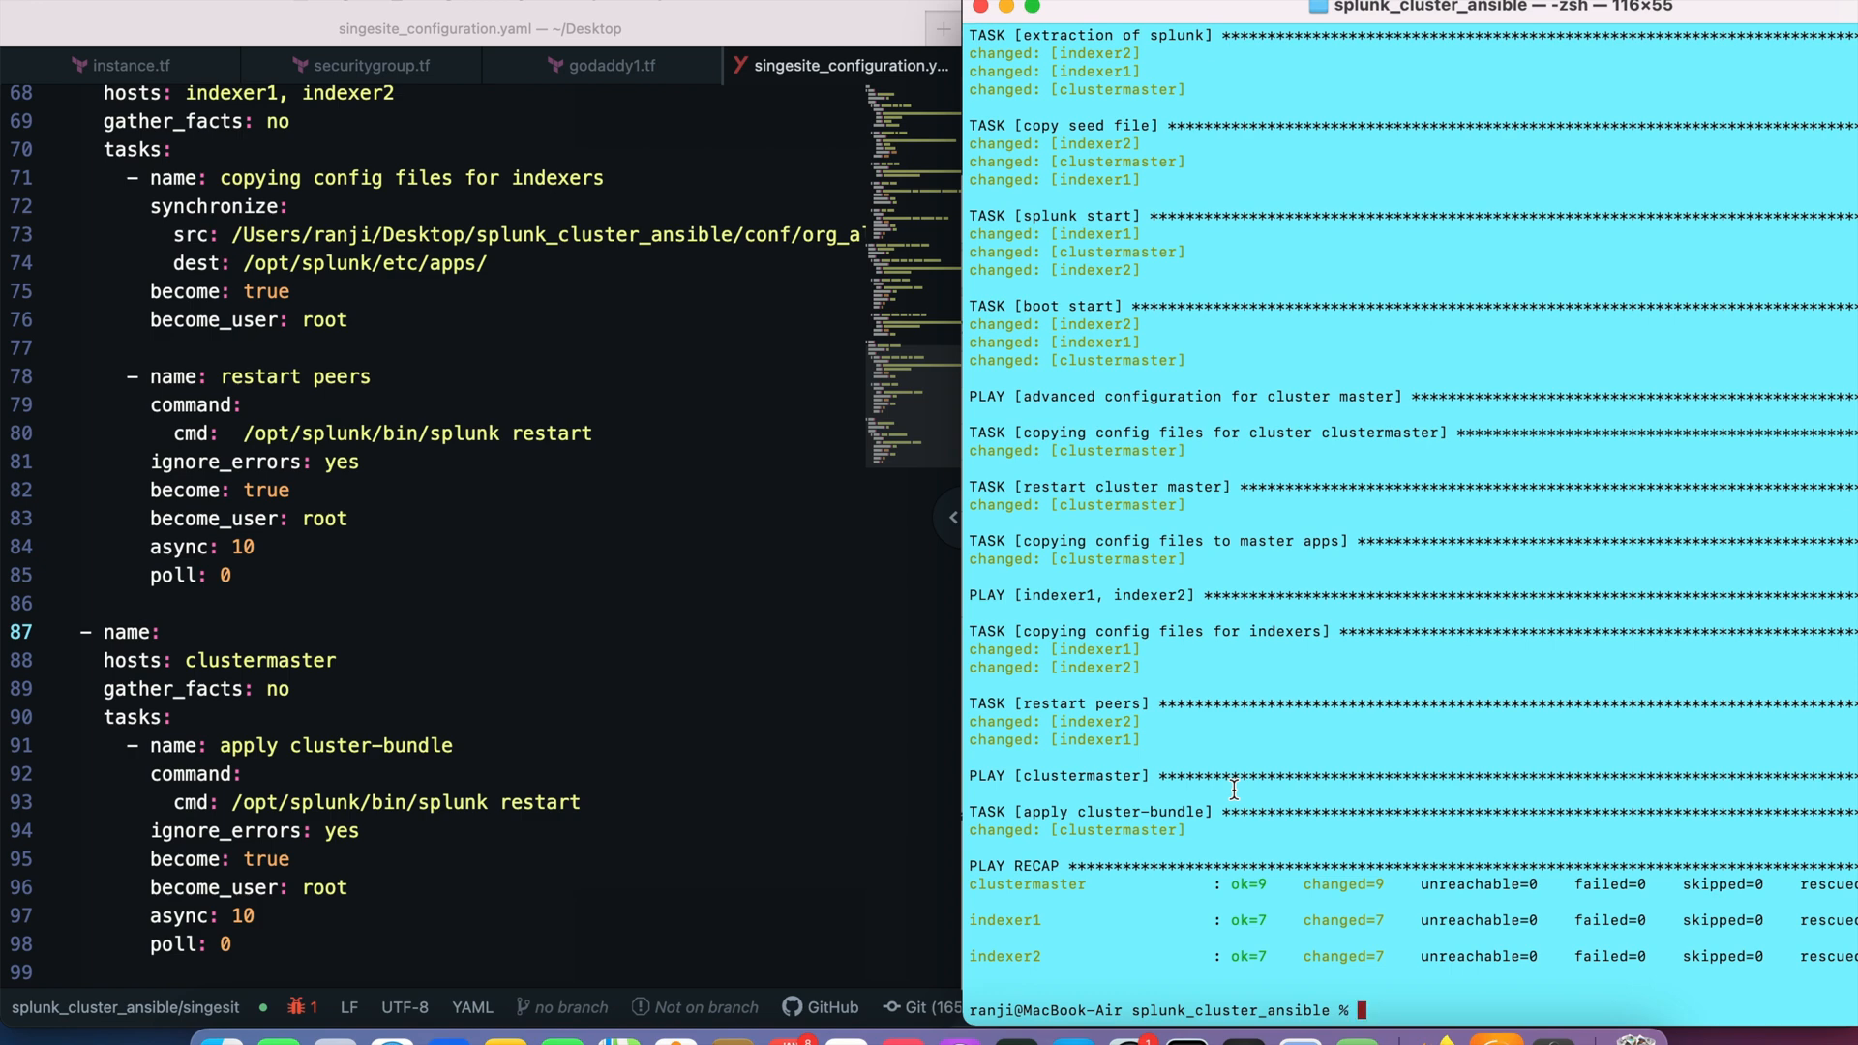
pyautogui.moveTo(1437, 1041)
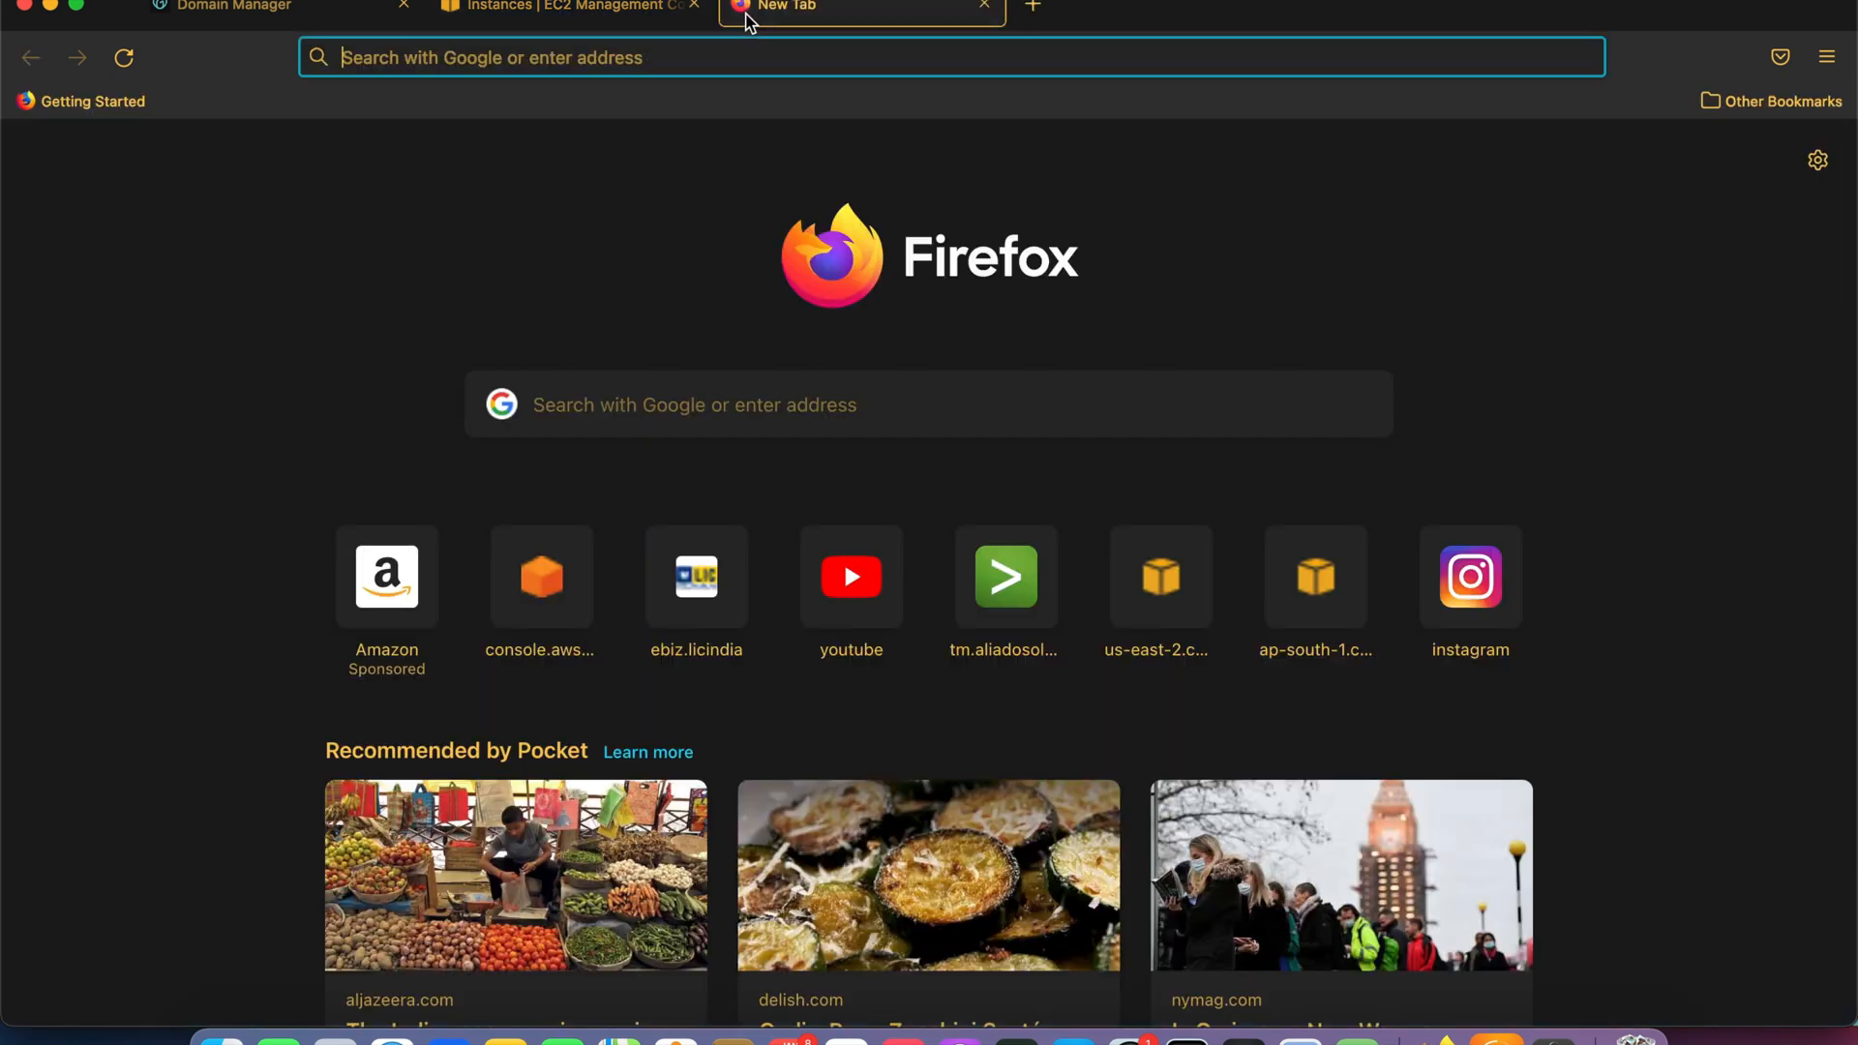
# Browse to cm.flyingranjit.co.in:8000 and sign in to Splunk as admin.
pyautogui.write('cm')
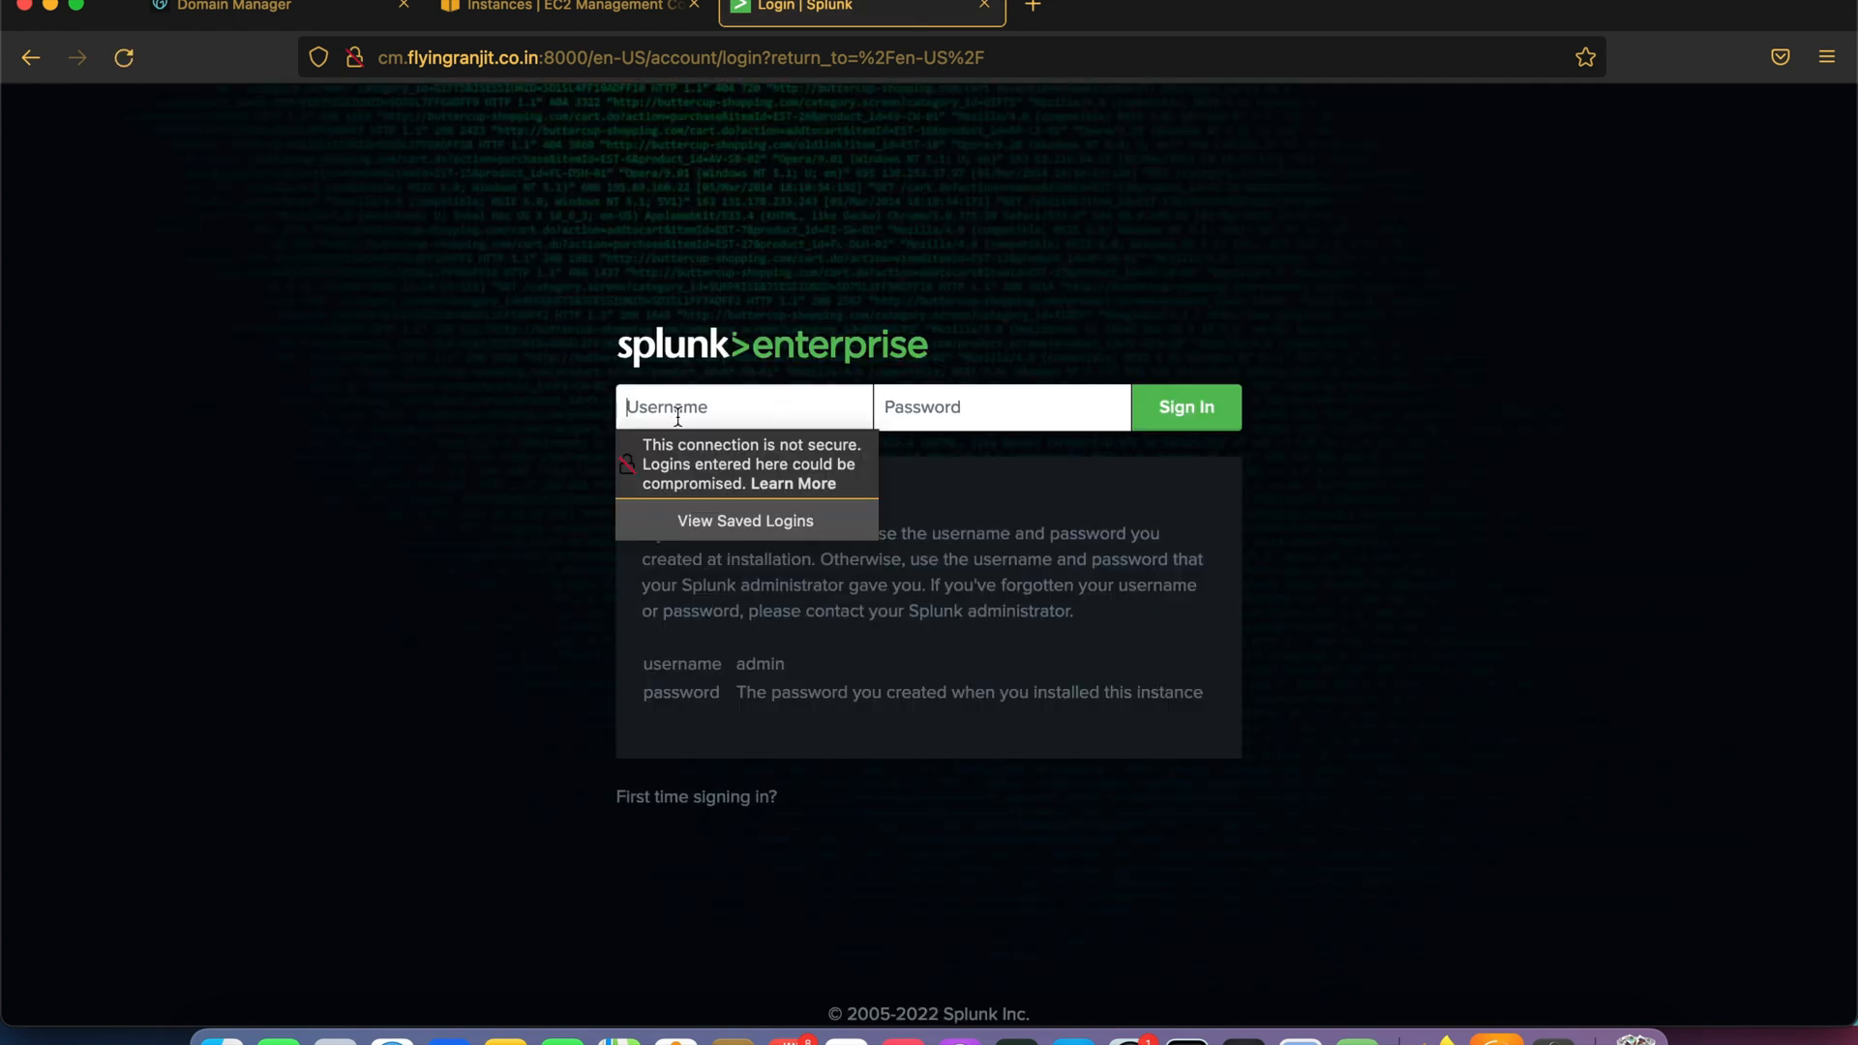
pyautogui.write('admin')
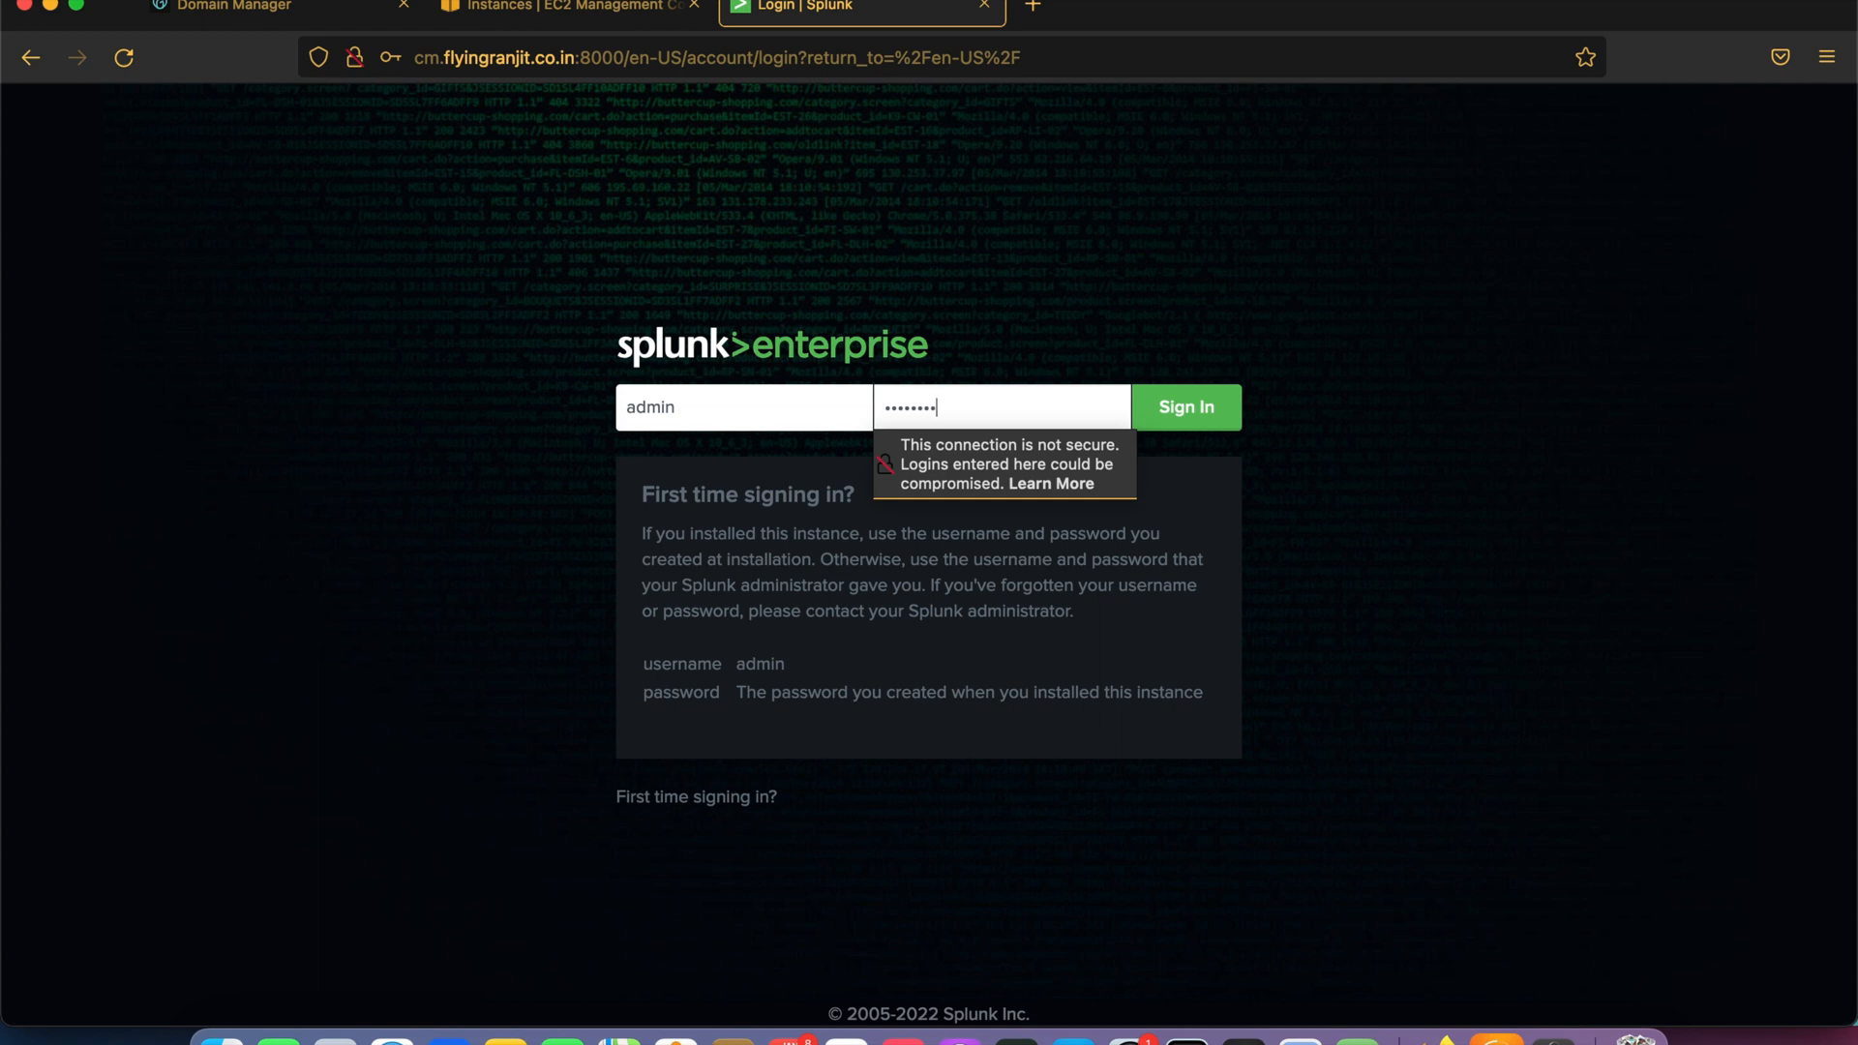
pyautogui.click(1184, 406)
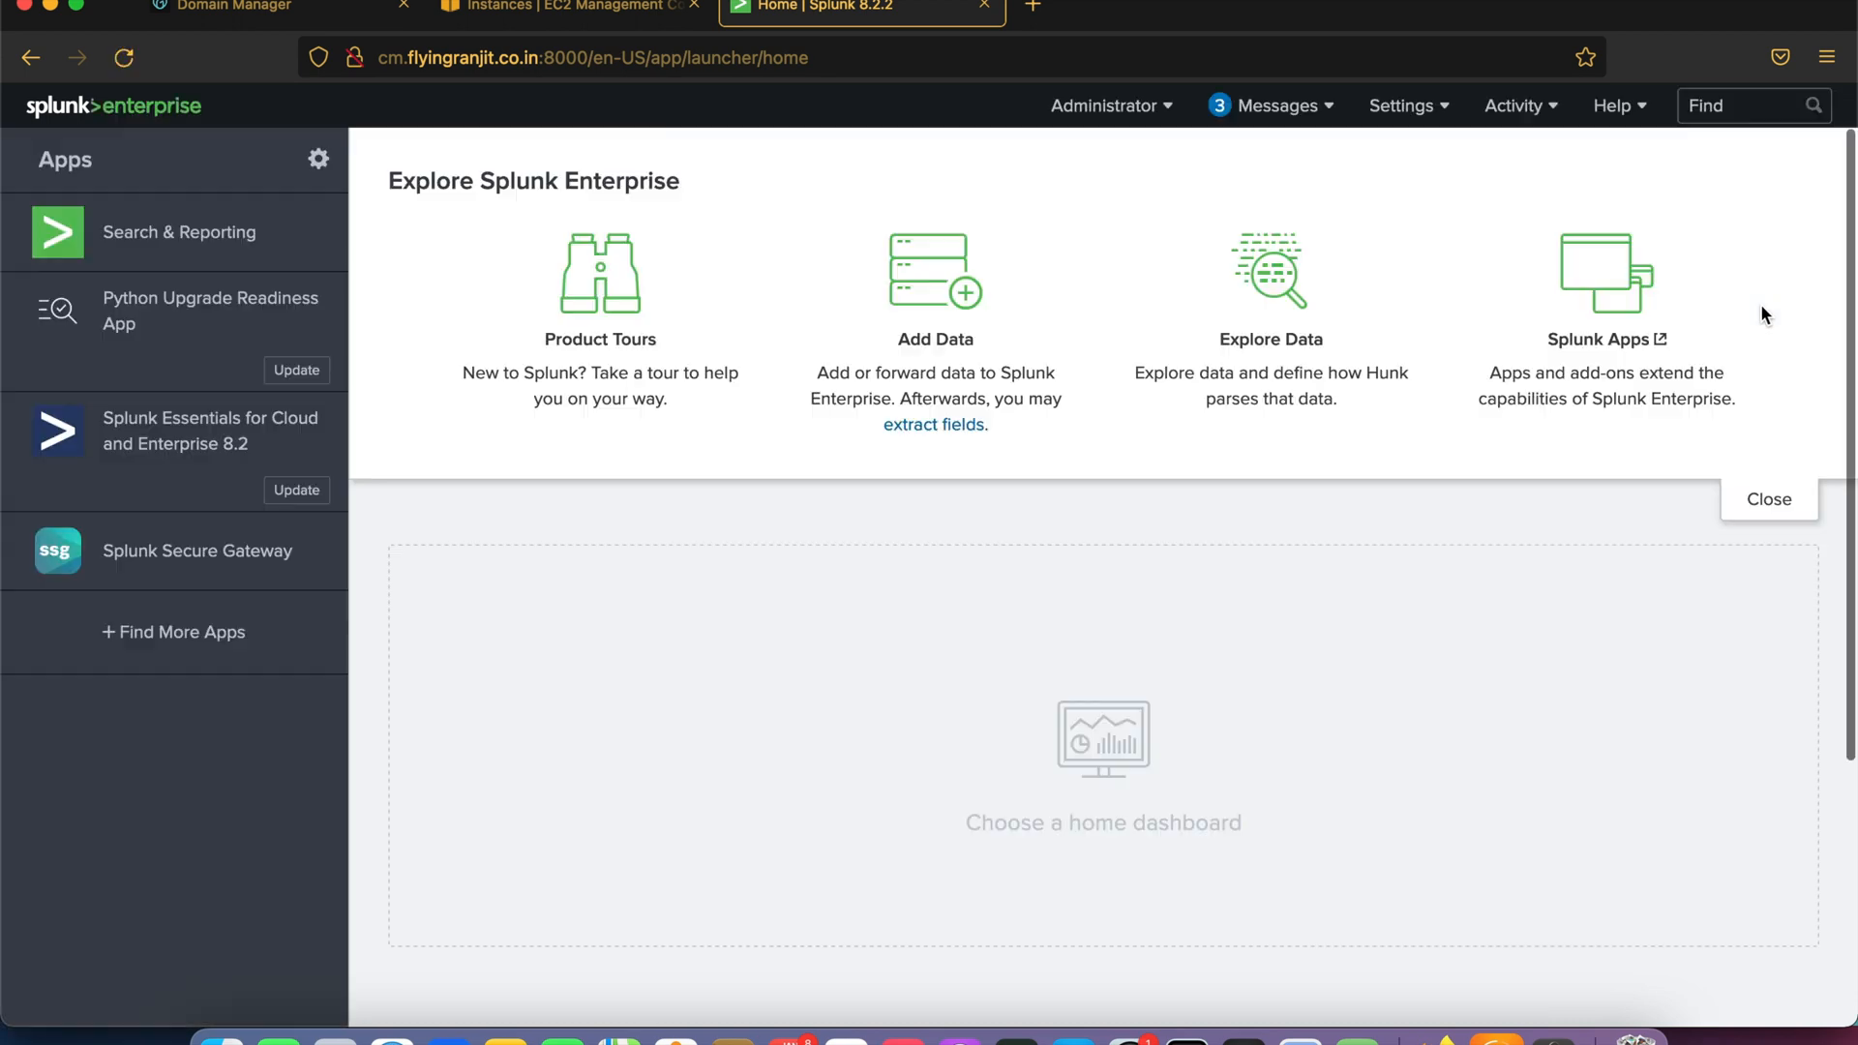
# Open Settings > Indexer clustering to show two searchable peers with factors met.
pyautogui.click(1405, 105)
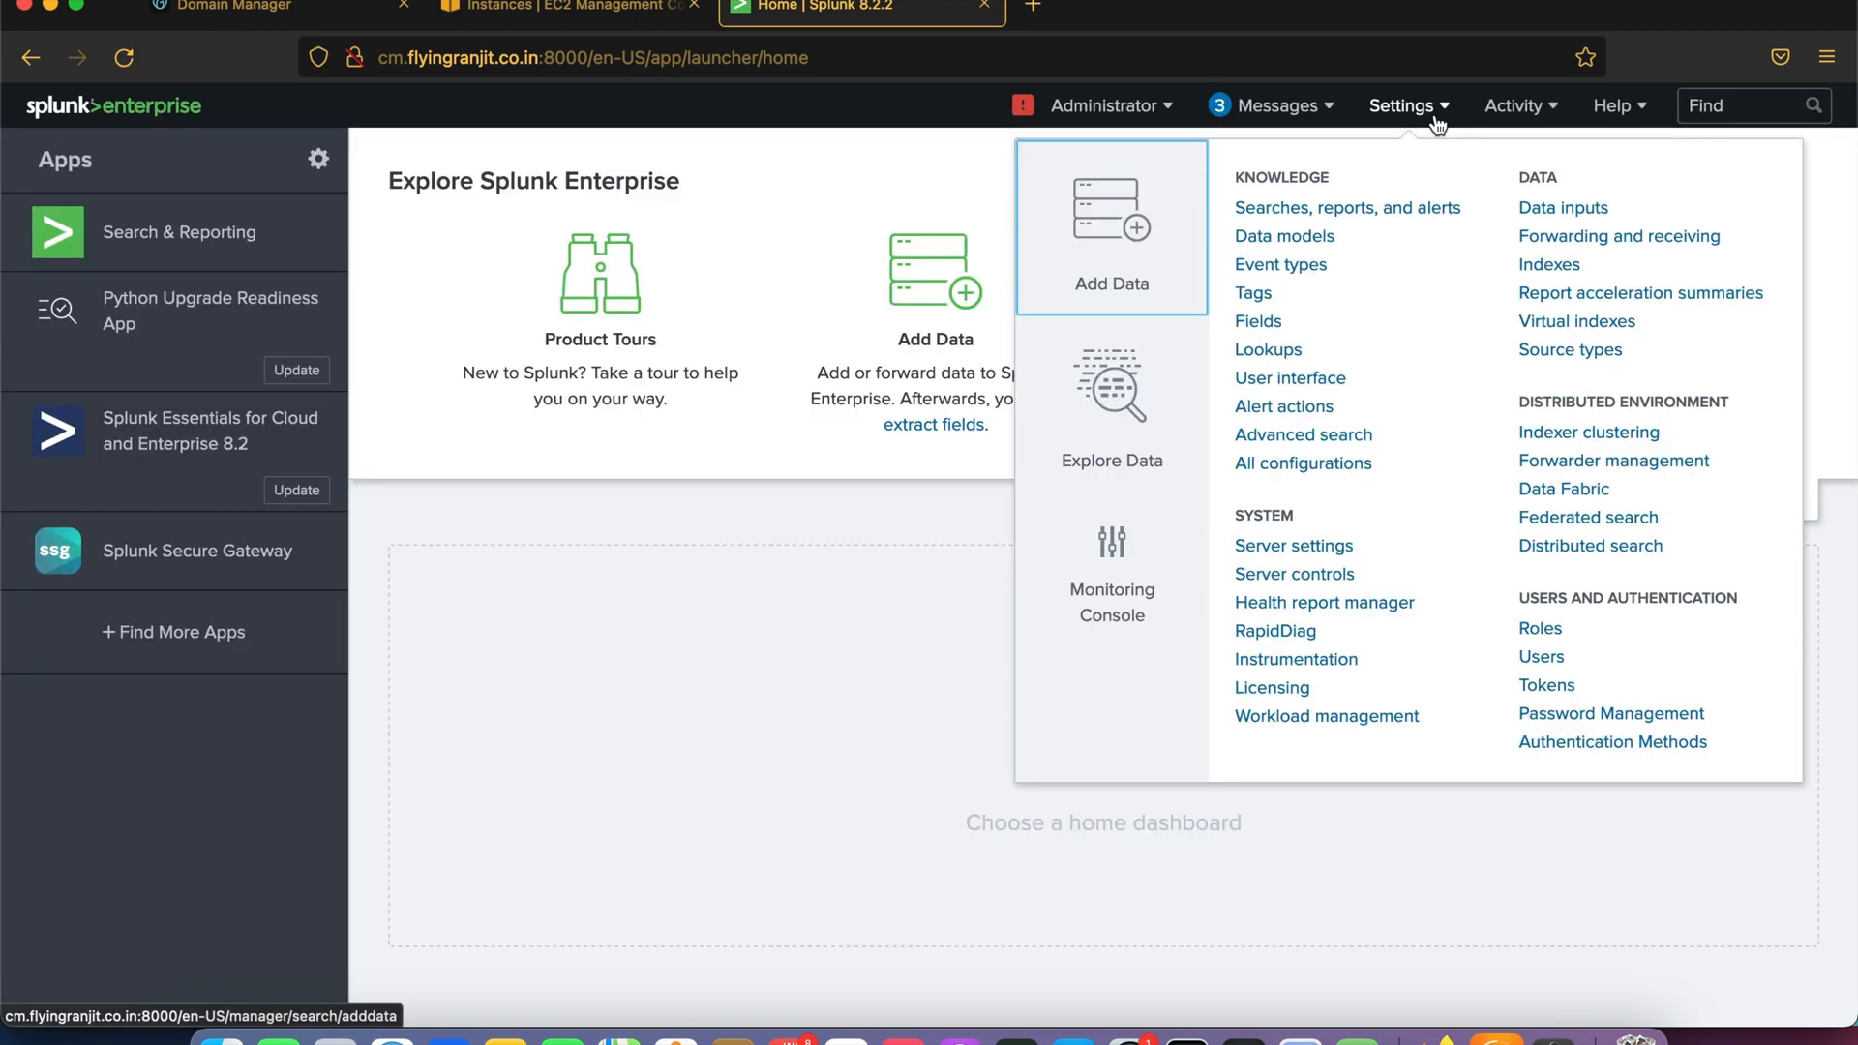
pyautogui.click(1405, 105)
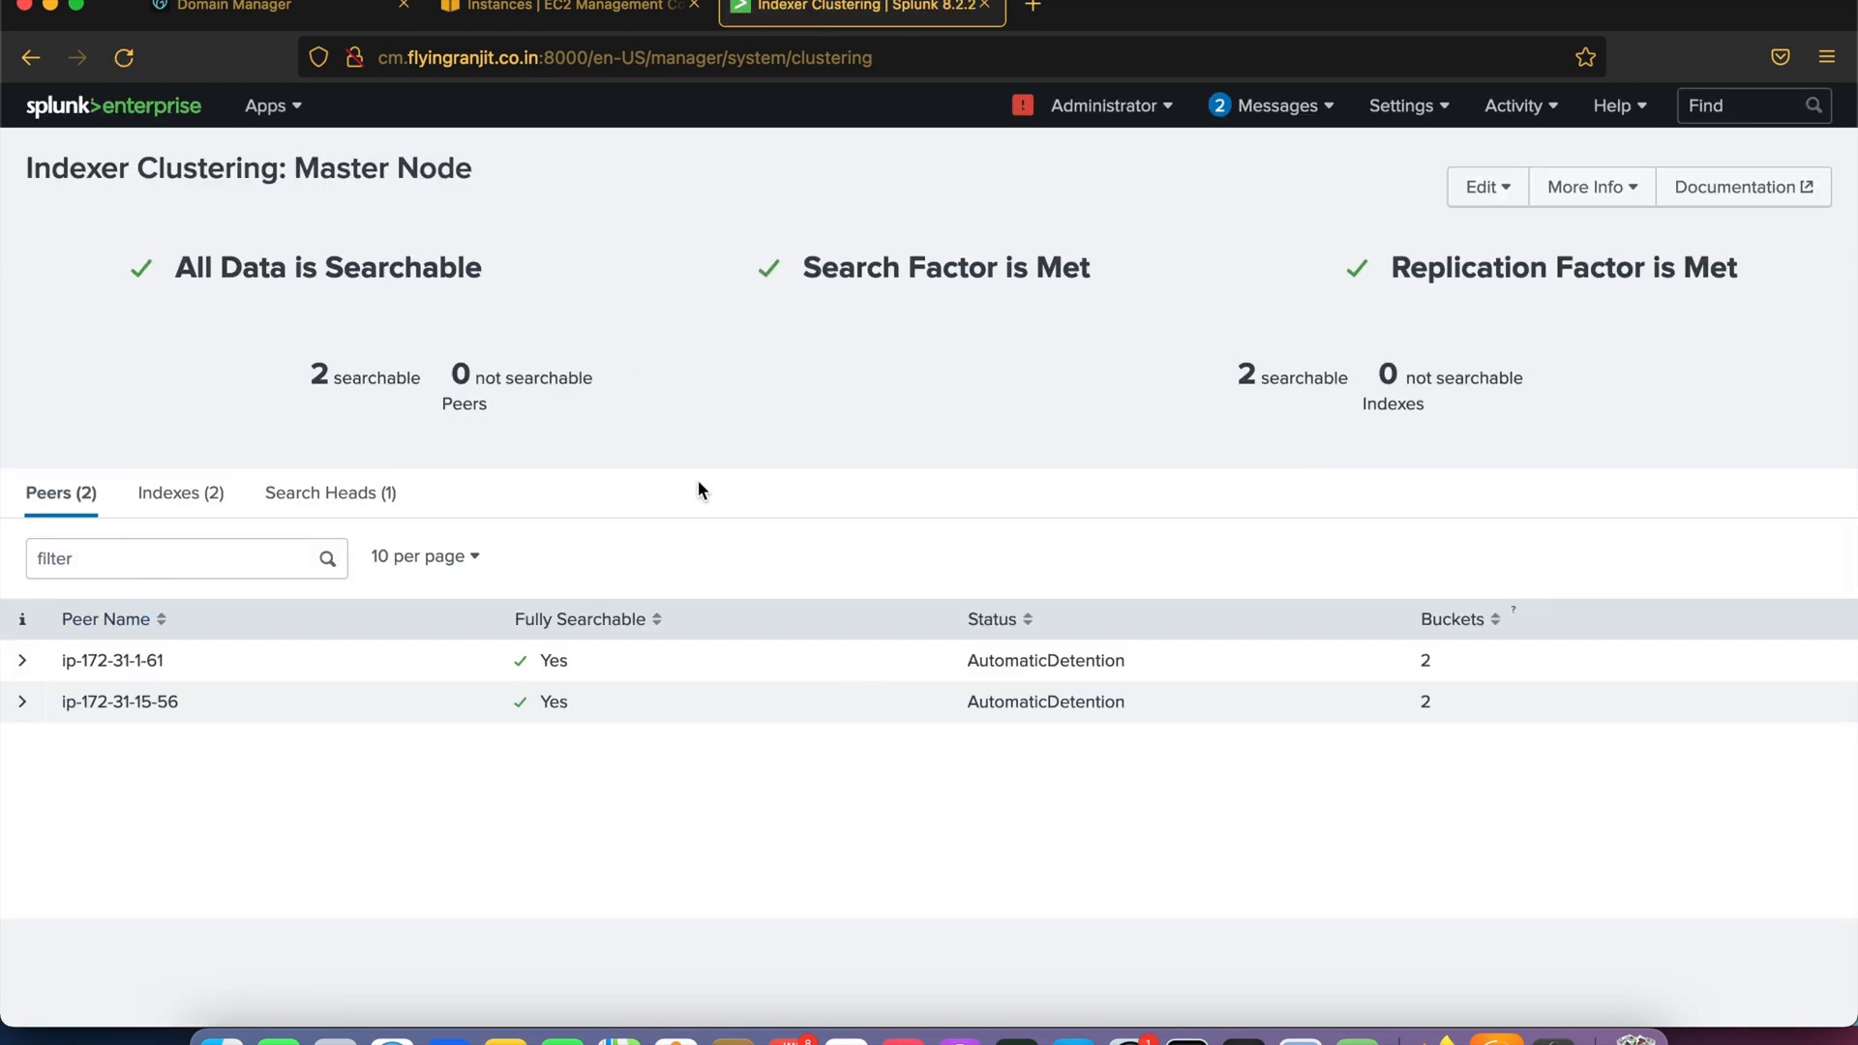
pyautogui.moveTo(1254, 173)
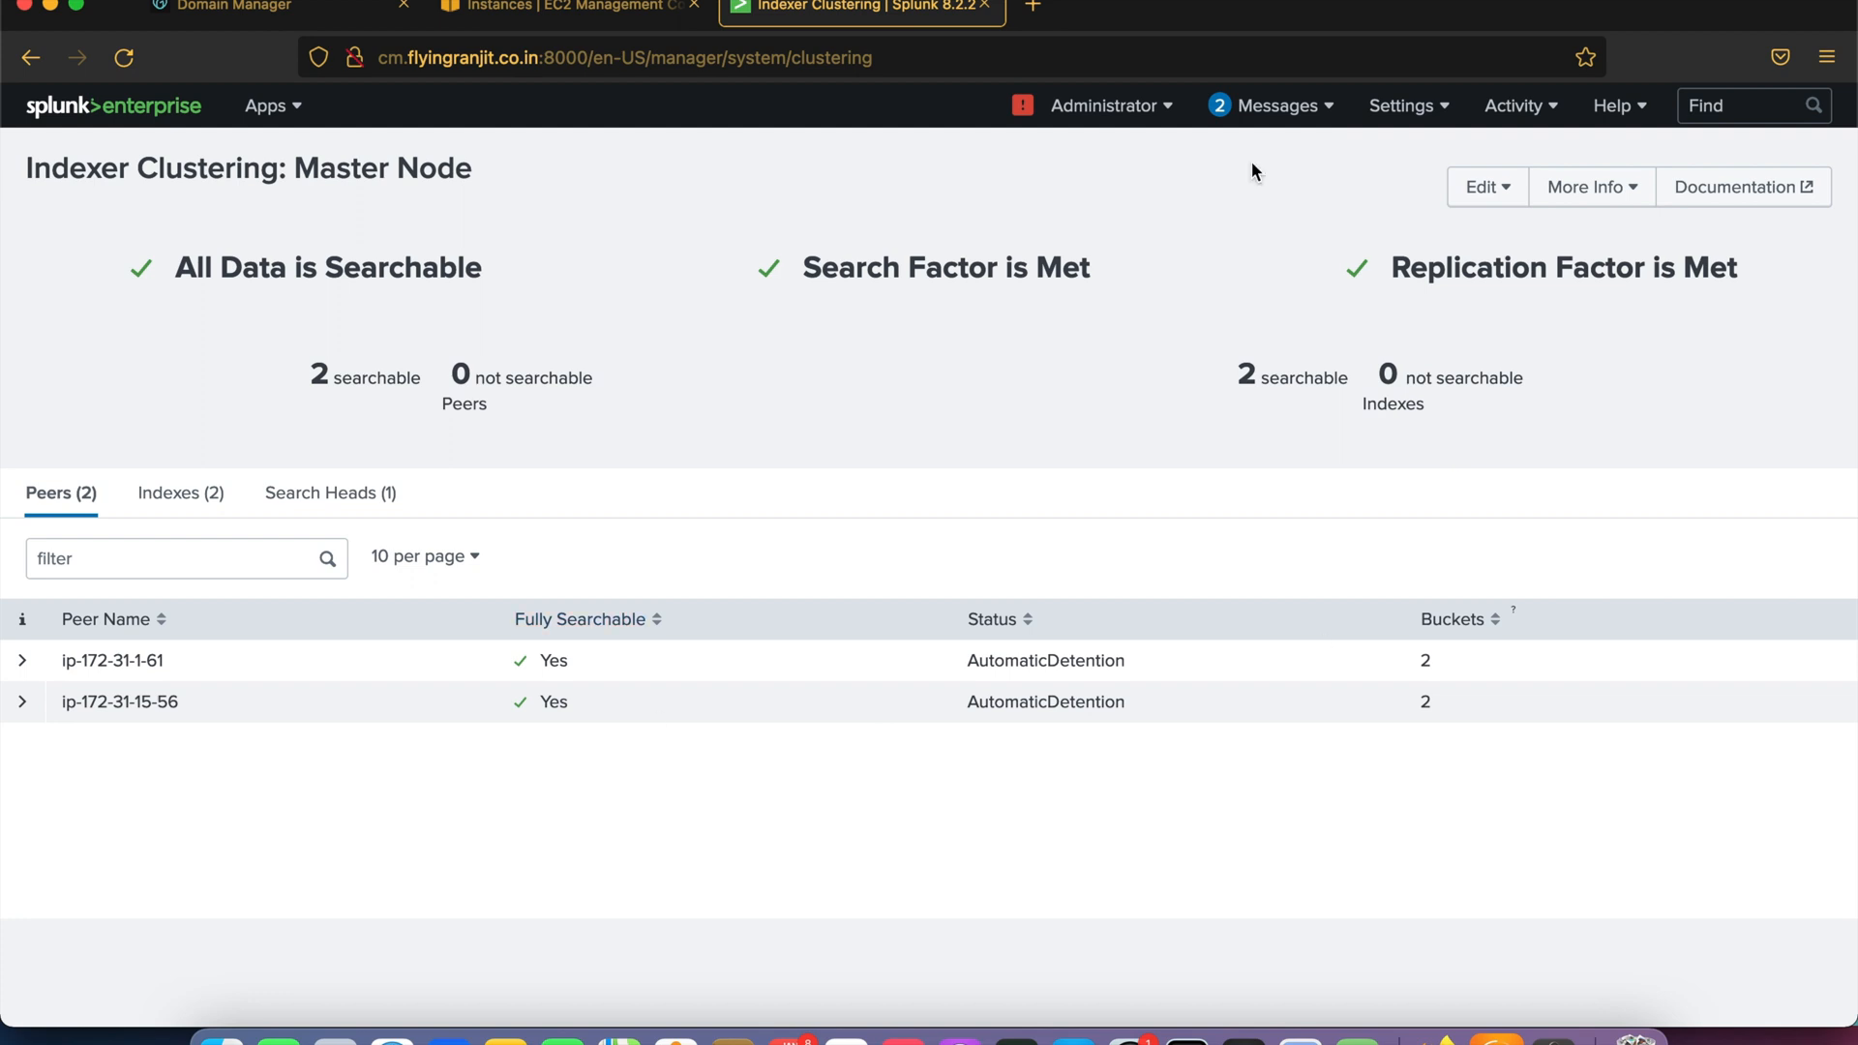
pyautogui.moveTo(982, 504)
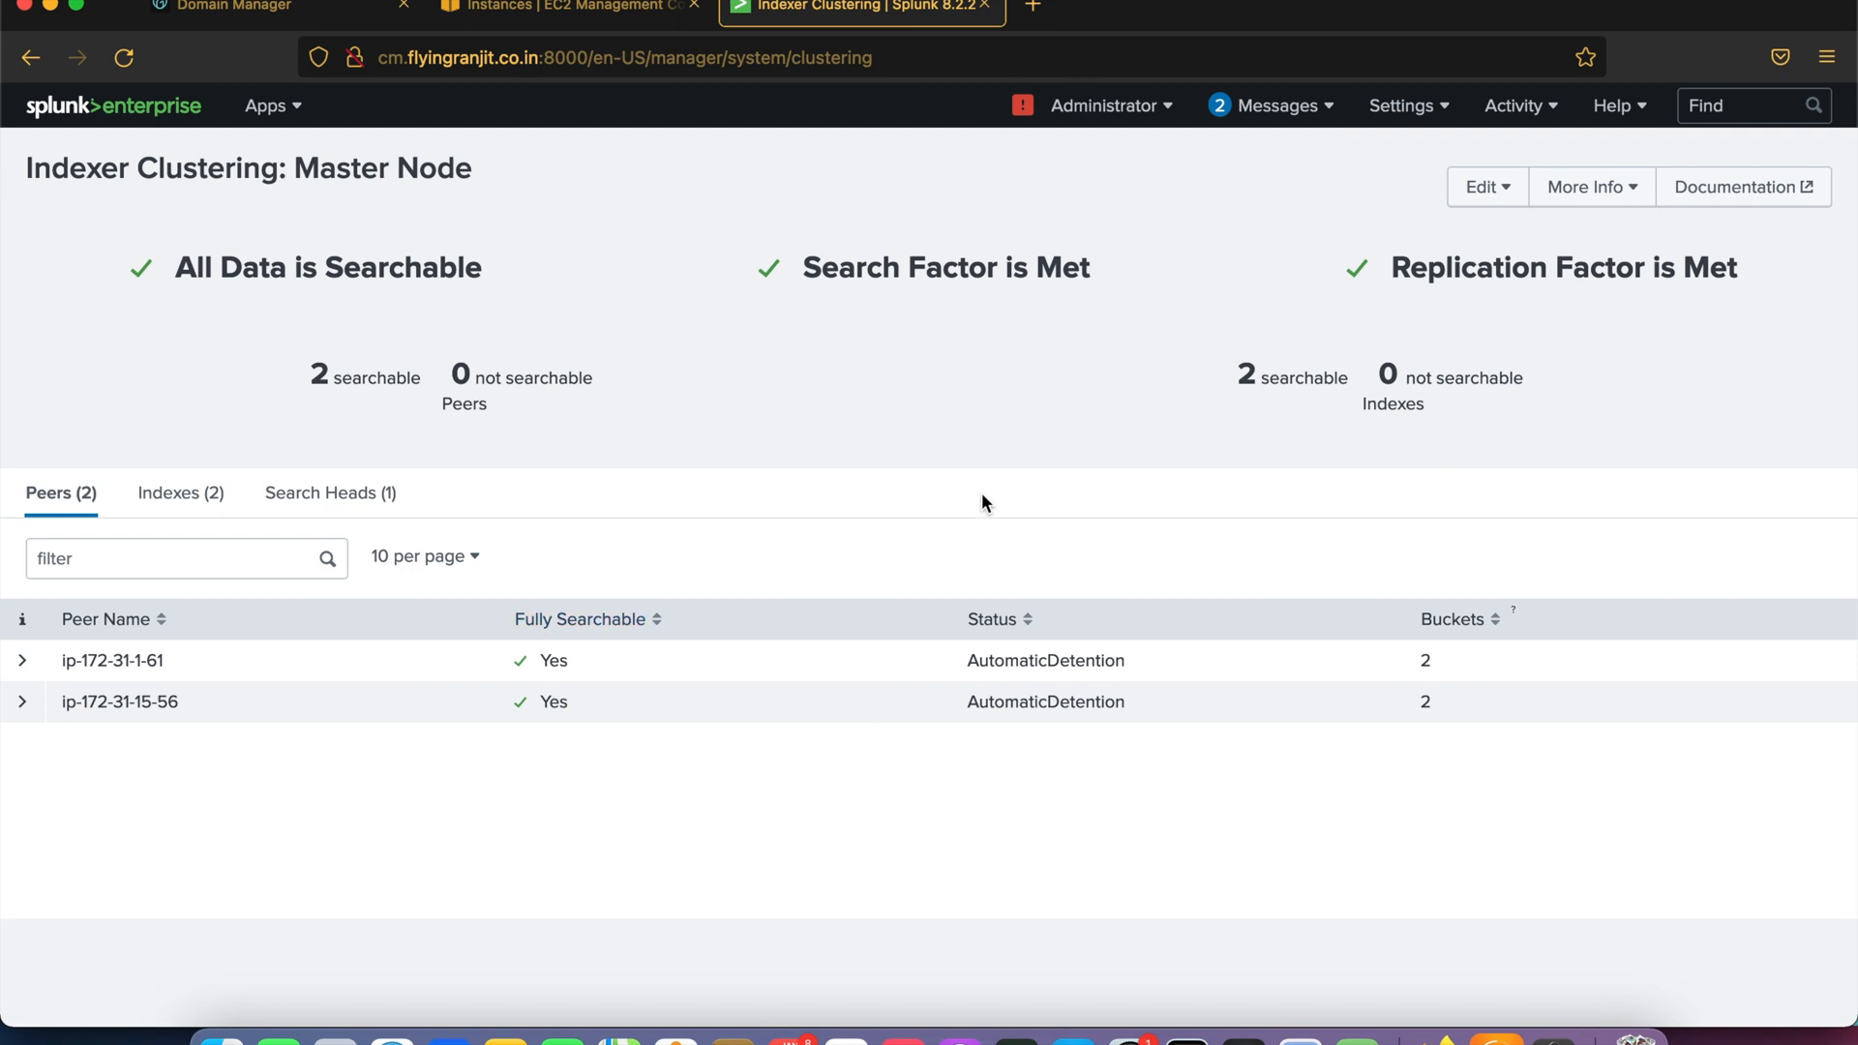